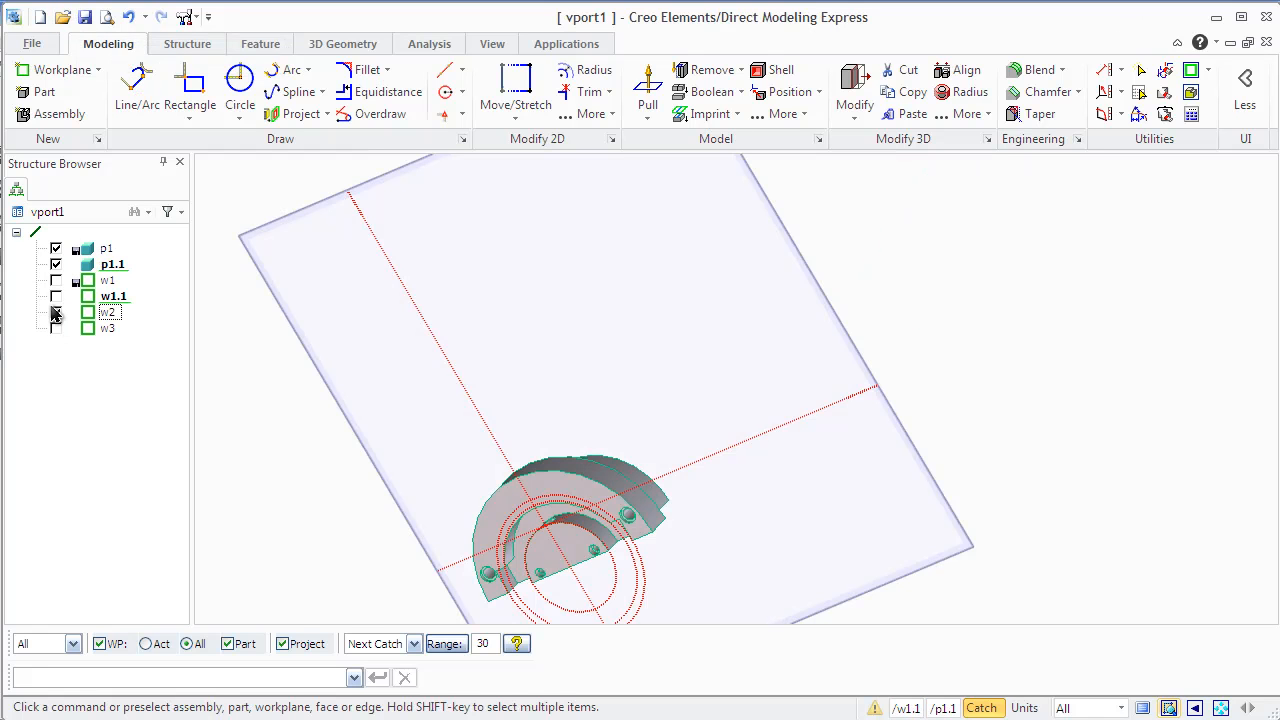
# - Show workplane w2 in the Structure Browser and set it as the active workplane
pyautogui.click(56, 312)
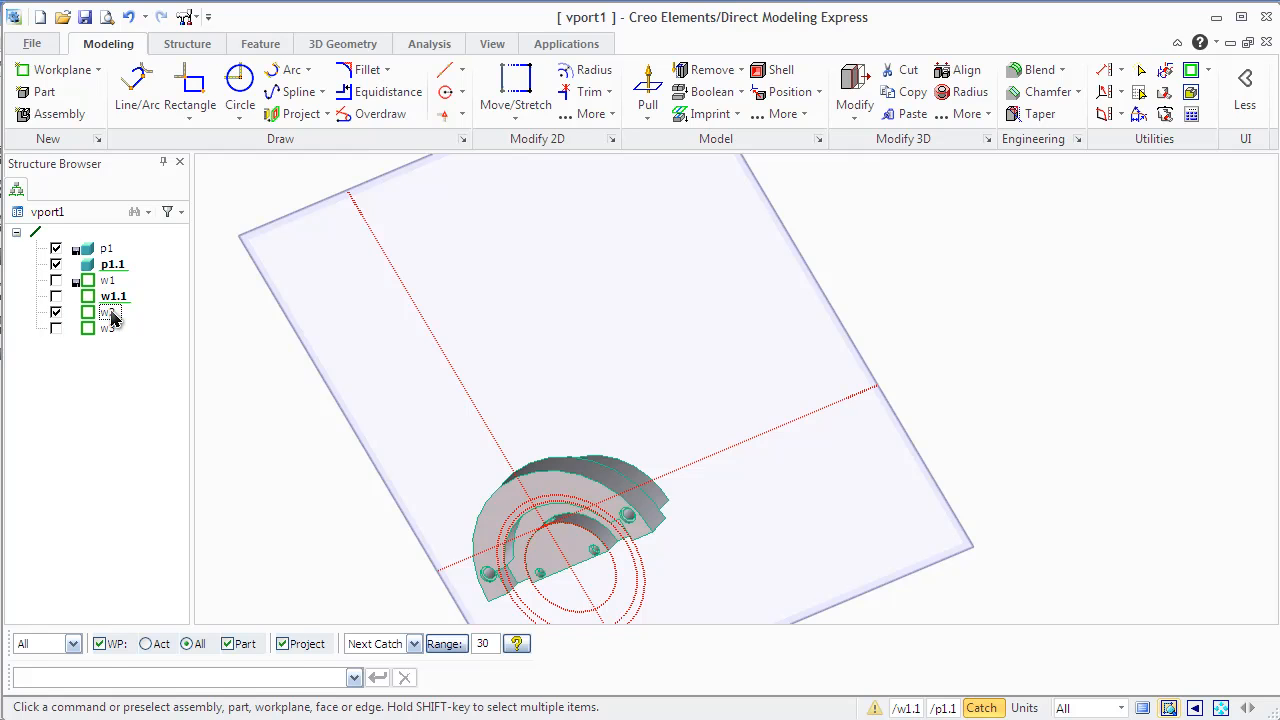
pyautogui.rightClick(108, 312)
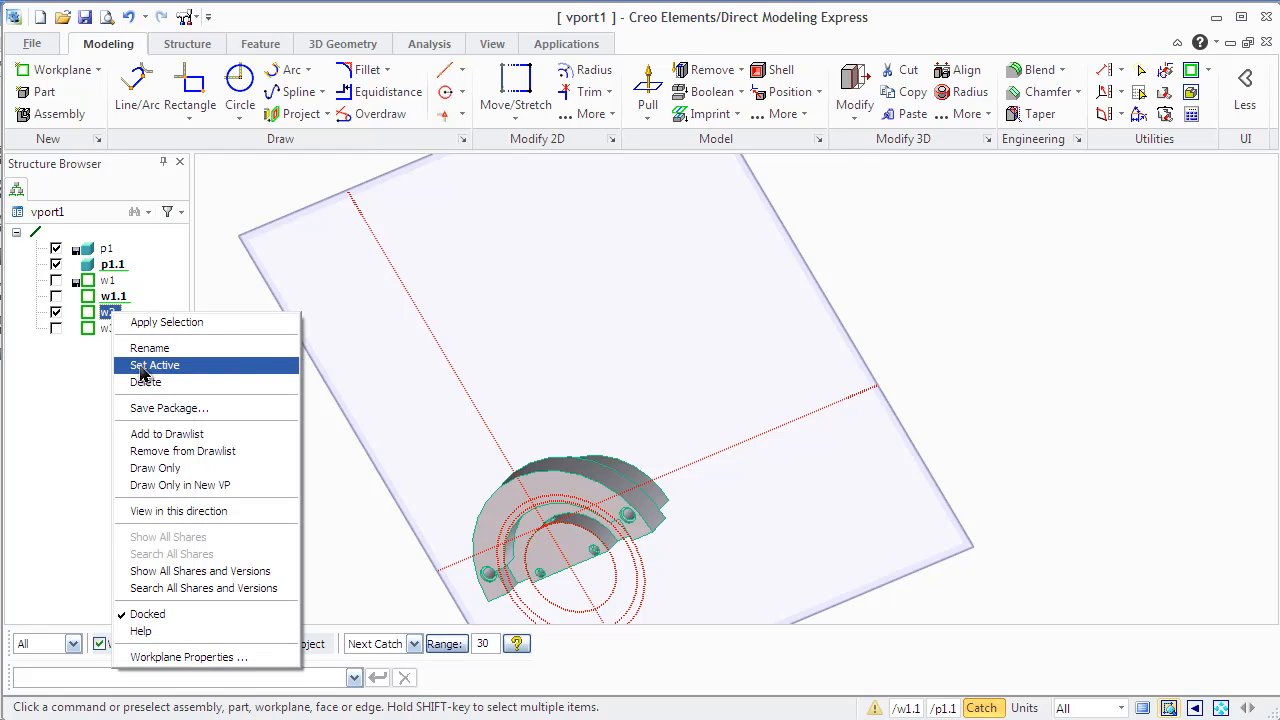
pyautogui.click(156, 364)
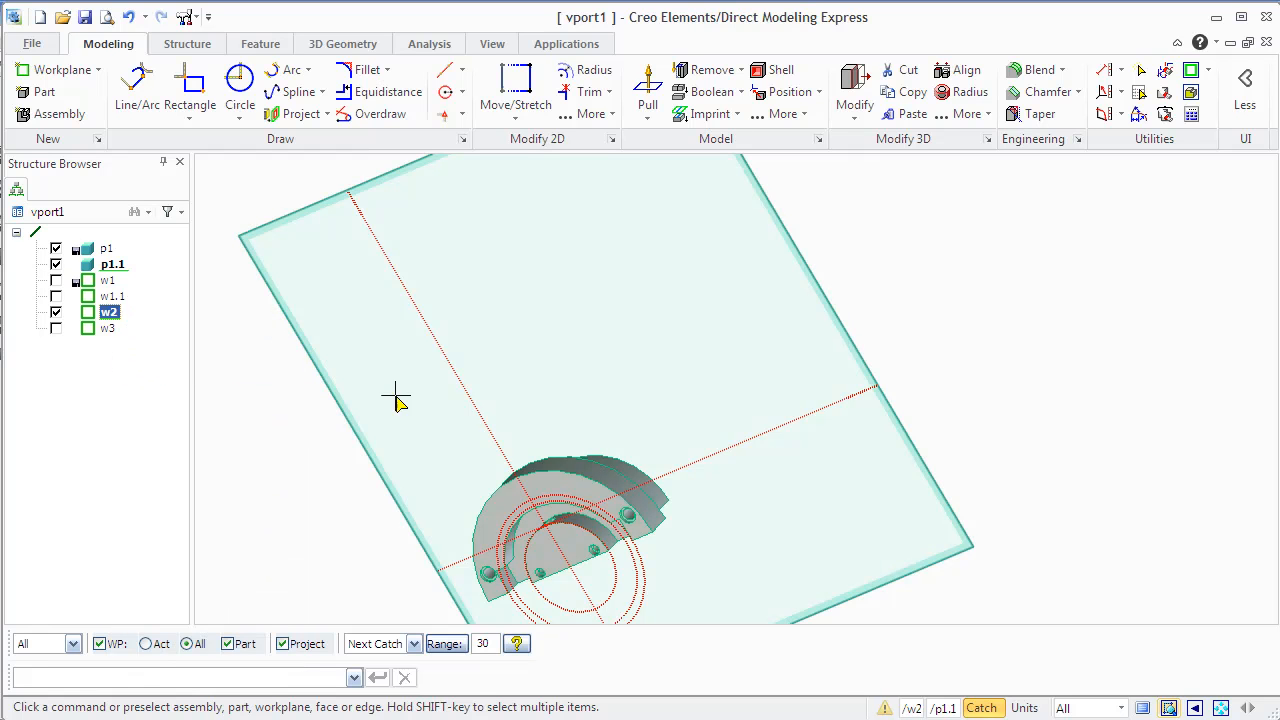
pyautogui.moveTo(1210, 702)
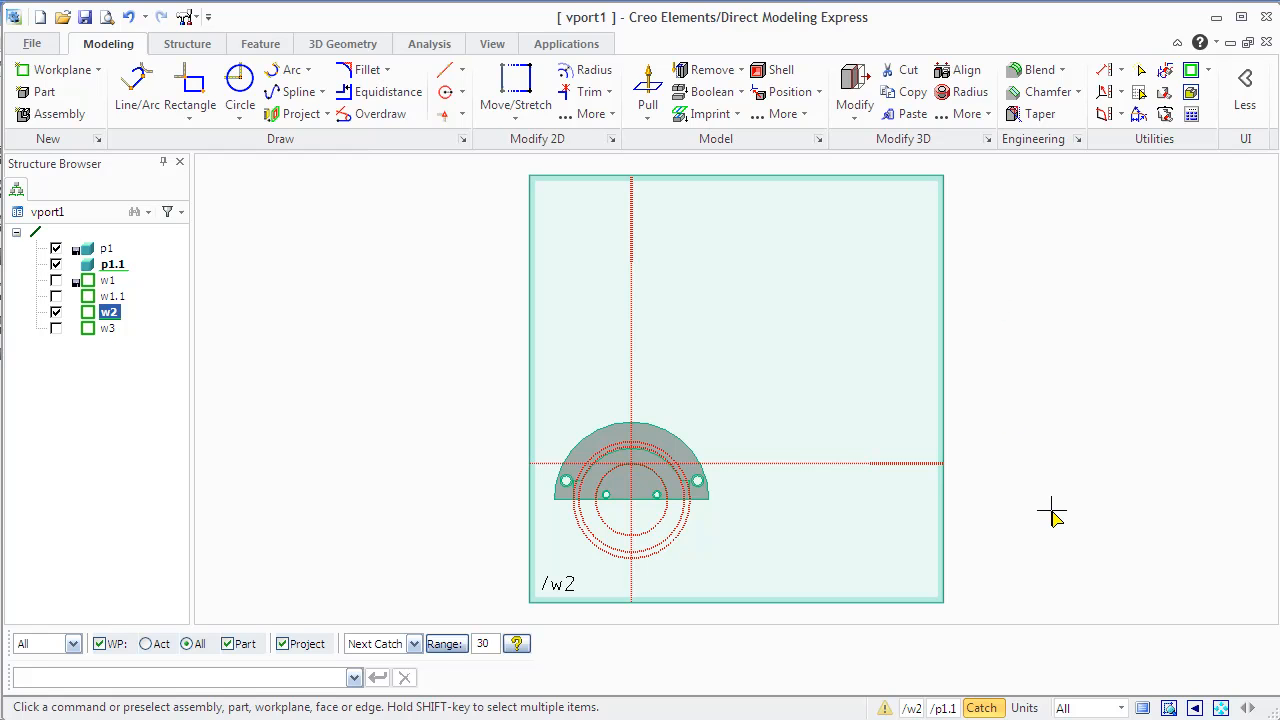
pyautogui.moveTo(1044, 500)
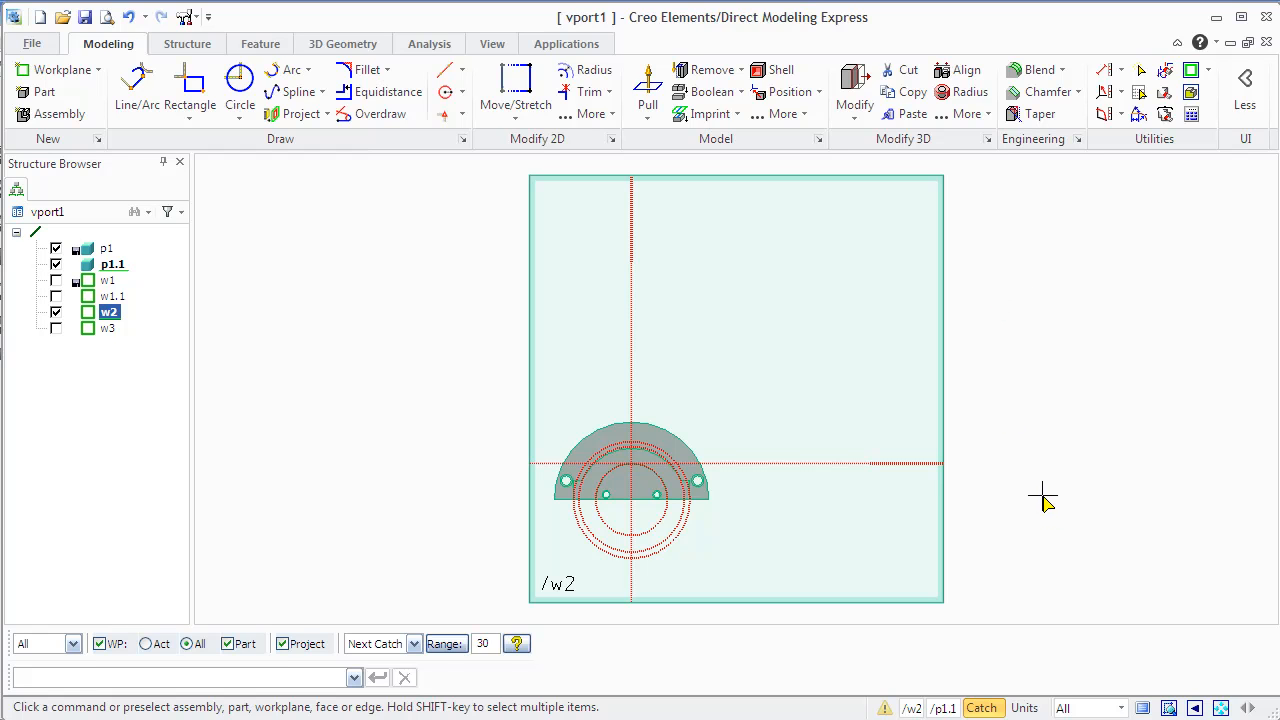
pyautogui.moveTo(978, 448)
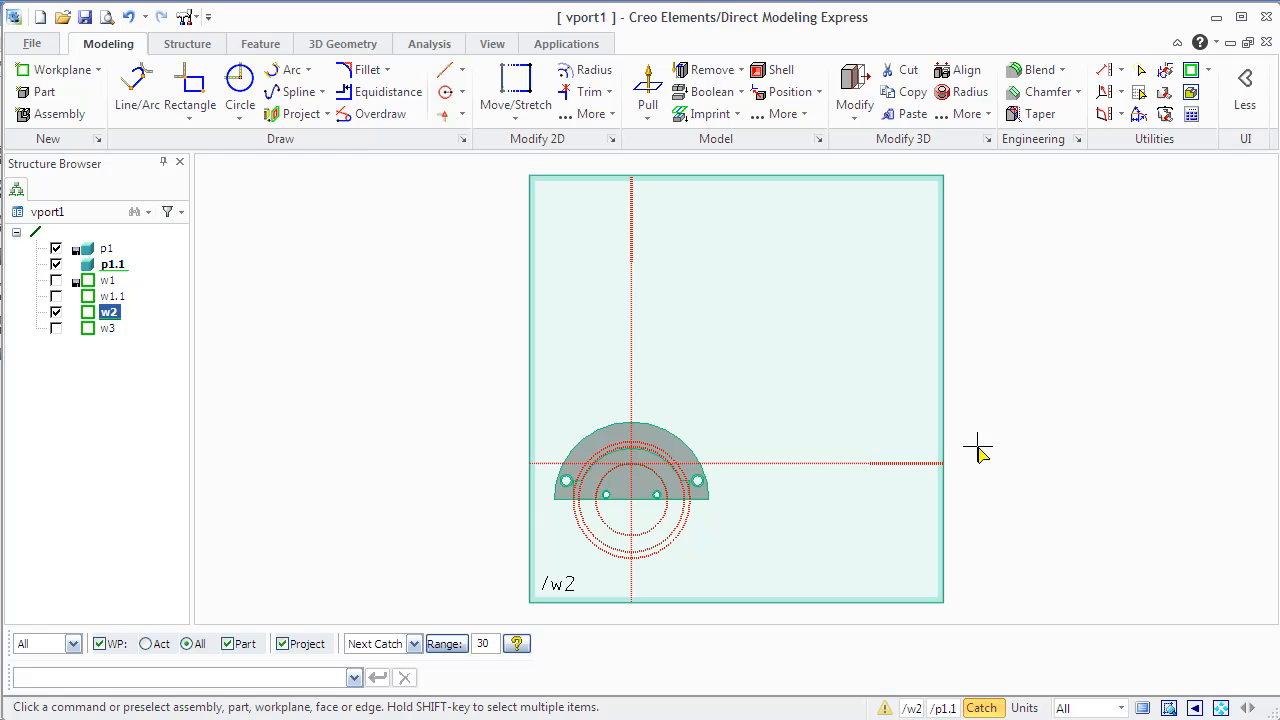
pyautogui.moveTo(60, 68)
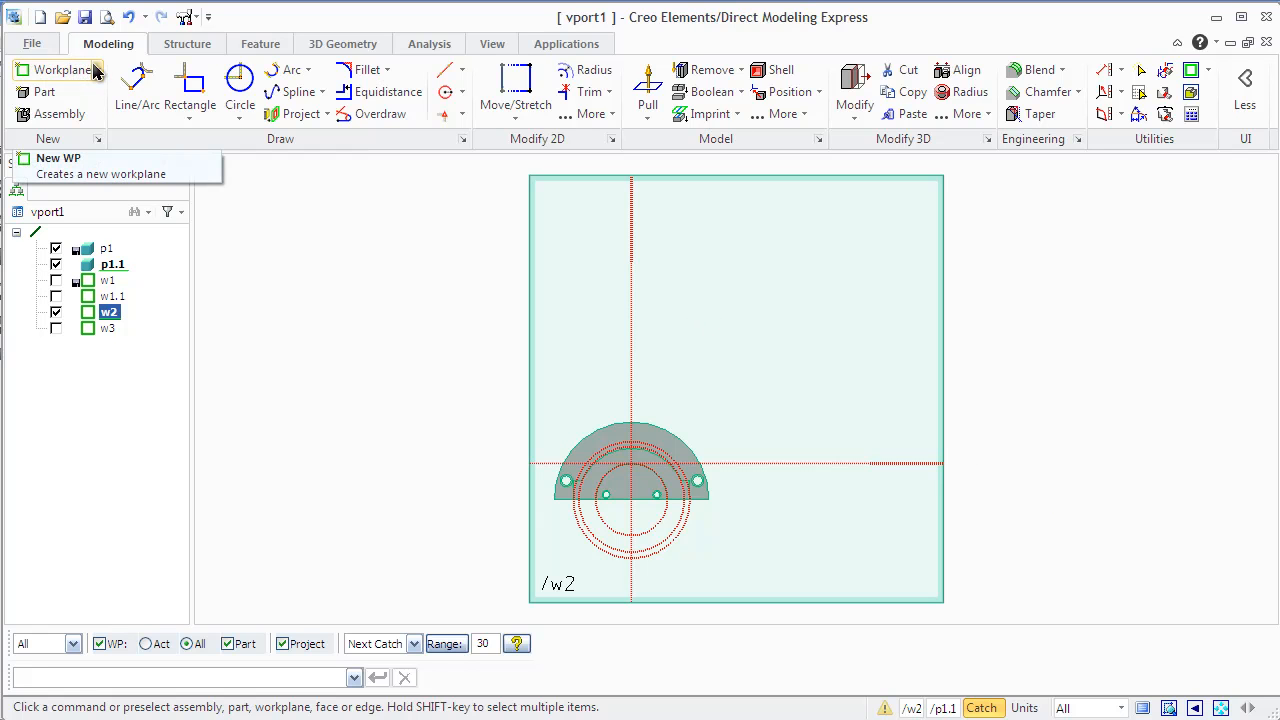
# - Bring up the workplane creation choices while w2 stays active
pyautogui.click(62, 68)
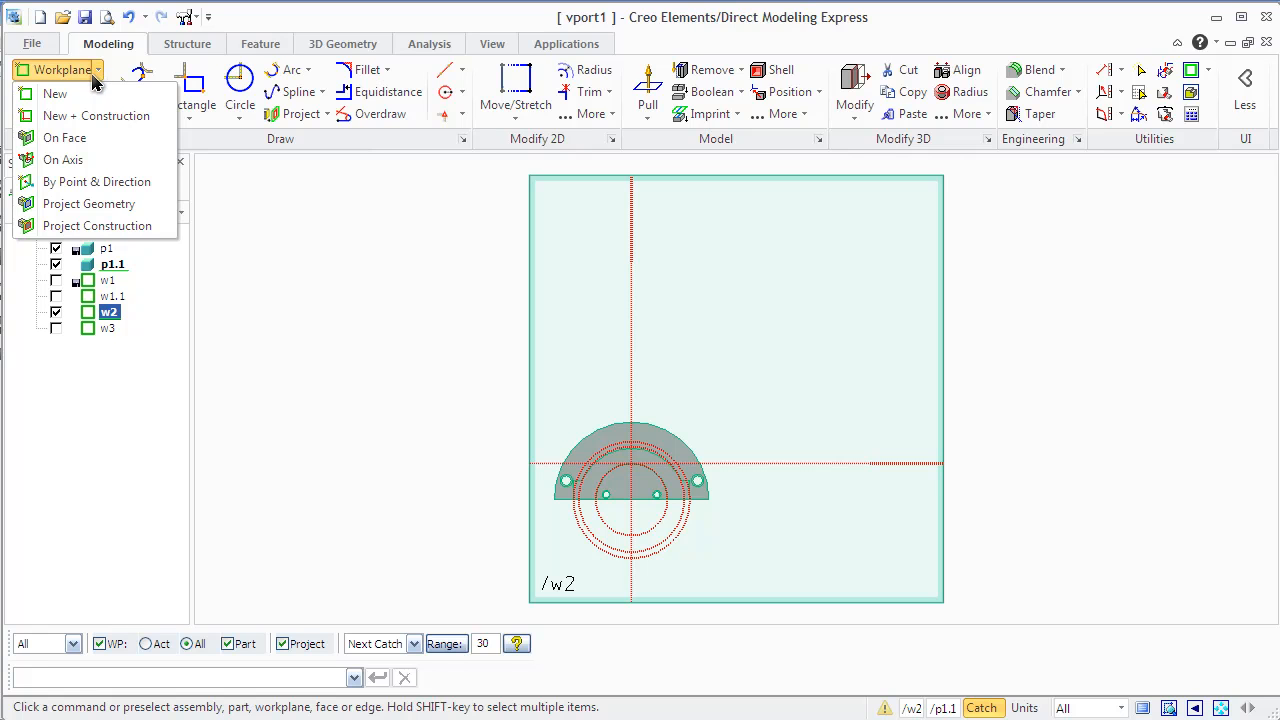
pyautogui.moveTo(56, 94)
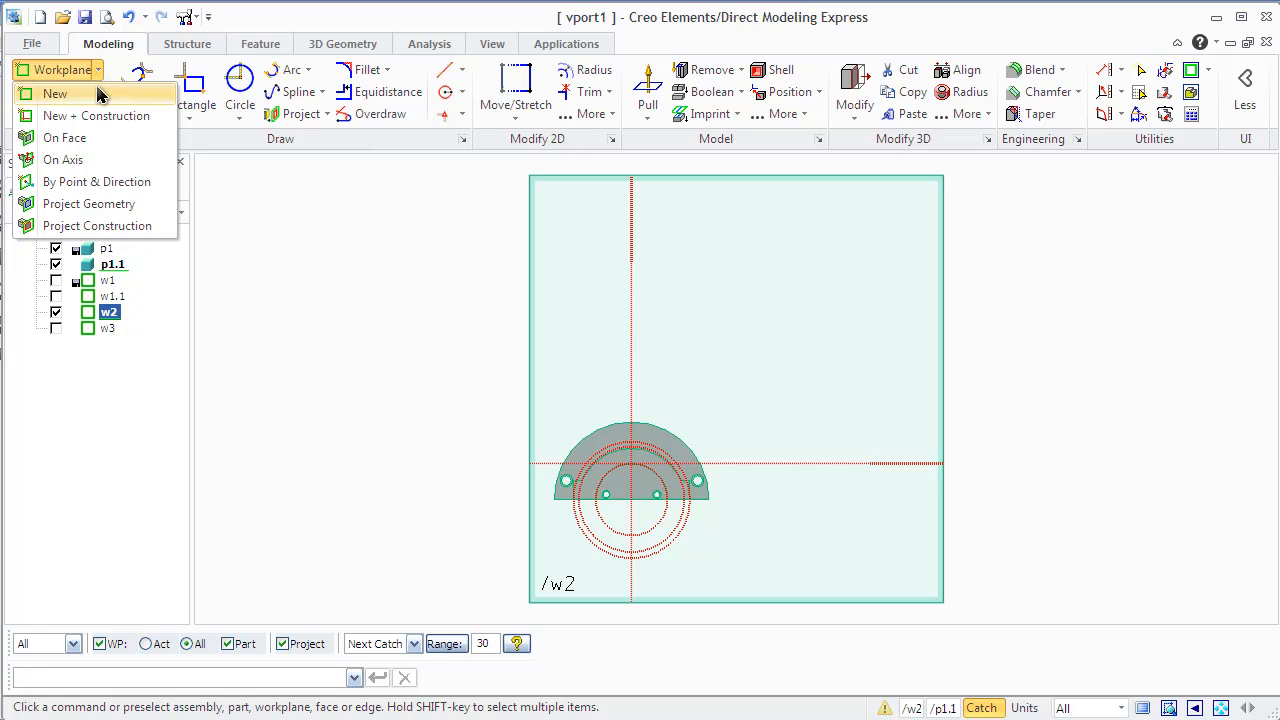
pyautogui.moveTo(638, 288)
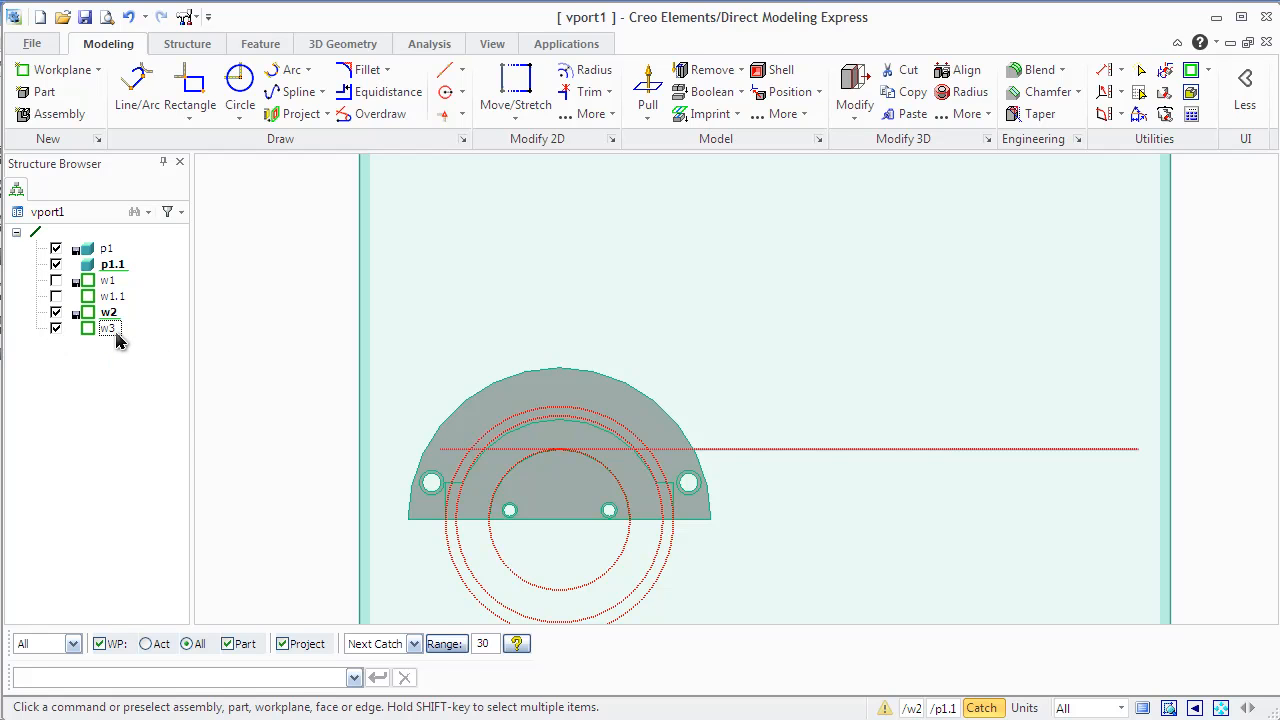
# - Set workplane w3 active via its context menu and hide workplane w2
pyautogui.rightClick(108, 328)
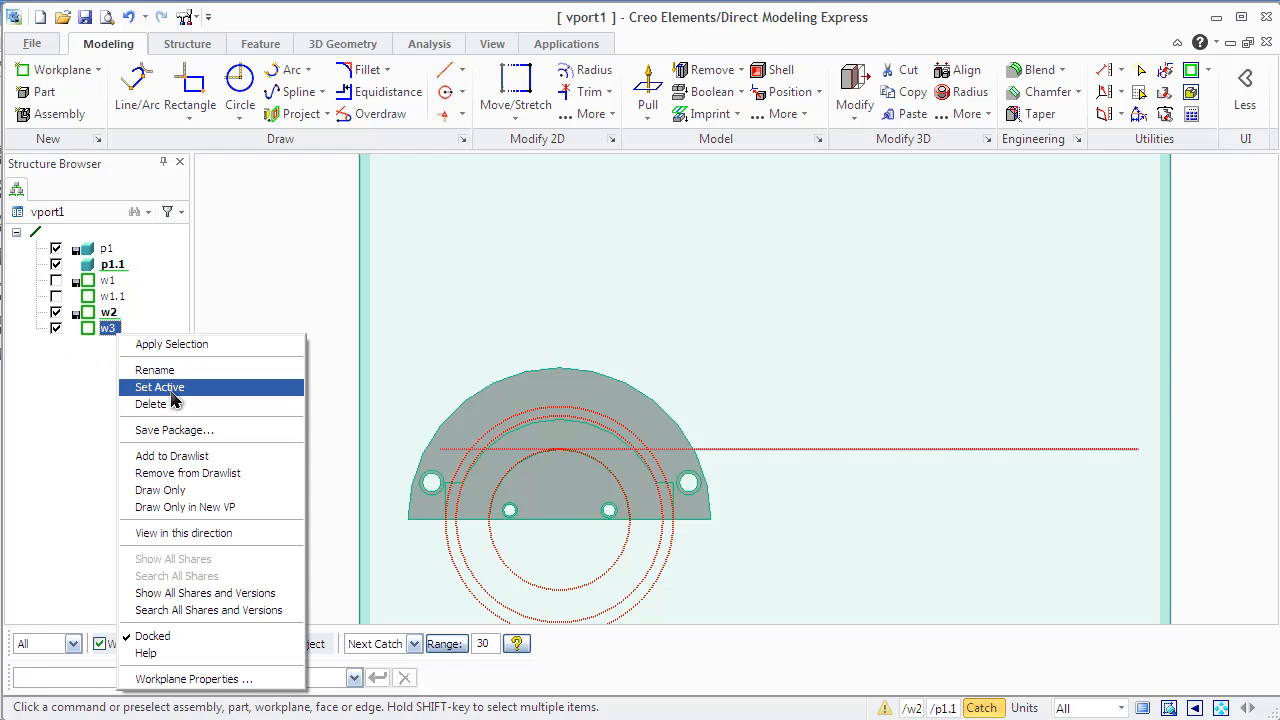
pyautogui.click(160, 388)
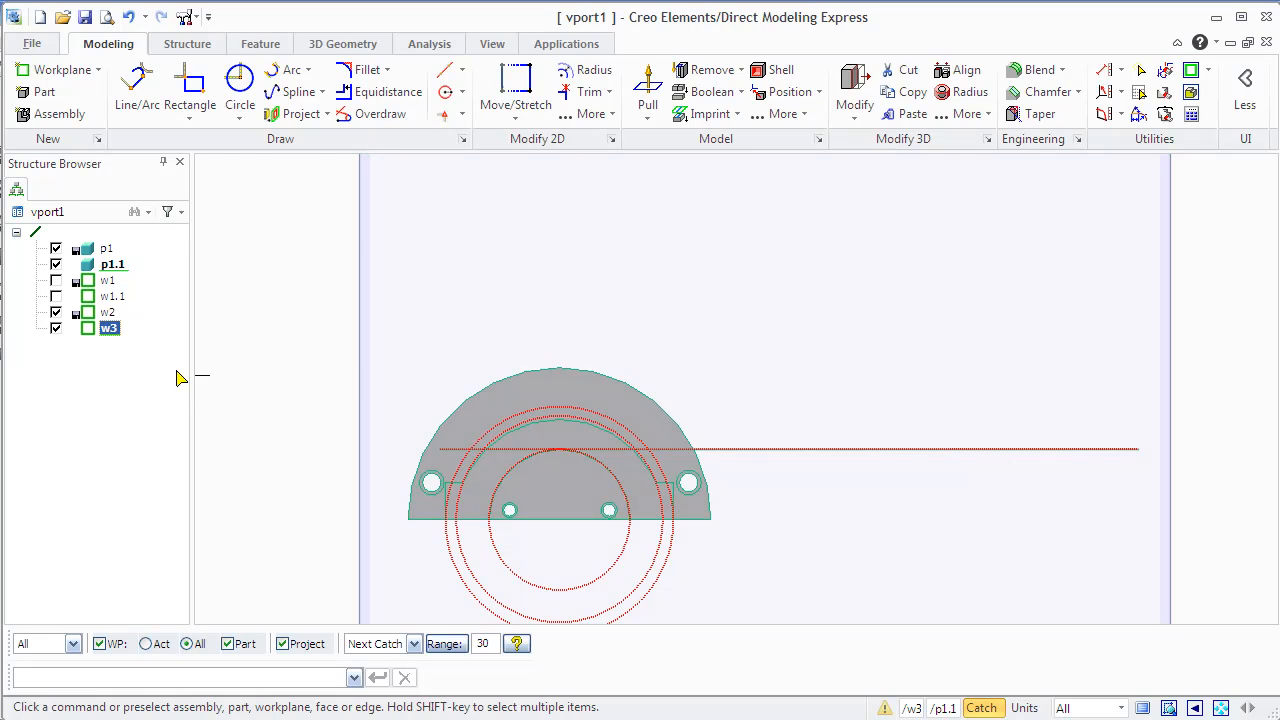
pyautogui.moveTo(164, 336)
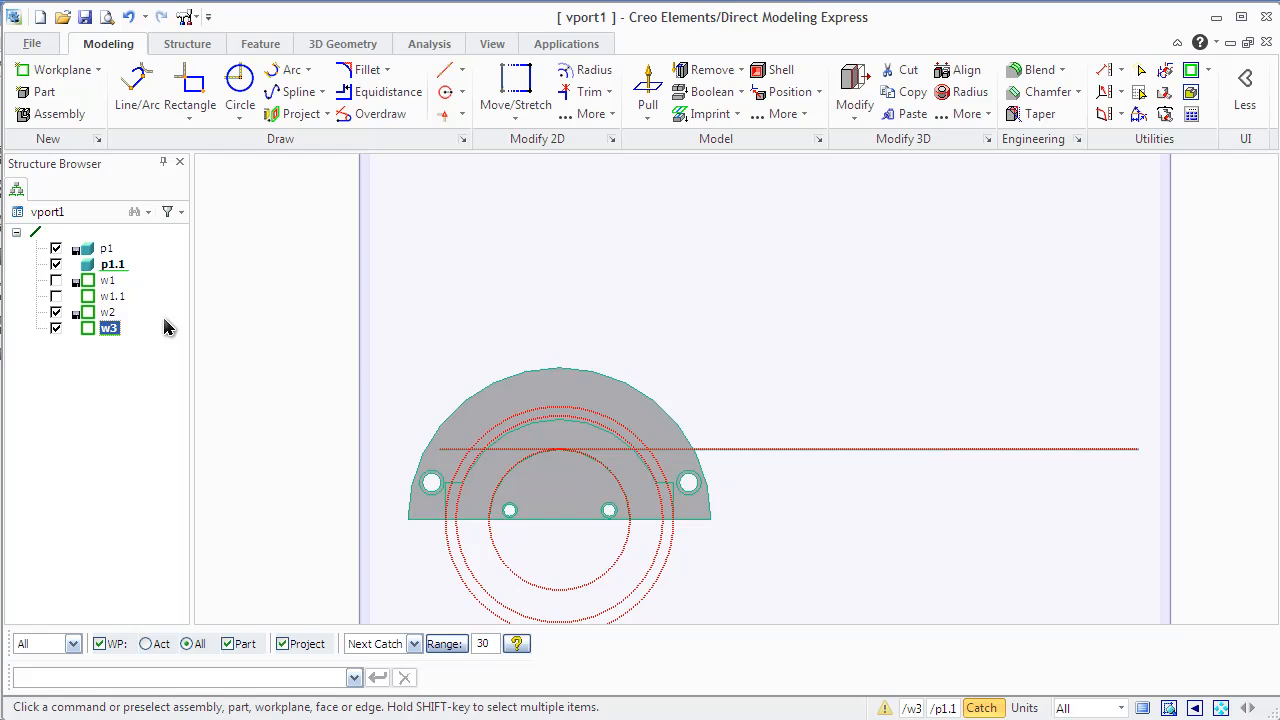
pyautogui.moveTo(140, 318)
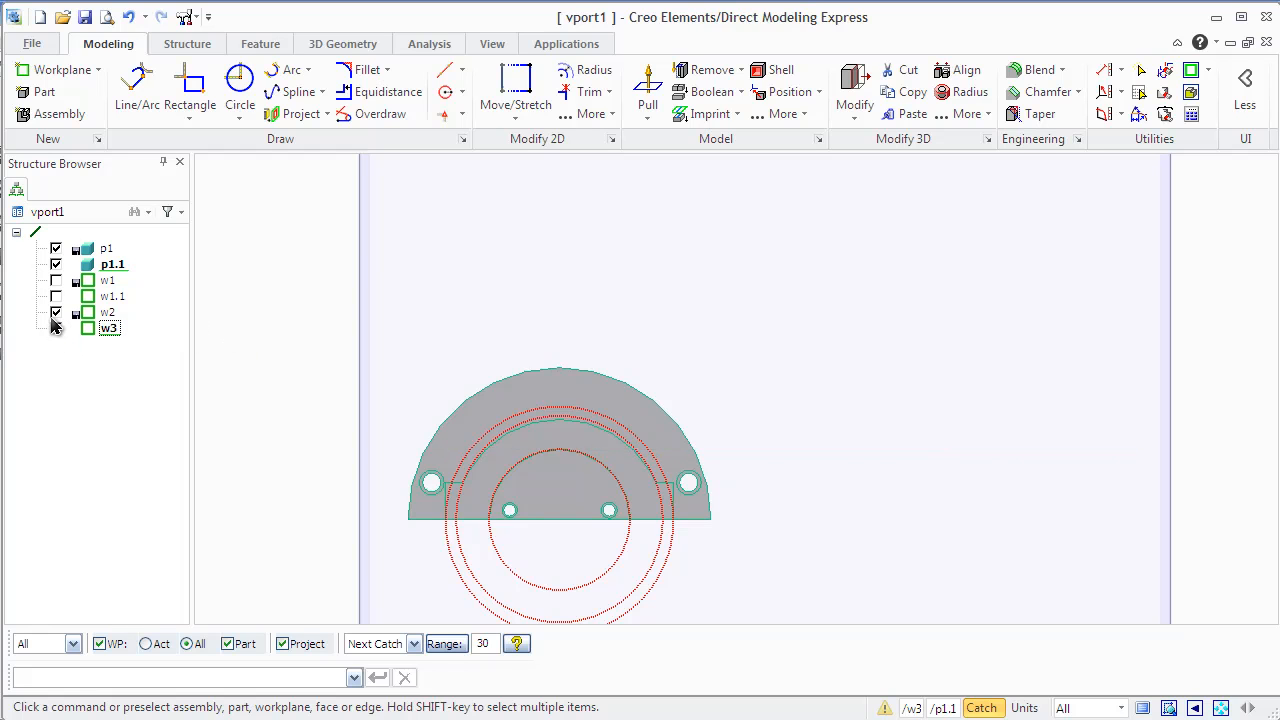
pyautogui.click(56, 328)
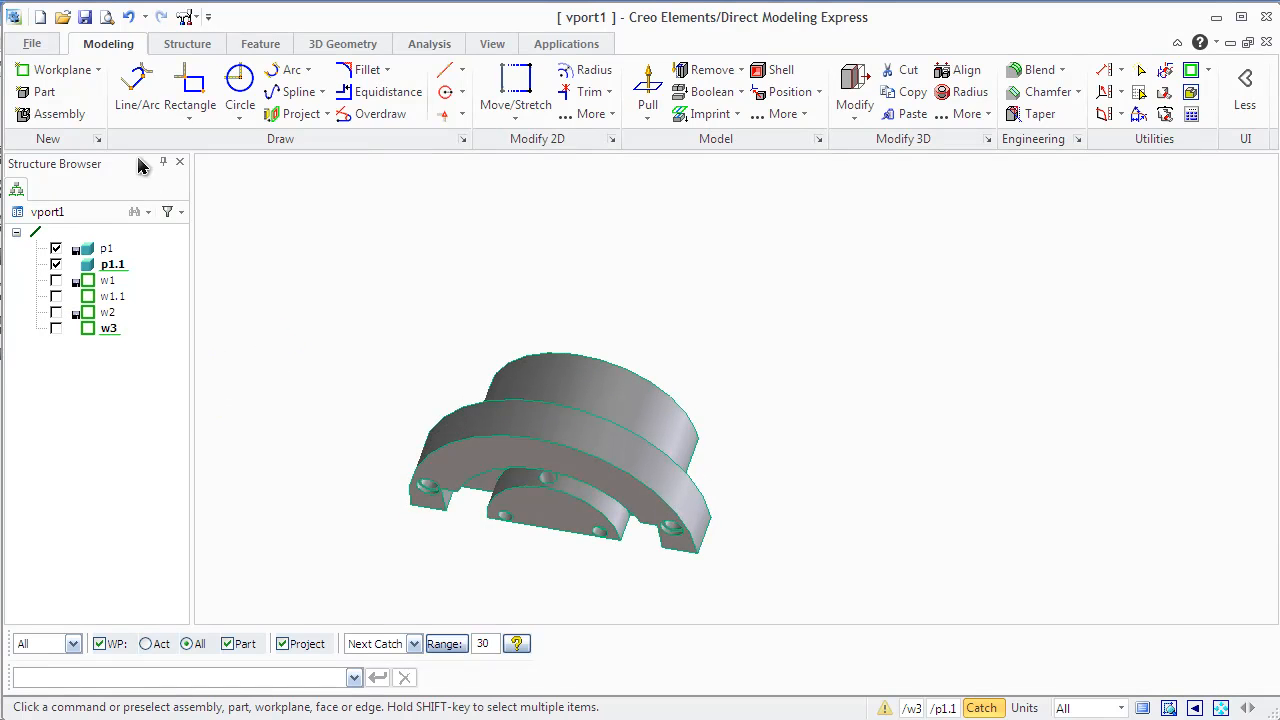
# - Create workplane w4 parallel to the picked part face with an offset of -10
pyautogui.click(62, 68)
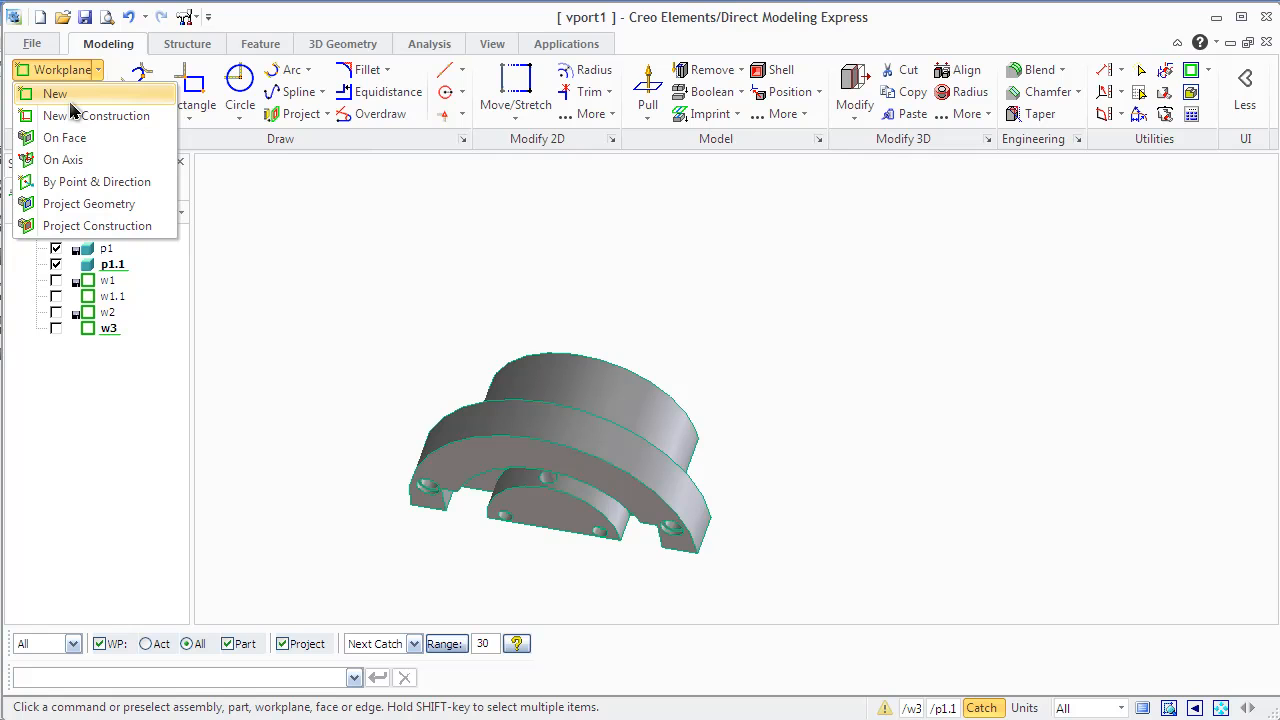
pyautogui.moveTo(56, 94)
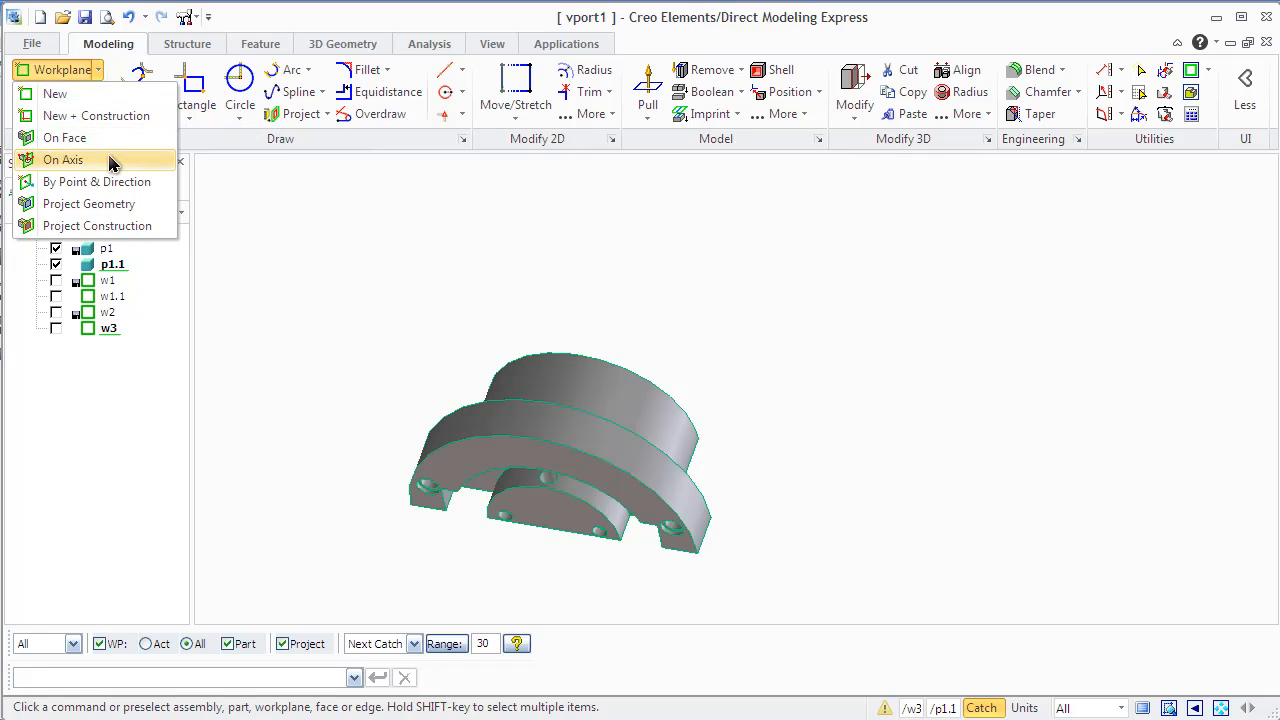
pyautogui.moveTo(128, 224)
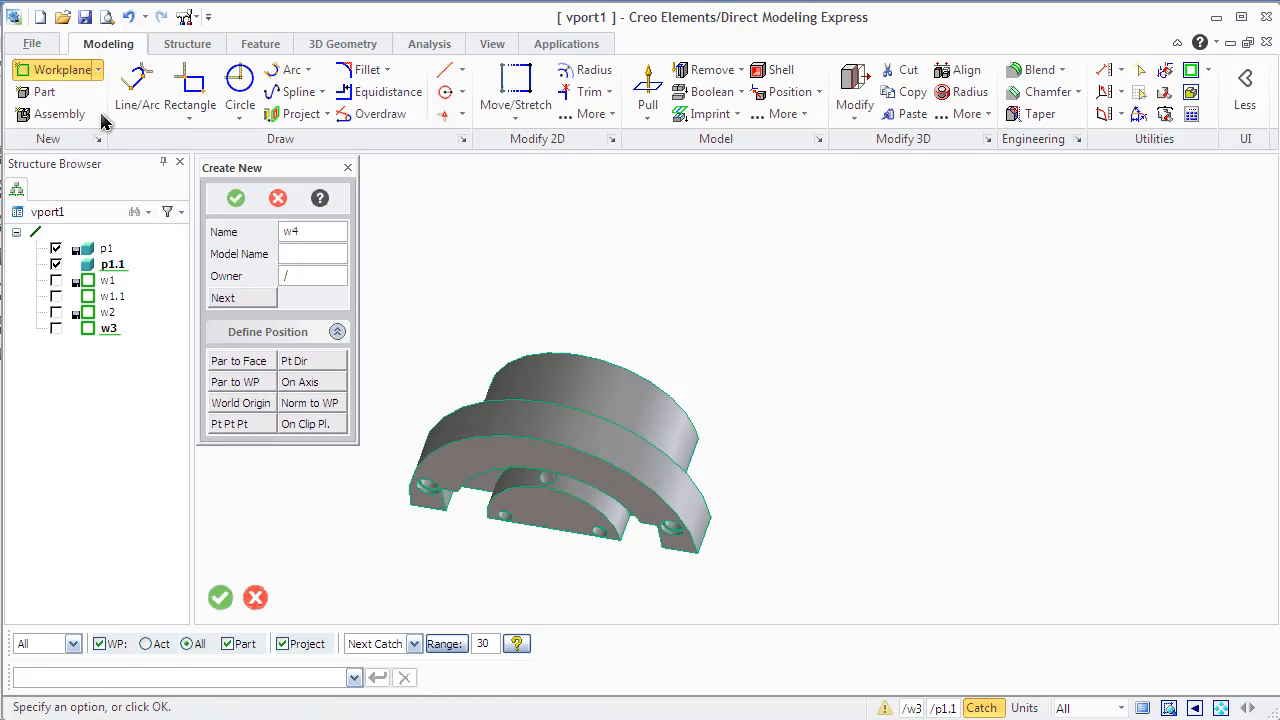
pyautogui.moveTo(240, 402)
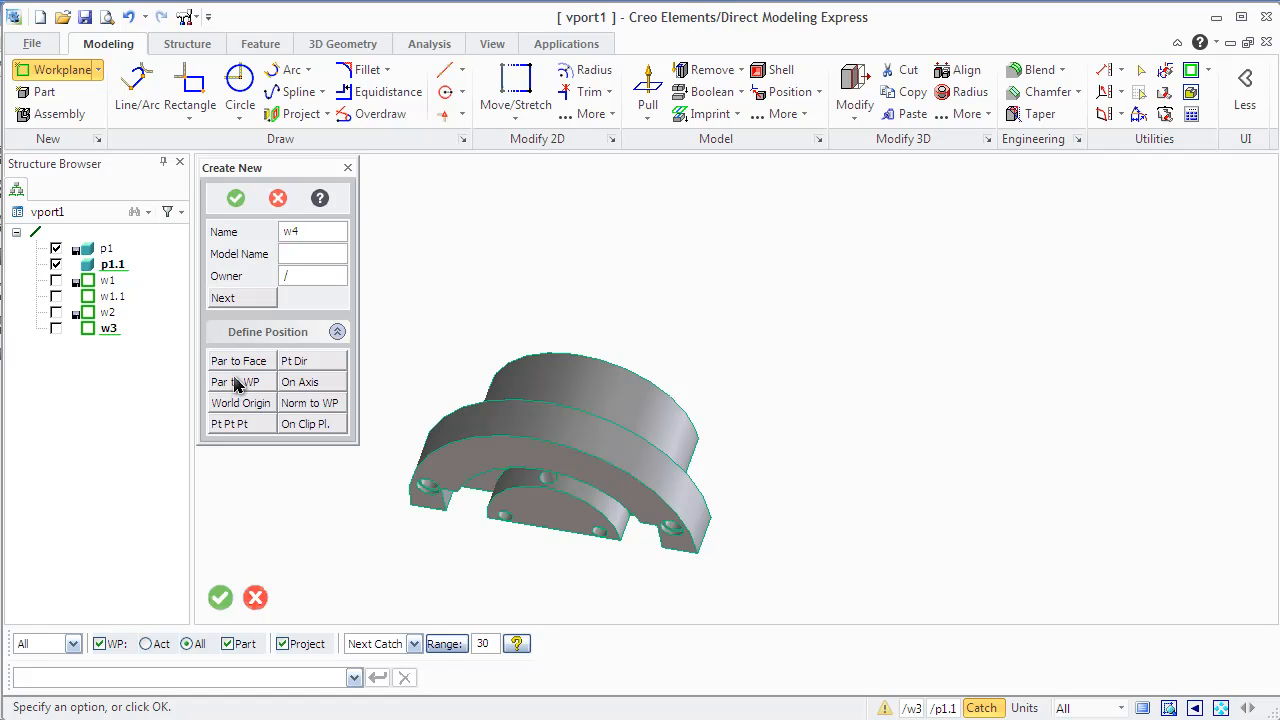
pyautogui.moveTo(236, 360)
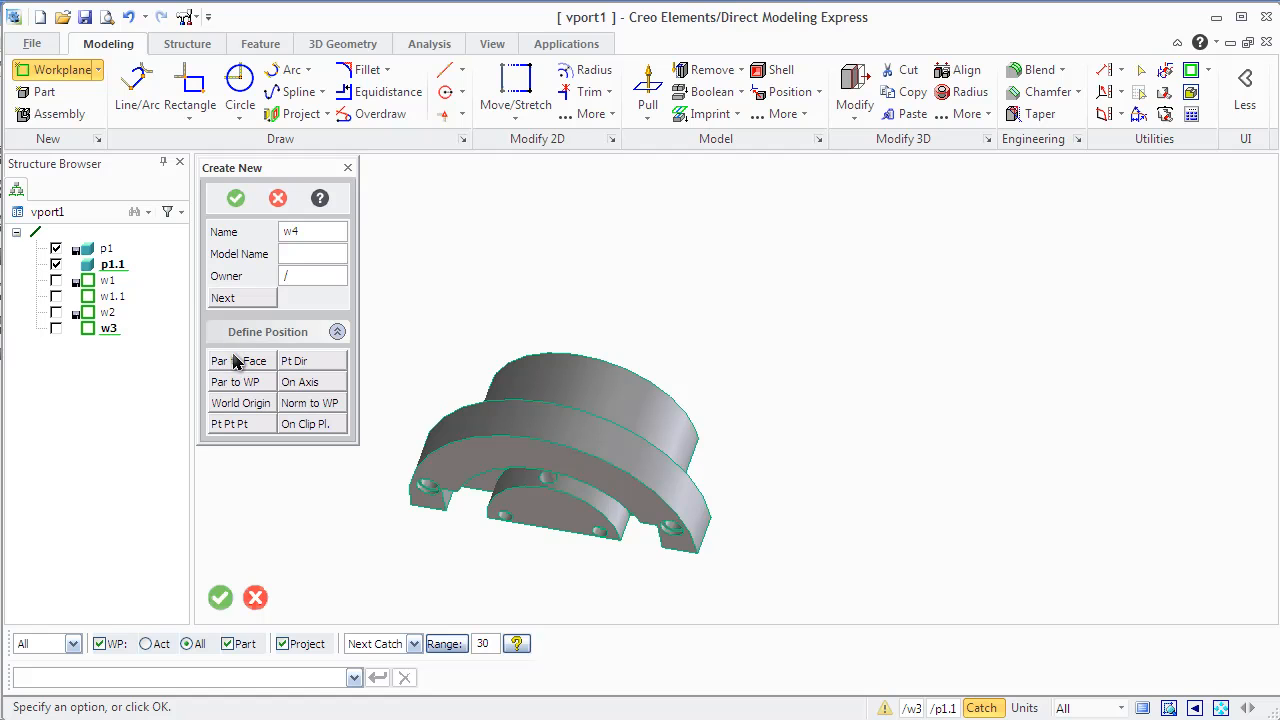
pyautogui.click(240, 360)
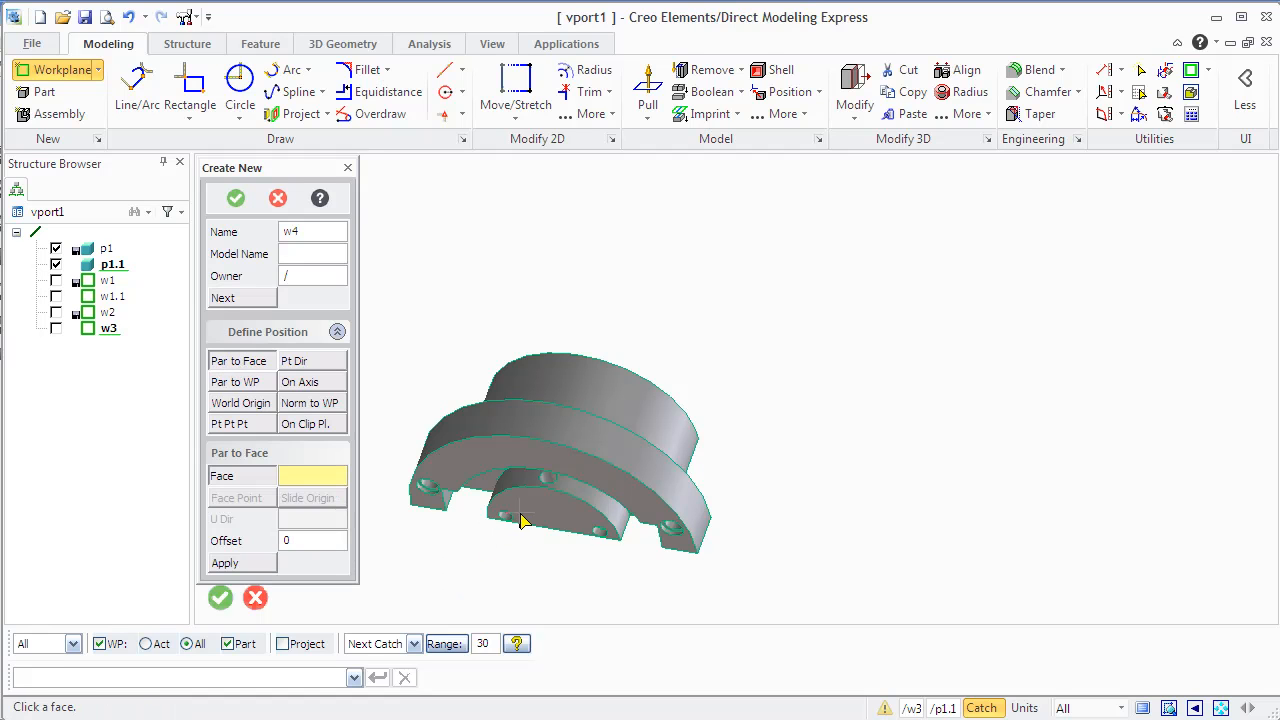
pyautogui.click(530, 520)
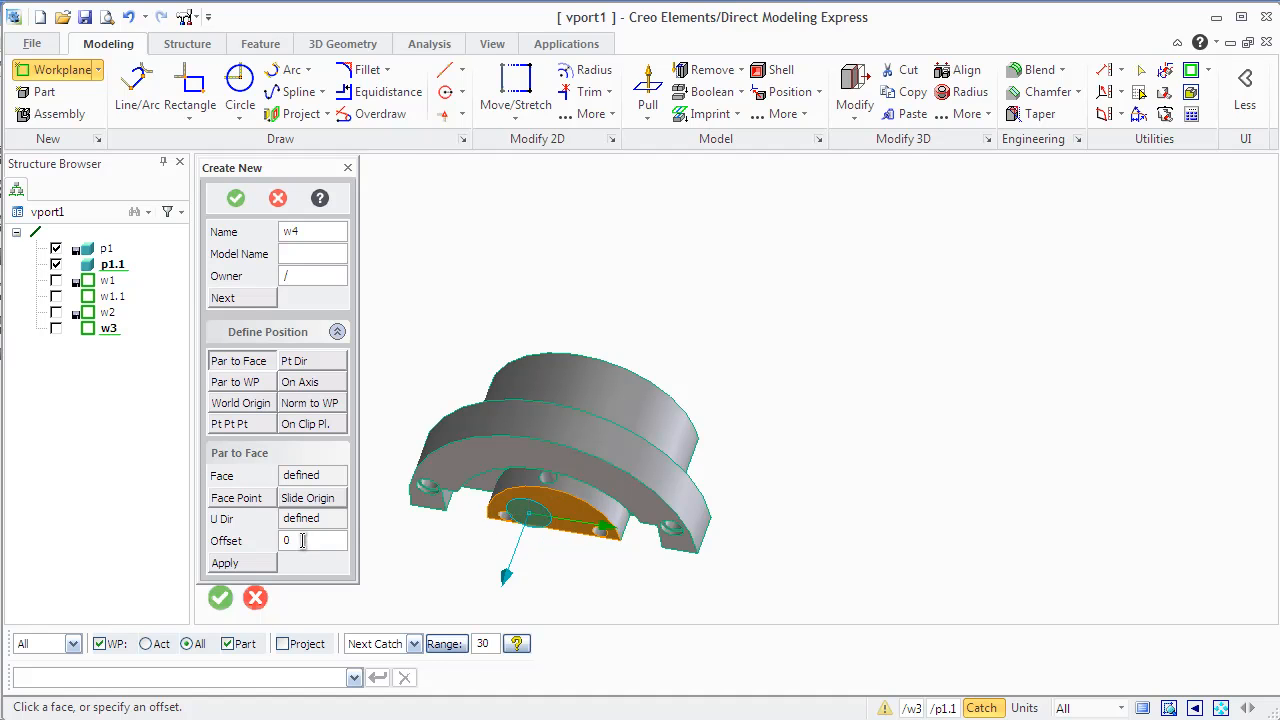
pyautogui.moveTo(292, 536)
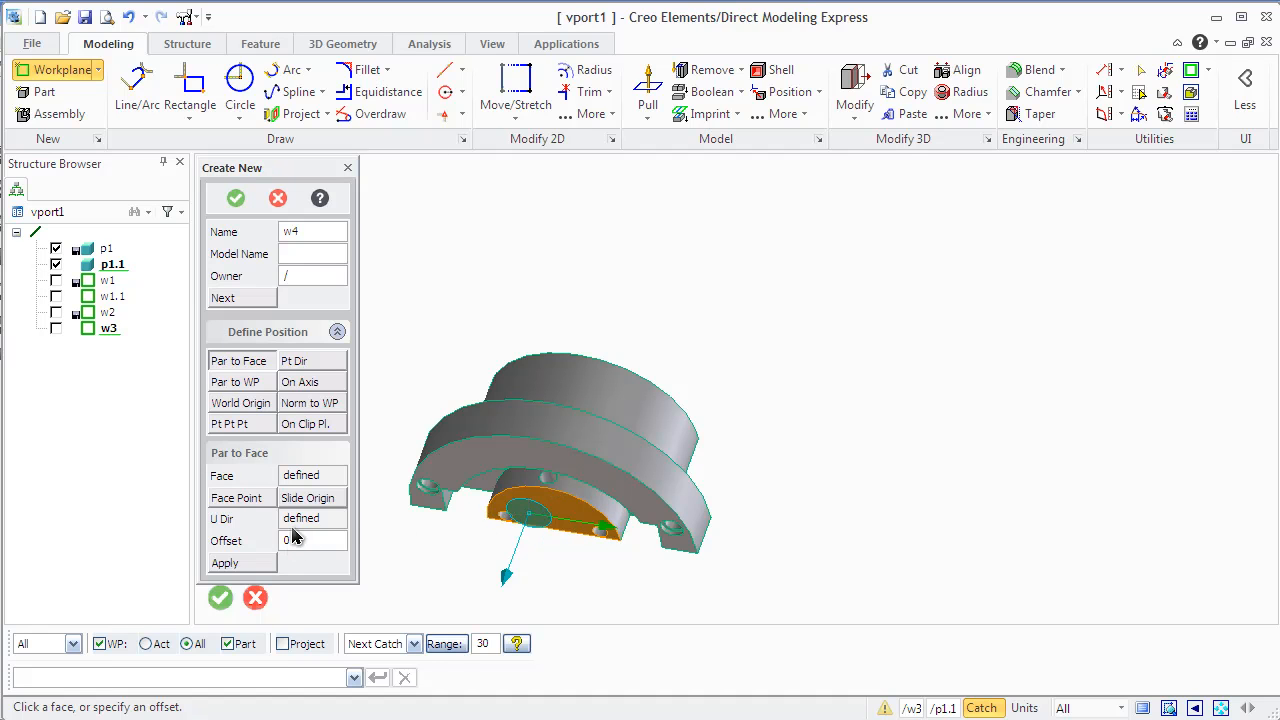
pyautogui.click(312, 540)
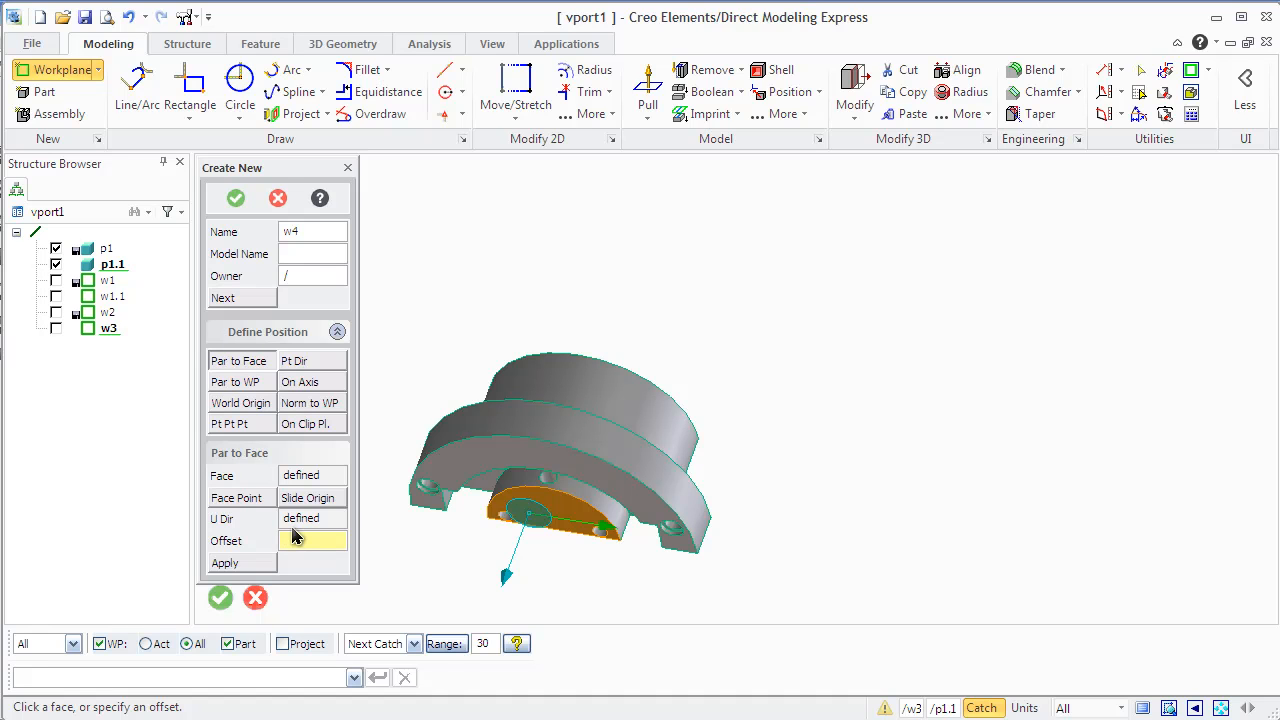
pyautogui.write('-10')
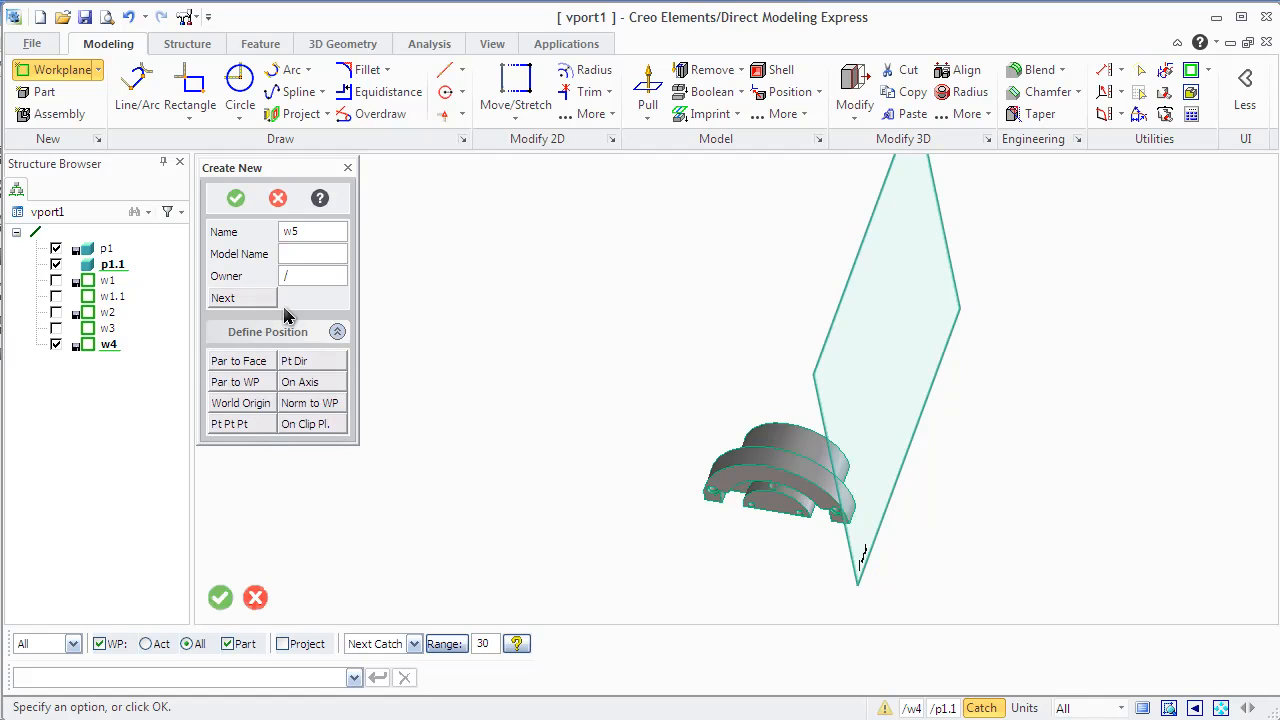
pyautogui.moveTo(304, 360)
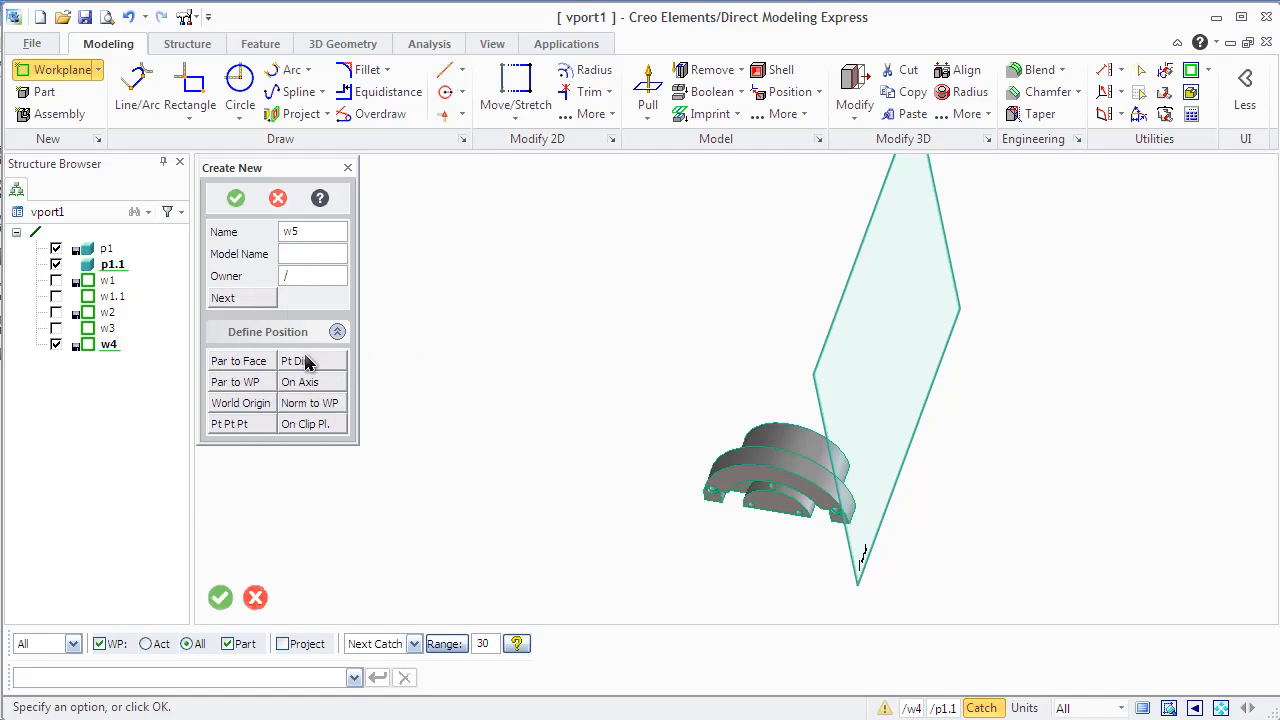
pyautogui.moveTo(302, 380)
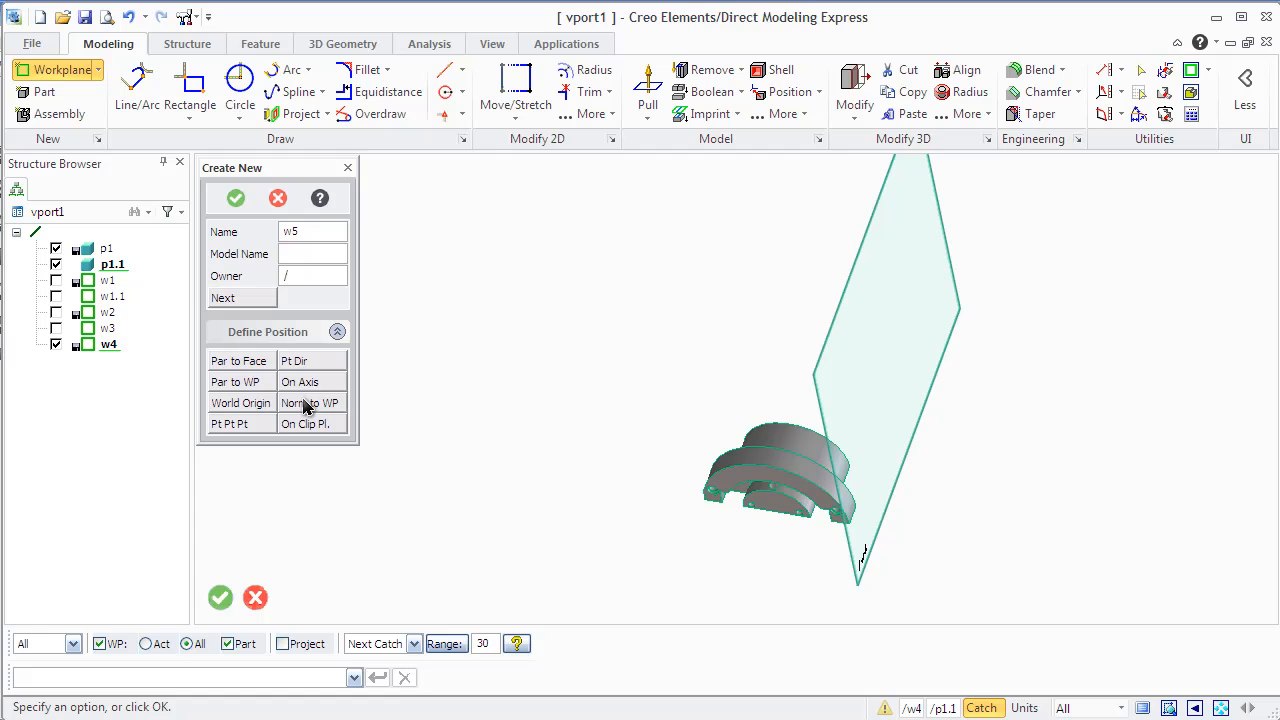
# - Create workplane w5 normal to reference workplane w1.1 with its normal direction reversed
pyautogui.click(312, 402)
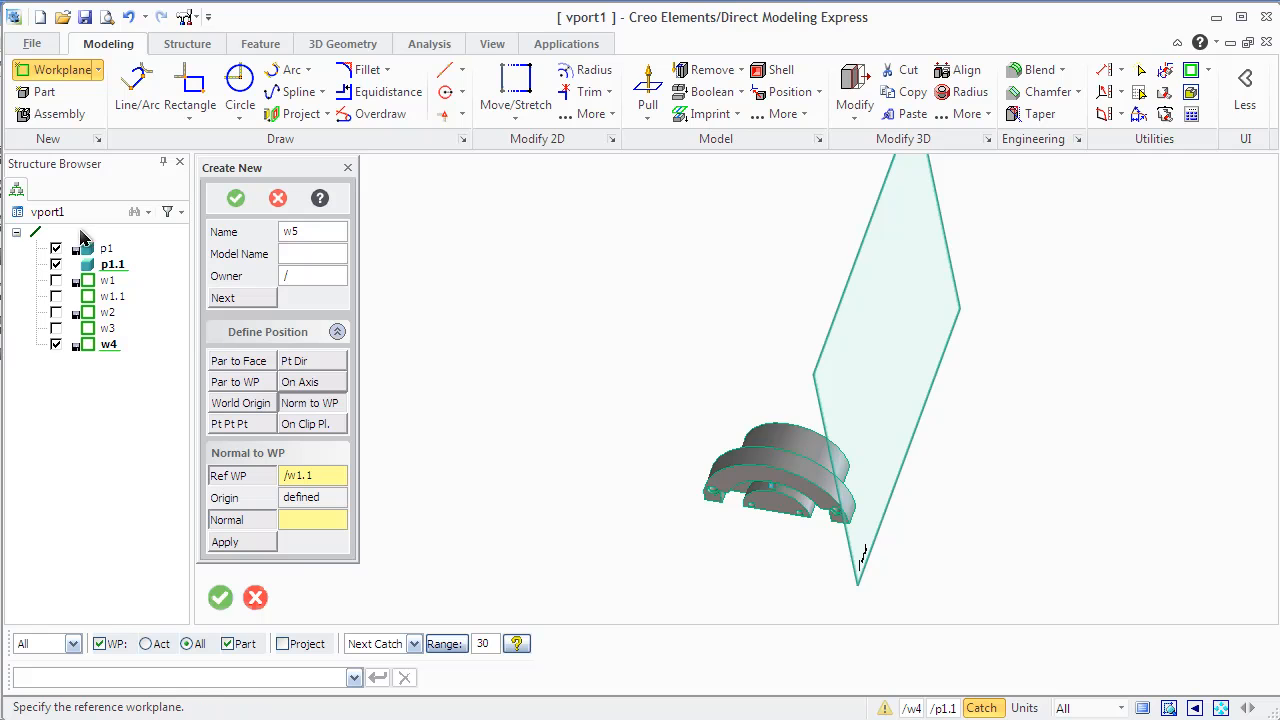
pyautogui.moveTo(106, 308)
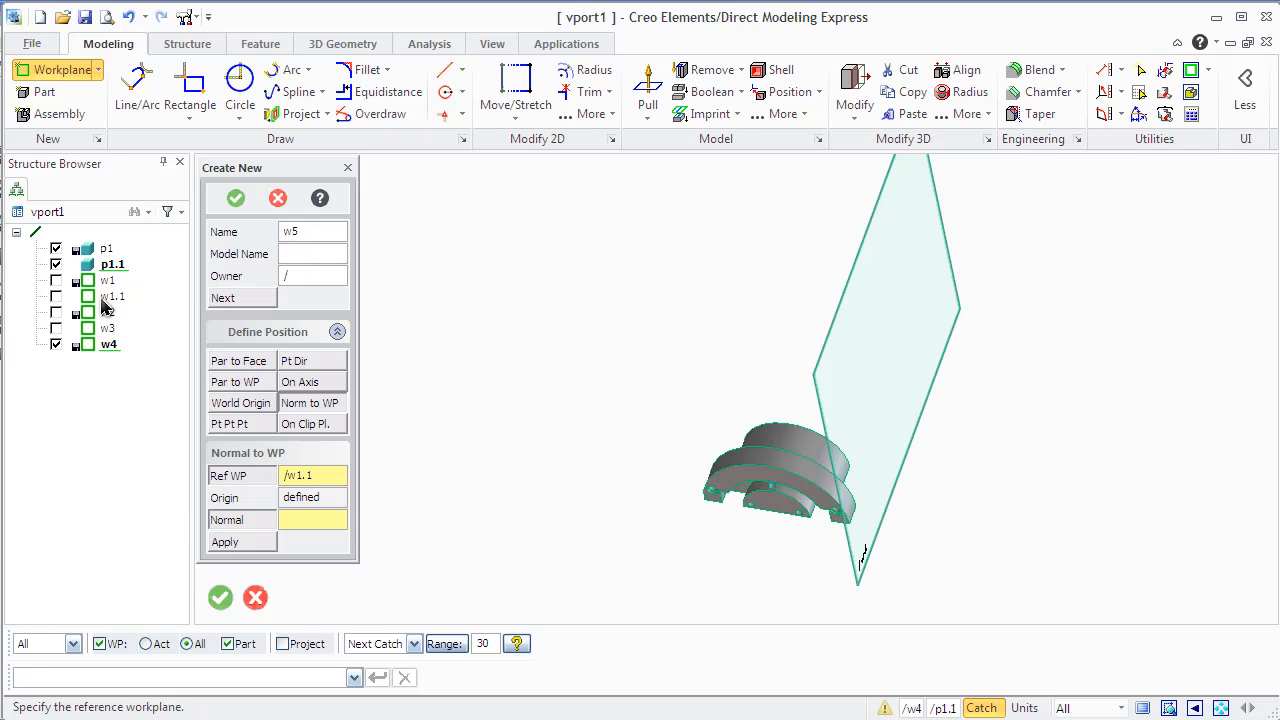
pyautogui.click(112, 296)
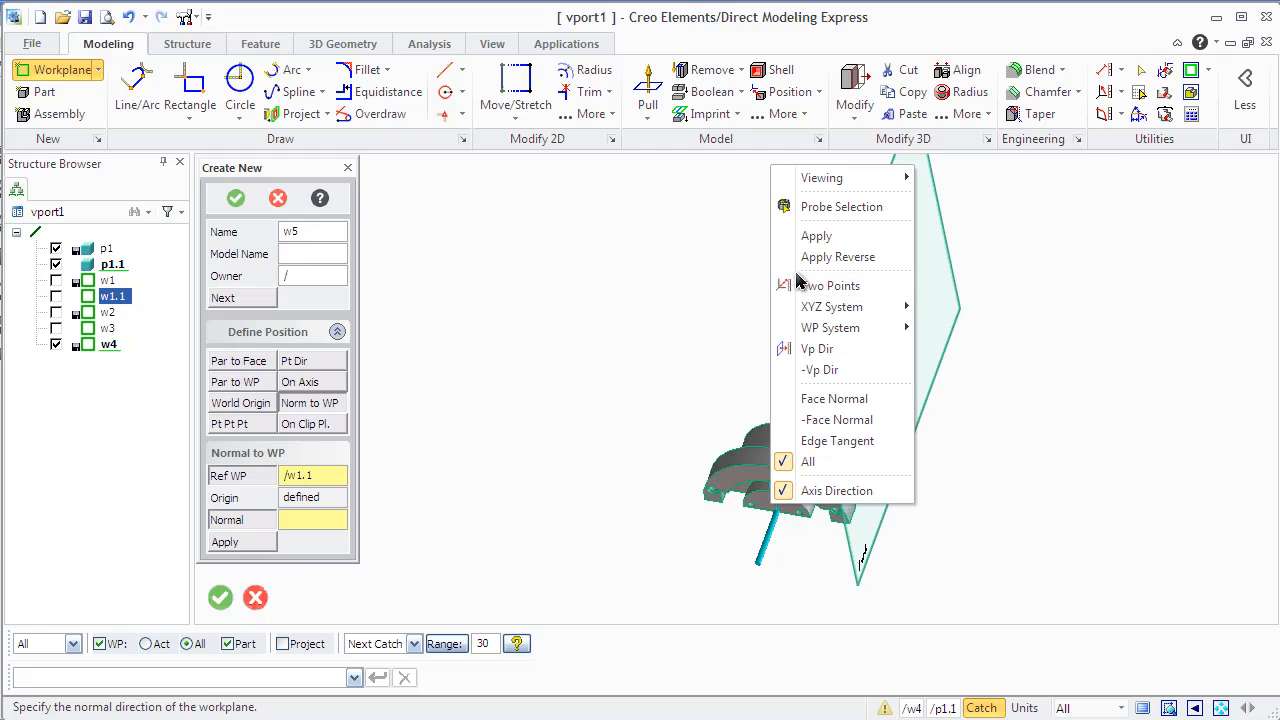
pyautogui.moveTo(838, 256)
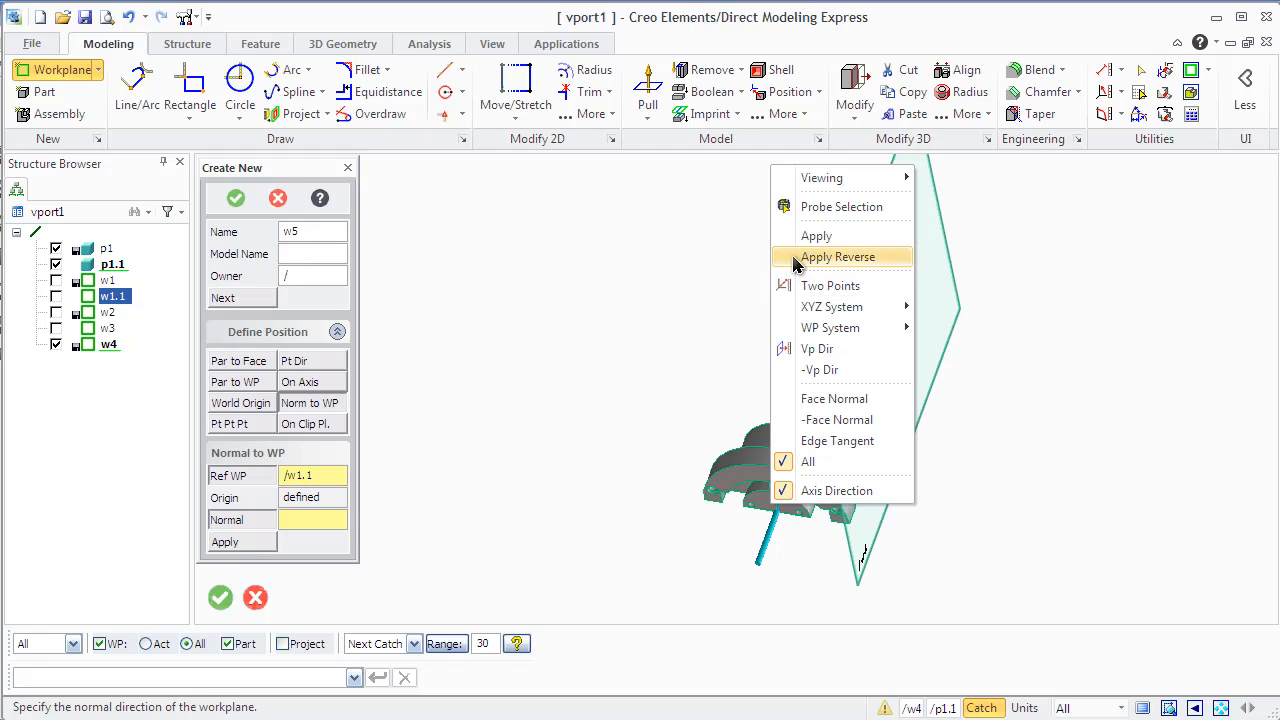
pyautogui.click(838, 256)
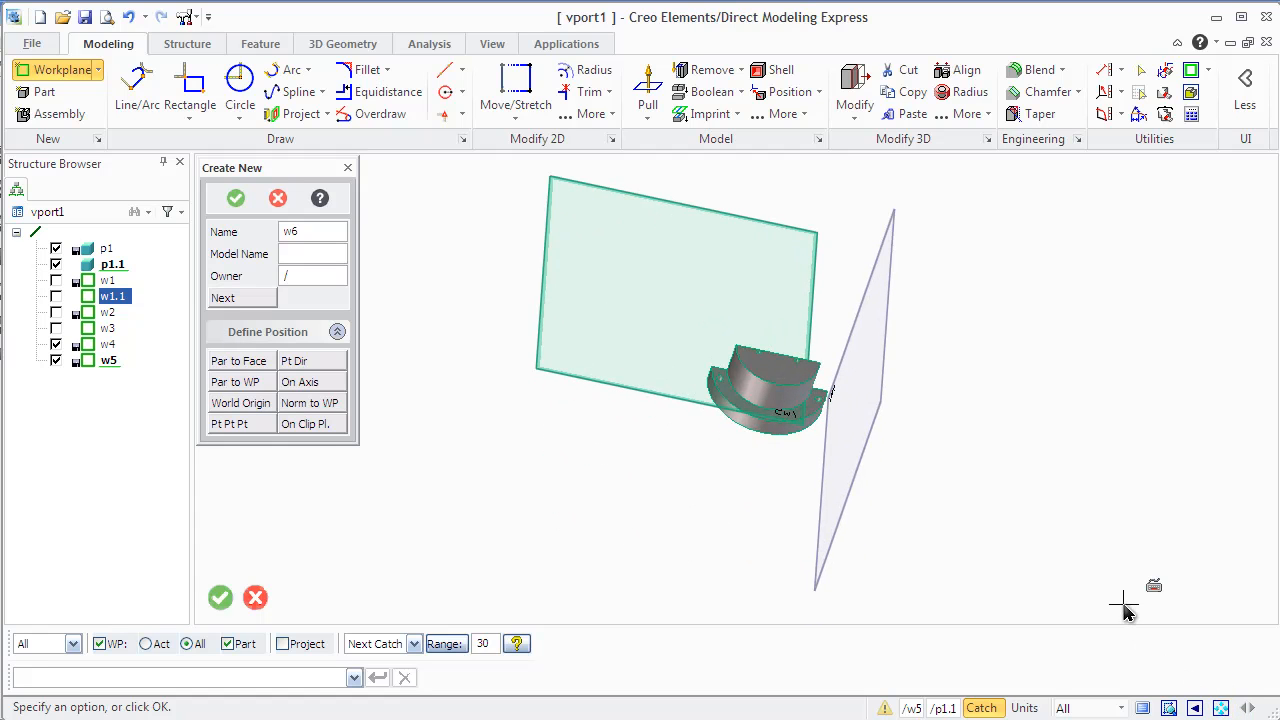
pyautogui.moveTo(1036, 540)
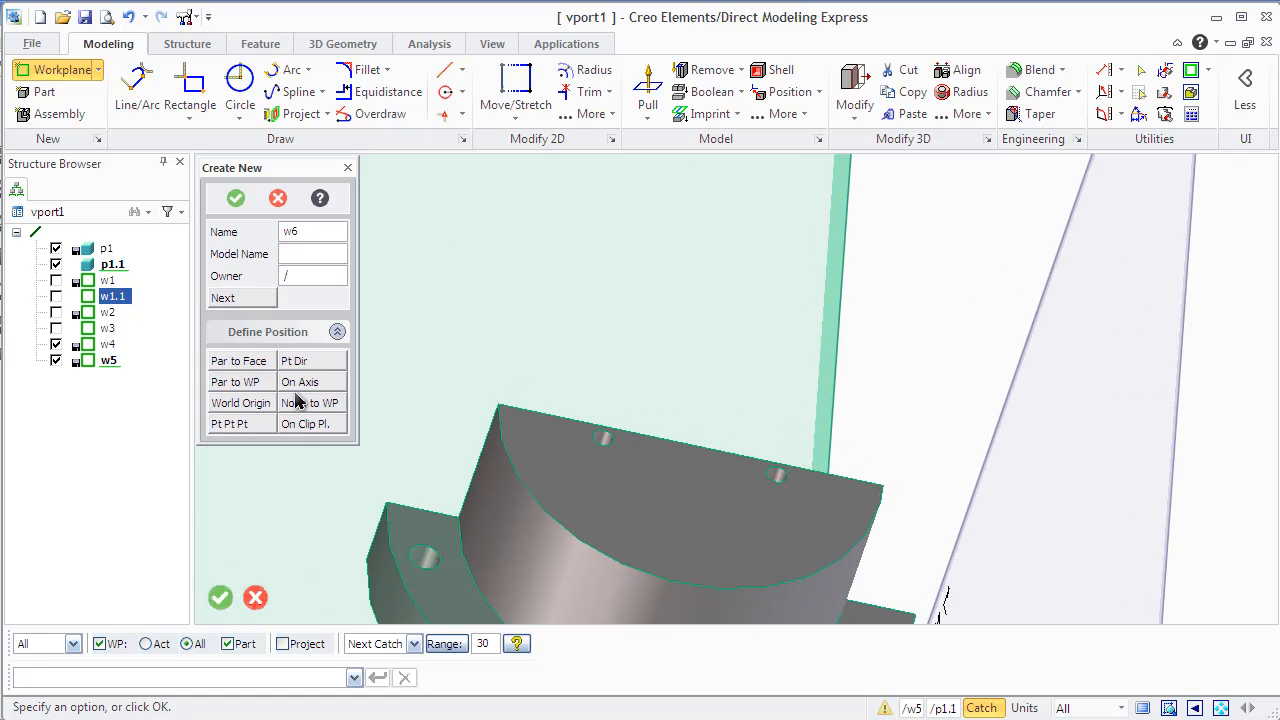
pyautogui.moveTo(238, 424)
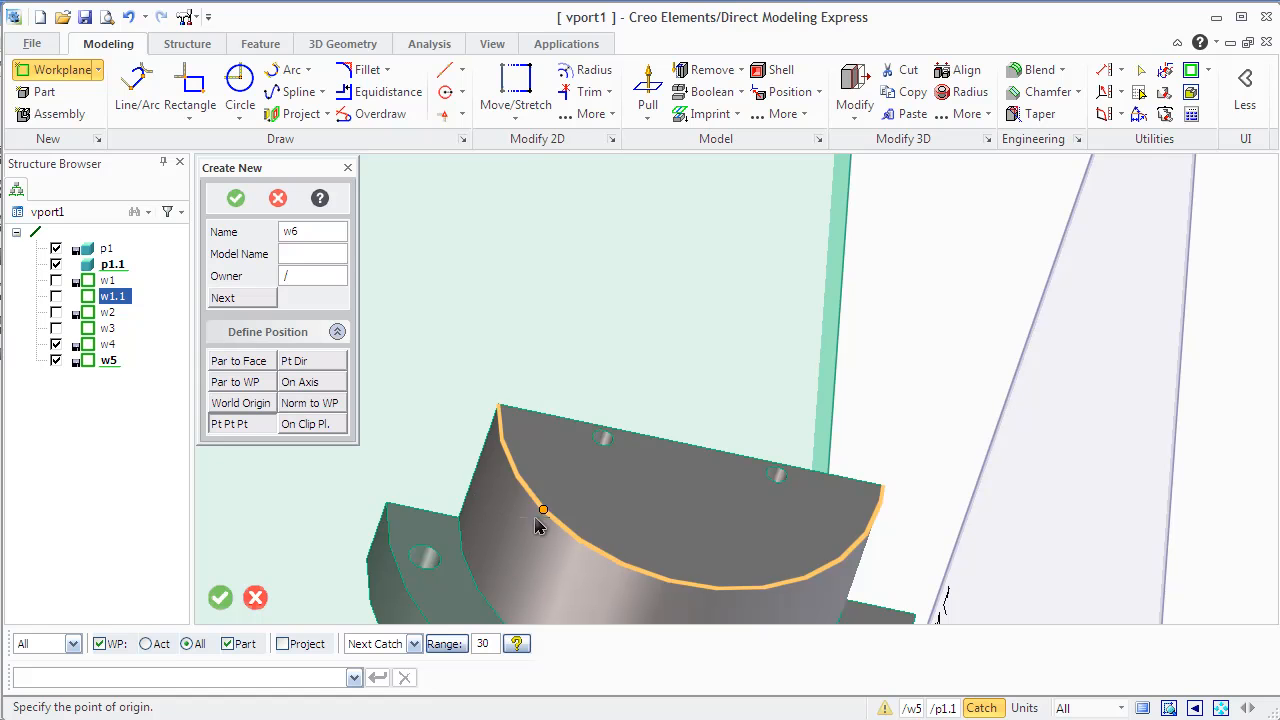
# - Place new workplane w6's origin on the half-round part's curved edge
pyautogui.click(542, 510)
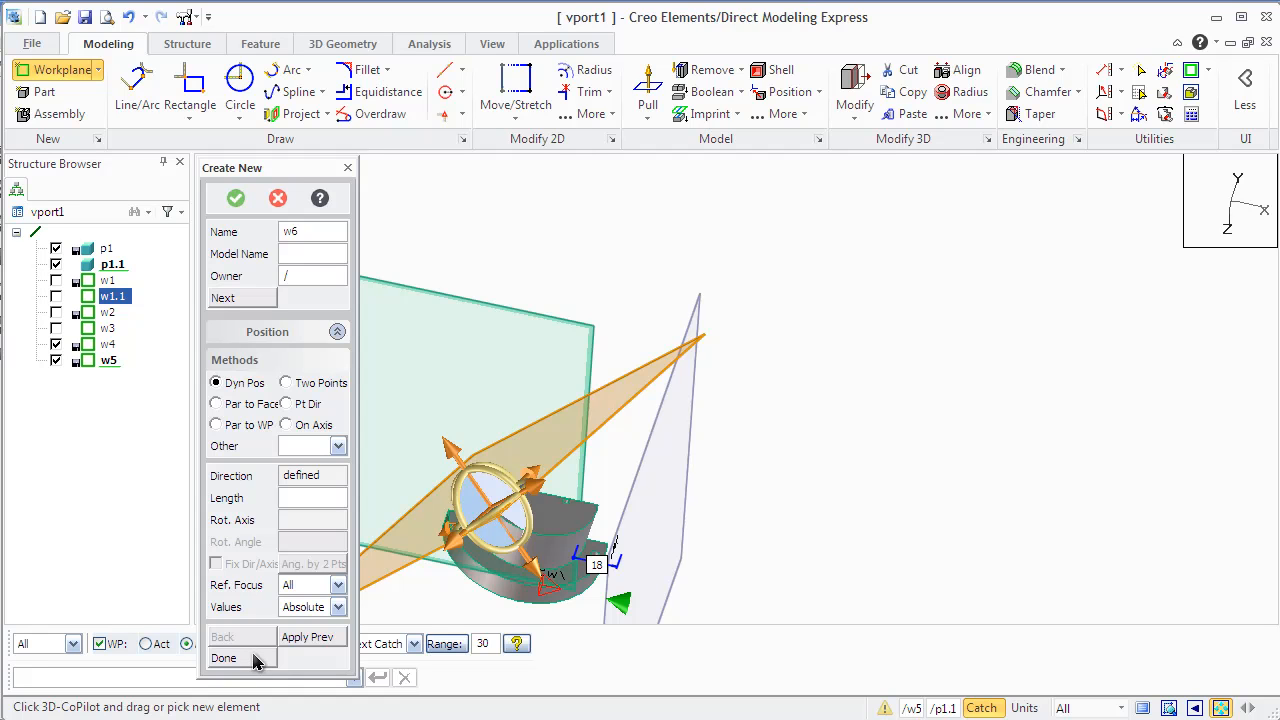
pyautogui.moveTo(308, 648)
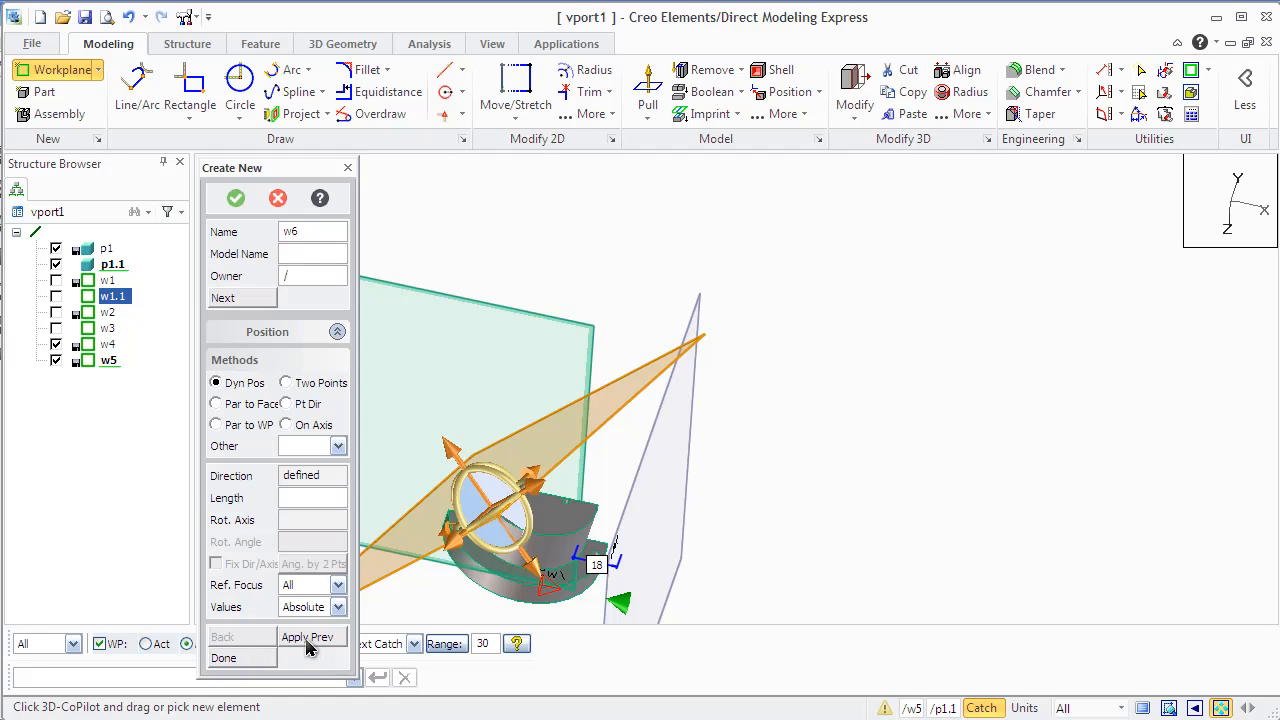
pyautogui.moveTo(264, 312)
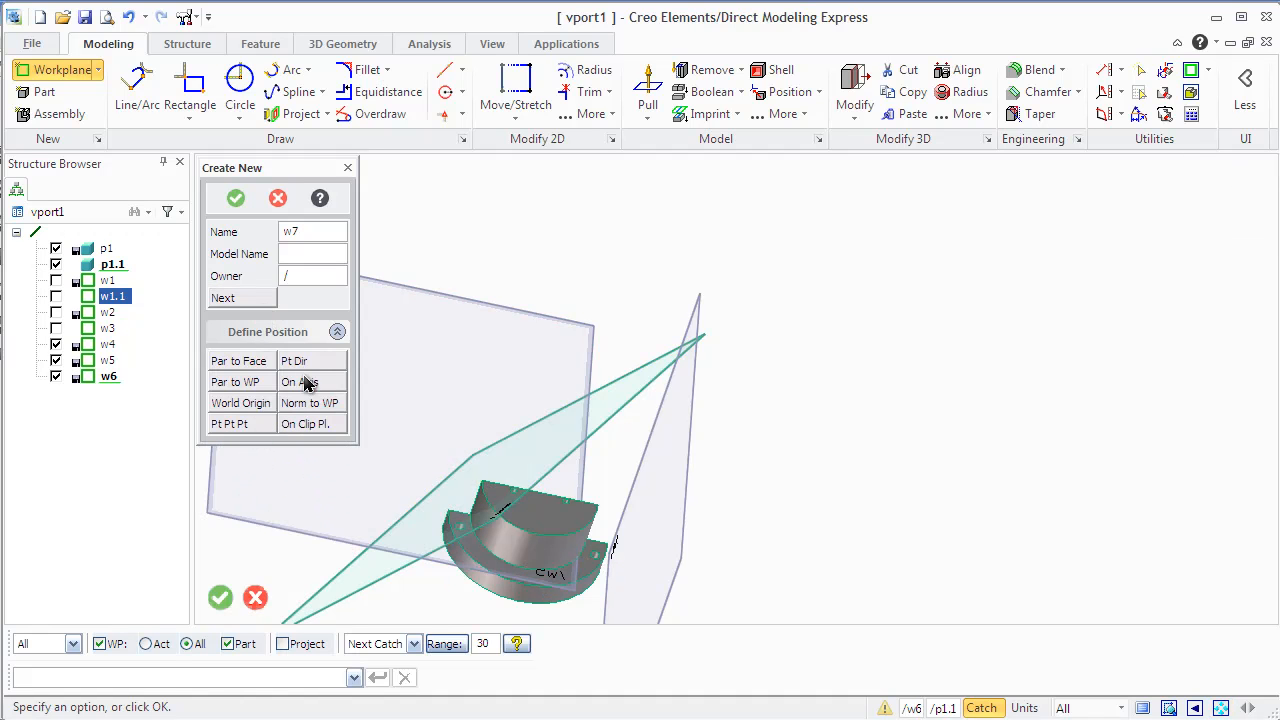
# - Place workplane w7 on the axis of the part's cylindrical face, using the V axis
pyautogui.click(300, 380)
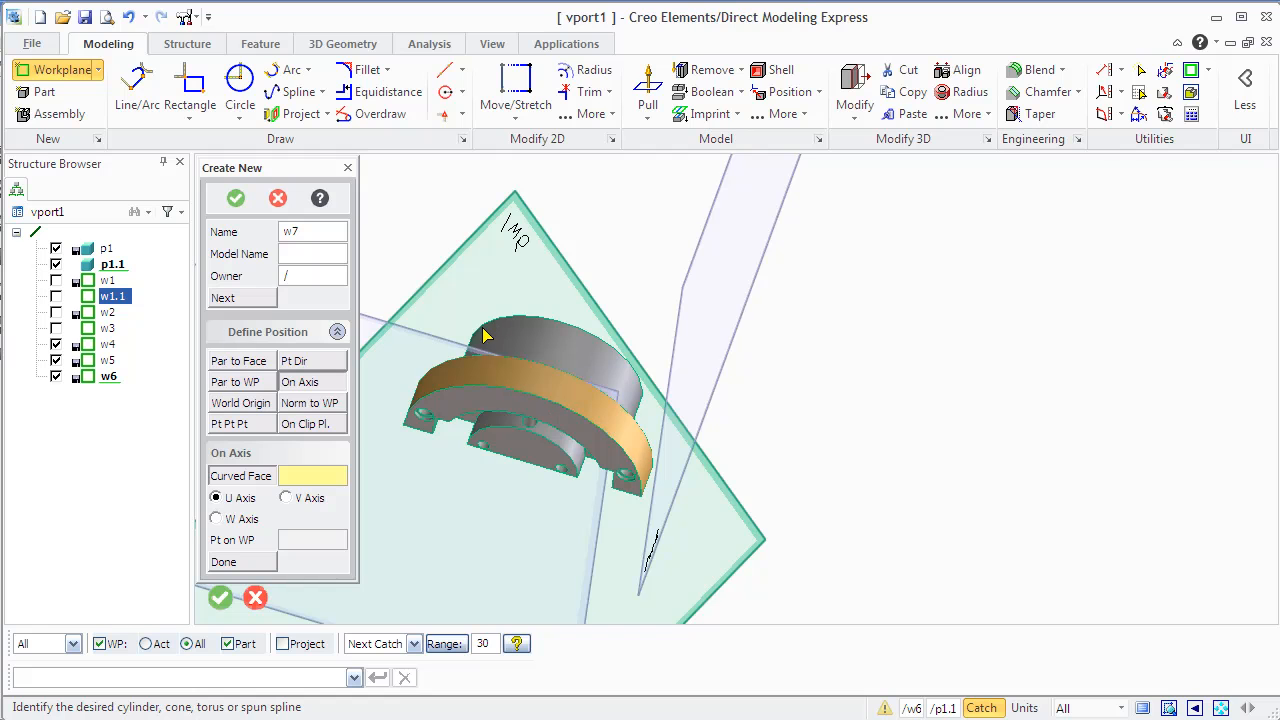
pyautogui.click(540, 380)
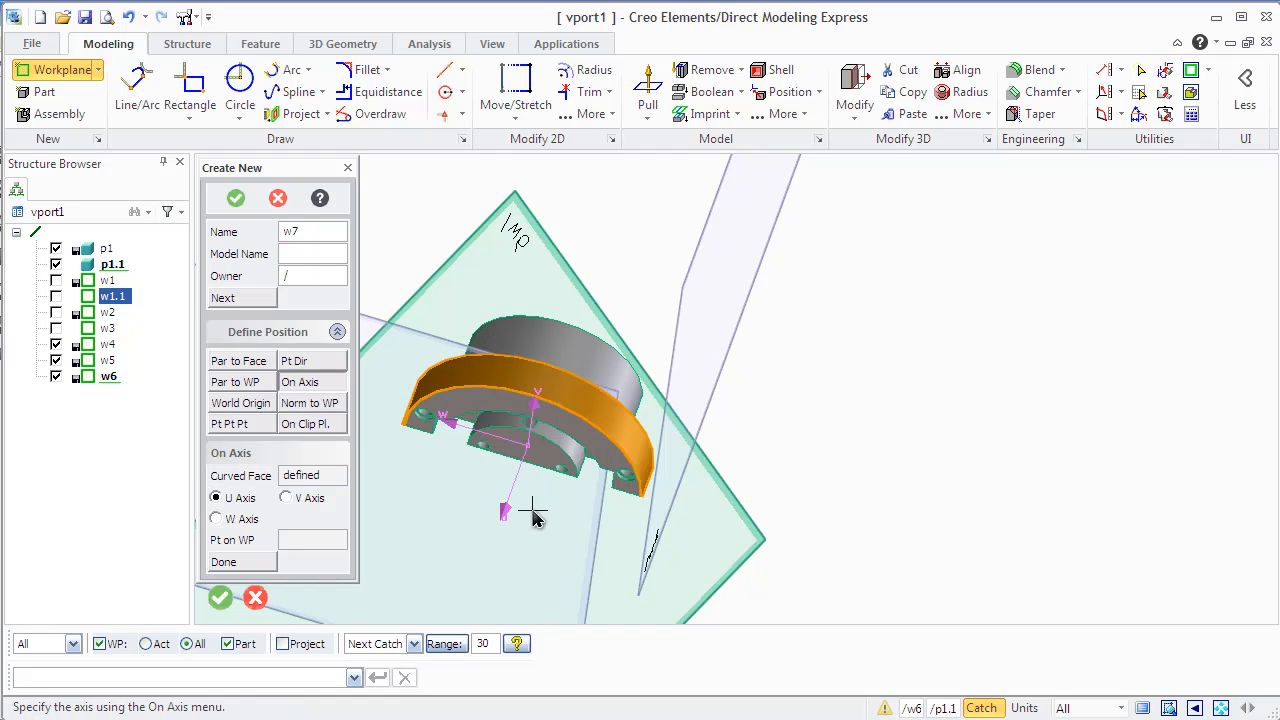
pyautogui.moveTo(490, 510)
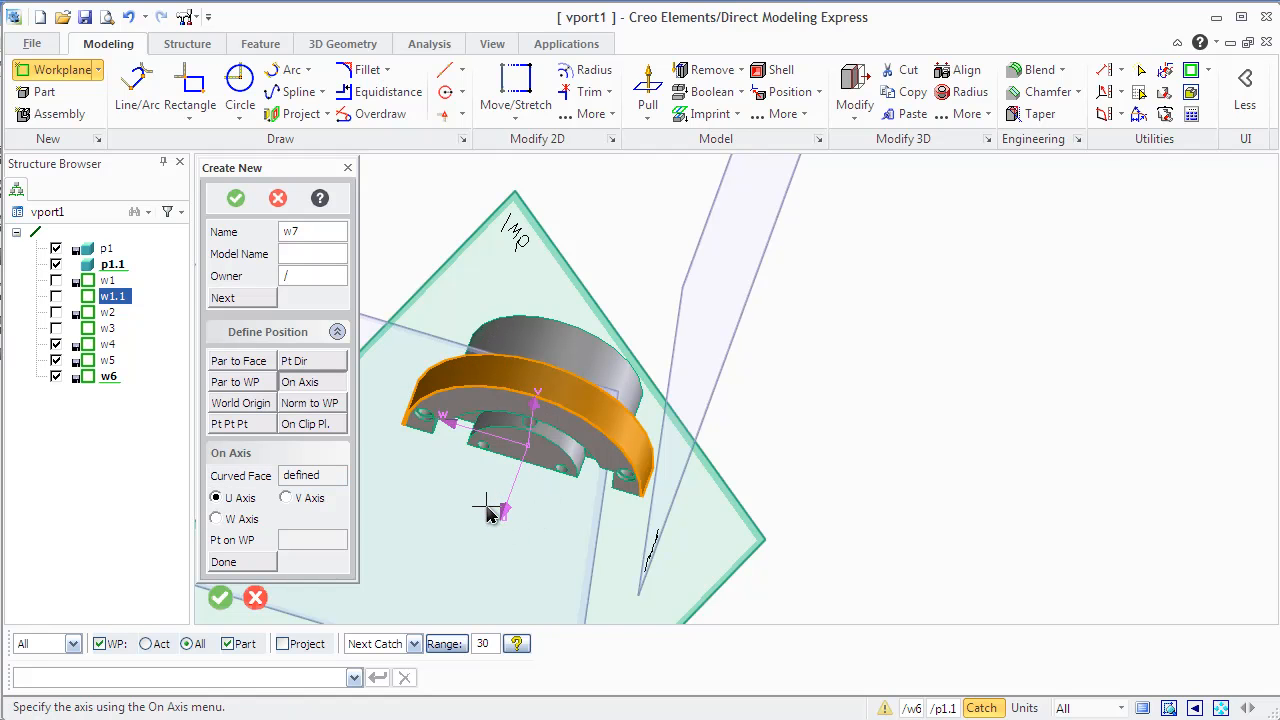
pyautogui.moveTo(484, 522)
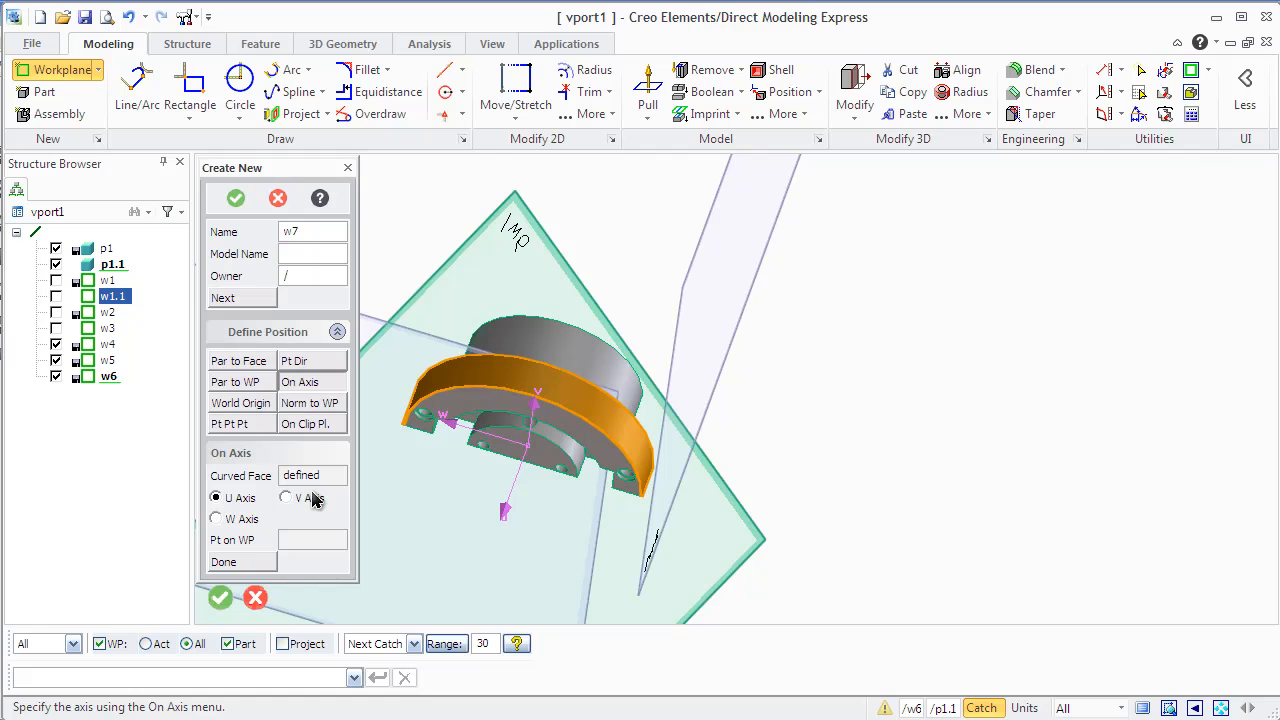
pyautogui.click(286, 498)
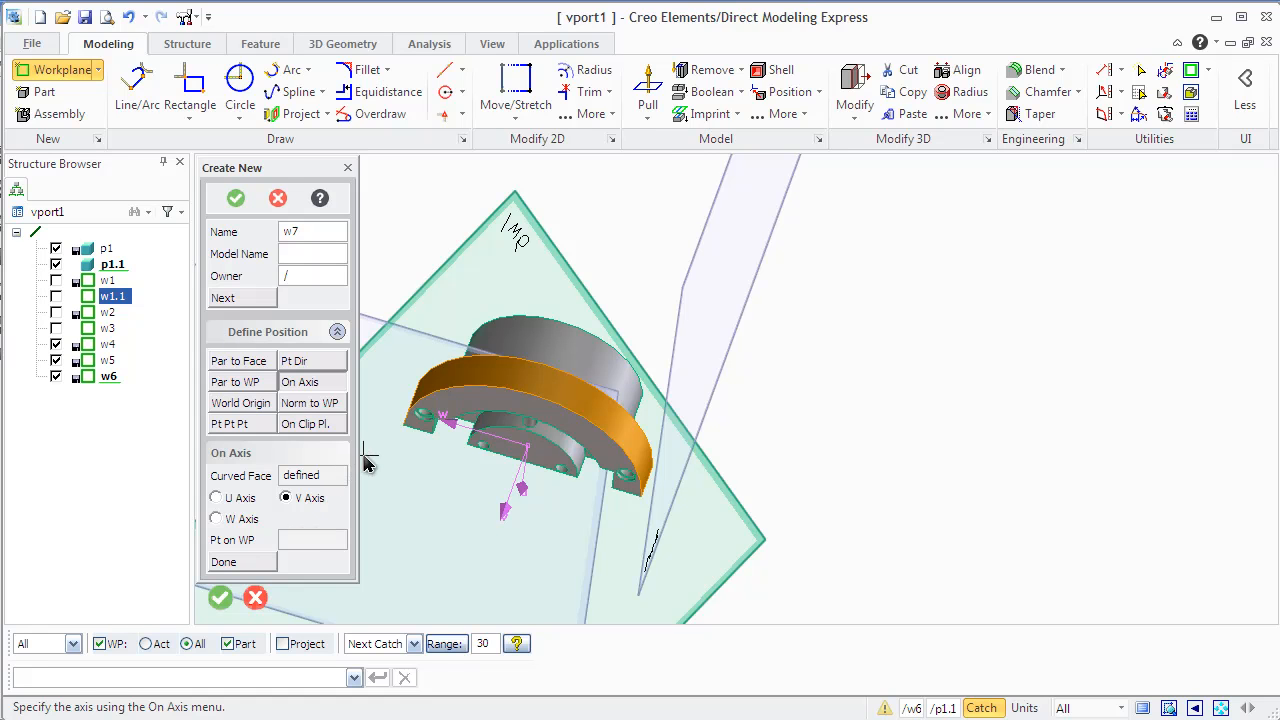
pyautogui.moveTo(556, 460)
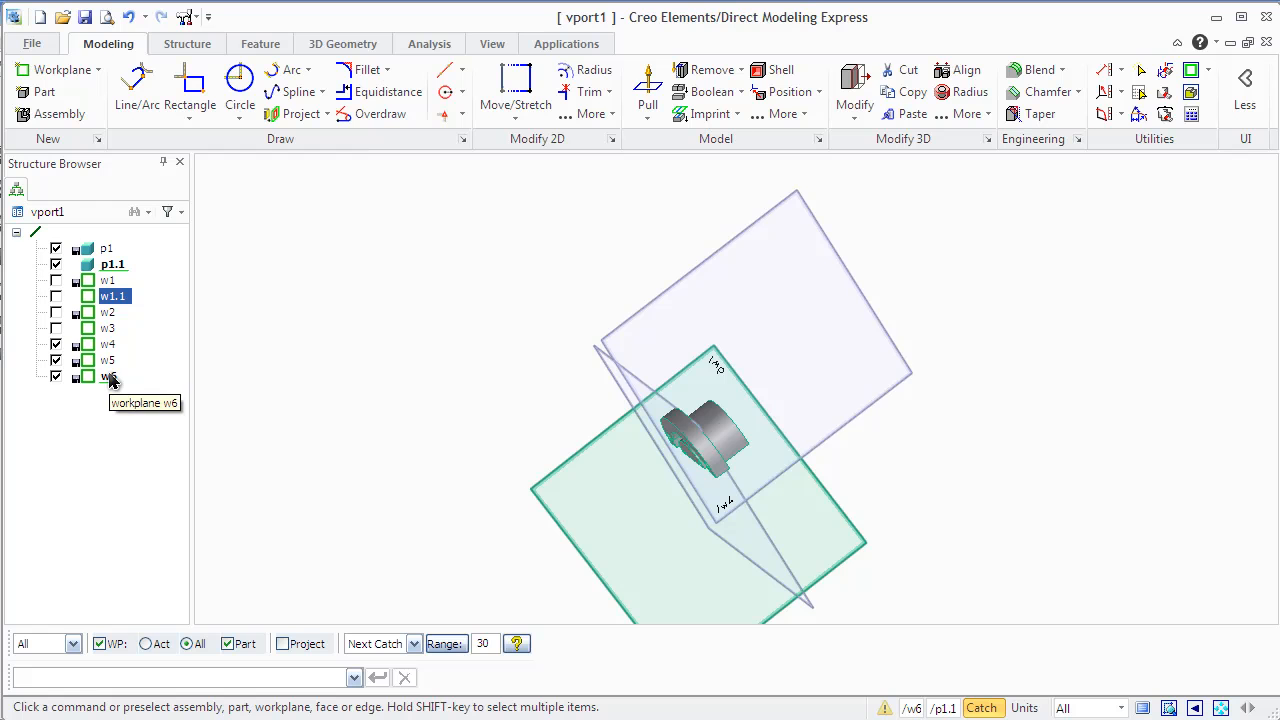
pyautogui.moveTo(1140, 72)
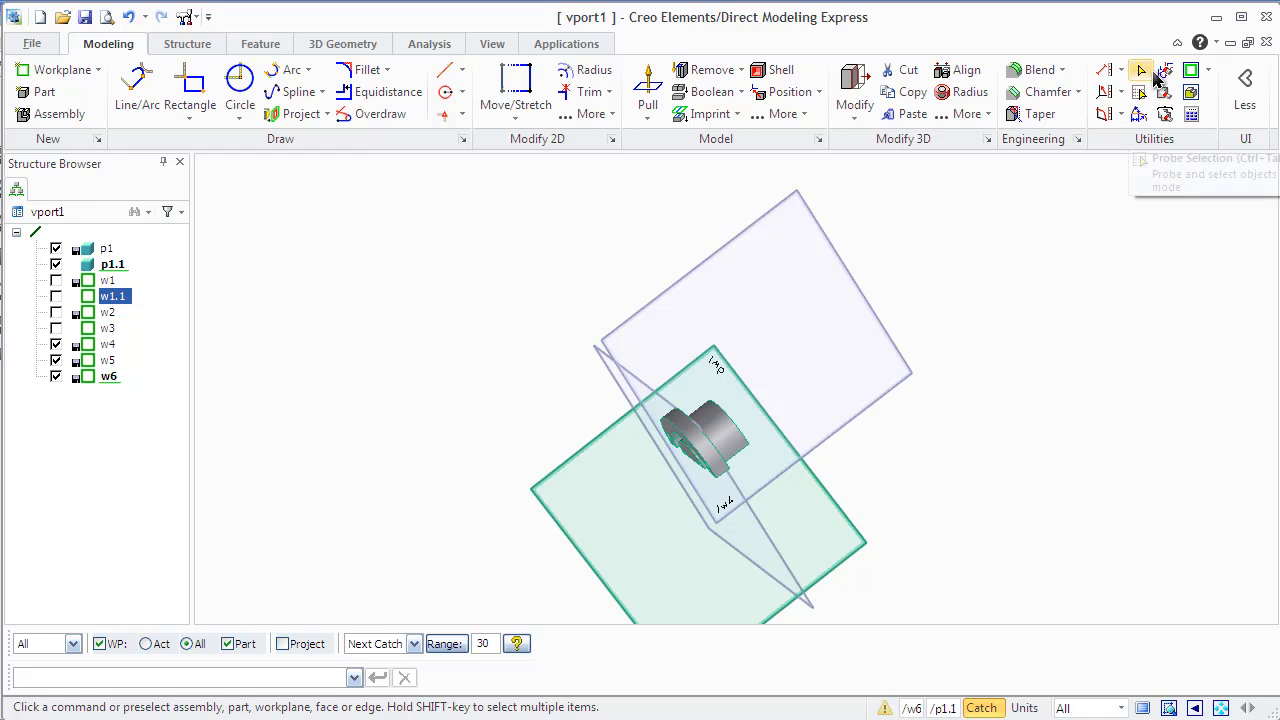
# - Switch to the Structure commands to remove workplanes w4, w5 and w6
pyautogui.click(188, 44)
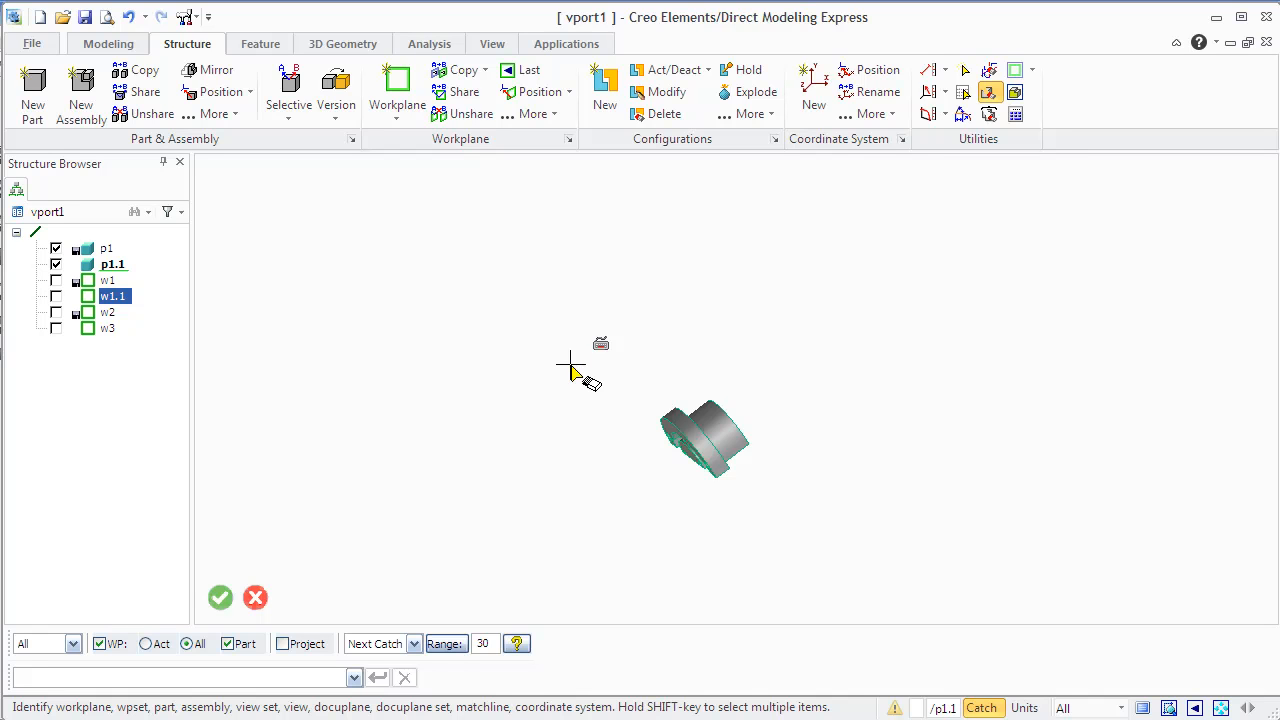
pyautogui.moveTo(216, 8)
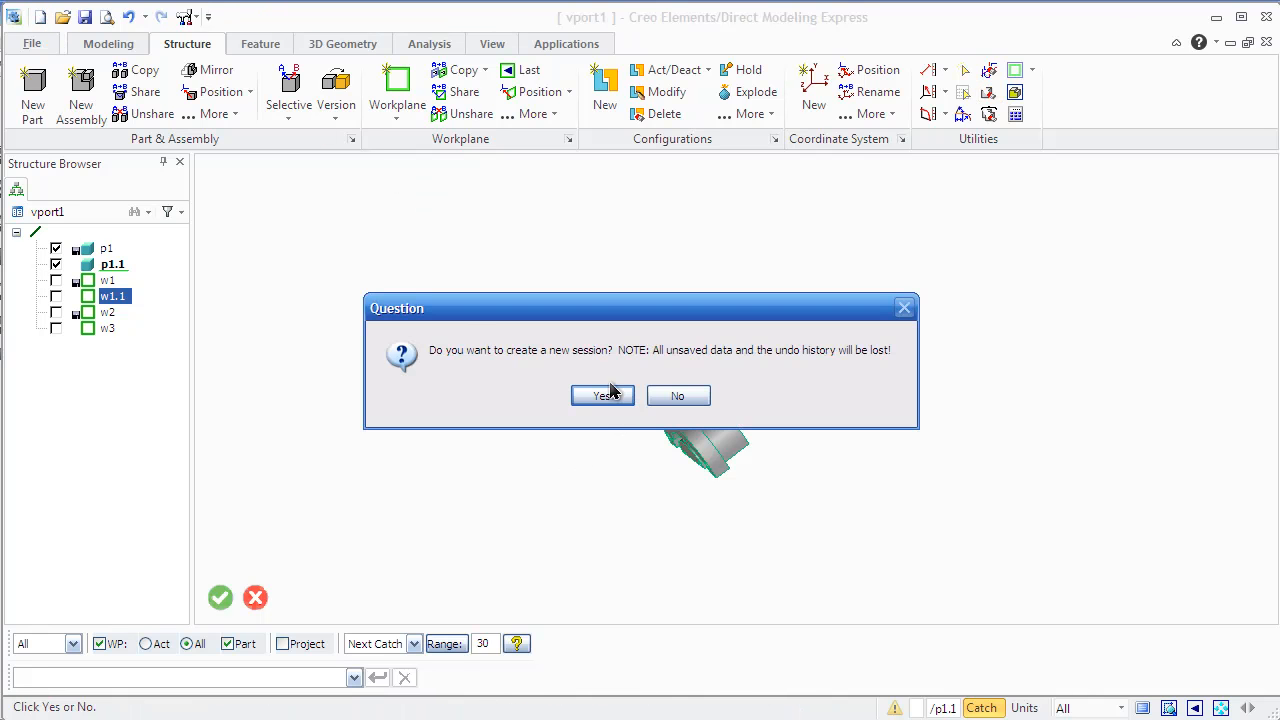
# - Confirm the new session with the long block on w1.1 and bring up the Structure commands
pyautogui.click(602, 396)
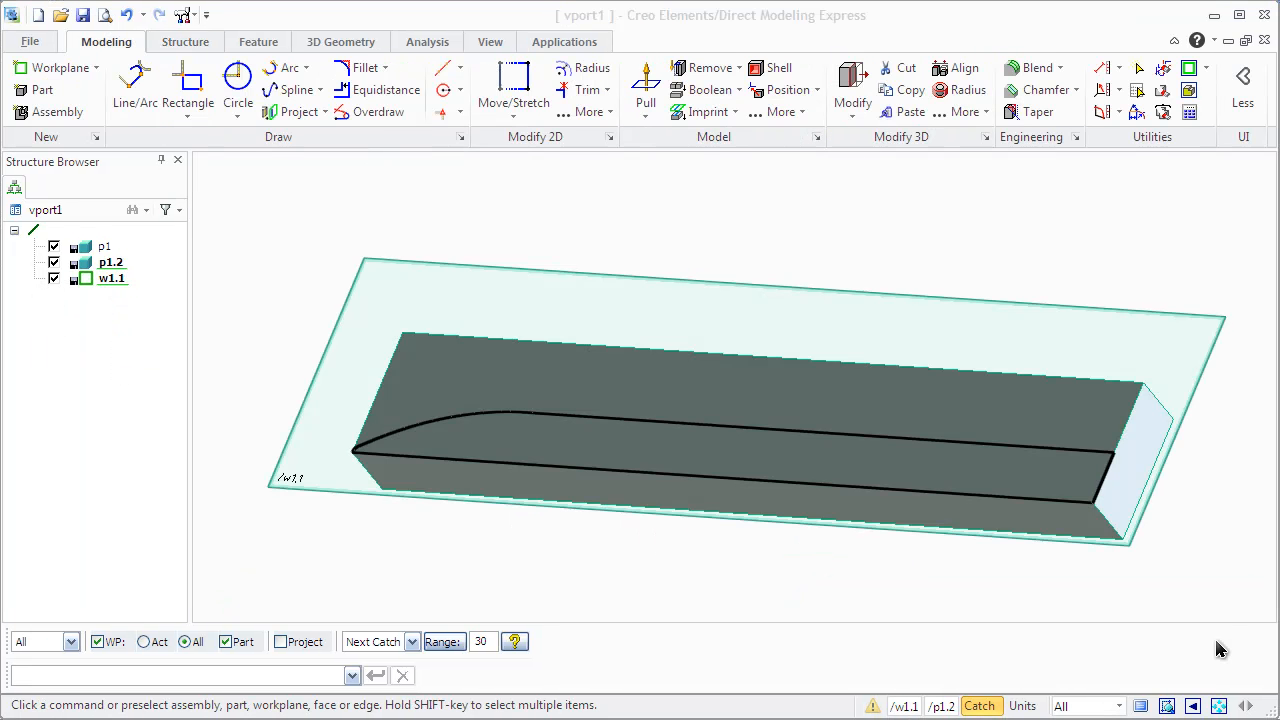
pyautogui.moveTo(968, 610)
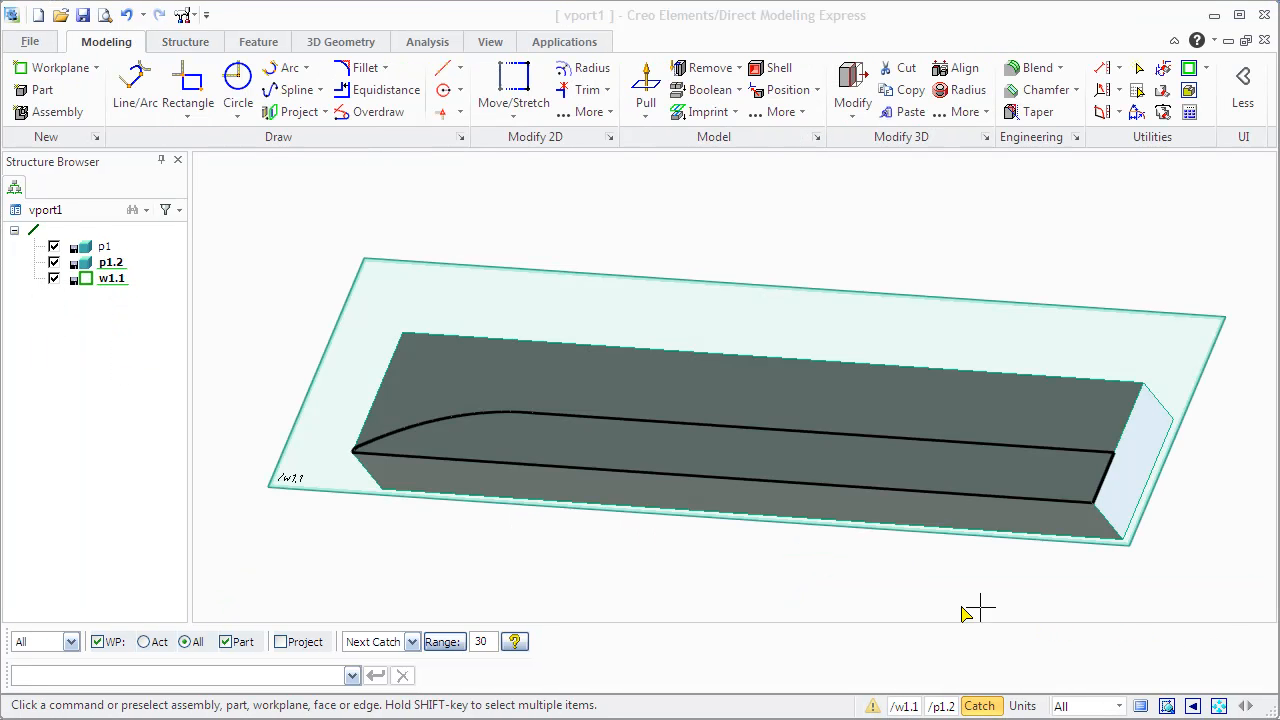
pyautogui.moveTo(318, 540)
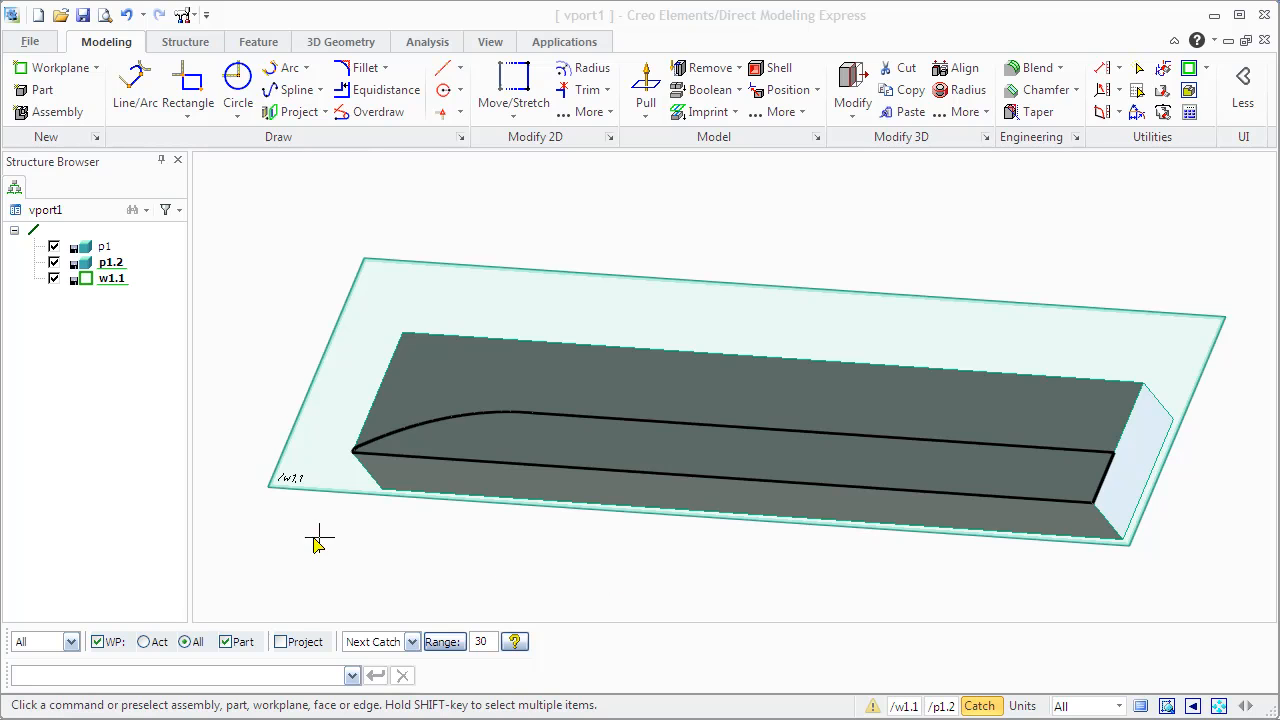
pyautogui.moveTo(184, 204)
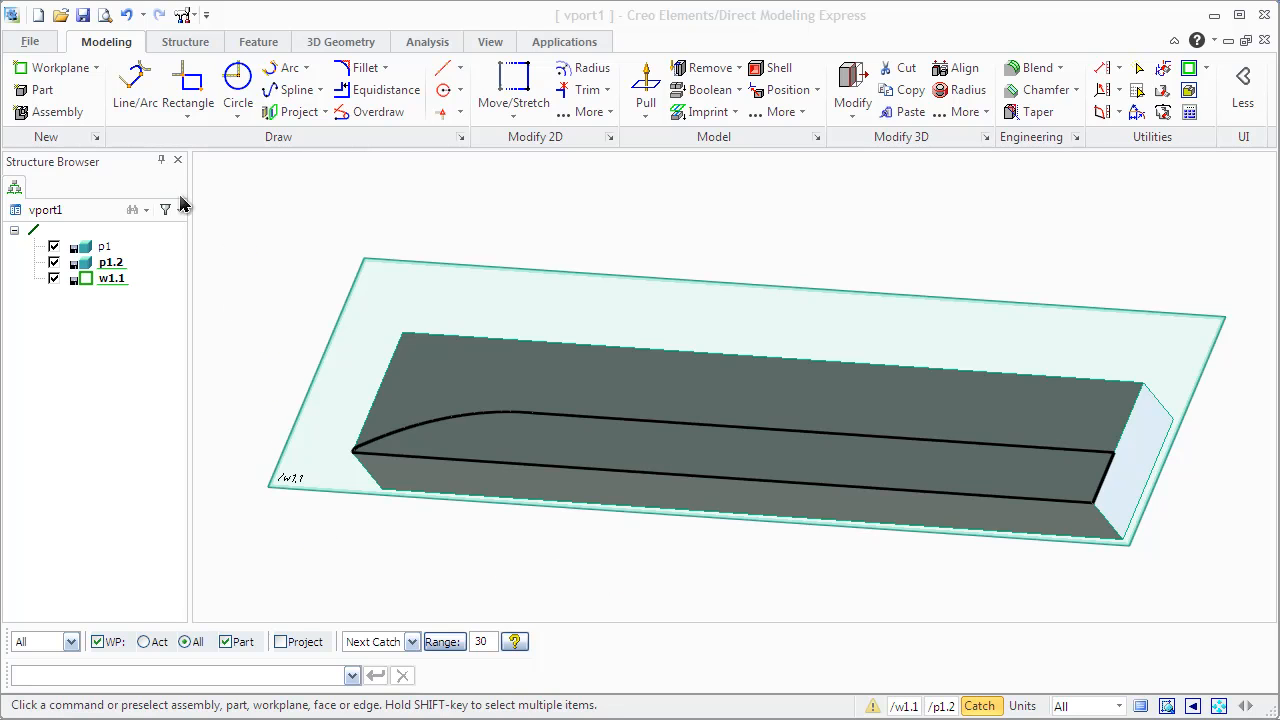
pyautogui.moveTo(176, 50)
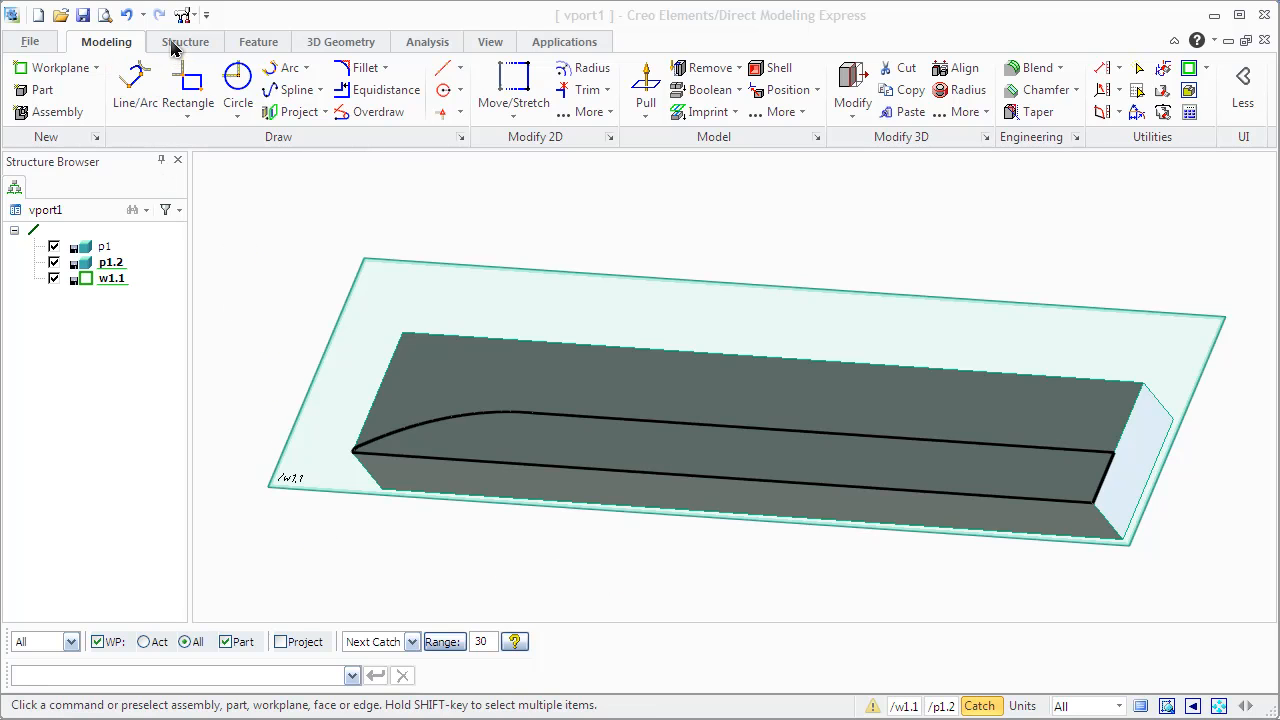
pyautogui.click(184, 40)
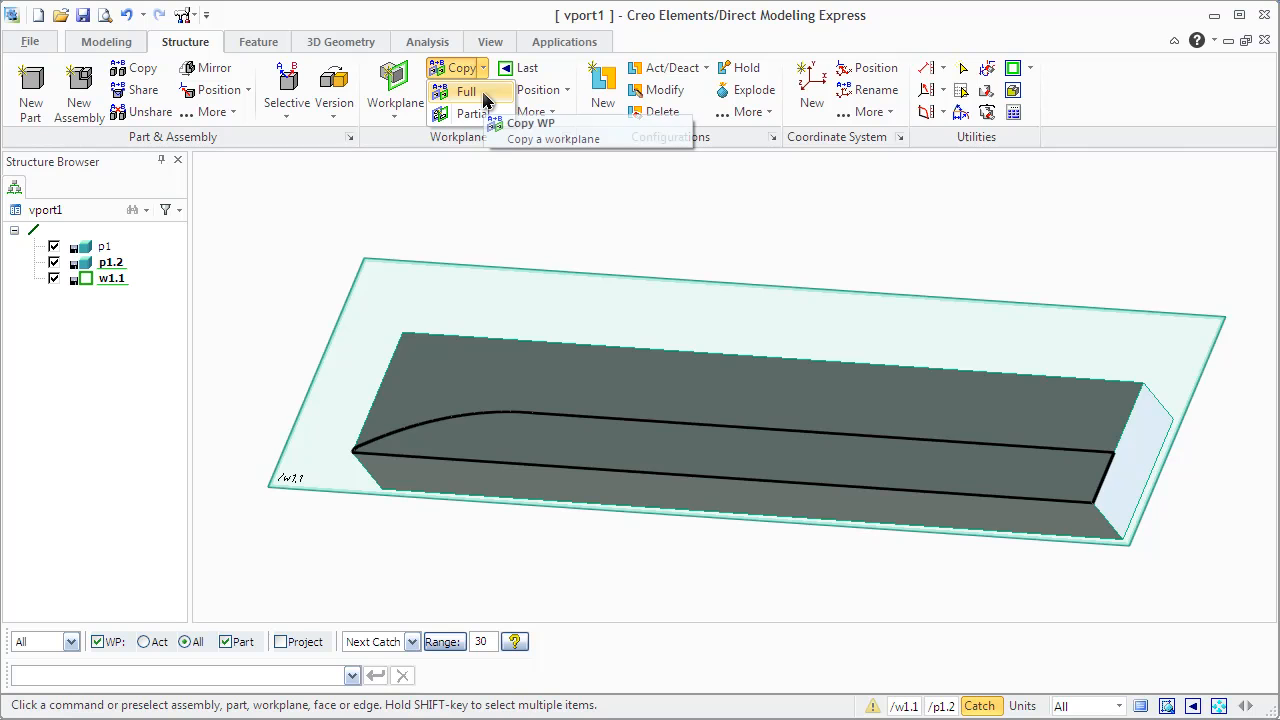
# - Copy w1.1 in full as w1.1.1, moved by two points along the block's edge (length 37)
pyautogui.click(466, 92)
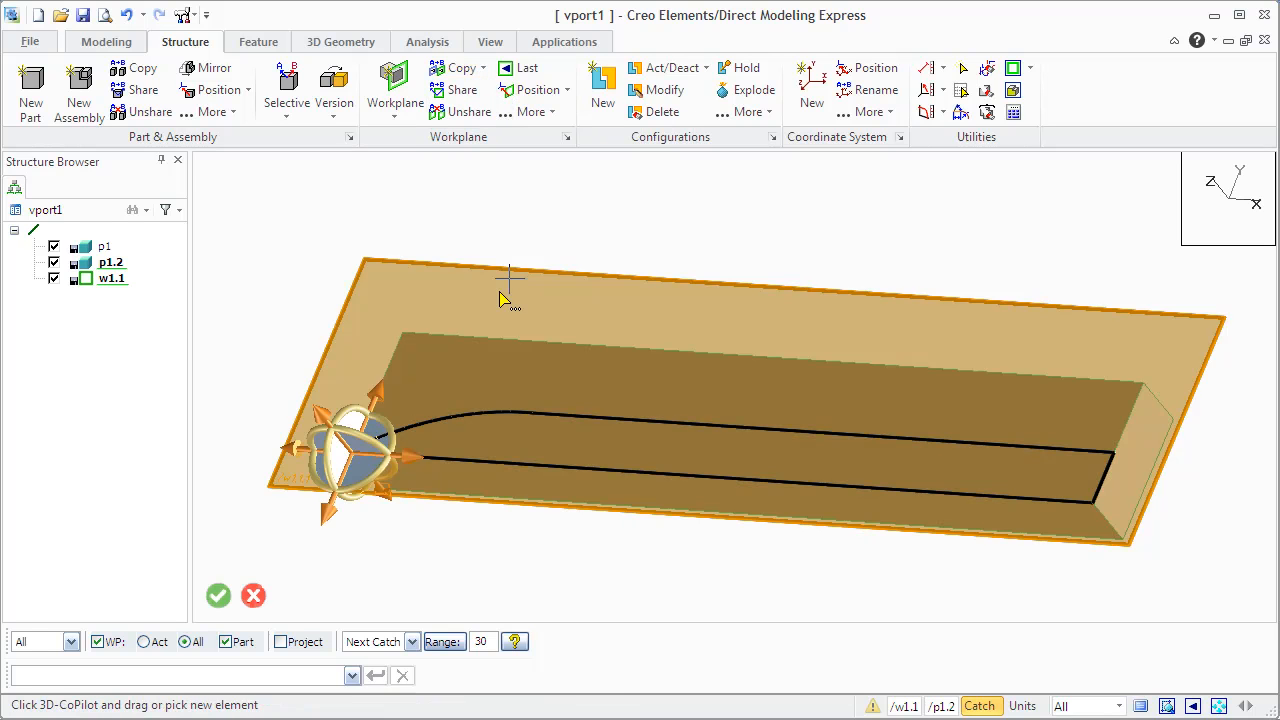
pyautogui.click(460, 68)
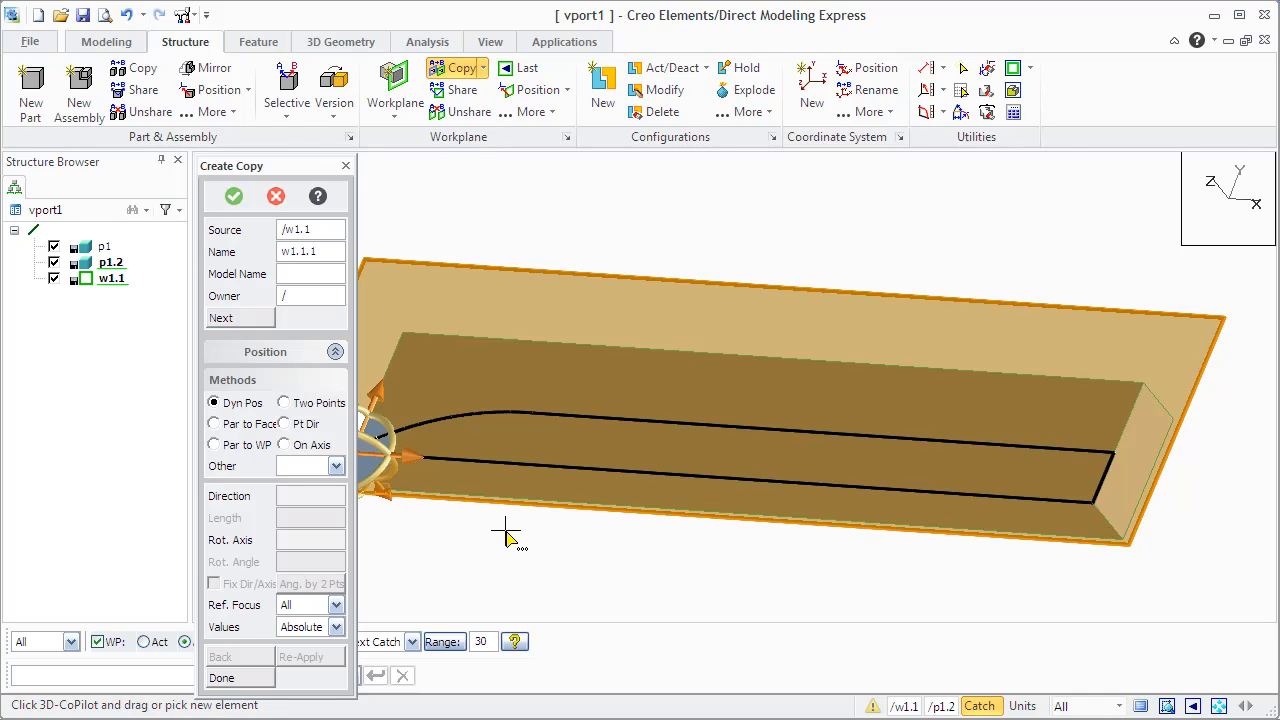
pyautogui.moveTo(332, 408)
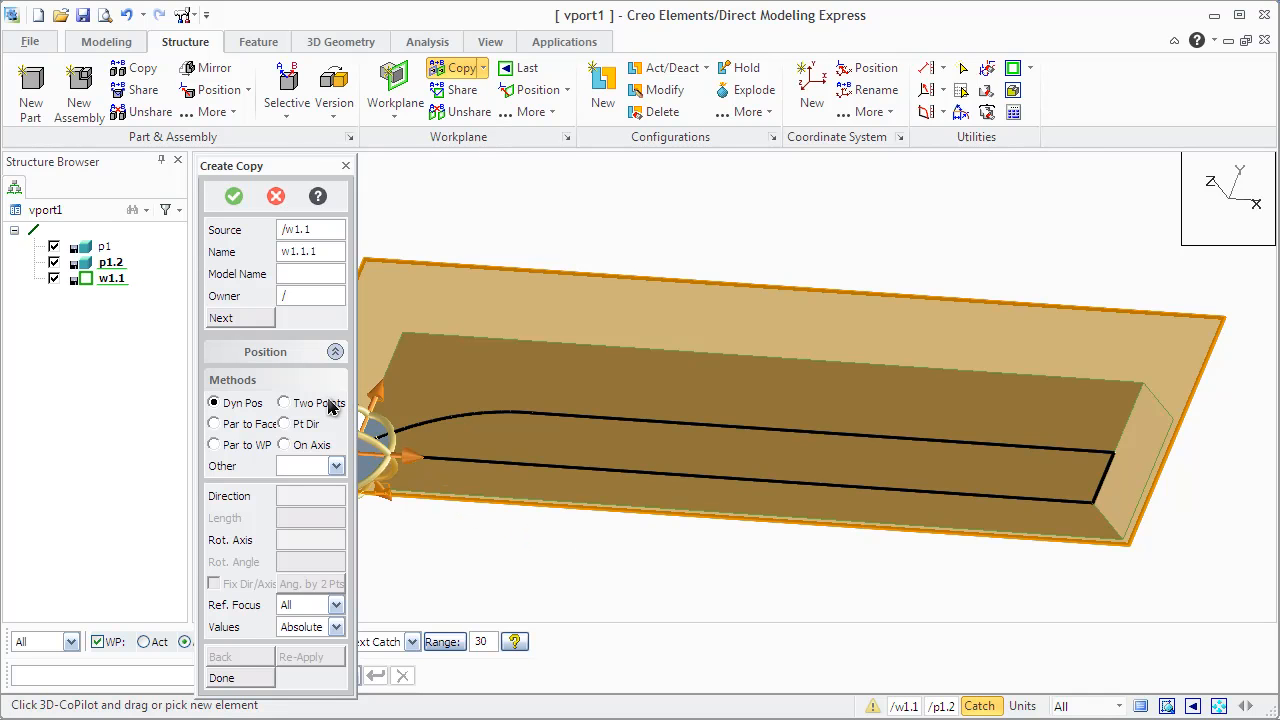
pyautogui.click(284, 402)
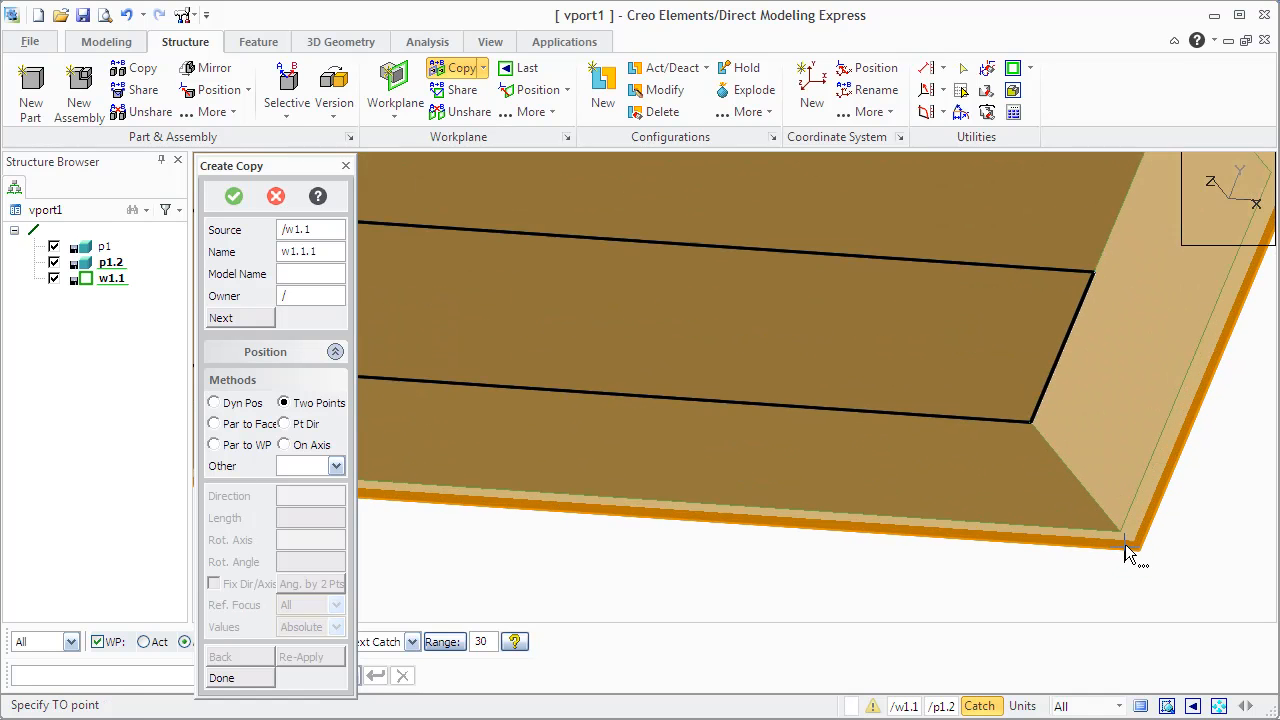
pyautogui.click(1128, 552)
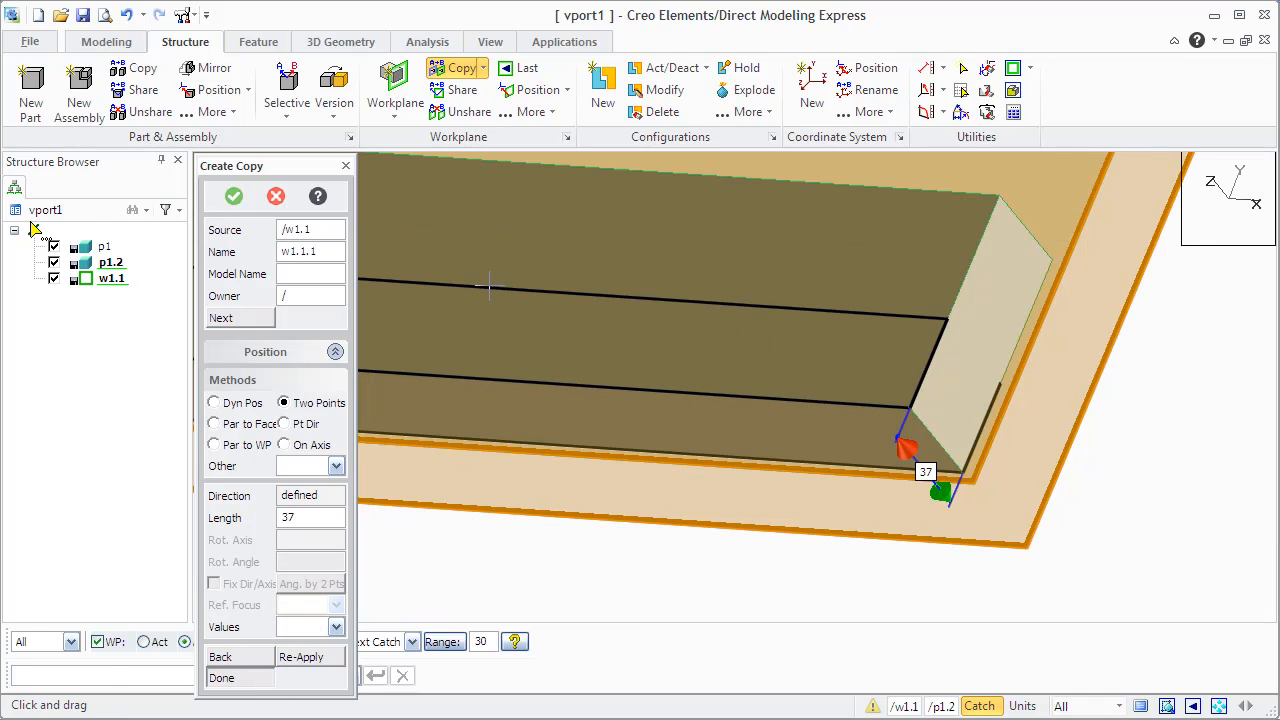
pyautogui.click(212, 402)
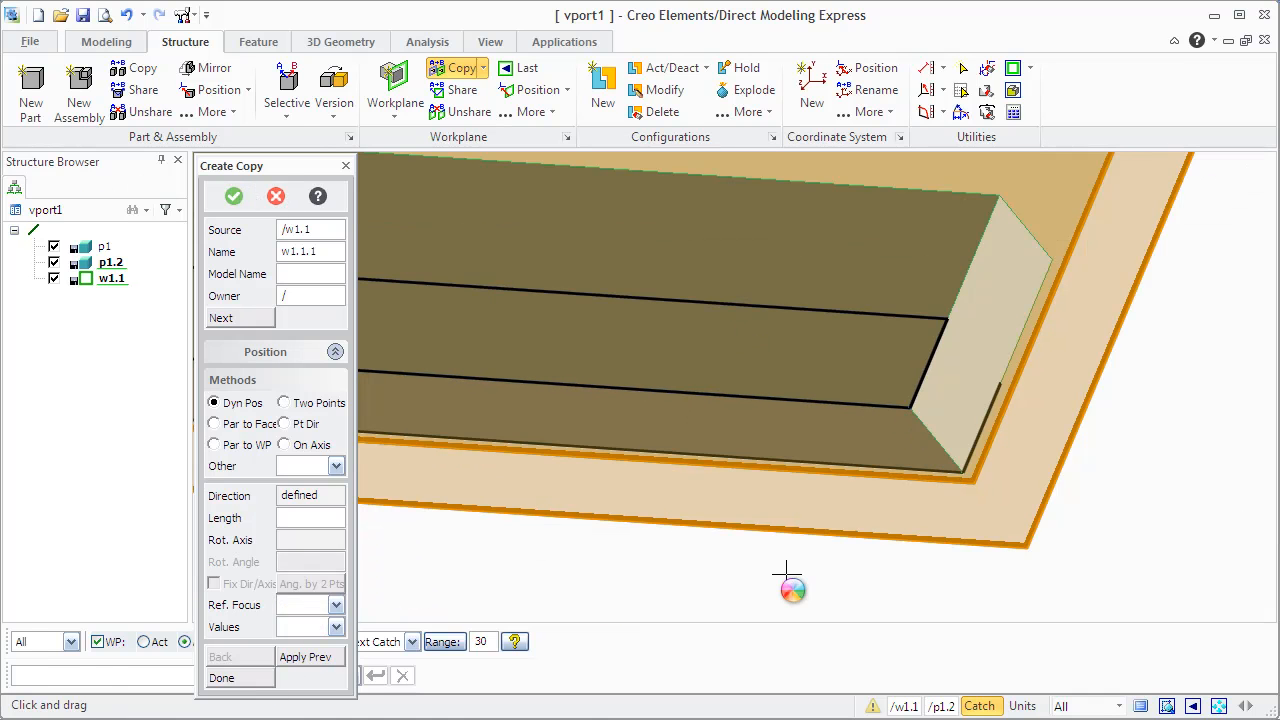
pyautogui.click(232, 196)
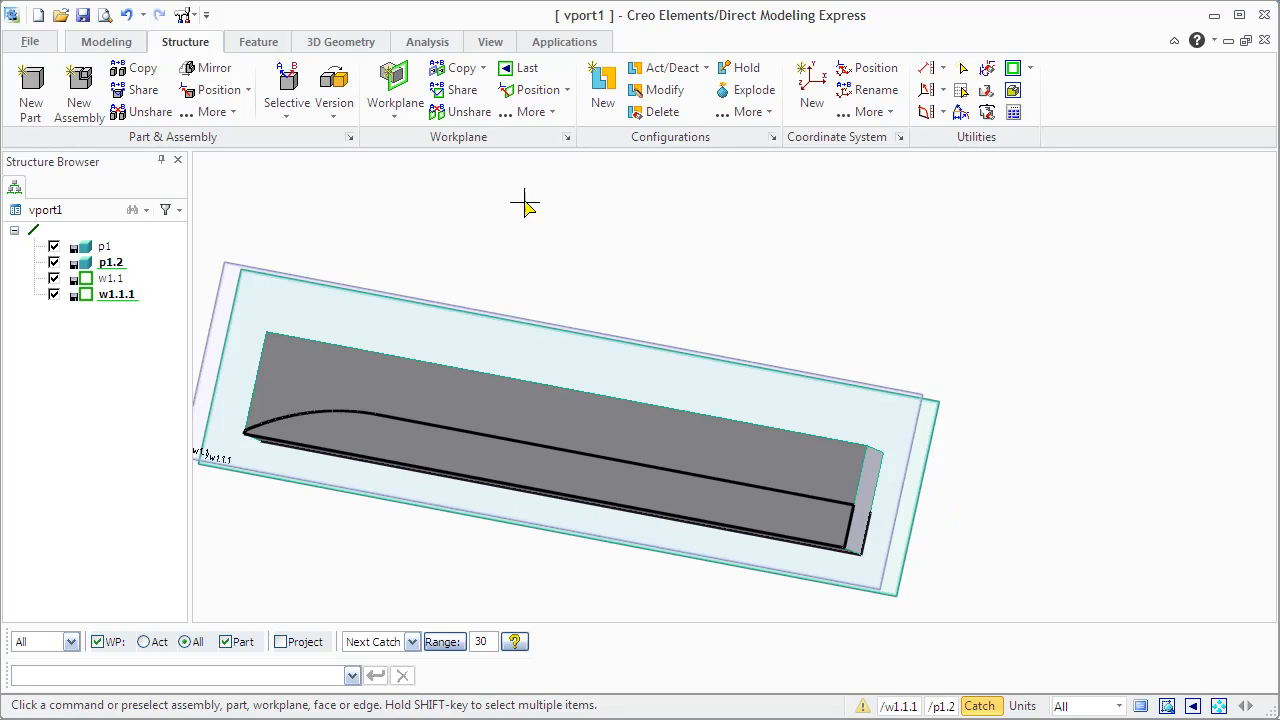
pyautogui.moveTo(128, 14)
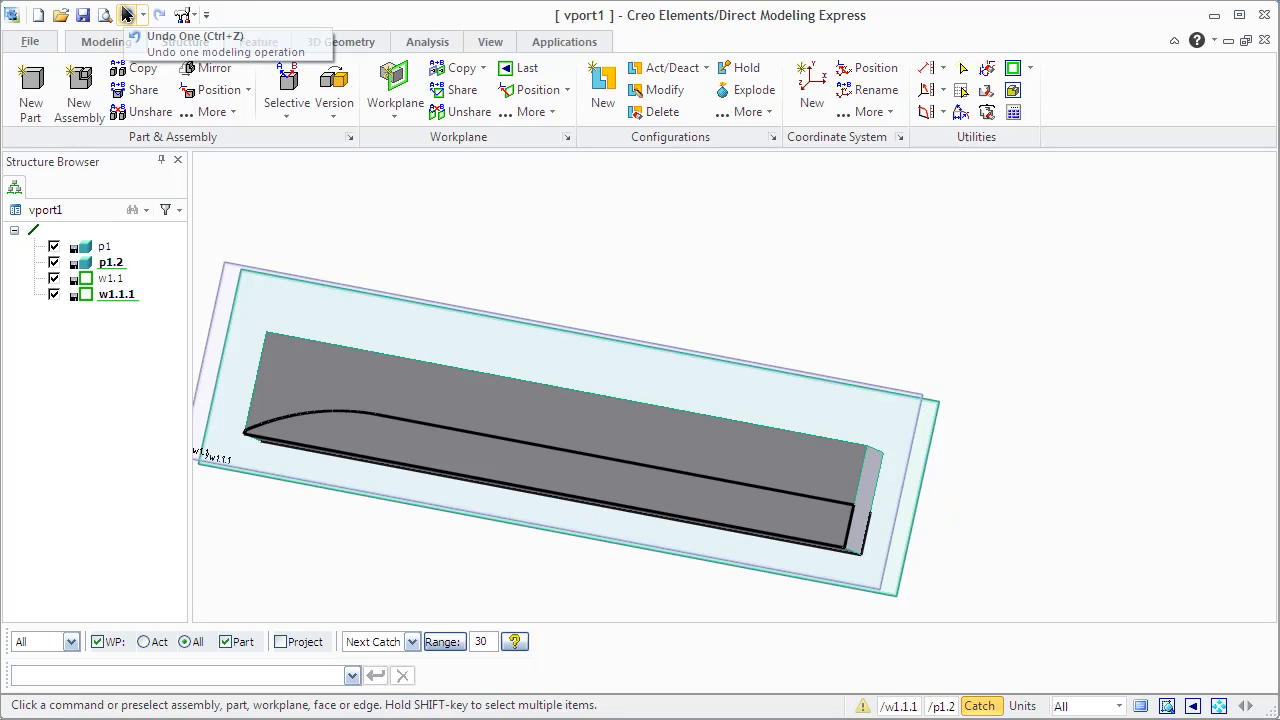
pyautogui.moveTo(126, 14)
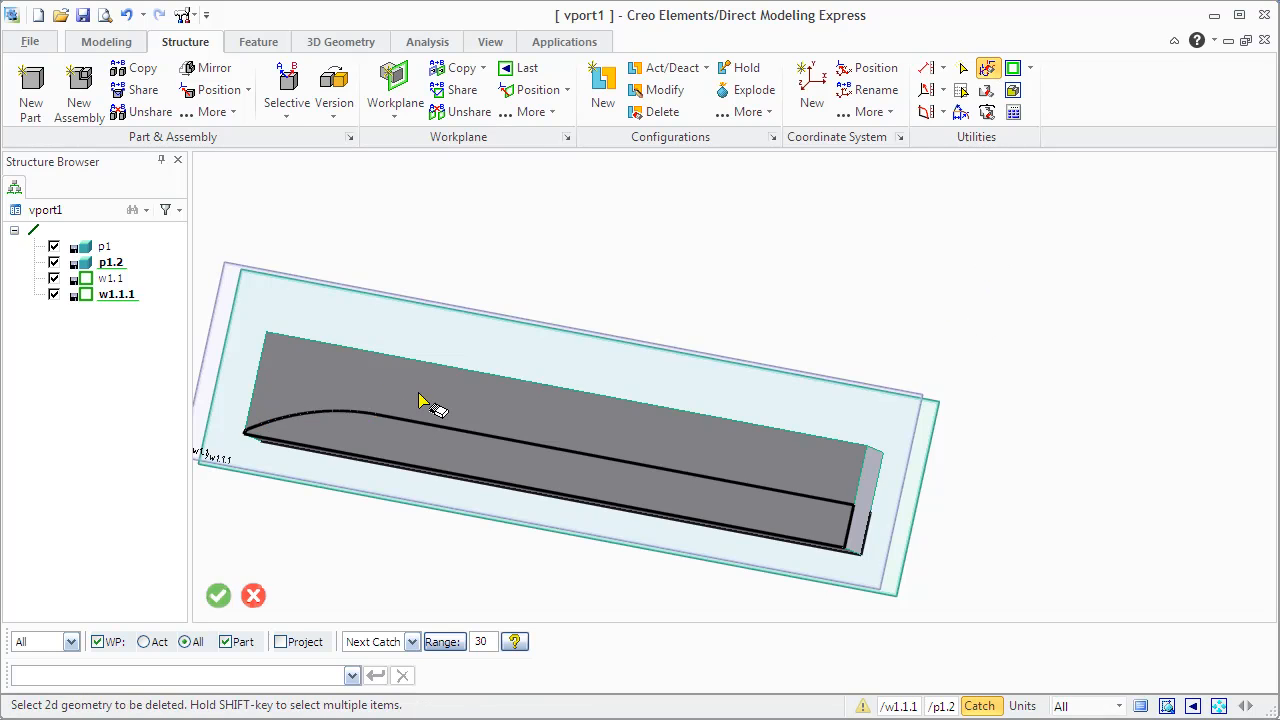
pyautogui.moveTo(424, 404); pyautogui.dragTo(876, 530)
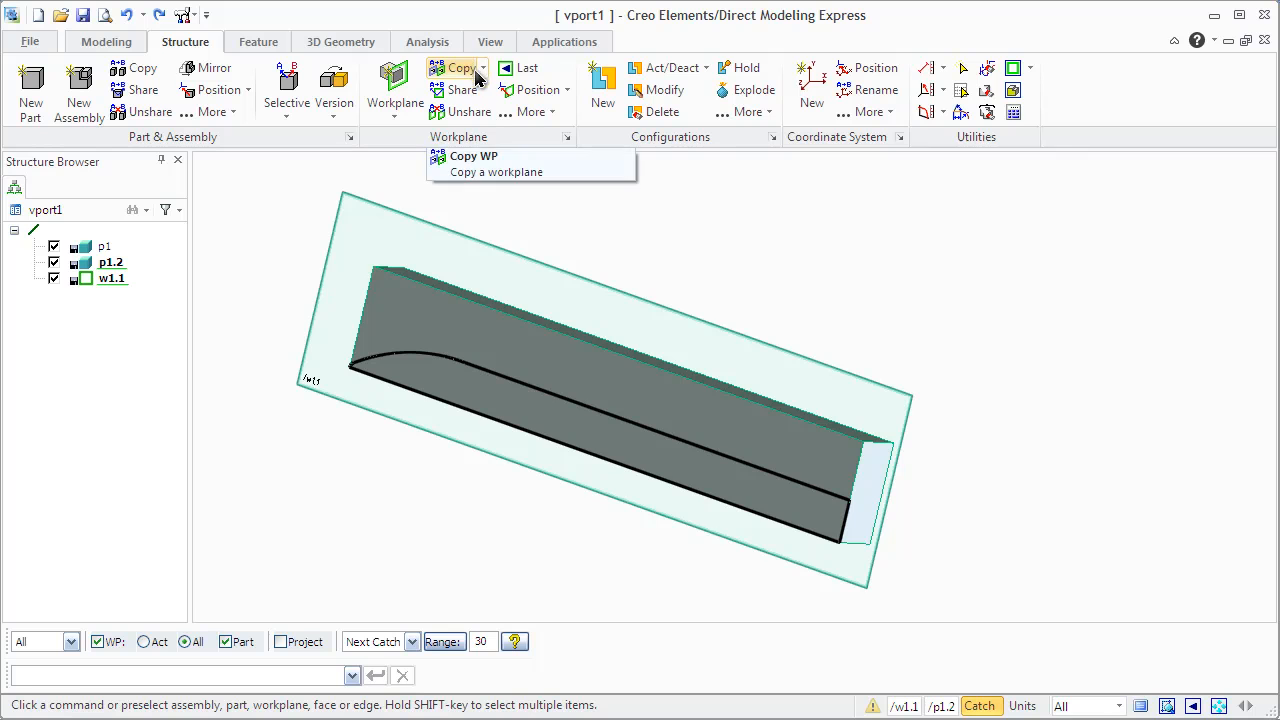
# - Share workplane w1.1 using Two Points along the long profile edge, length 37, creating w1.1.1
pyautogui.click(462, 88)
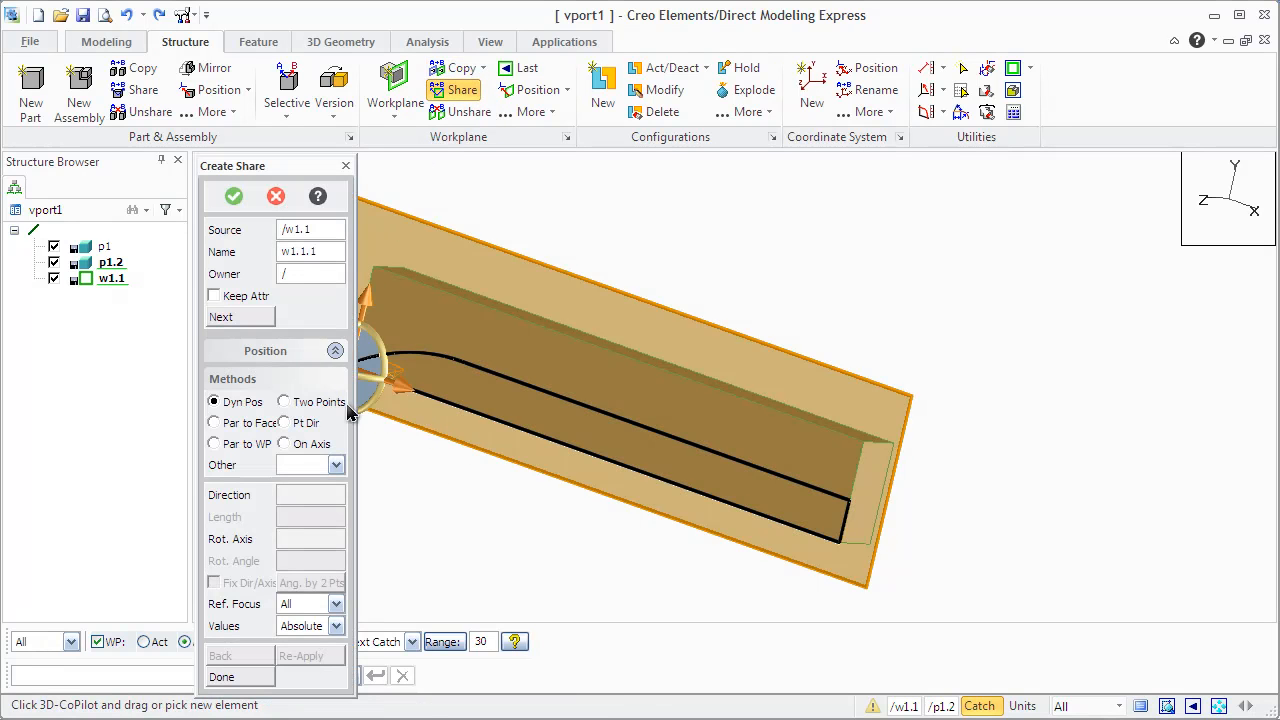
pyautogui.click(284, 400)
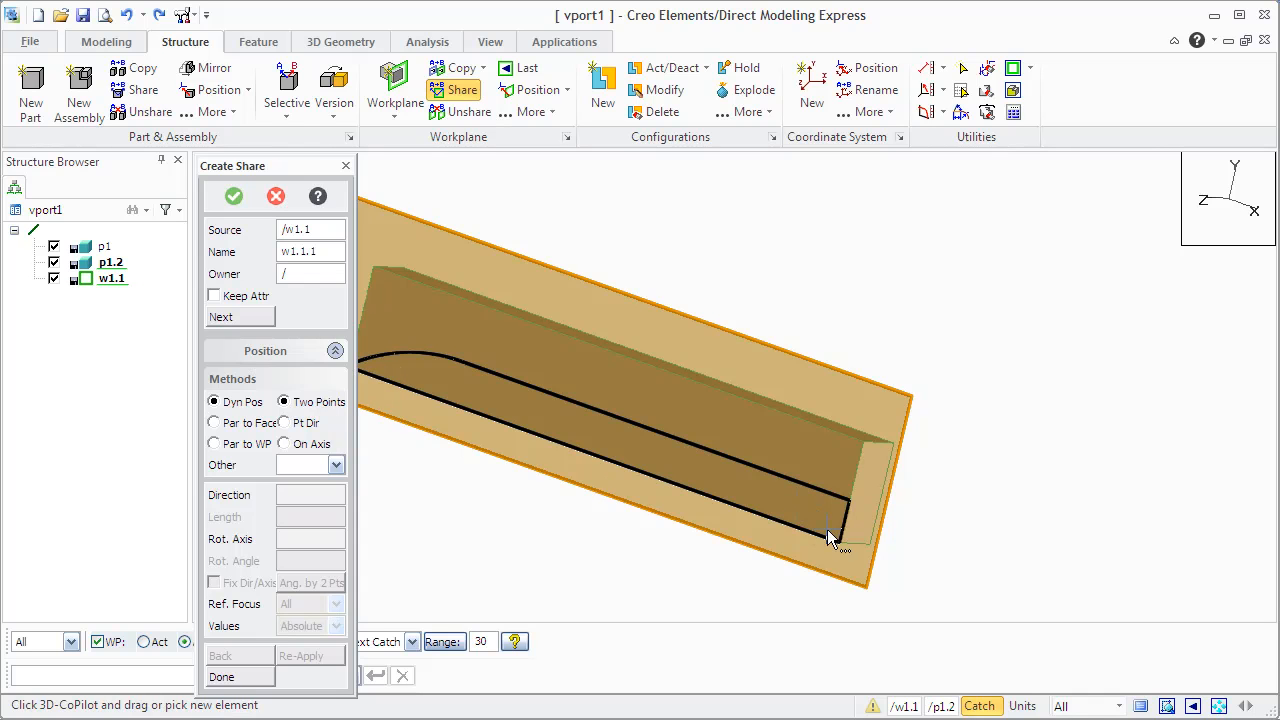
pyautogui.click(830, 536)
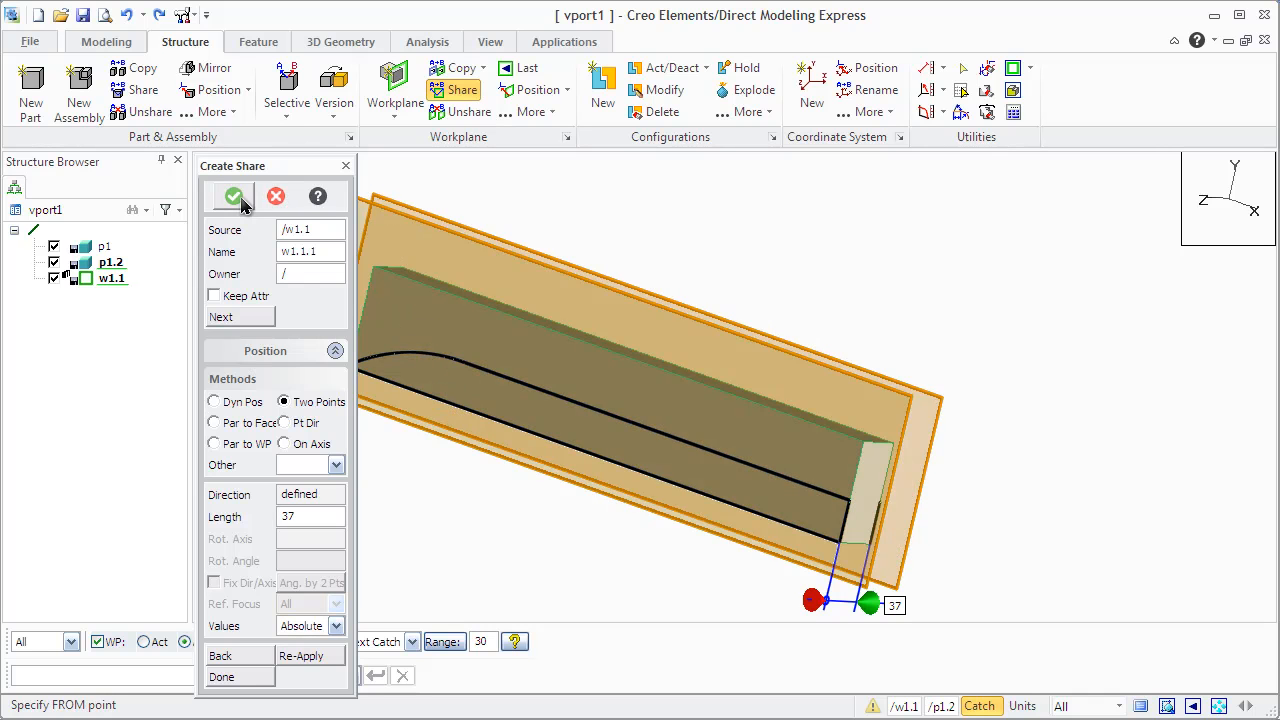
pyautogui.click(232, 196)
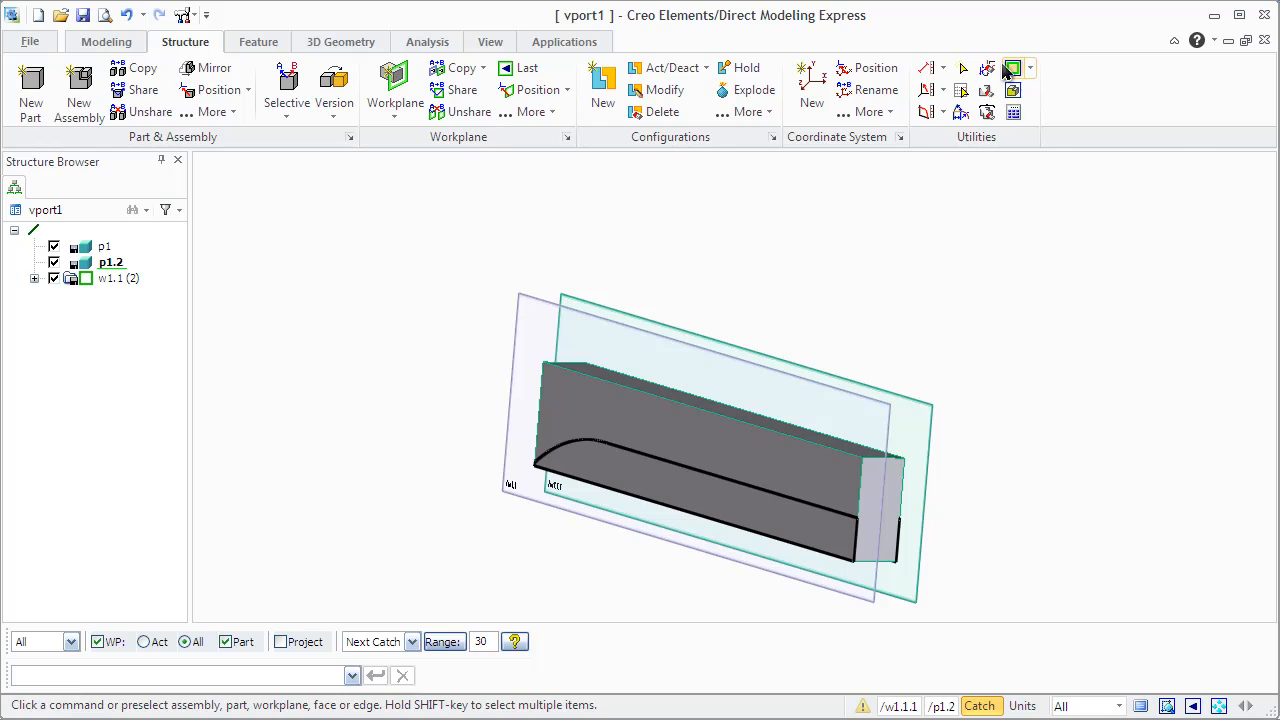
# - Delete the shared copy w1.1.1 so only workplane w1.1 remains
pyautogui.click(988, 68)
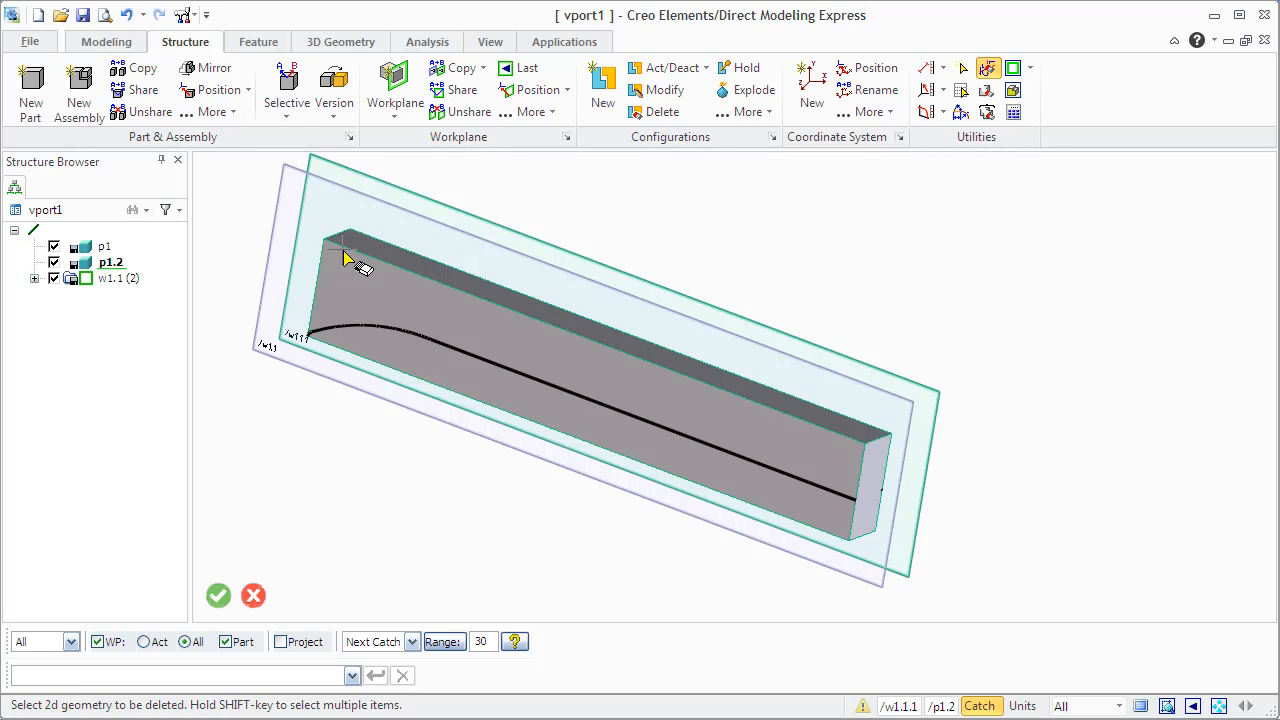
pyautogui.click(34, 278)
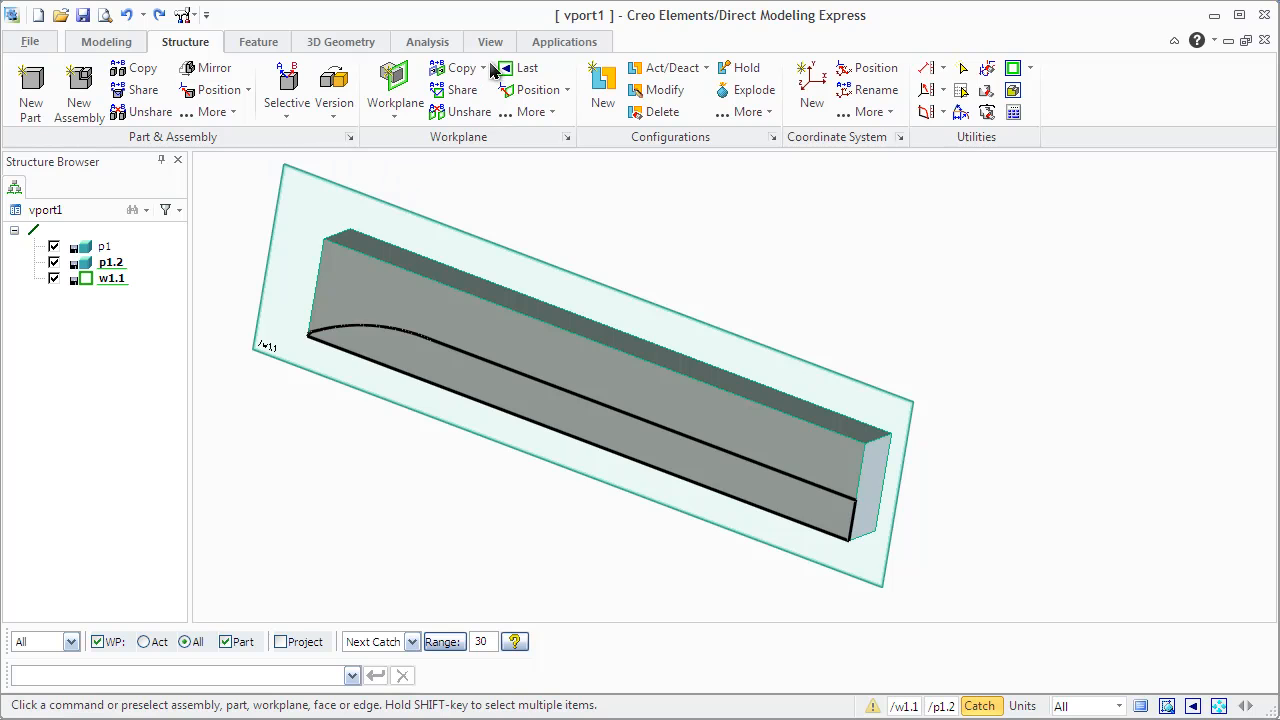
# - Start a partial copy of w1.1 containing only the long straight profile edge
pyautogui.click(462, 68)
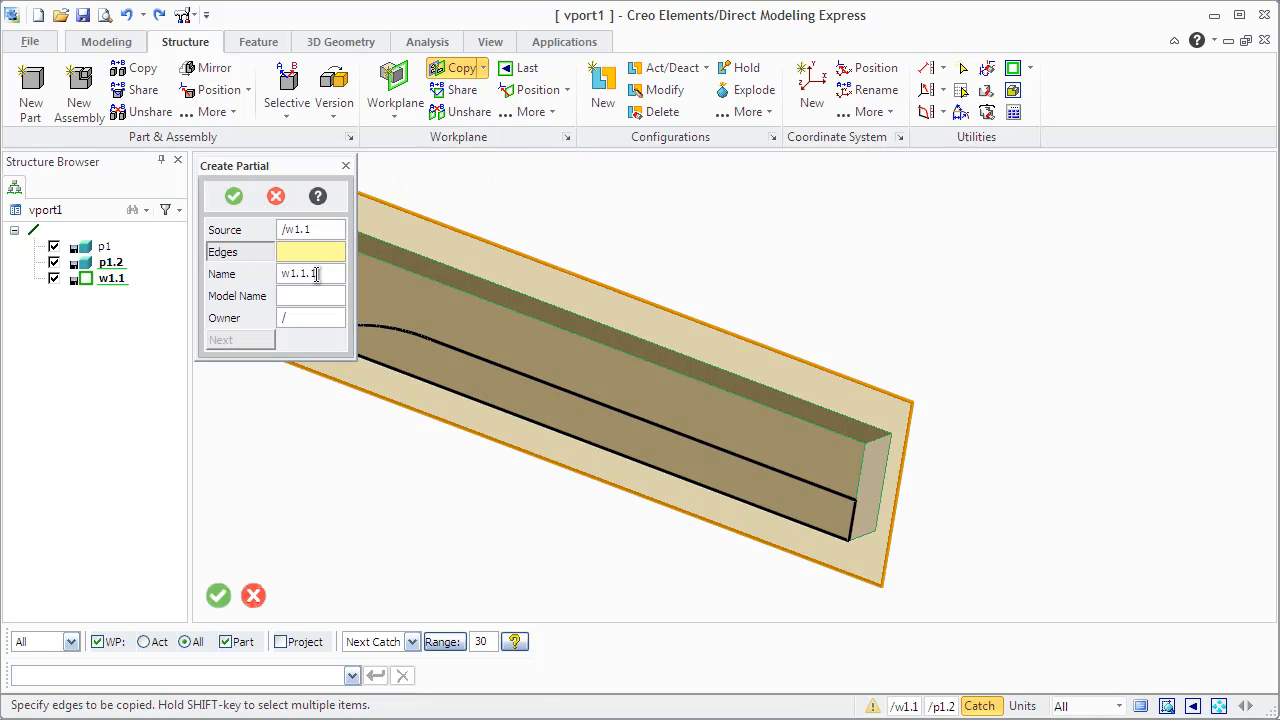
pyautogui.click(600, 460)
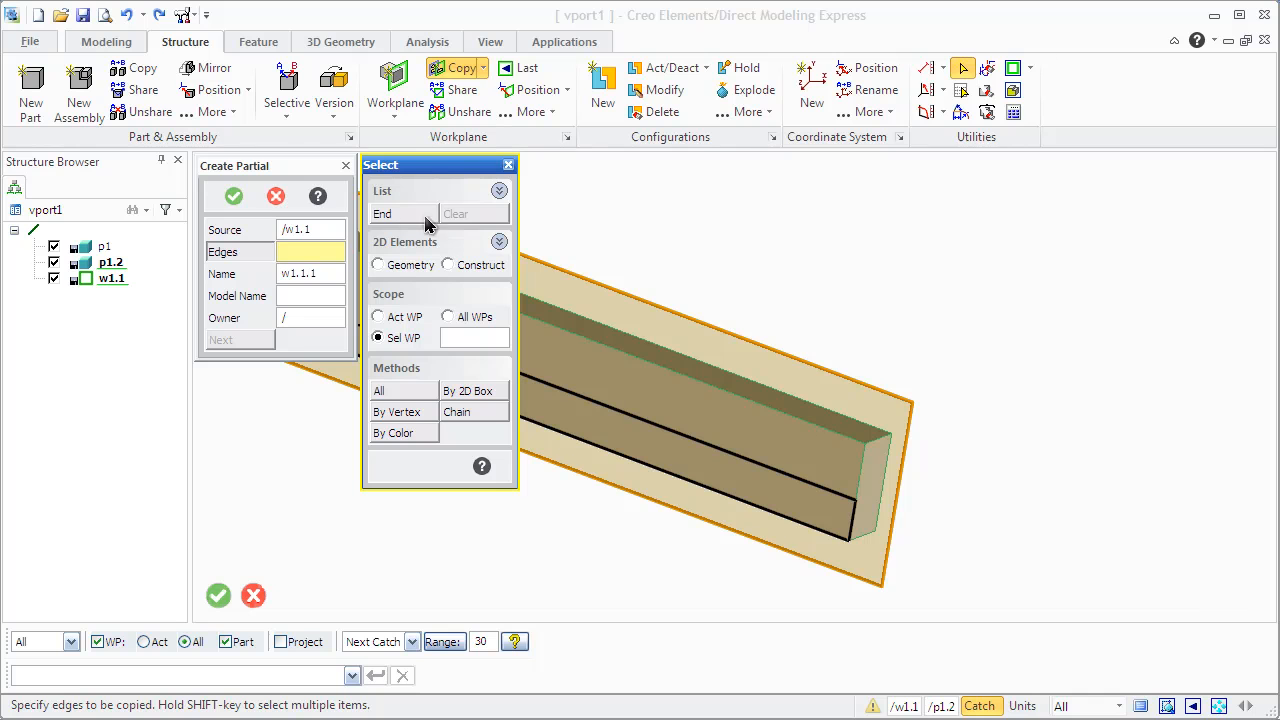
pyautogui.moveTo(418, 176)
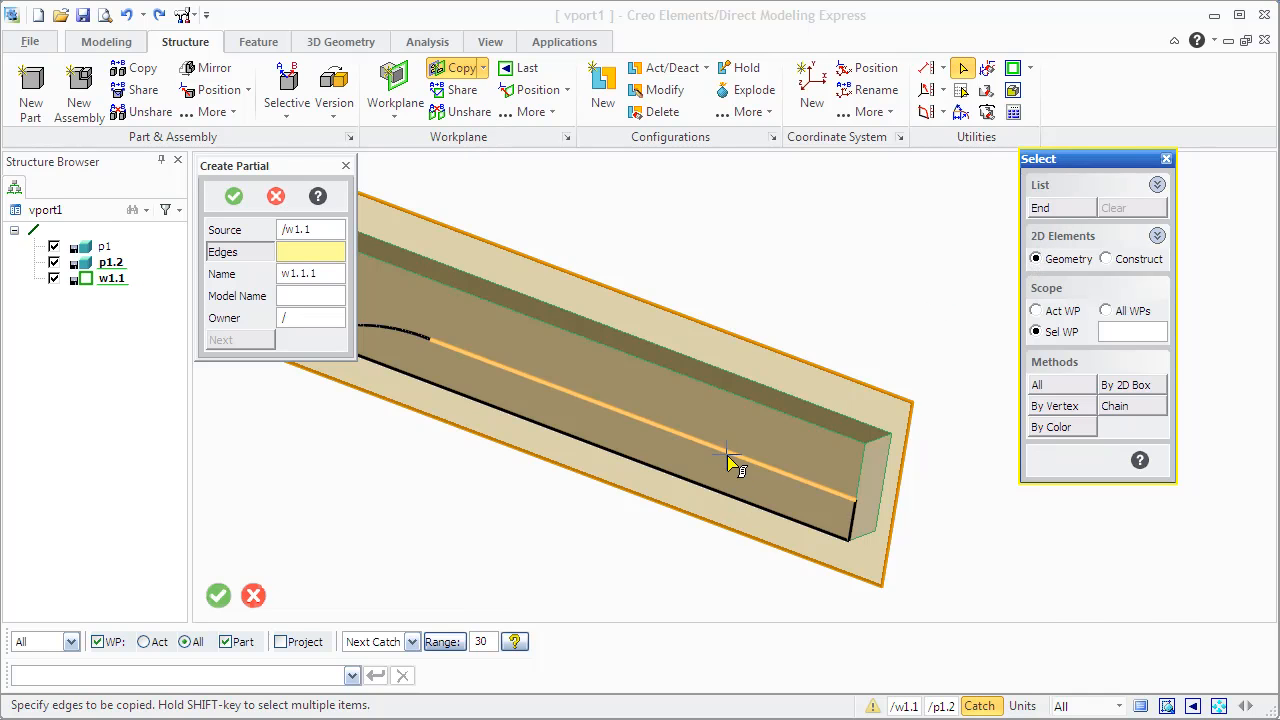
pyautogui.click(736, 462)
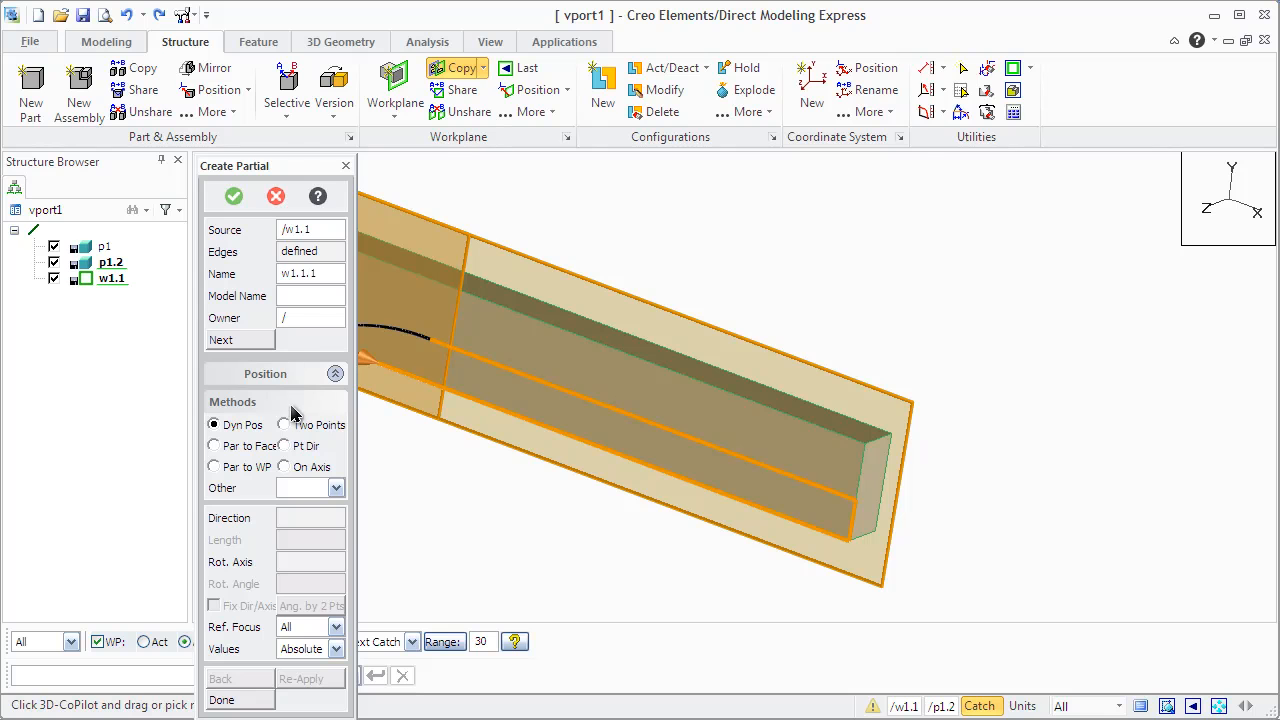
# - Position the partial copy by Two Points from the part's corner, then abandon it leaving only w1.1
pyautogui.click(284, 424)
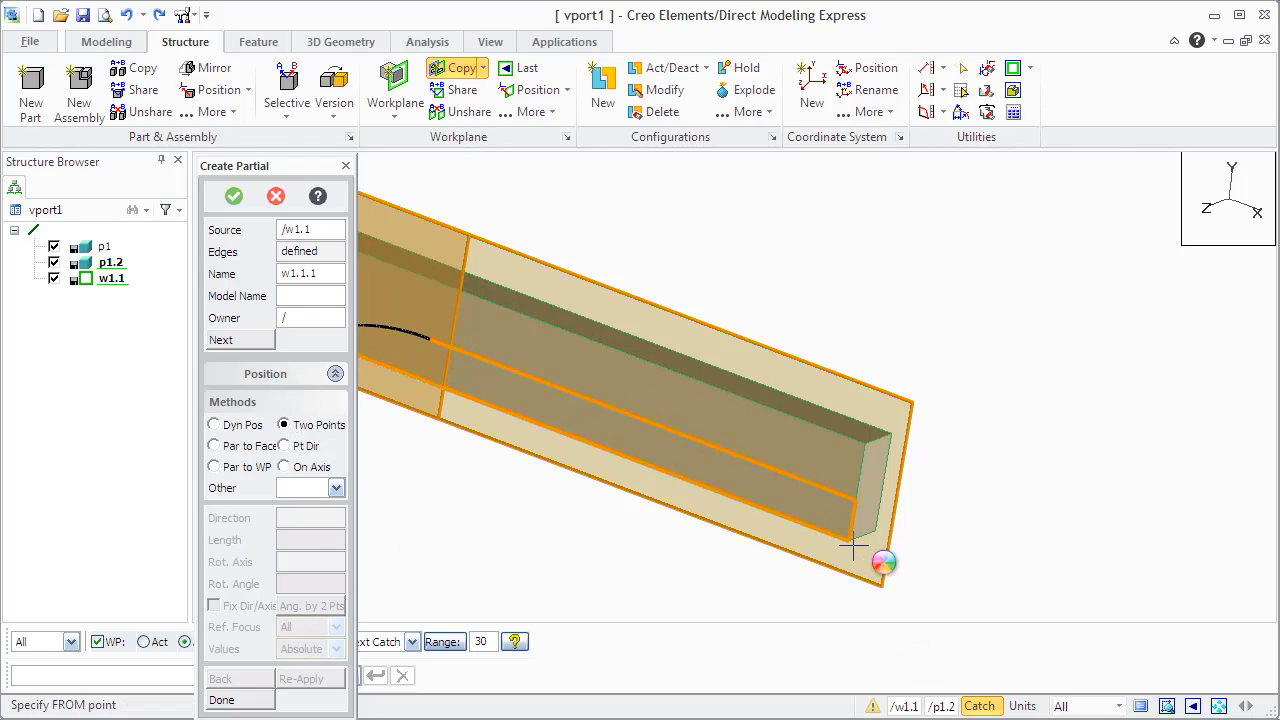
pyautogui.click(856, 560)
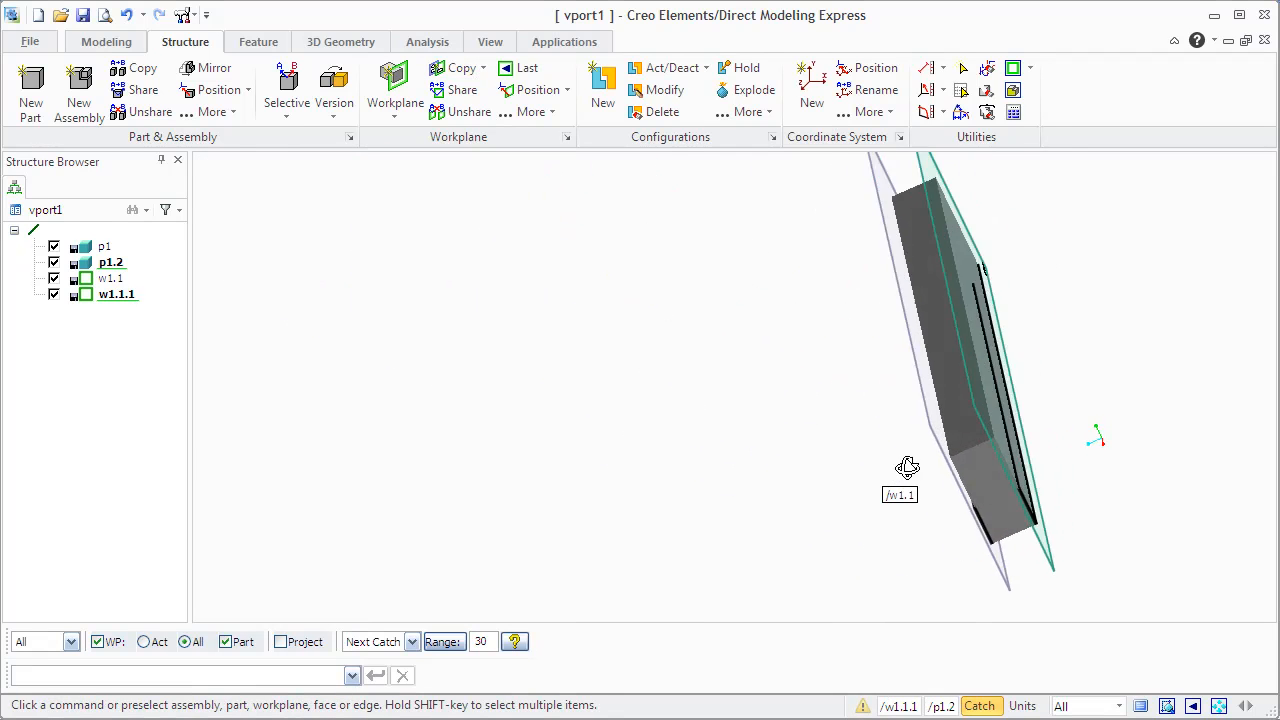
pyautogui.moveTo(908, 468); pyautogui.dragTo(1024, 464)
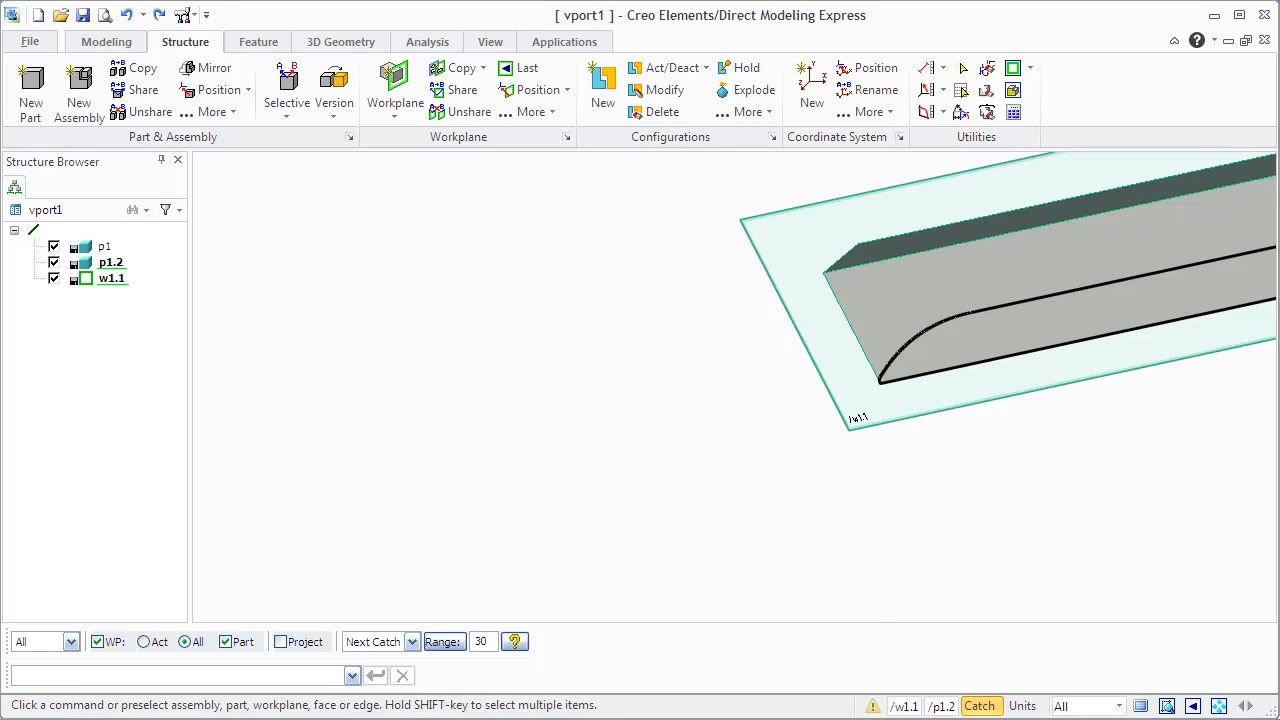
# - Create new workplane w2 on the shaft's threaded end face
pyautogui.click(394, 88)
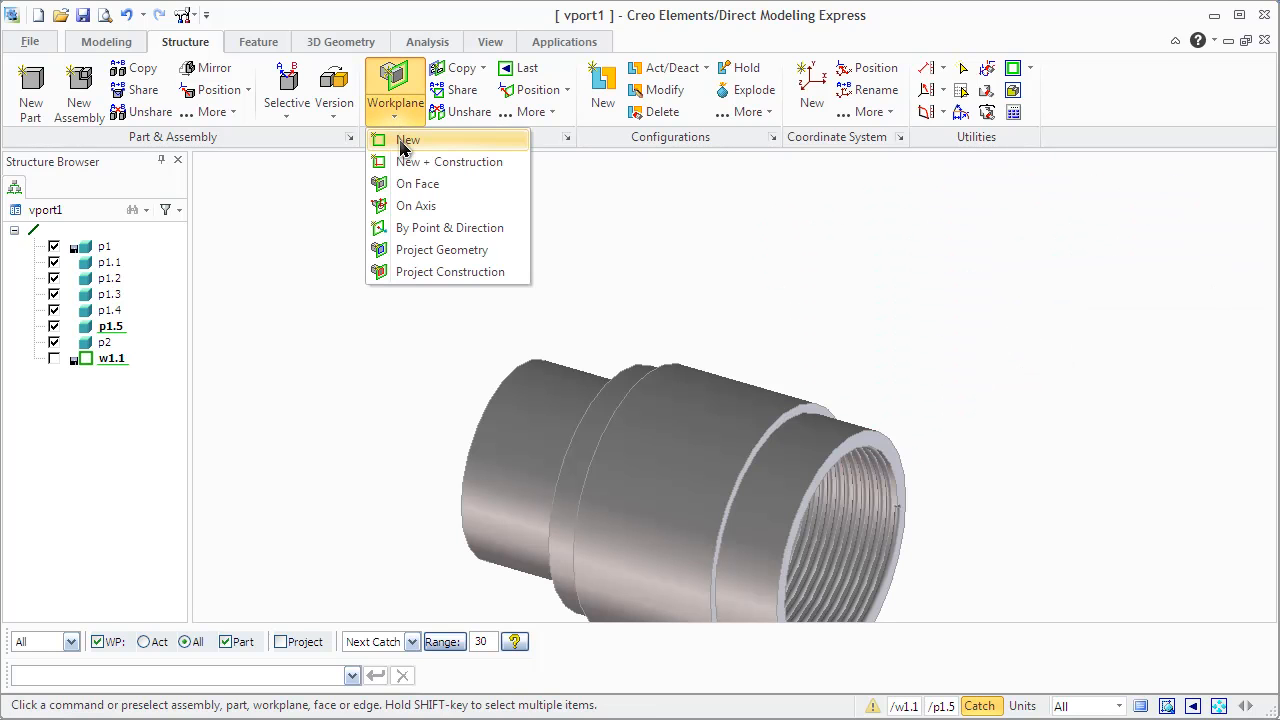
pyautogui.click(408, 140)
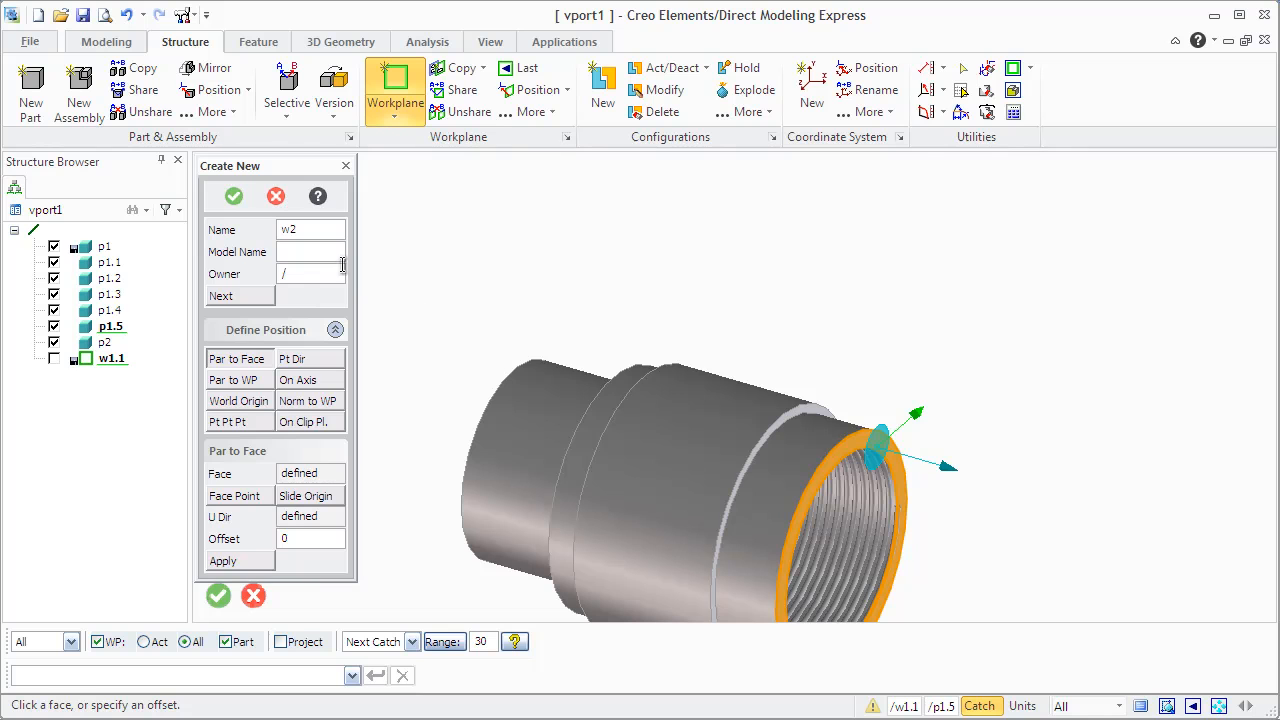
pyautogui.click(218, 596)
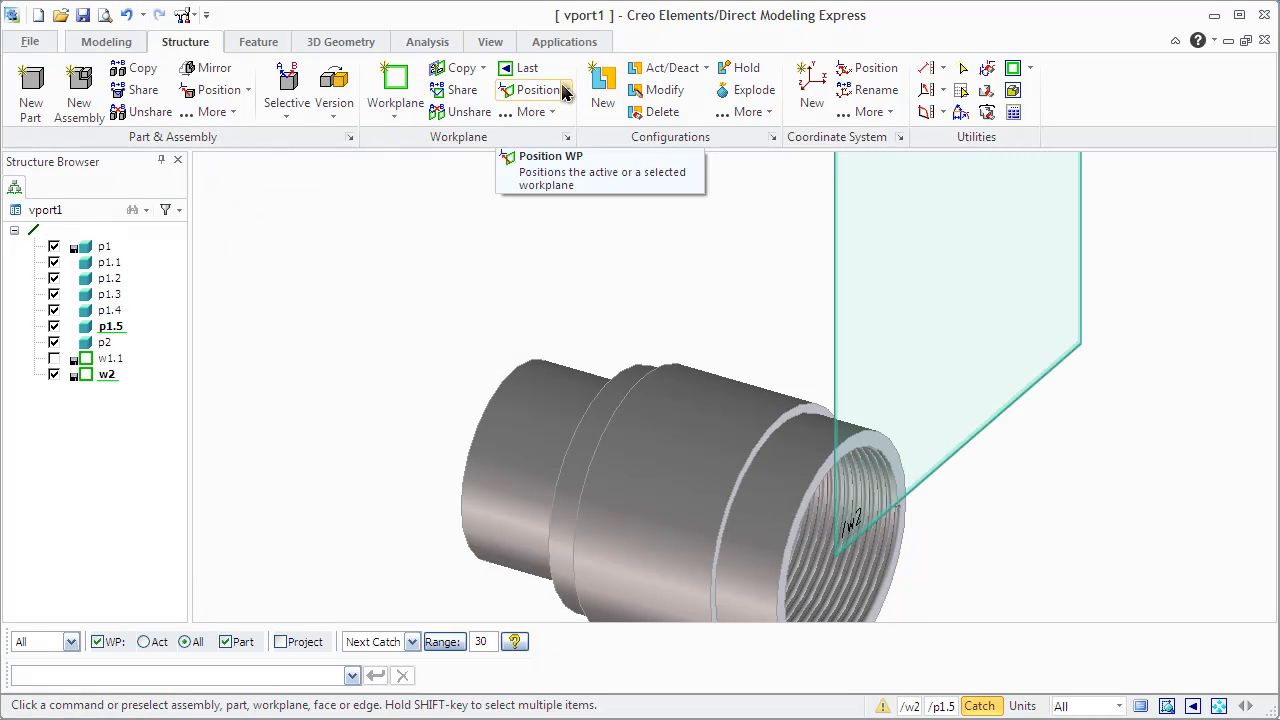
pyautogui.moveTo(532, 112)
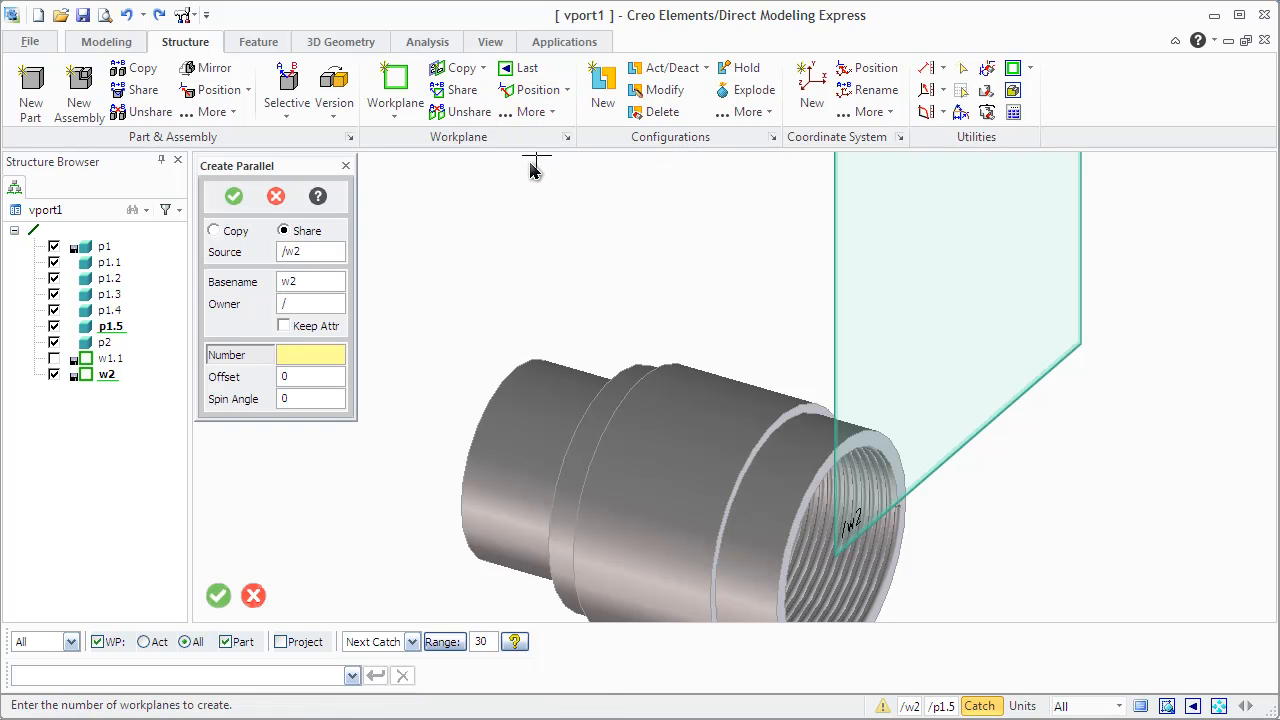
# - Add two shared parallel copies of w2 offset -15
pyautogui.write('1')
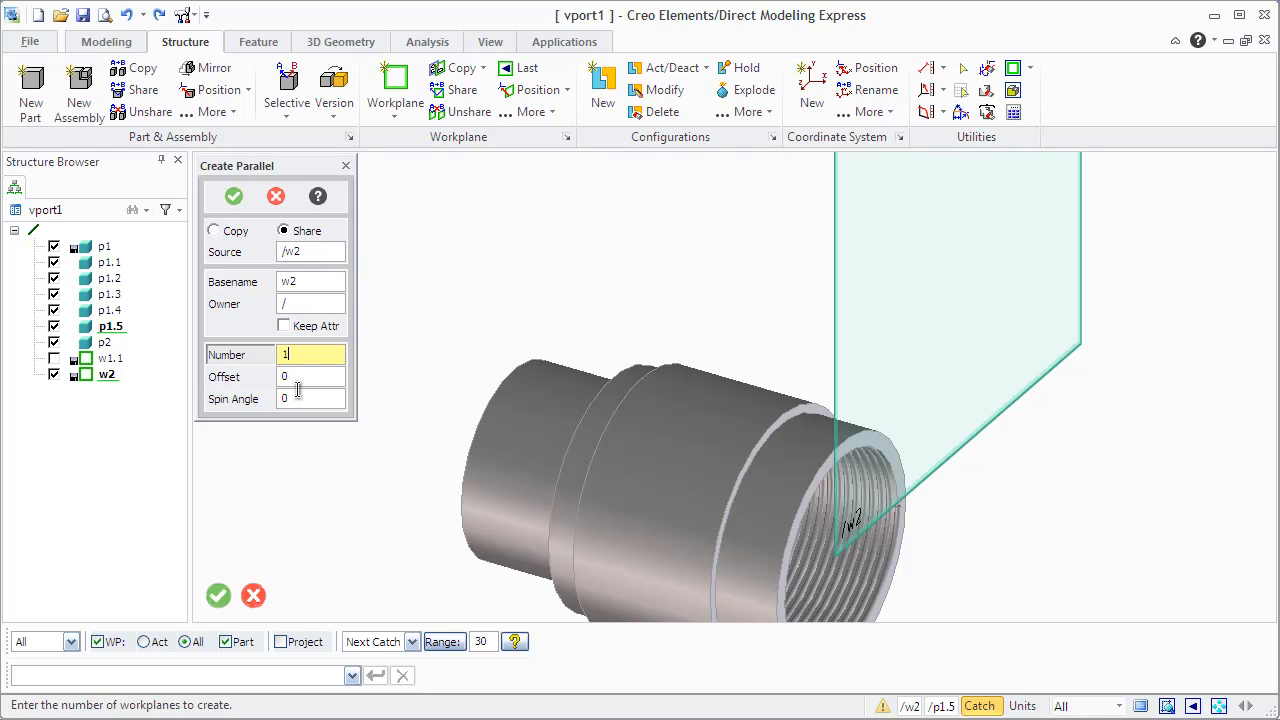
pyautogui.click(312, 376)
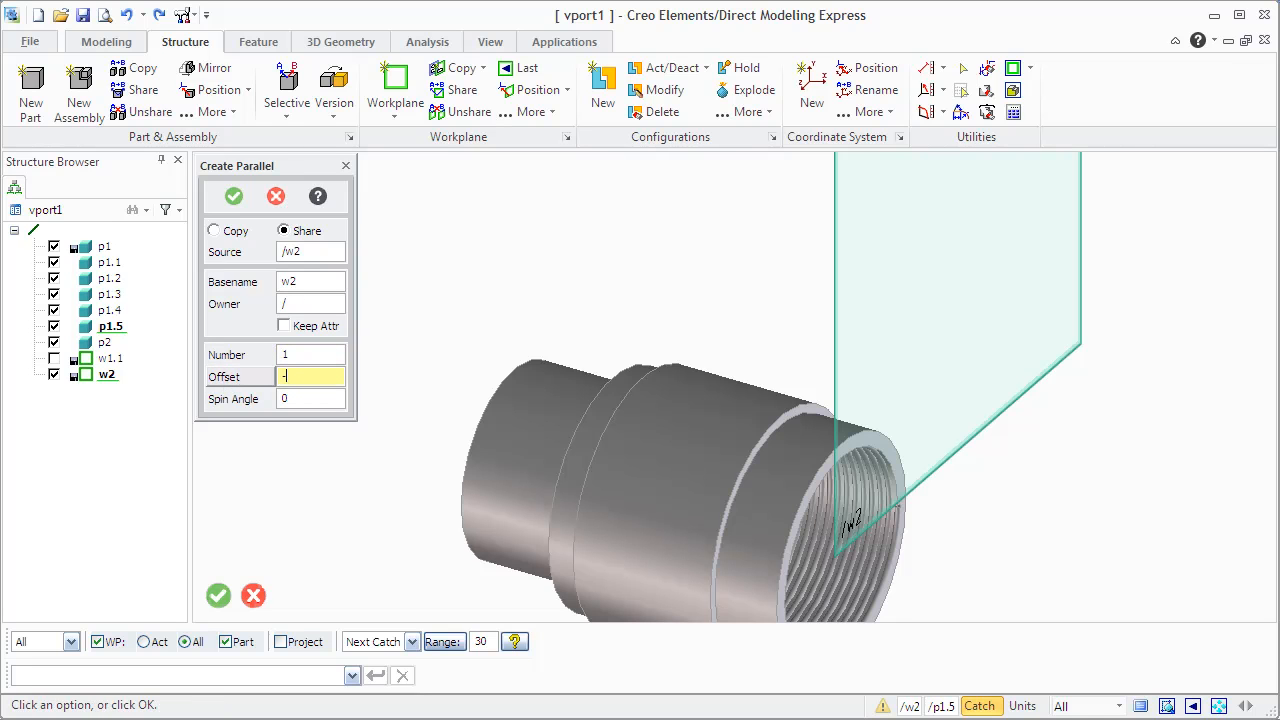
pyautogui.write('15')
pyautogui.click(310, 354)
pyautogui.write('2')
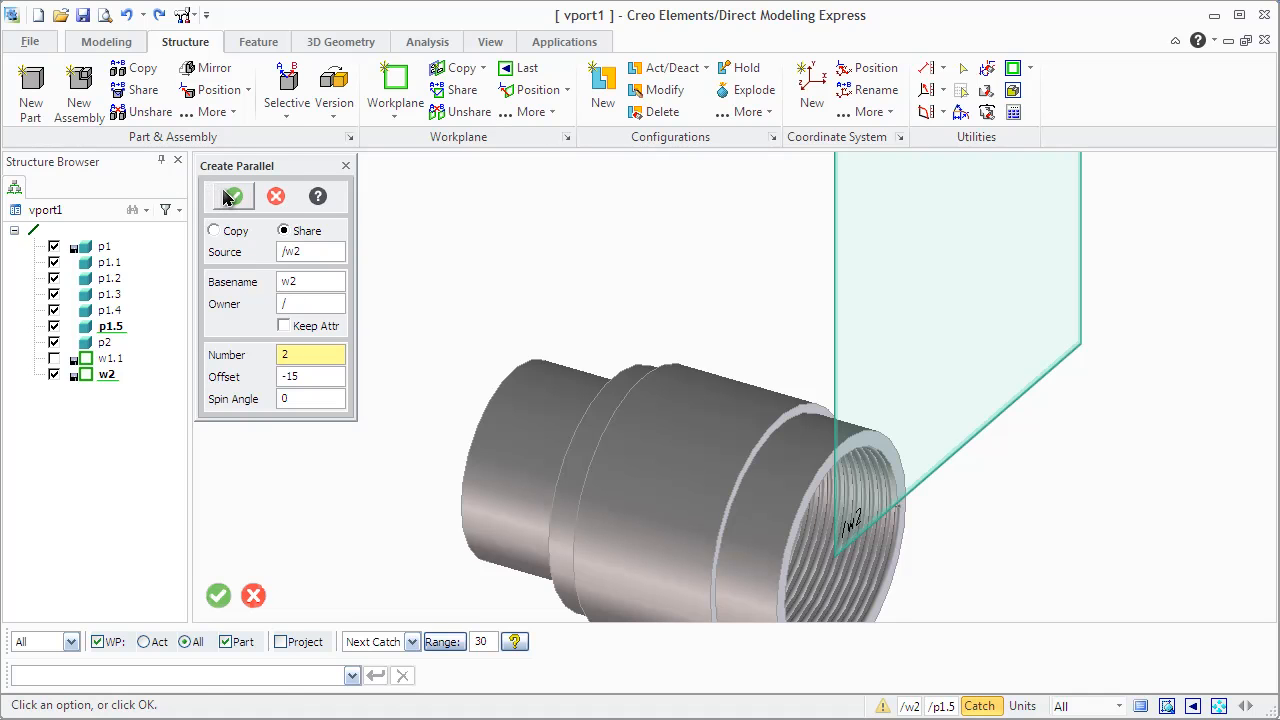
pyautogui.click(230, 196)
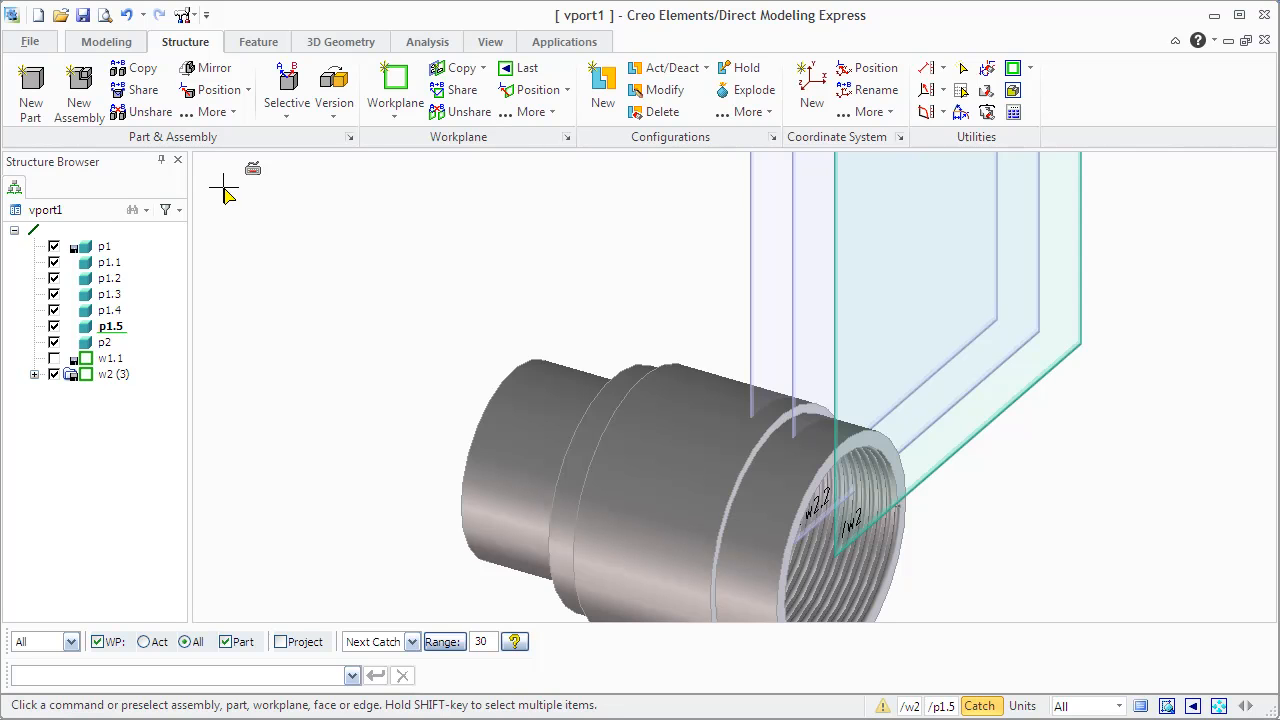
pyautogui.moveTo(272, 240)
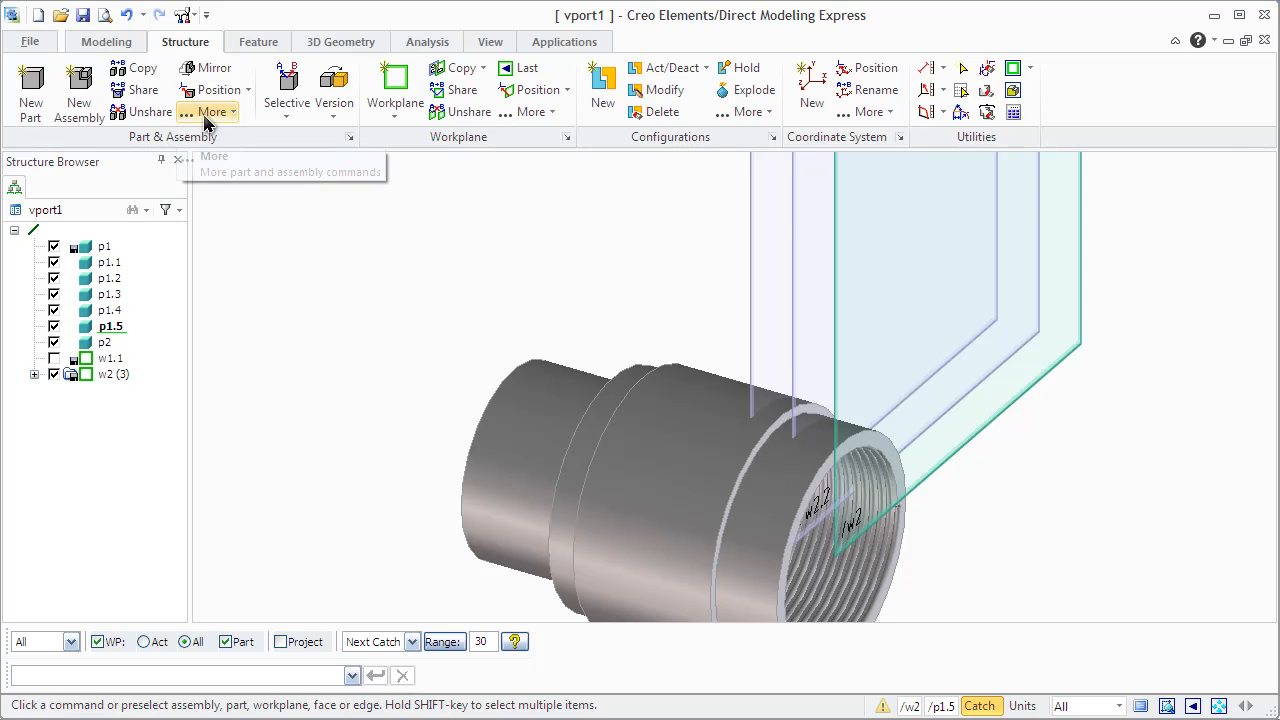
pyautogui.moveTo(96, 50)
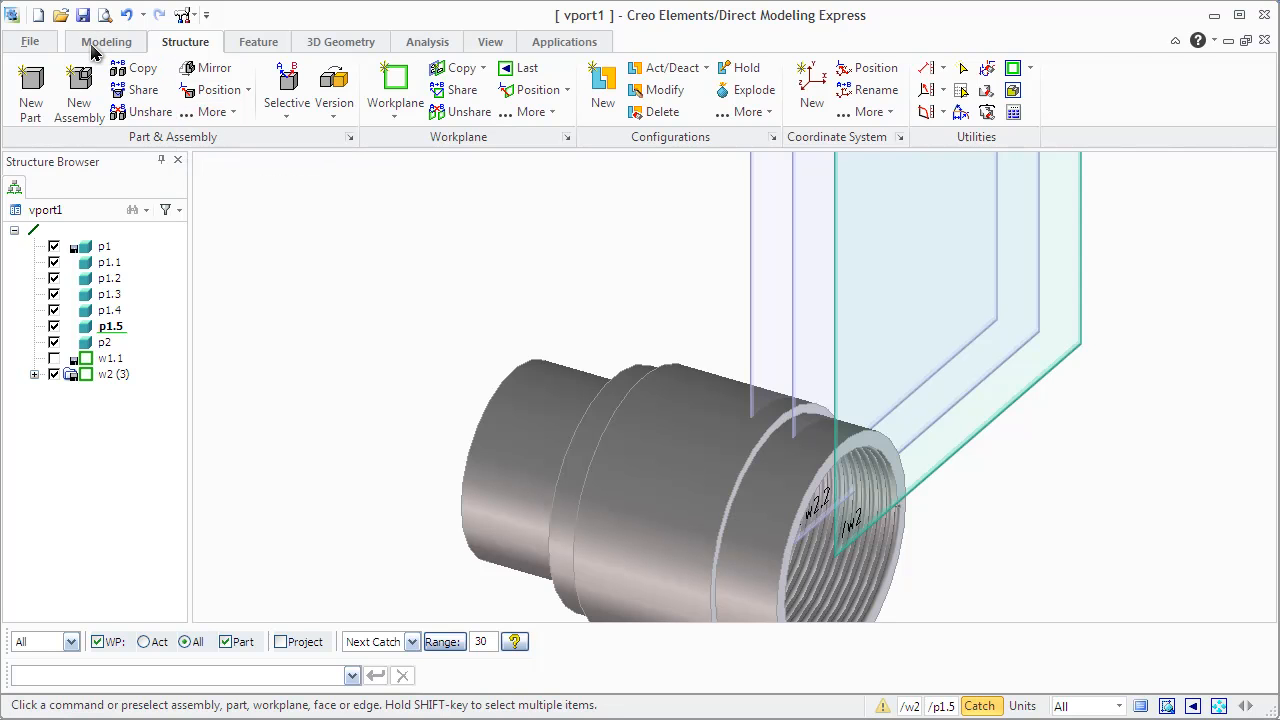
# - Draw a circle on w2 that appears on all three shared parallel workplanes
pyautogui.click(106, 40)
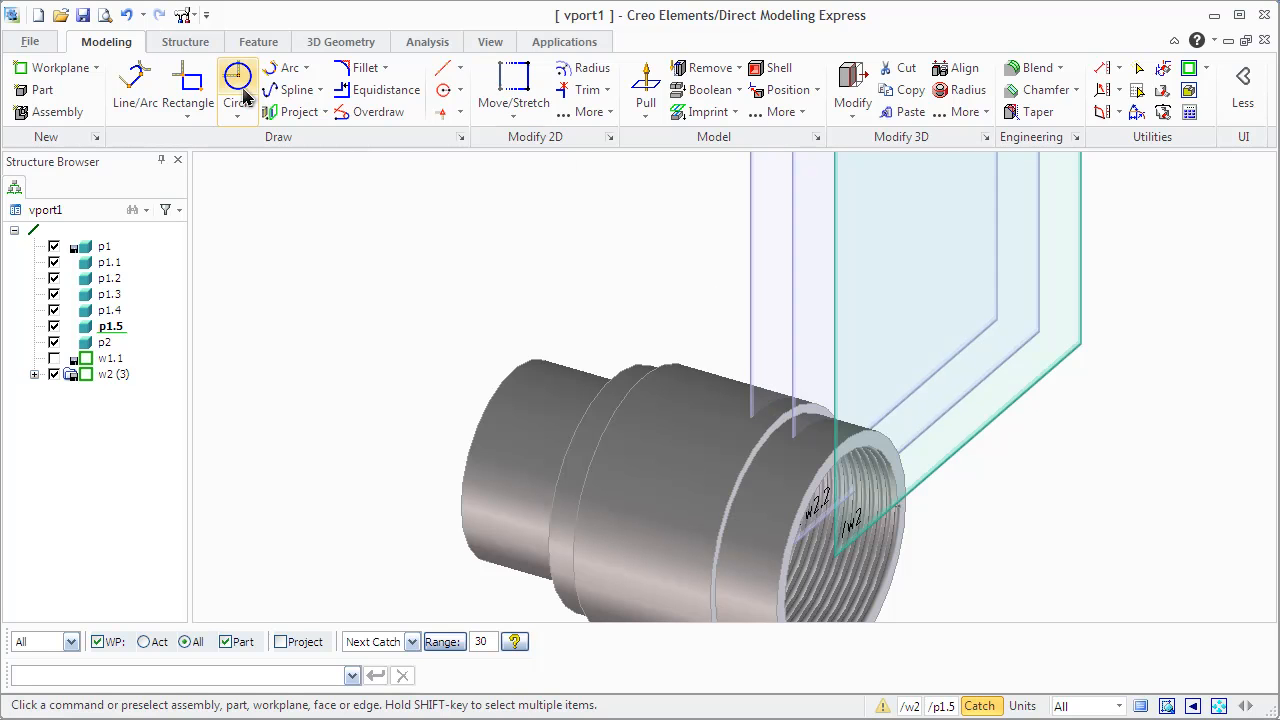
pyautogui.click(238, 84)
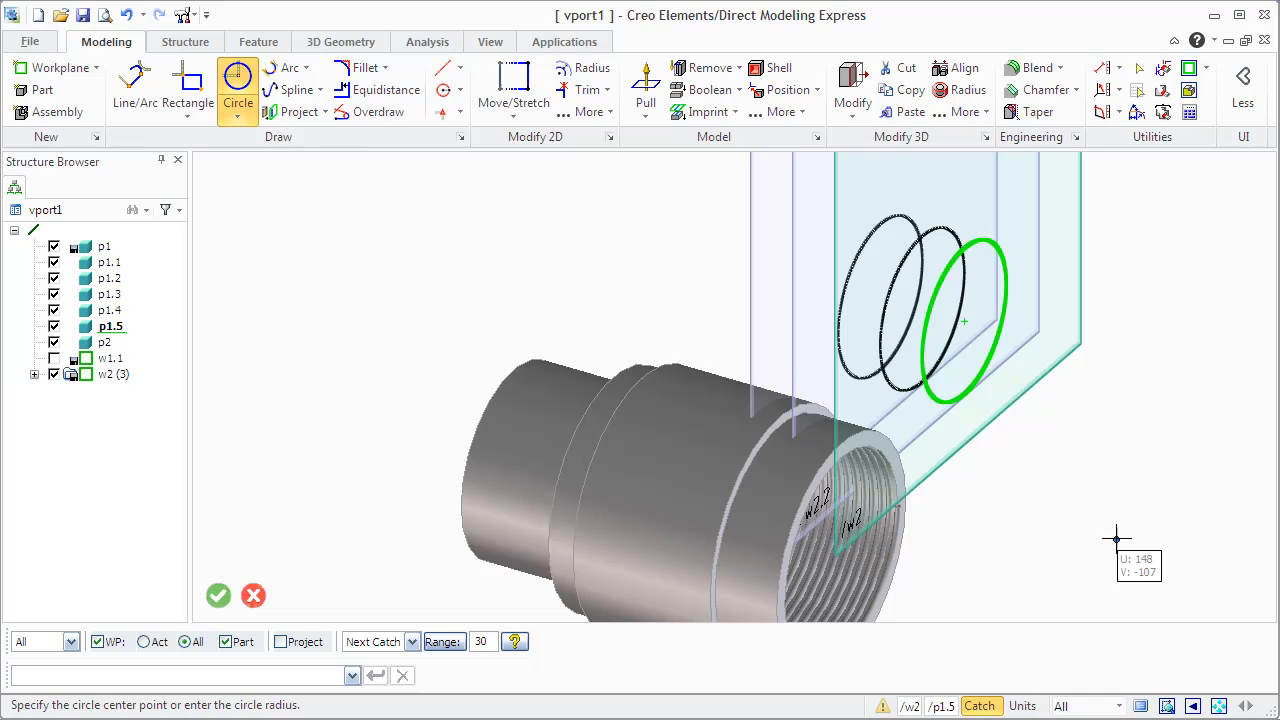
pyautogui.moveTo(116, 48)
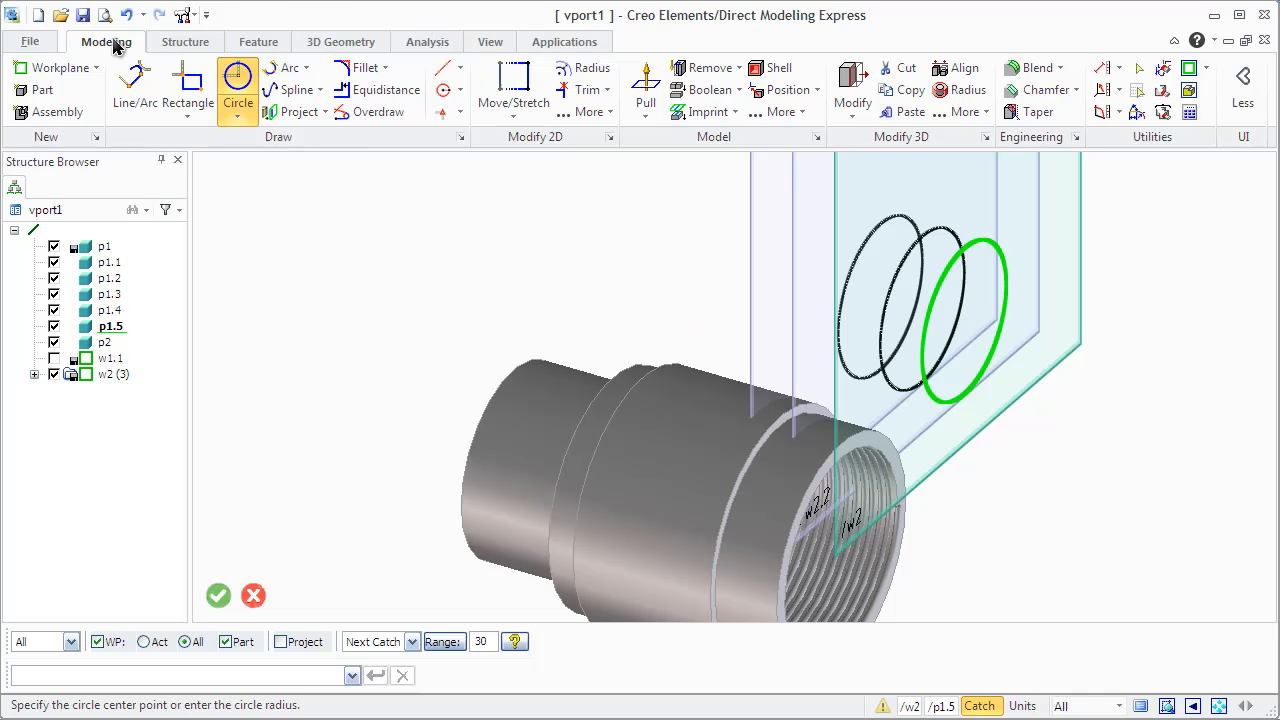
pyautogui.moveTo(200, 48)
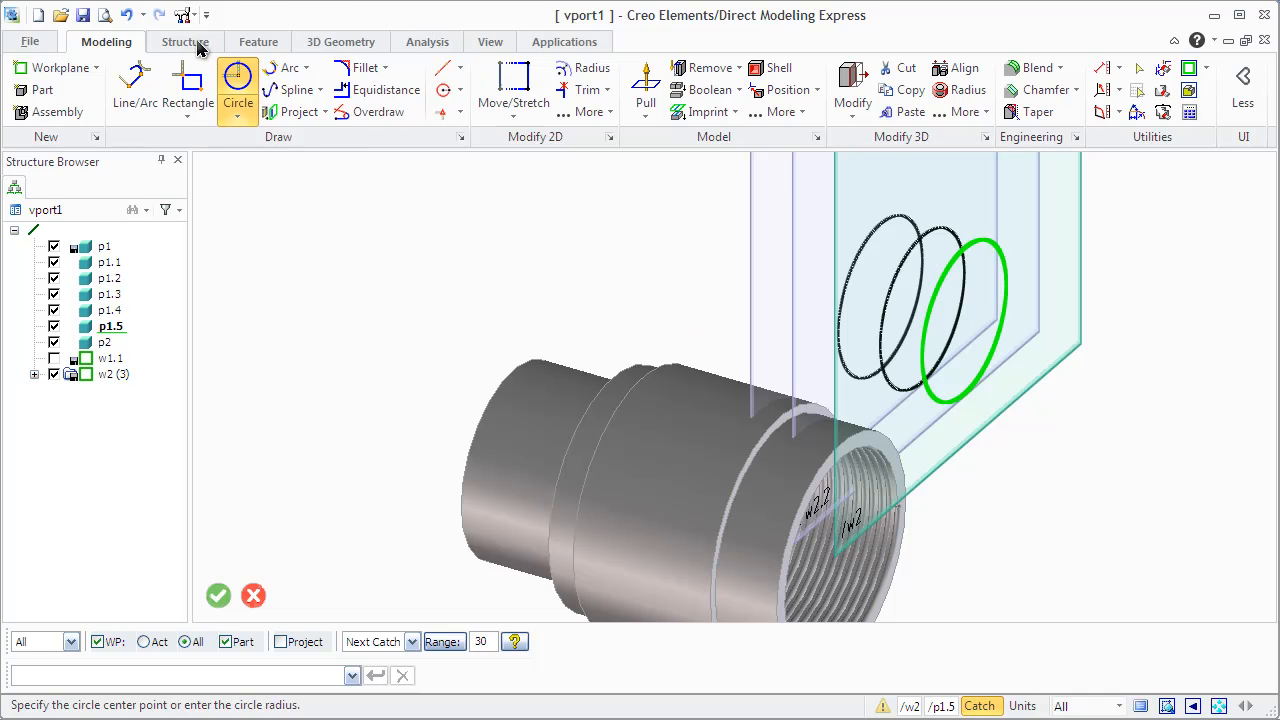
pyautogui.click(184, 40)
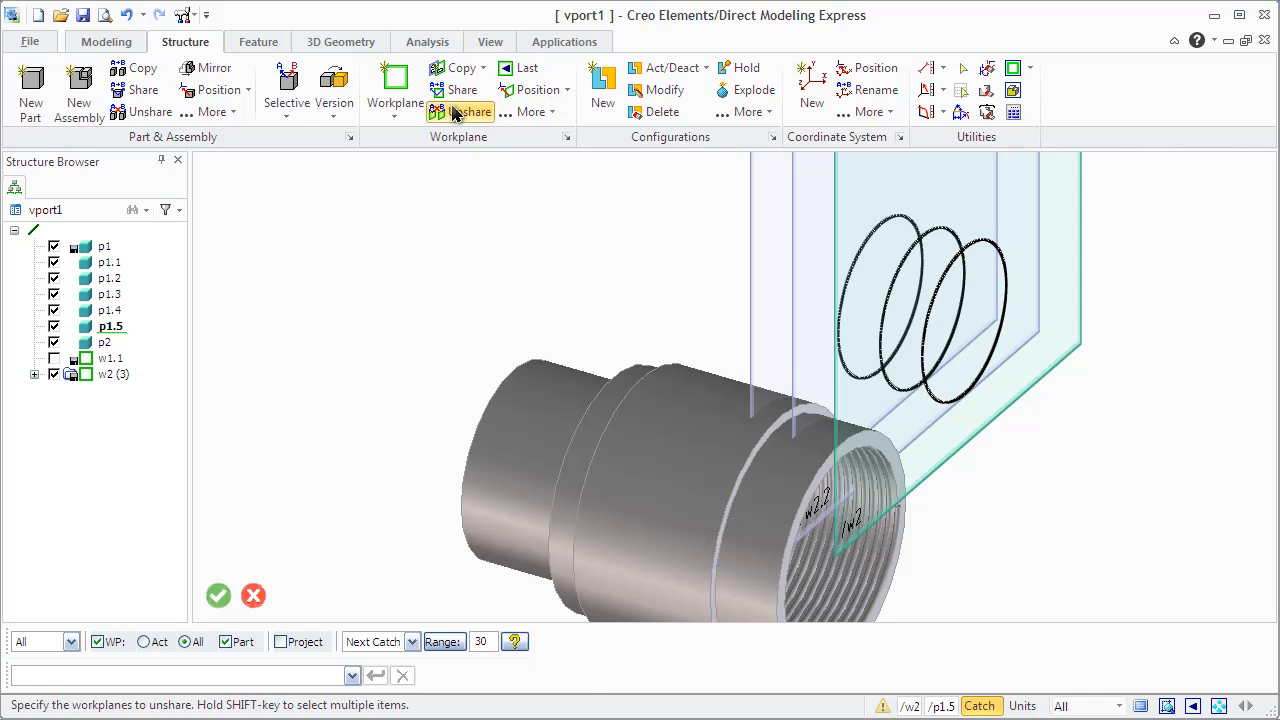
# - Unshare w2, w2.2 and w2.3, then delete the circle from one workplane
pyautogui.click(32, 374)
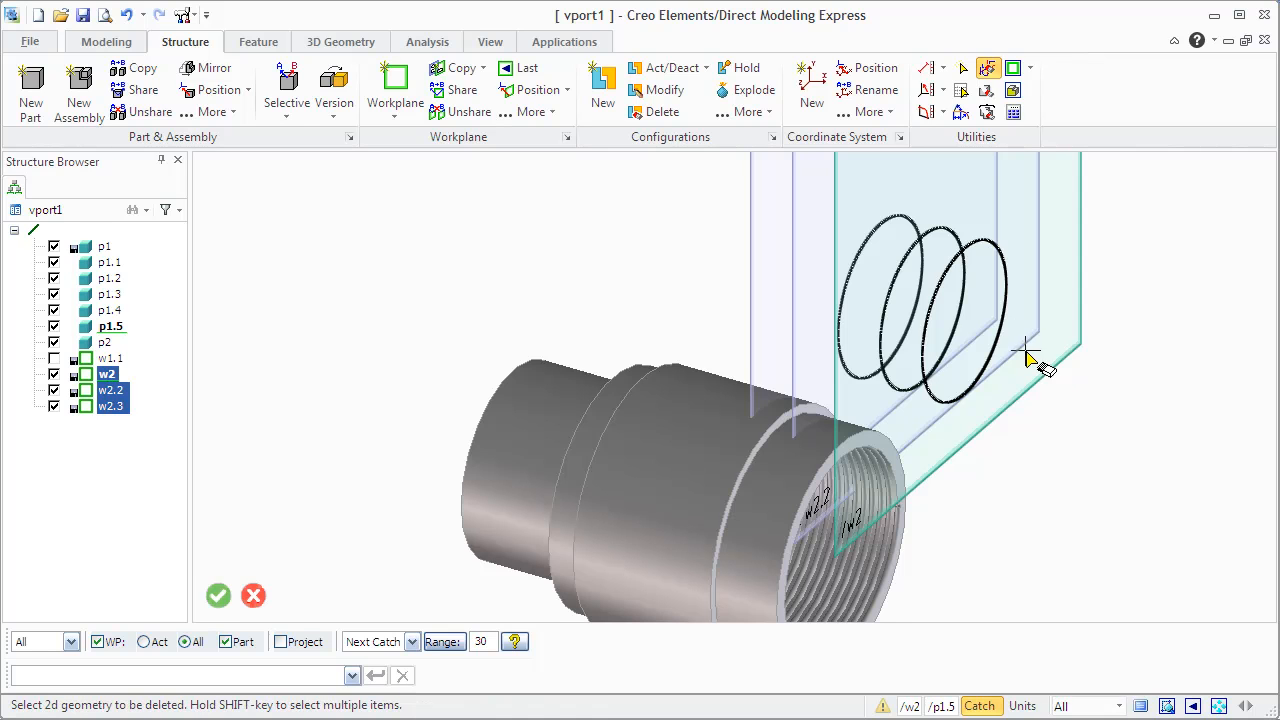
pyautogui.click(1024, 356)
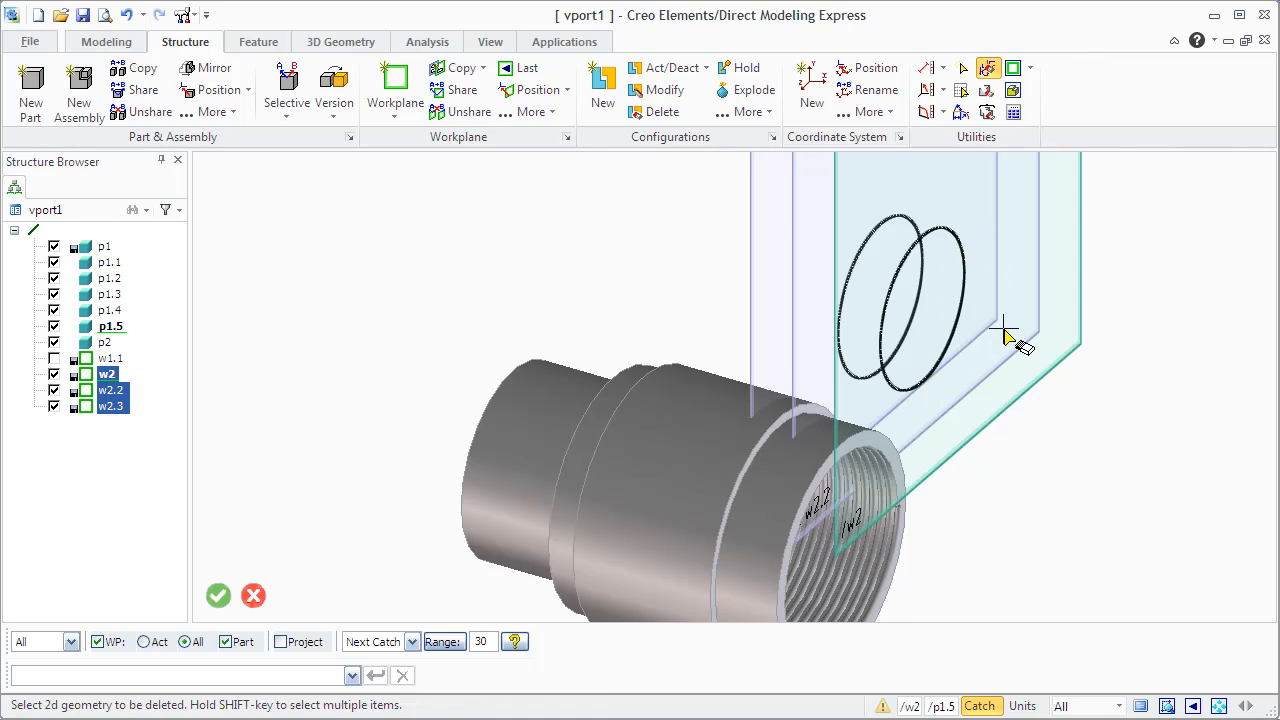
pyautogui.click(124, 14)
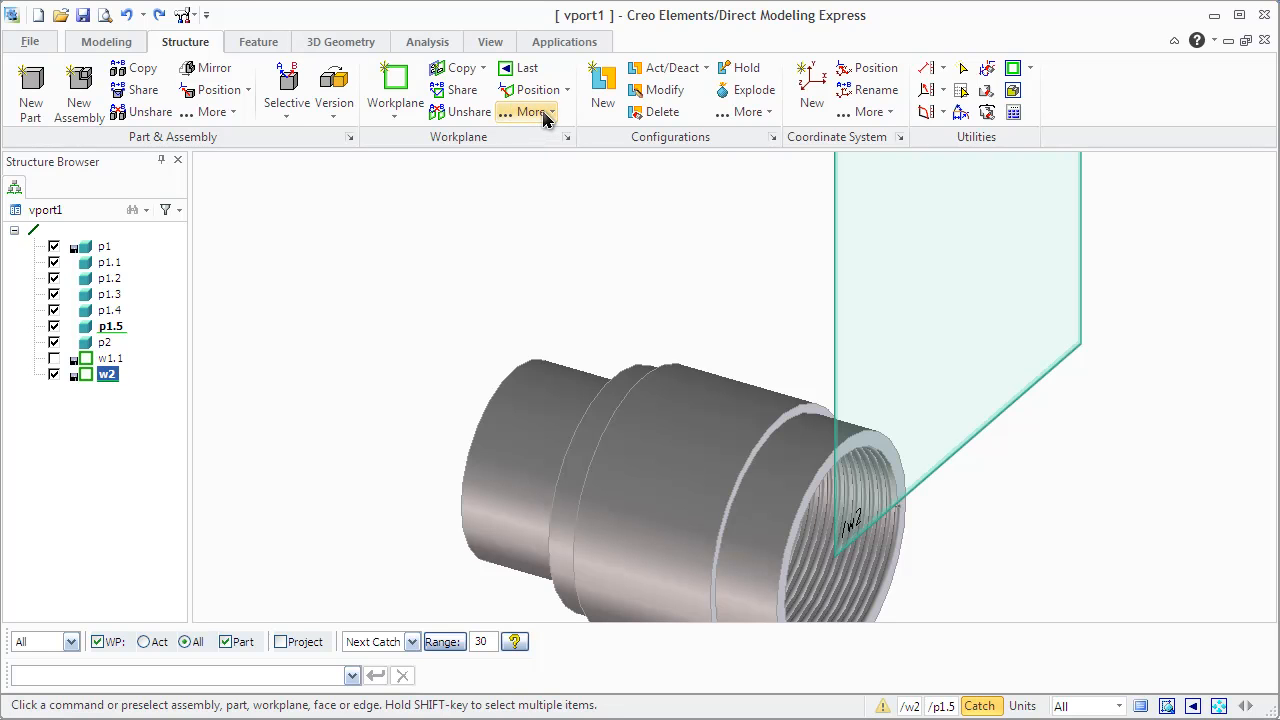
# - Create 2 inclined shared copies of w2 at angle 90, offset 20, about the picked axis
pyautogui.click(528, 112)
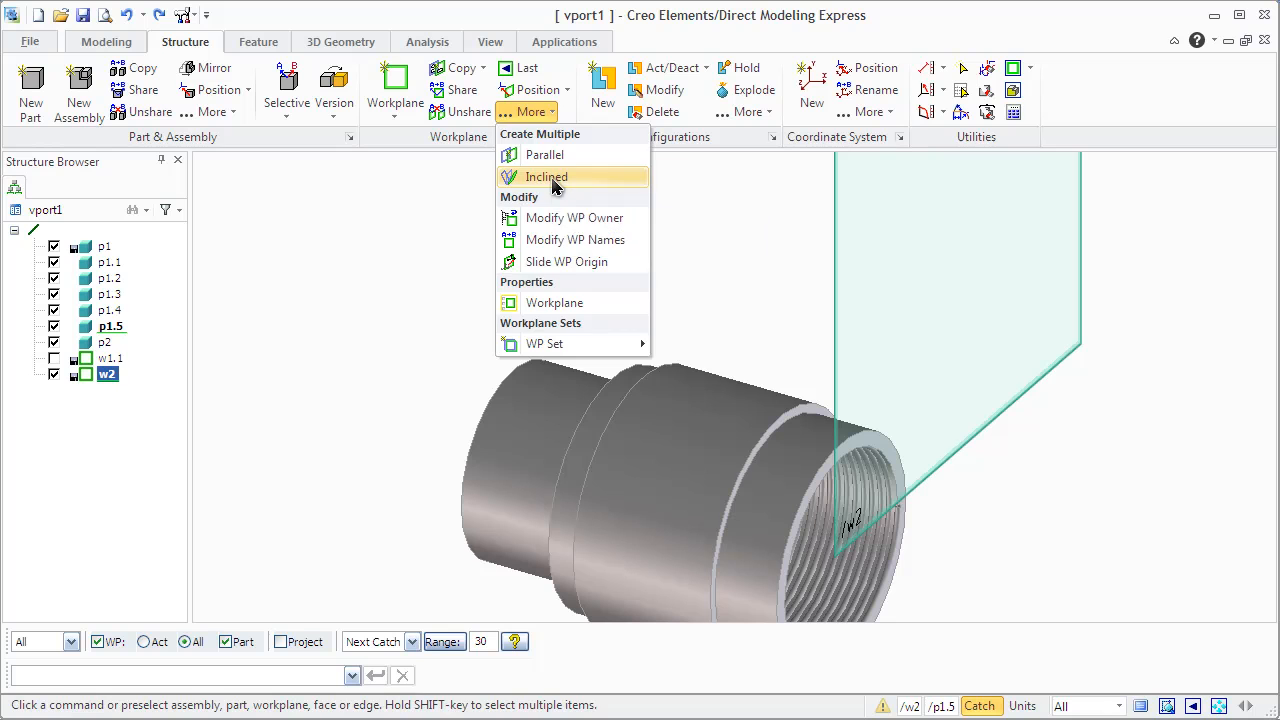
pyautogui.click(546, 176)
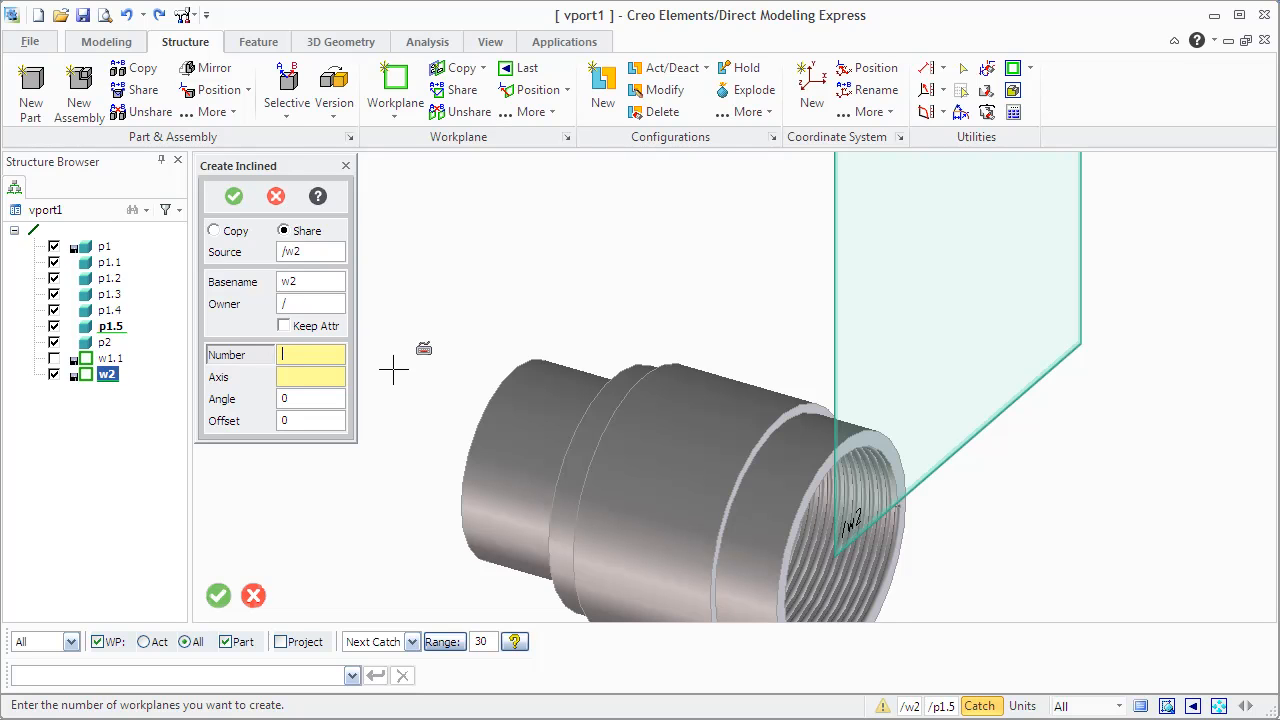
pyautogui.write('3')
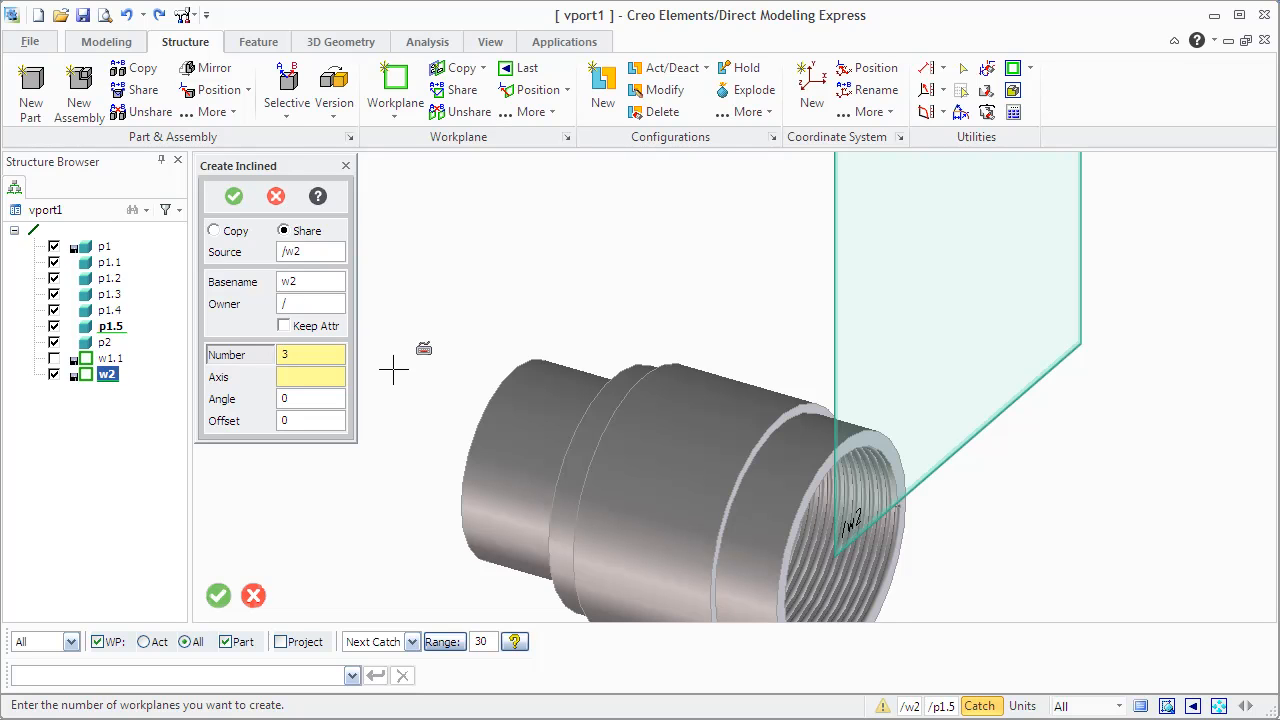
pyautogui.write('2')
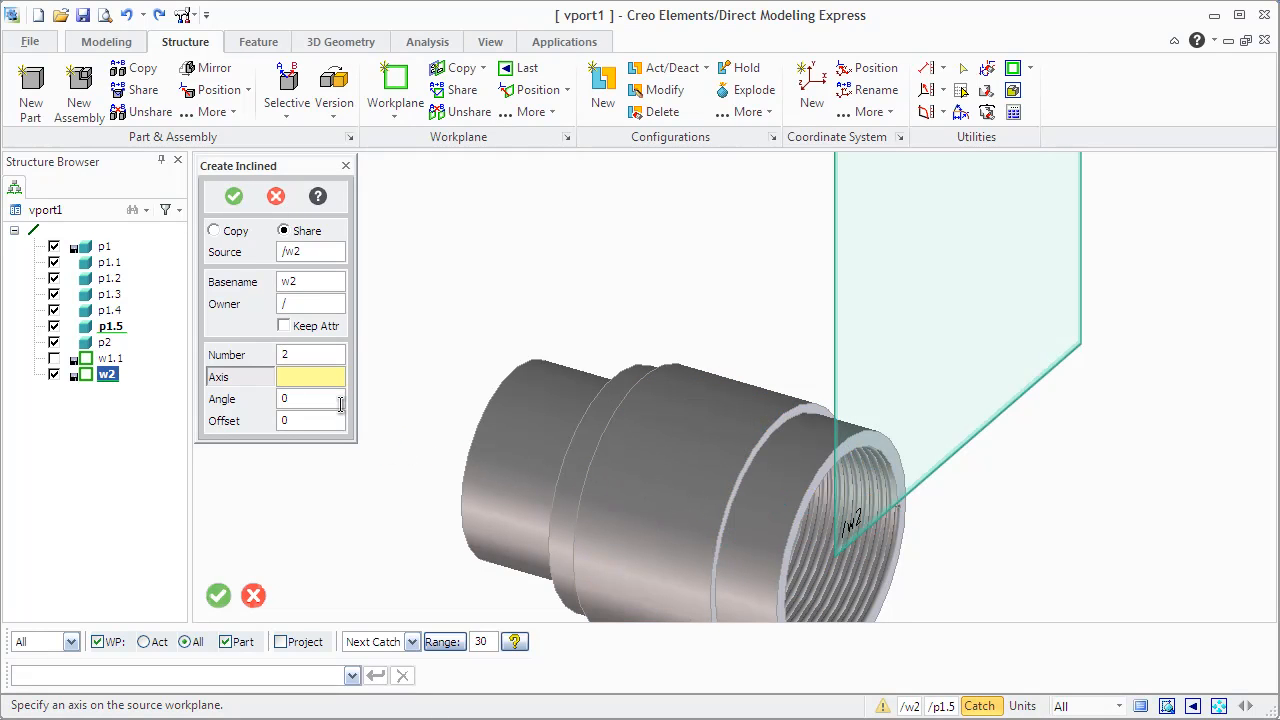
pyautogui.click(310, 398)
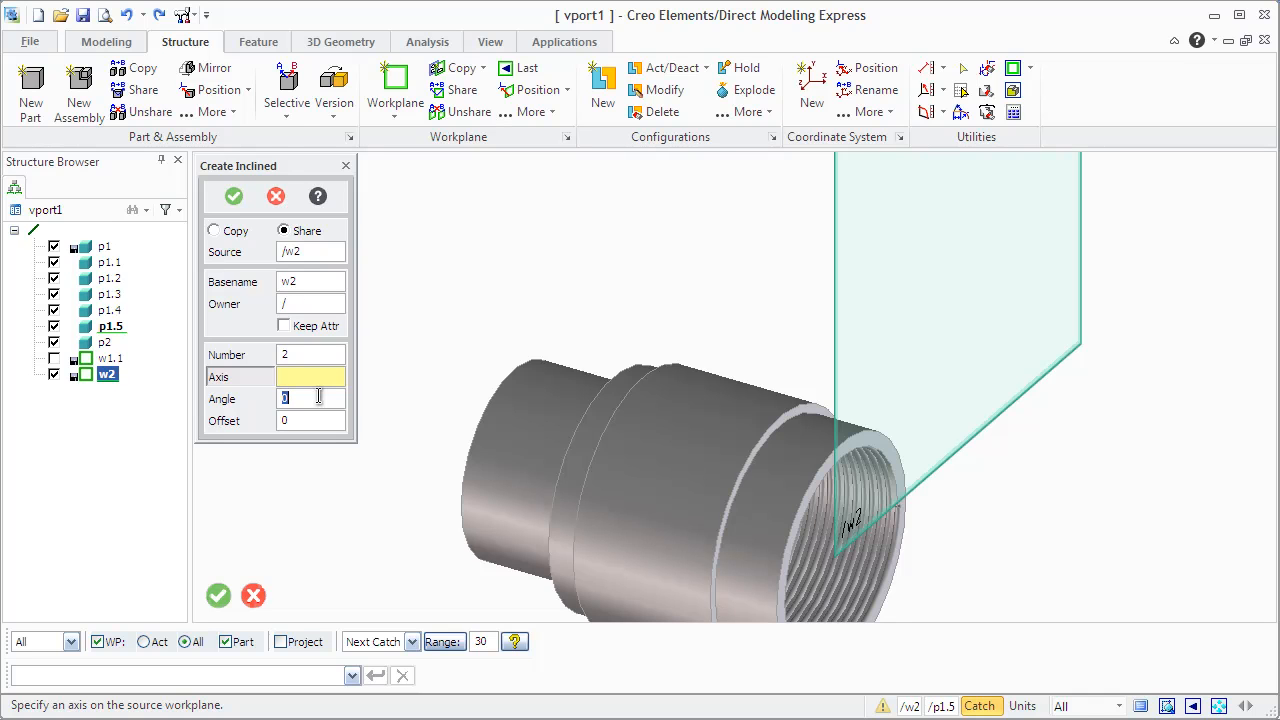
pyautogui.write('90')
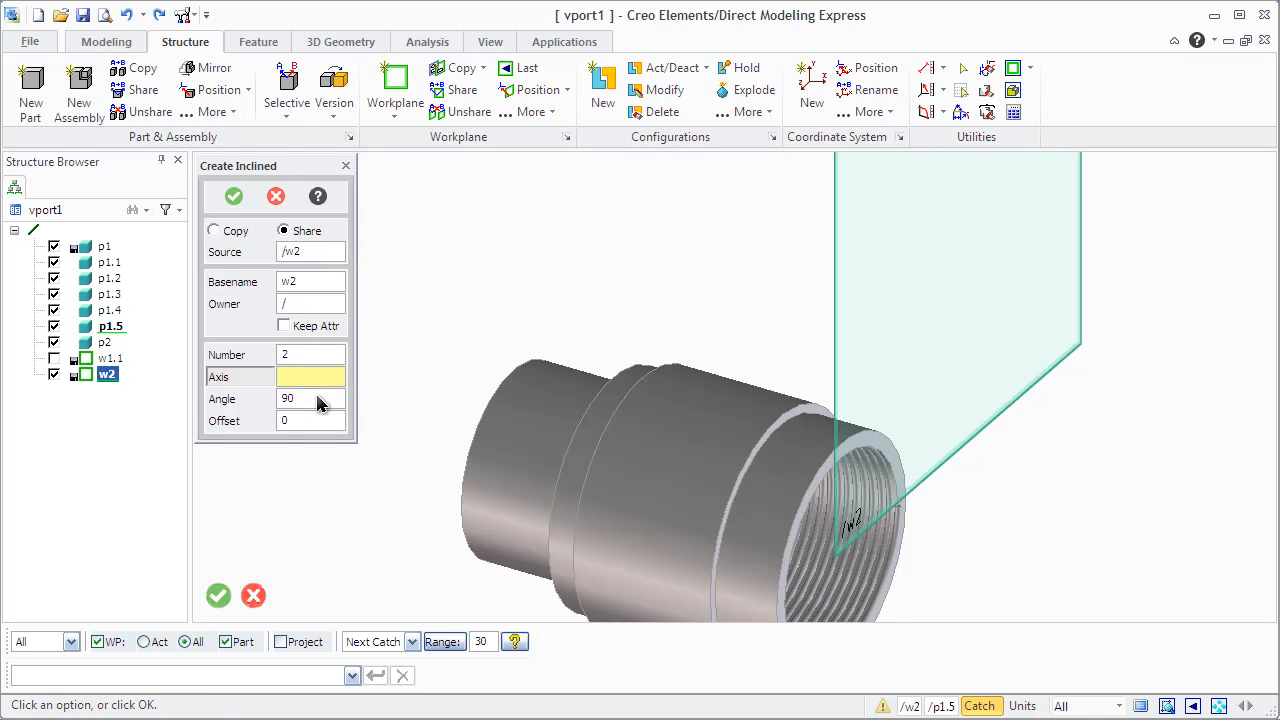
pyautogui.click(310, 420)
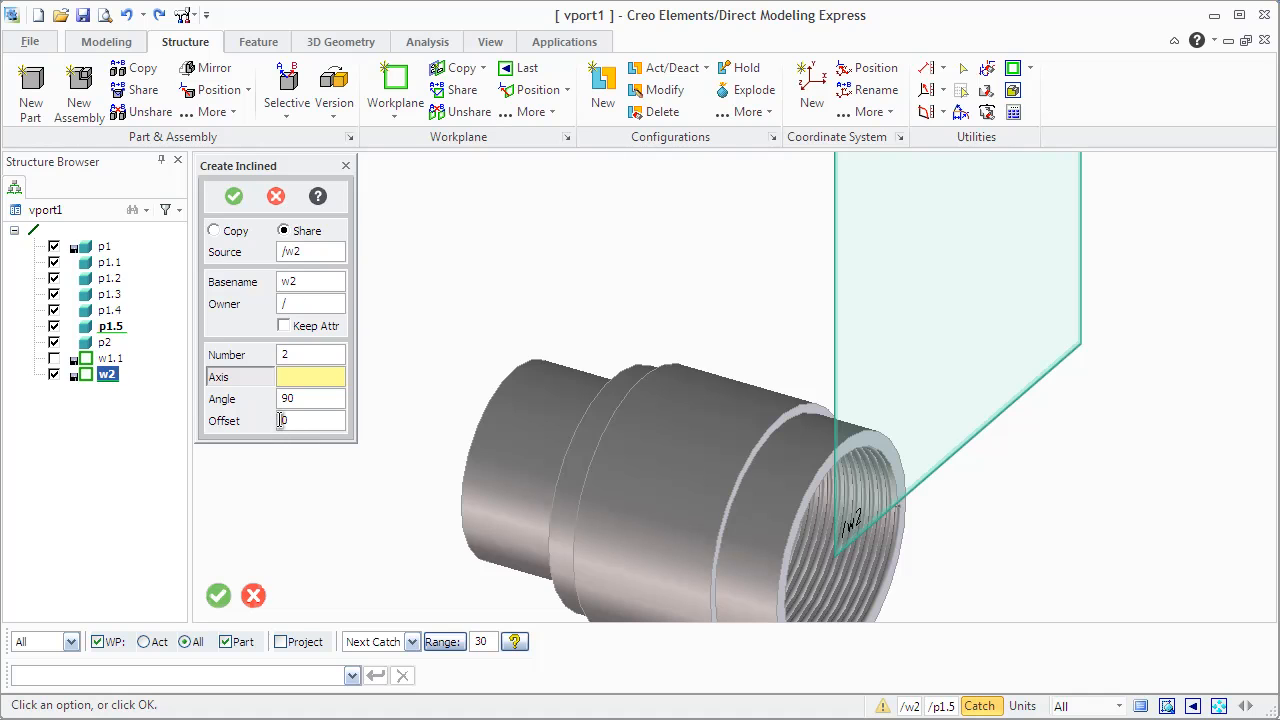
pyautogui.click(310, 420)
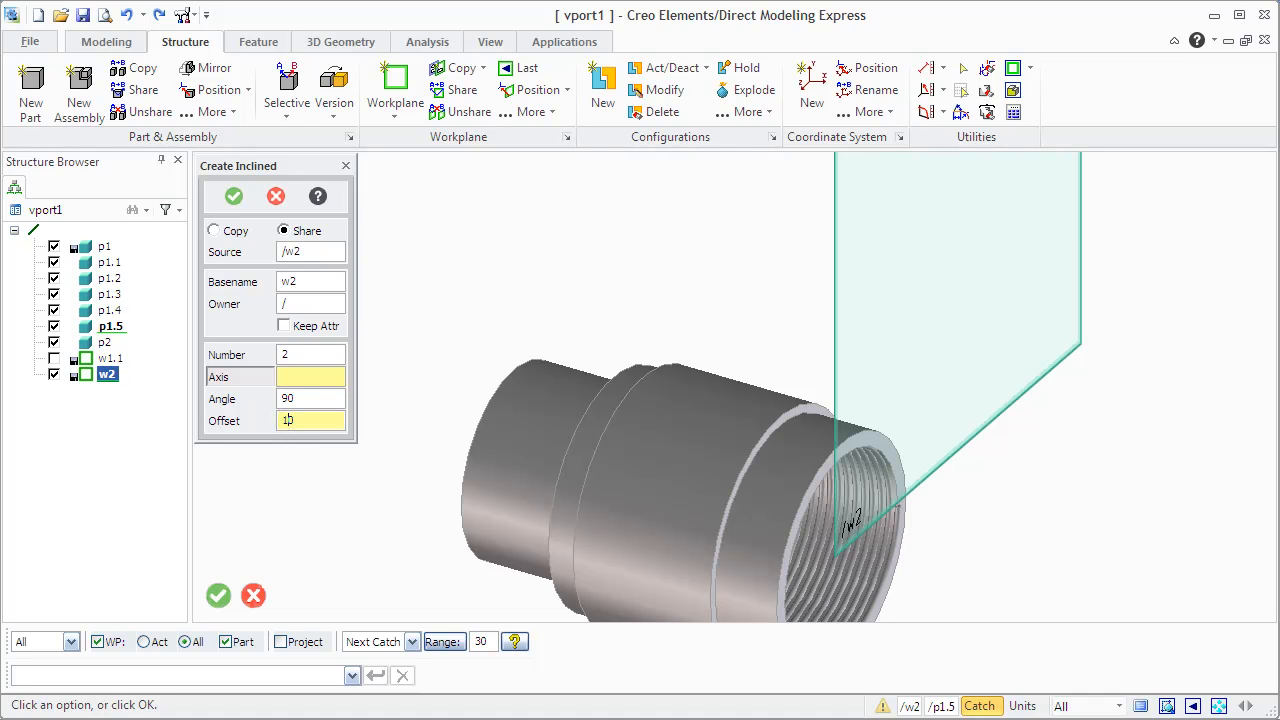
pyautogui.write('20')
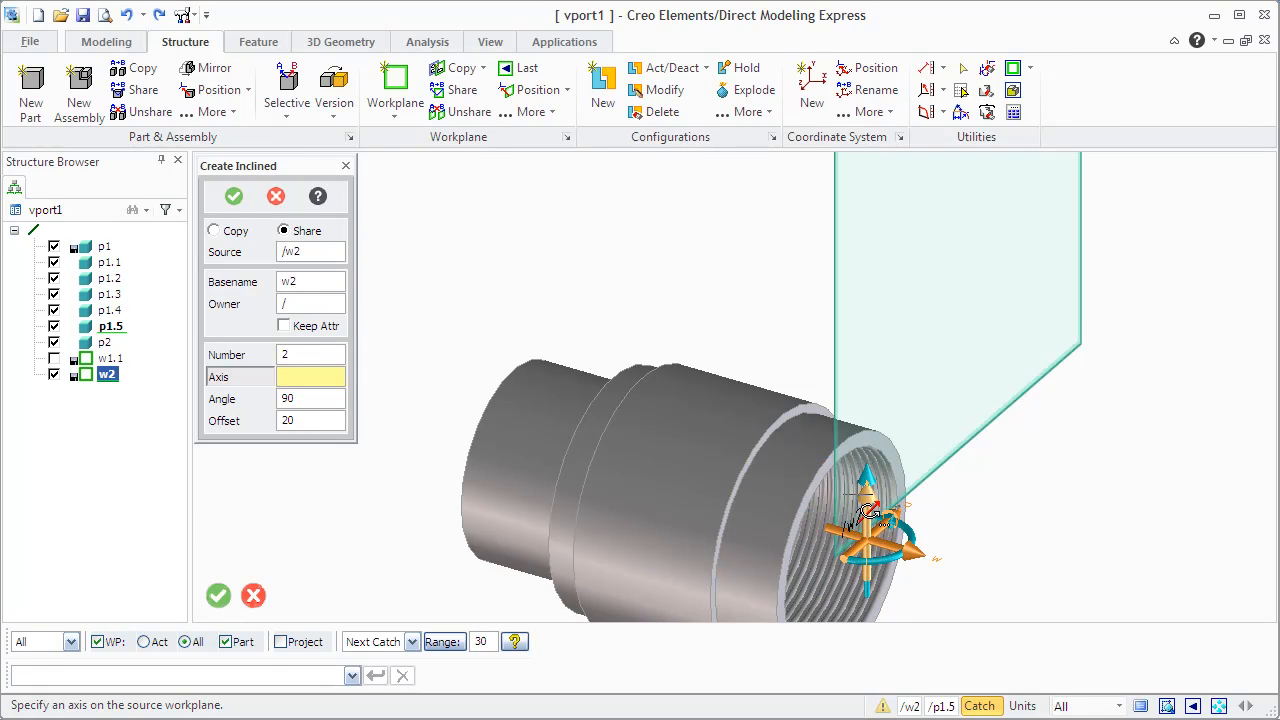
pyautogui.click(866, 524)
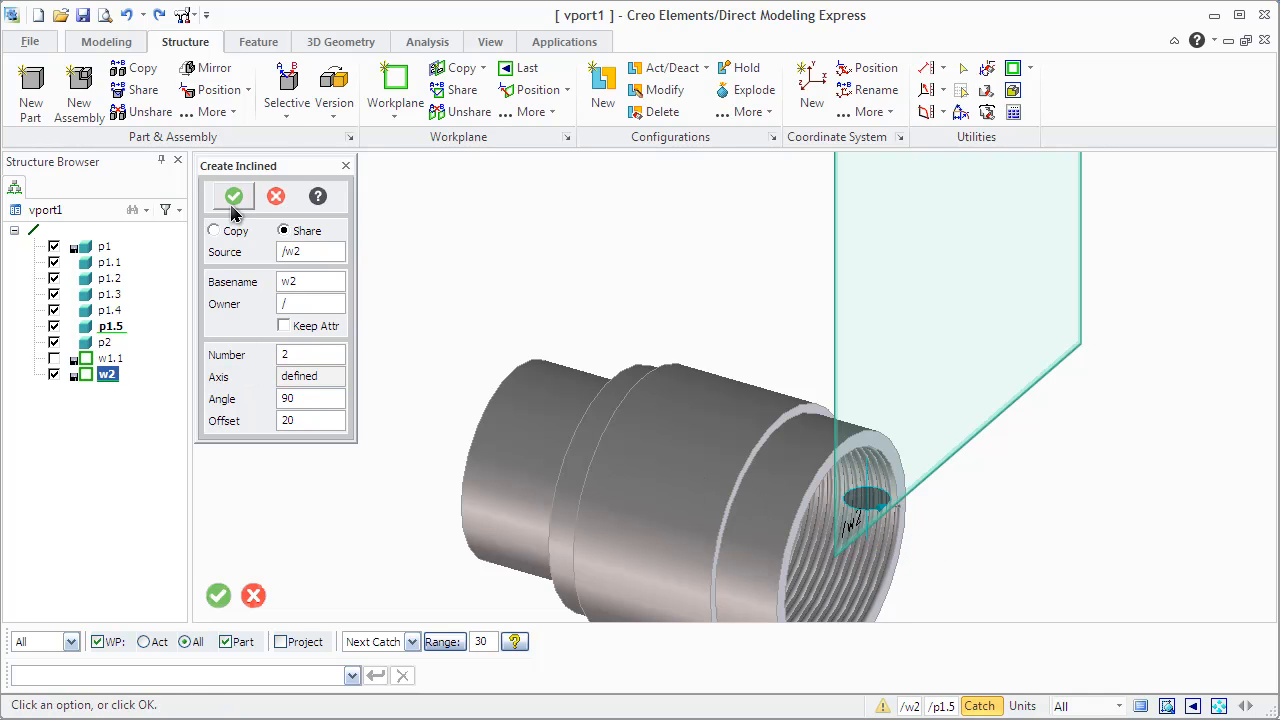
pyautogui.click(232, 196)
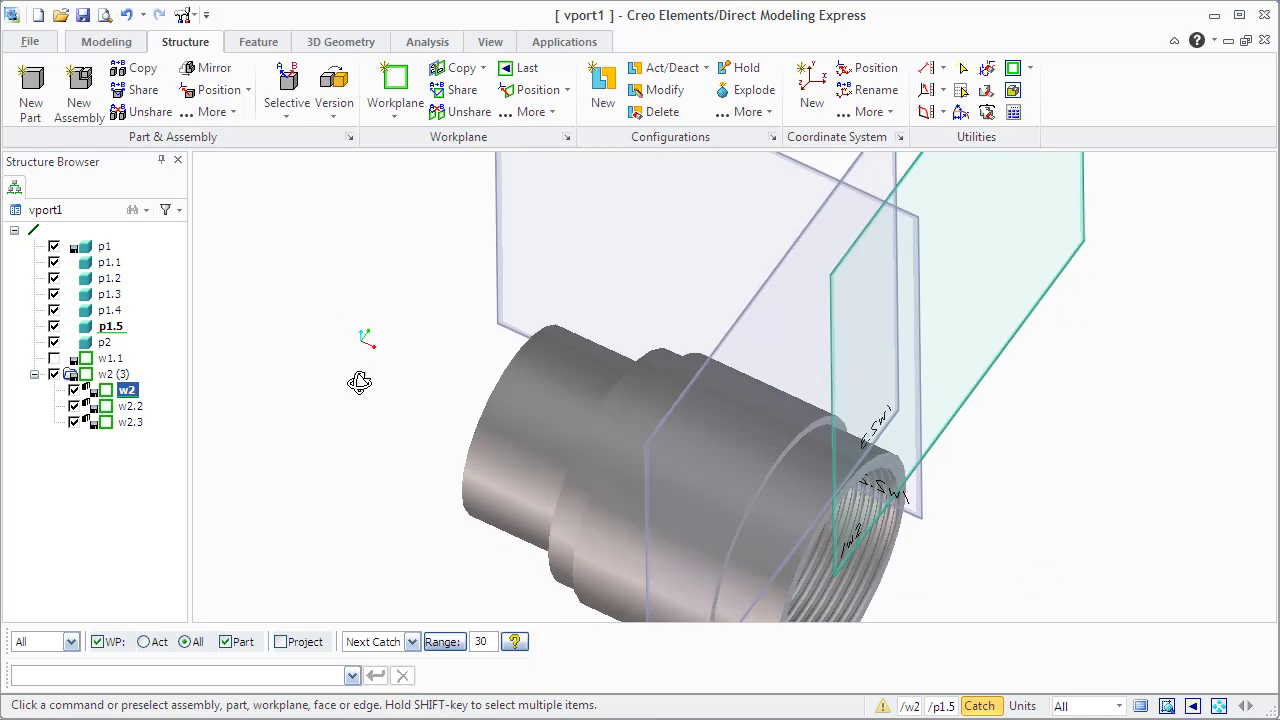
# - Inspect the inclined workplanes and make w2.2 the current workplane
pyautogui.moveTo(360, 382); pyautogui.dragTo(362, 420)
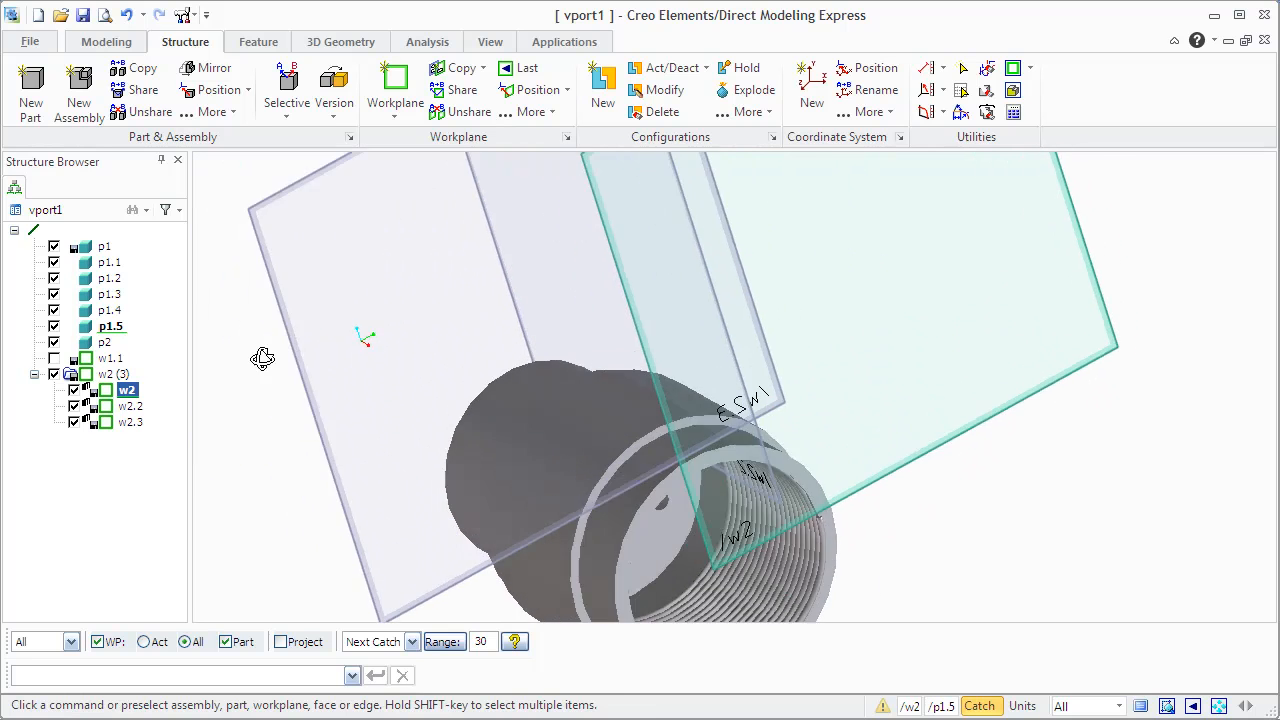
pyautogui.moveTo(264, 358); pyautogui.dragTo(360, 396)
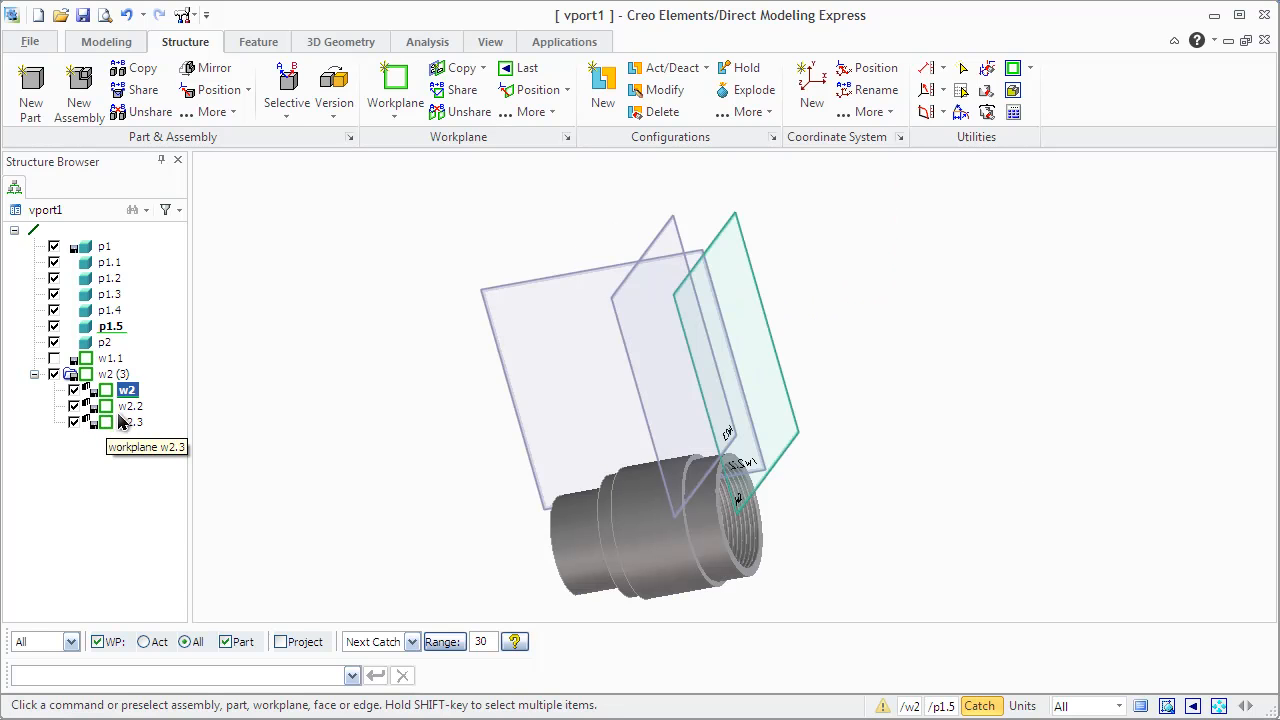
pyautogui.rightClick(130, 420)
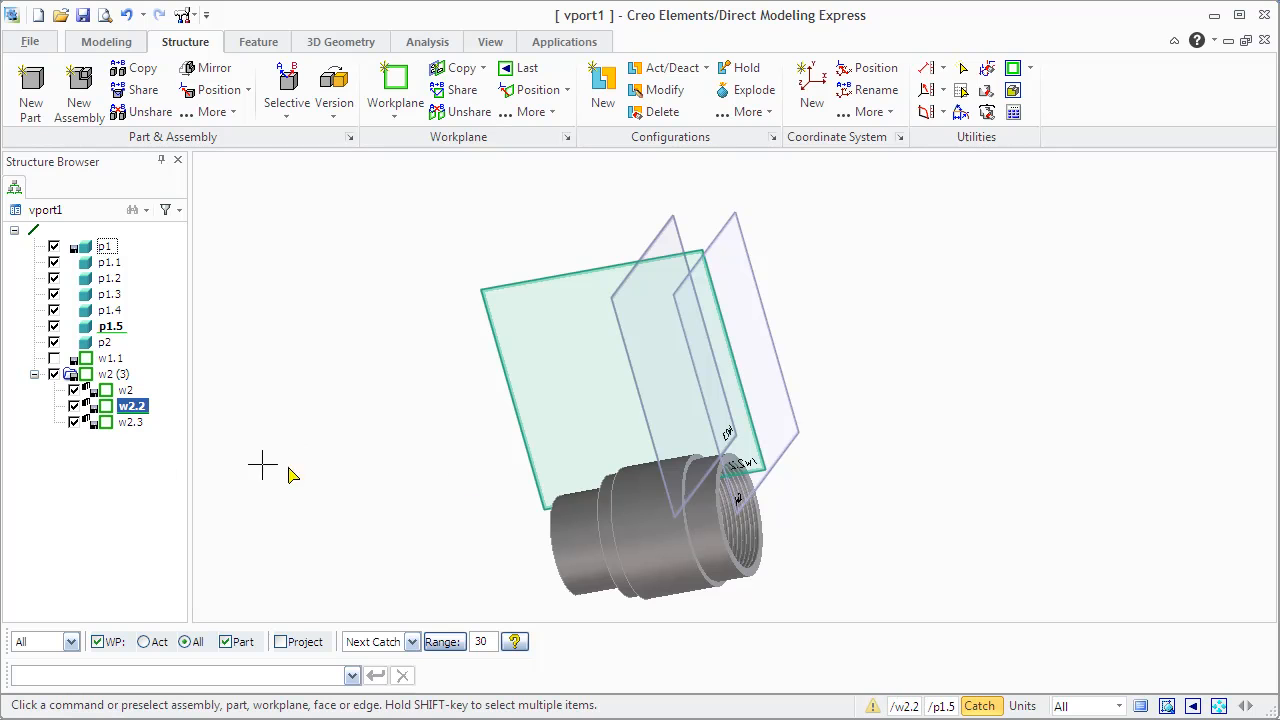
pyautogui.moveTo(176, 398)
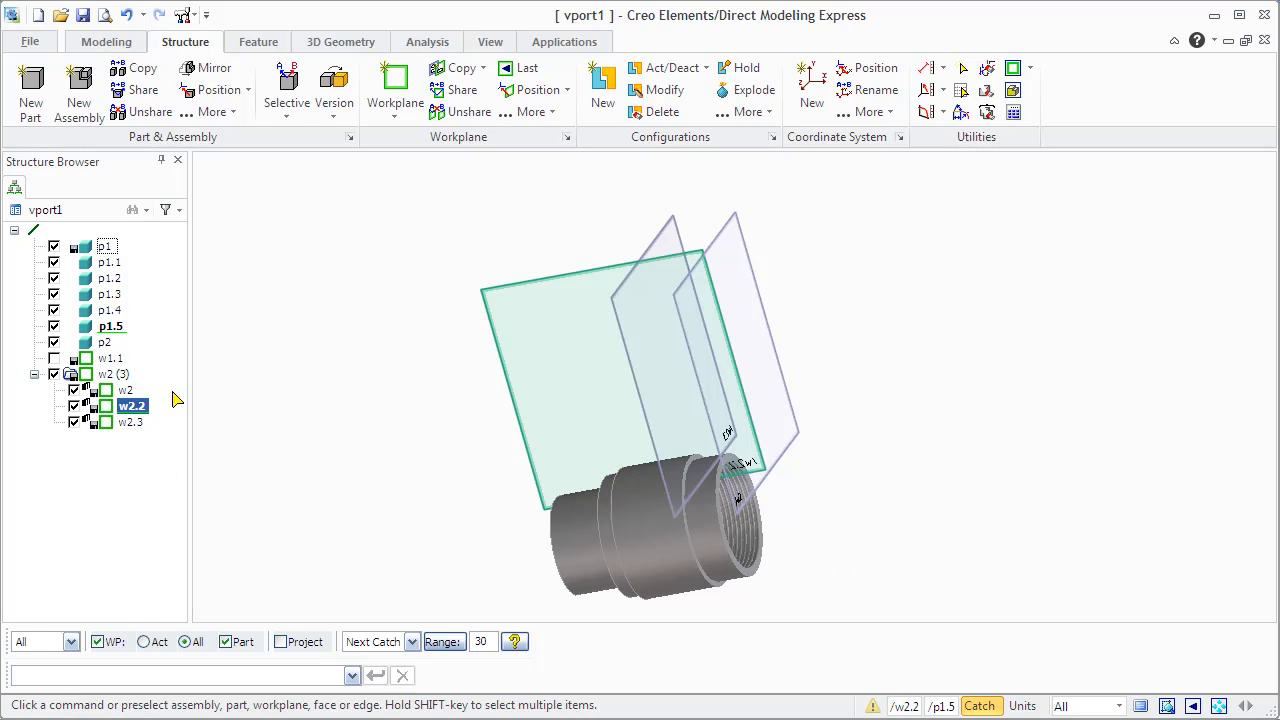
pyautogui.rightClick(132, 404)
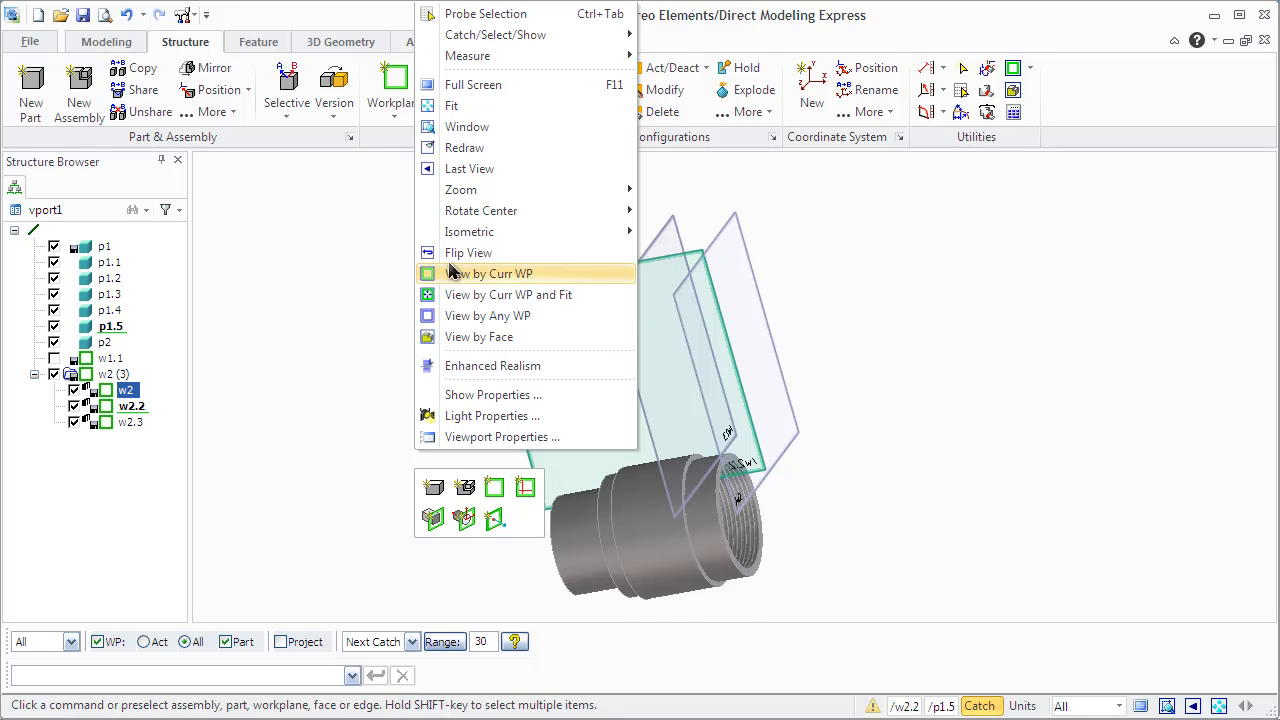
# - View by current workplane and punch w2.2's circle through part p1.2 to cut a cross hole
pyautogui.click(492, 272)
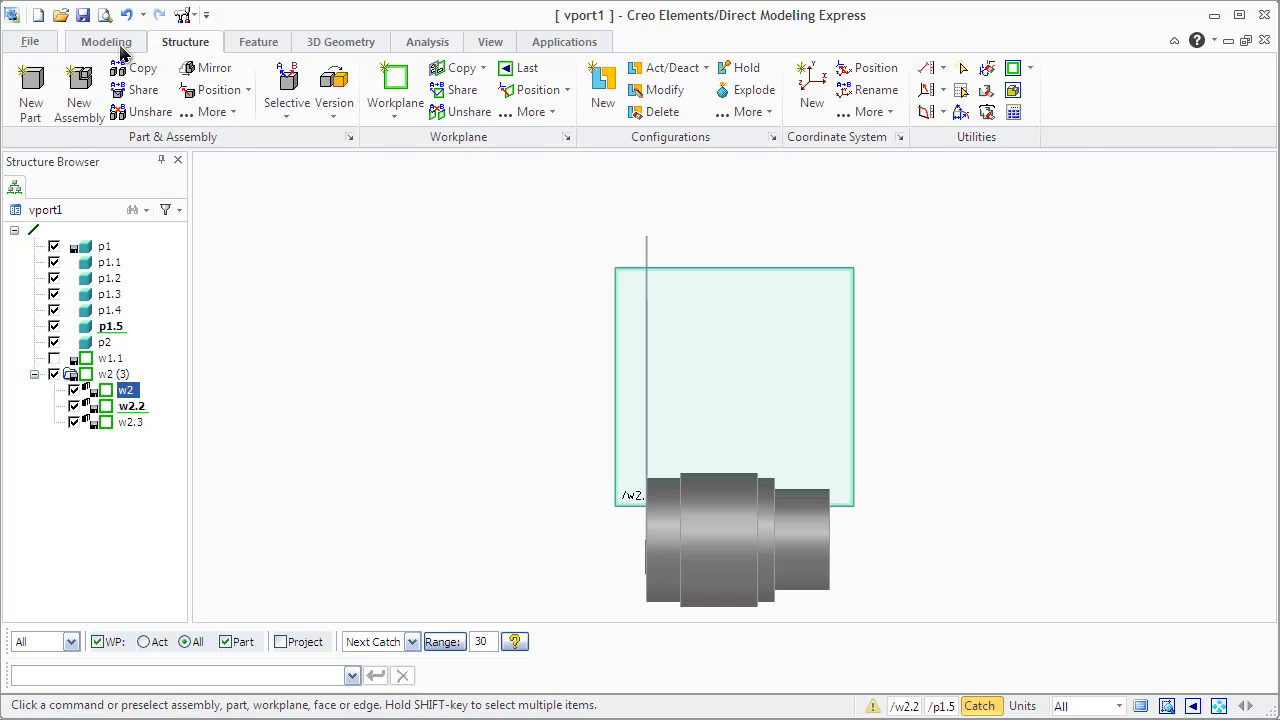
pyautogui.click(104, 40)
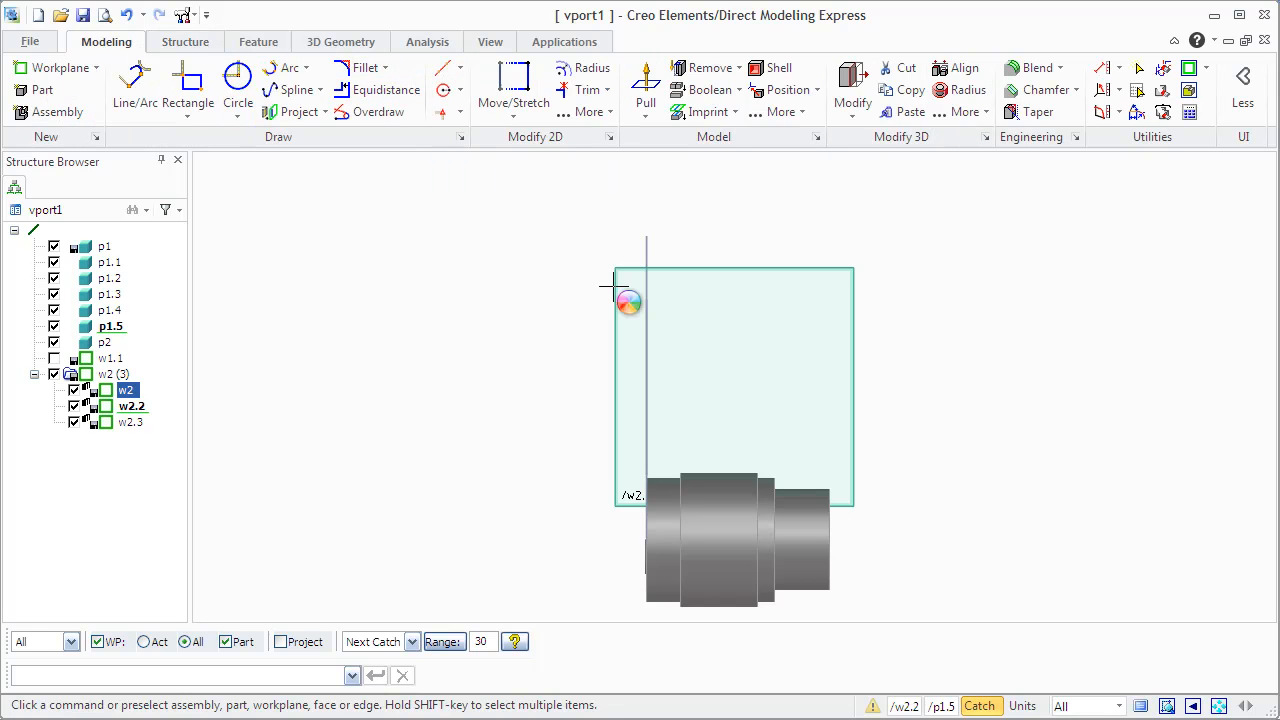
pyautogui.click(136, 76)
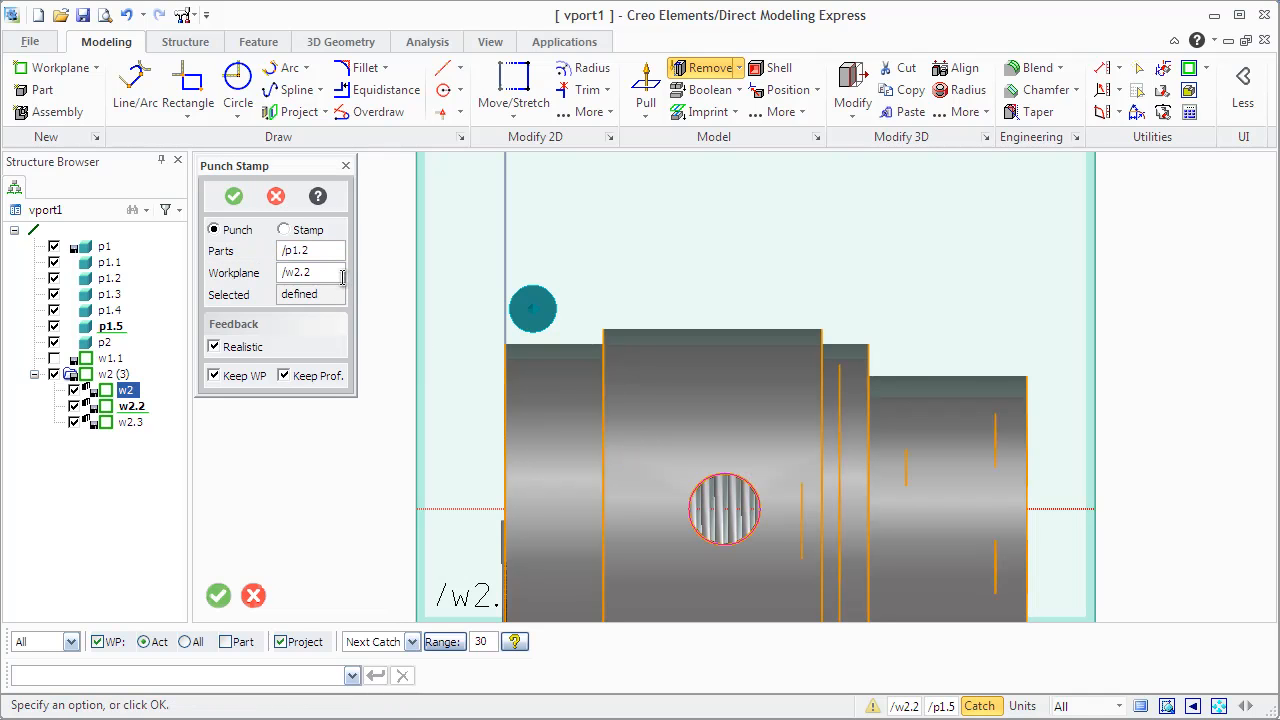
pyautogui.moveTo(252, 216)
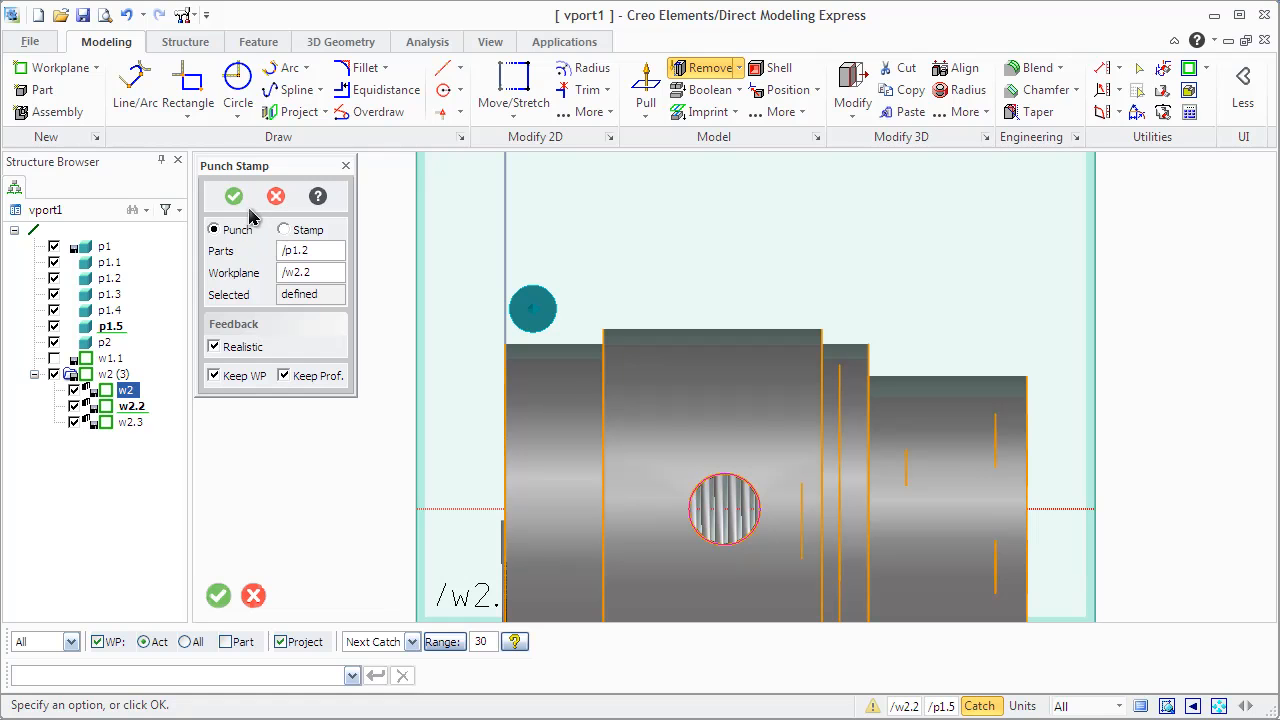
pyautogui.click(232, 196)
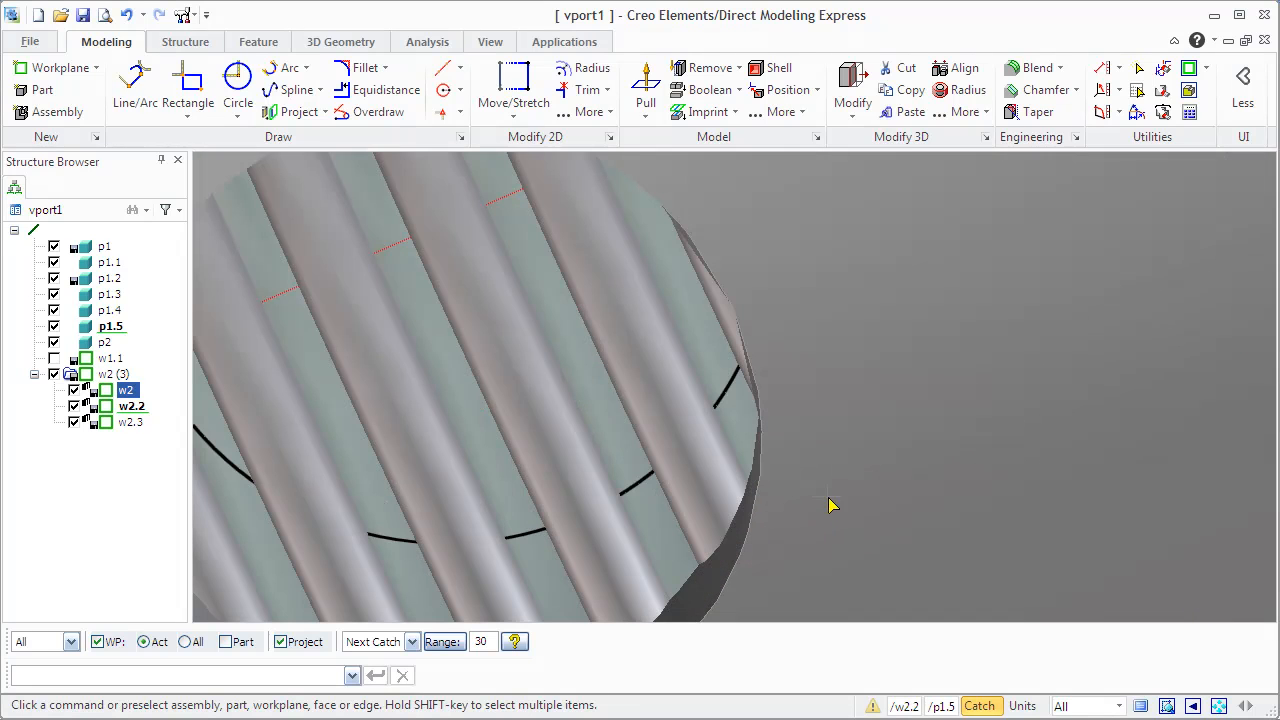
pyautogui.moveTo(836, 504); pyautogui.dragTo(896, 342)
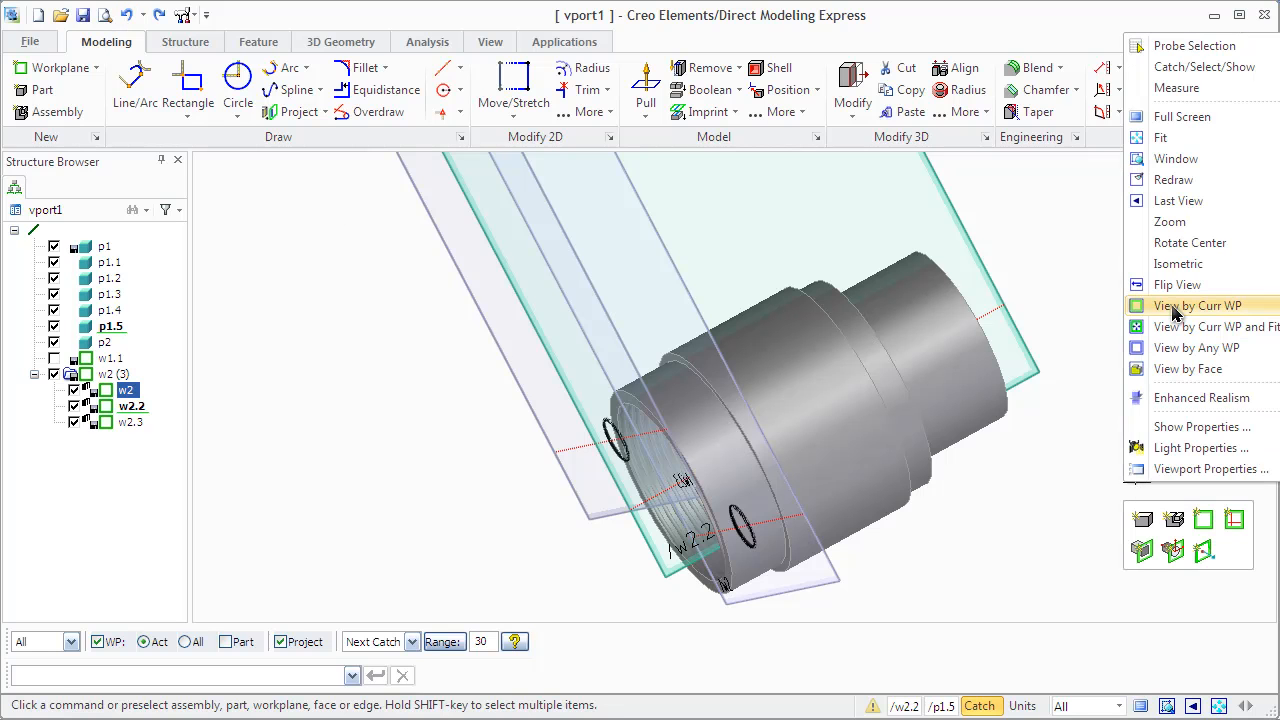
pyautogui.click(1196, 304)
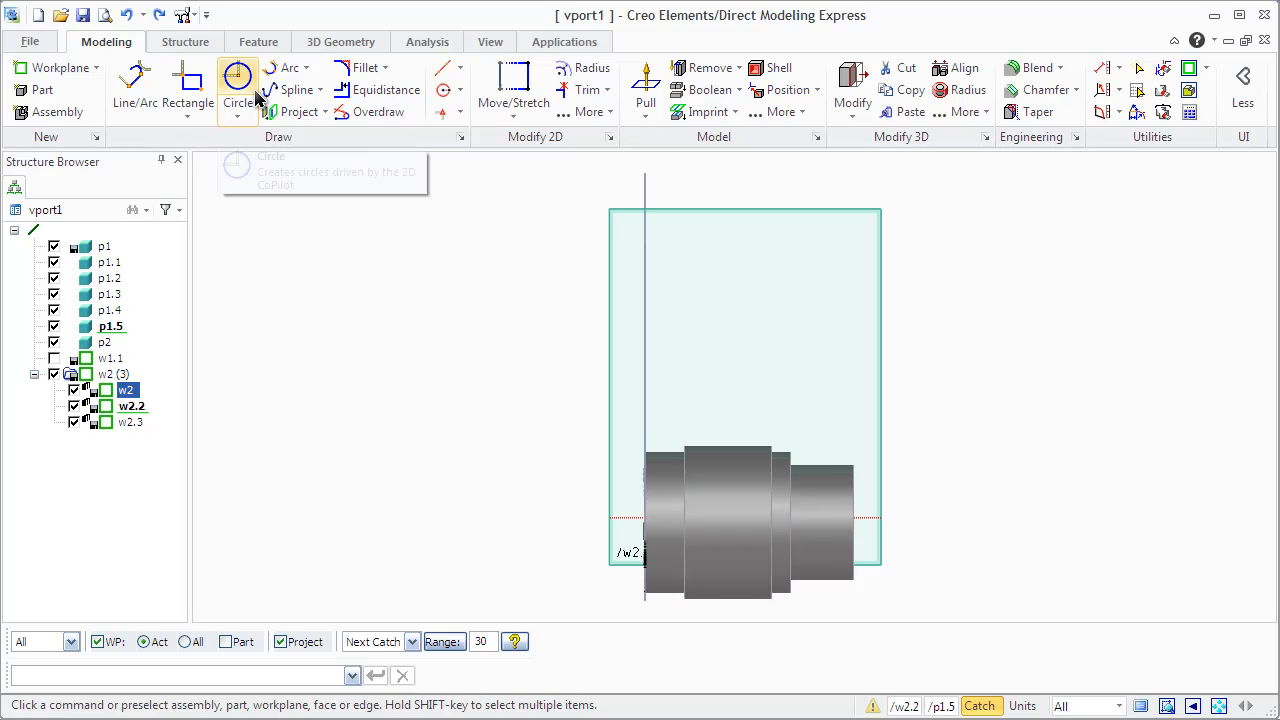
# - Sketch a second circle centred on the shaft's narrow end section to punch another cross hole
pyautogui.click(238, 78)
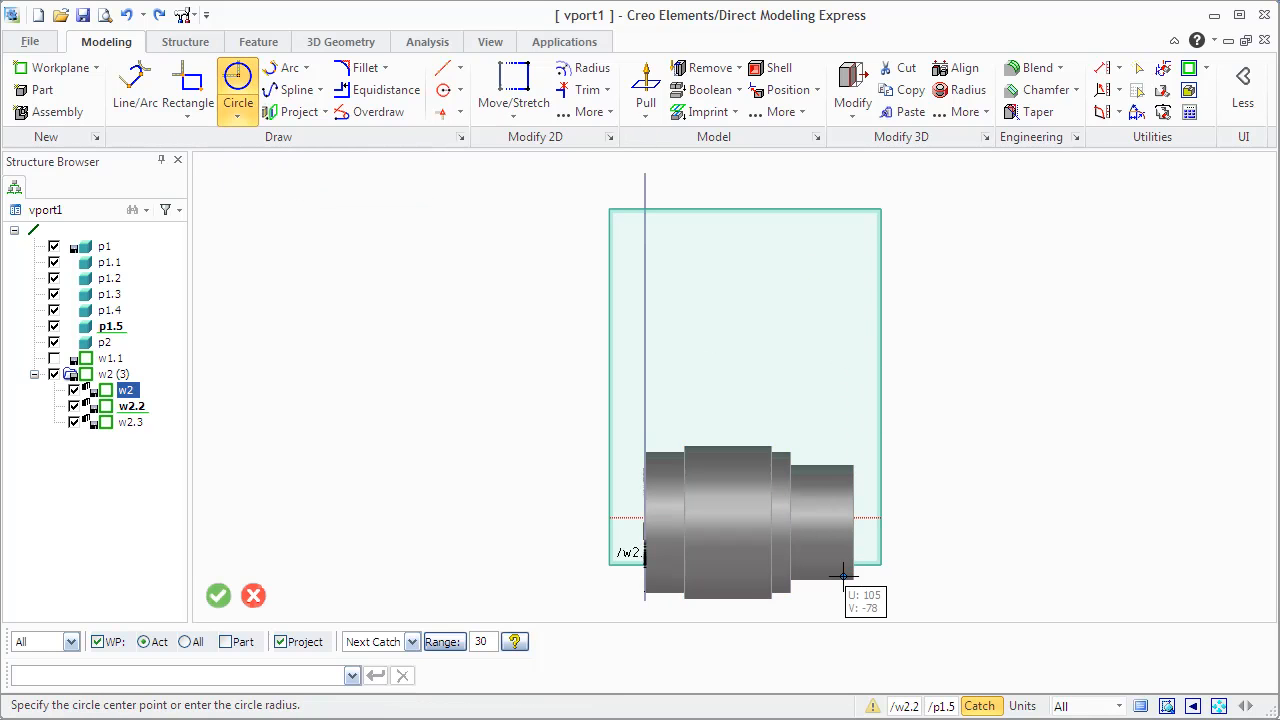
pyautogui.moveTo(824, 518)
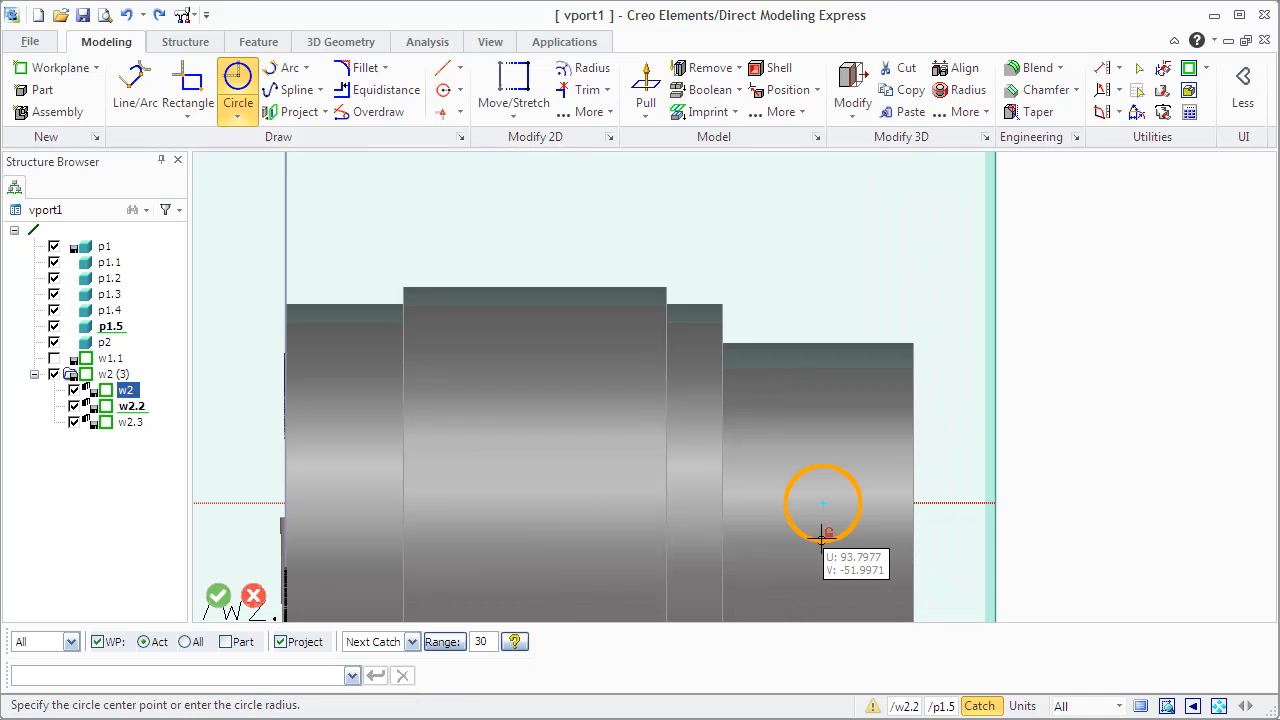
pyautogui.click(824, 504)
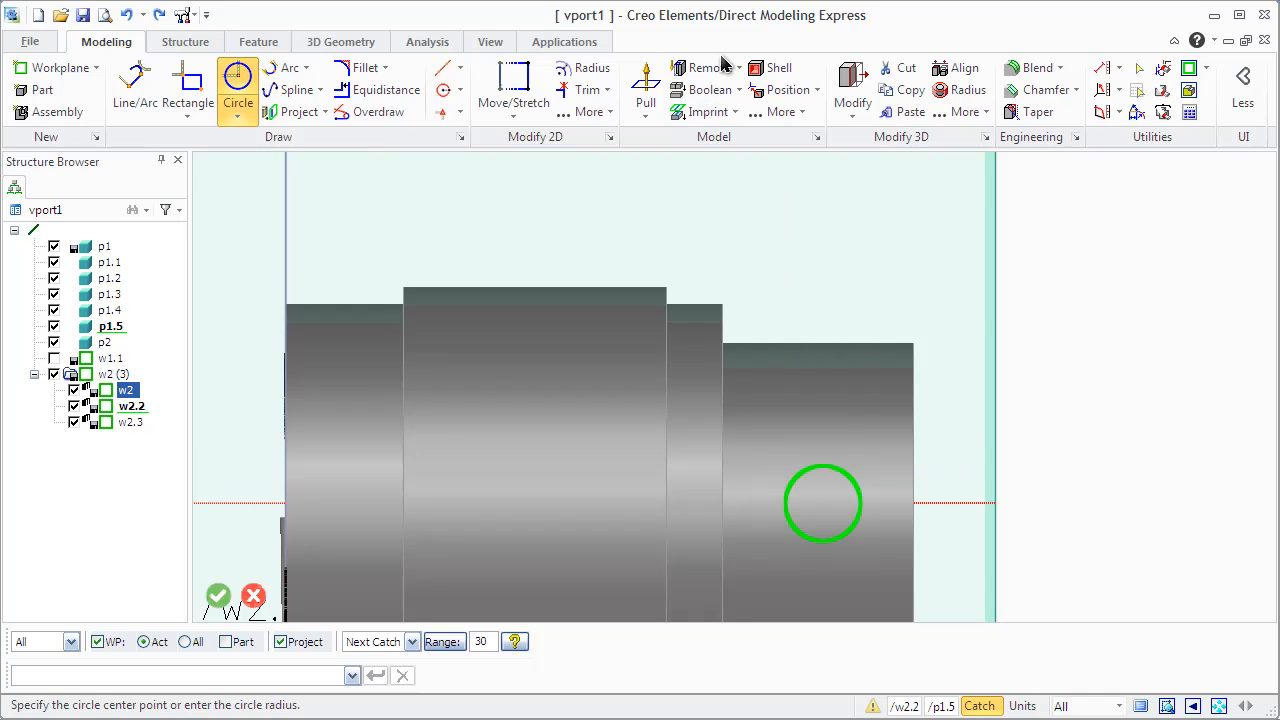
pyautogui.click(708, 68)
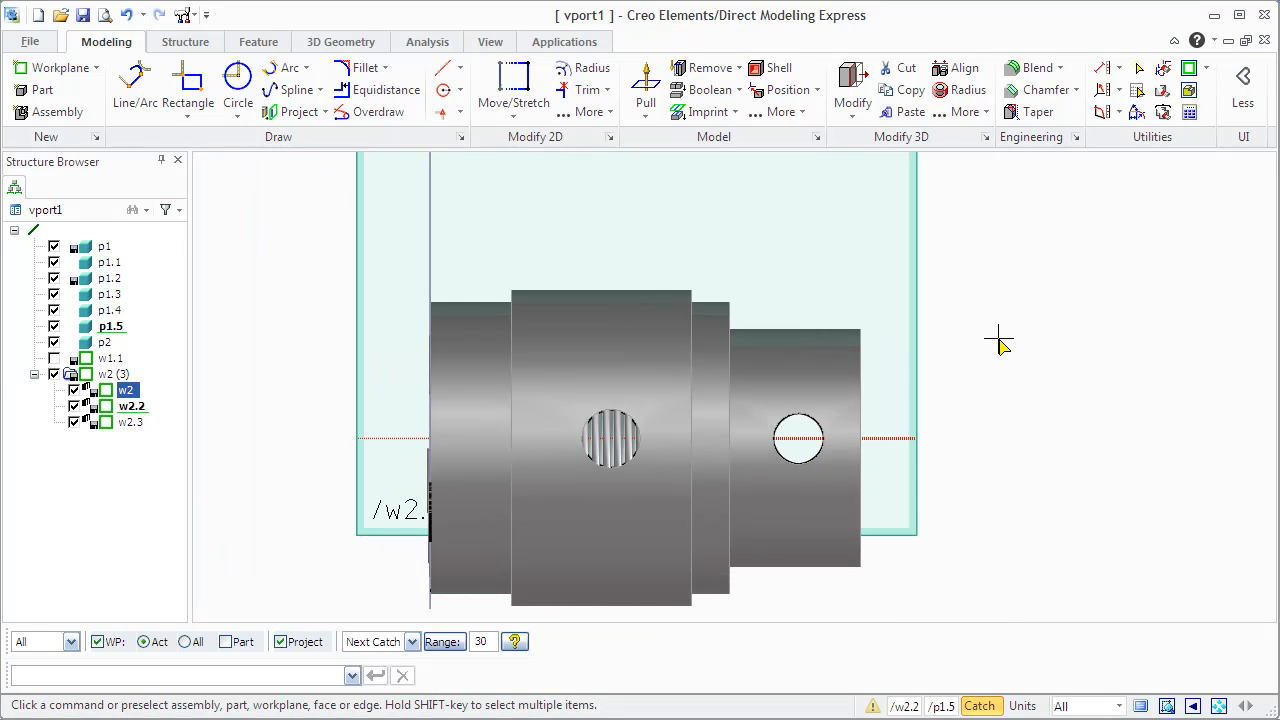
pyautogui.moveTo(1000, 340); pyautogui.dragTo(824, 420)
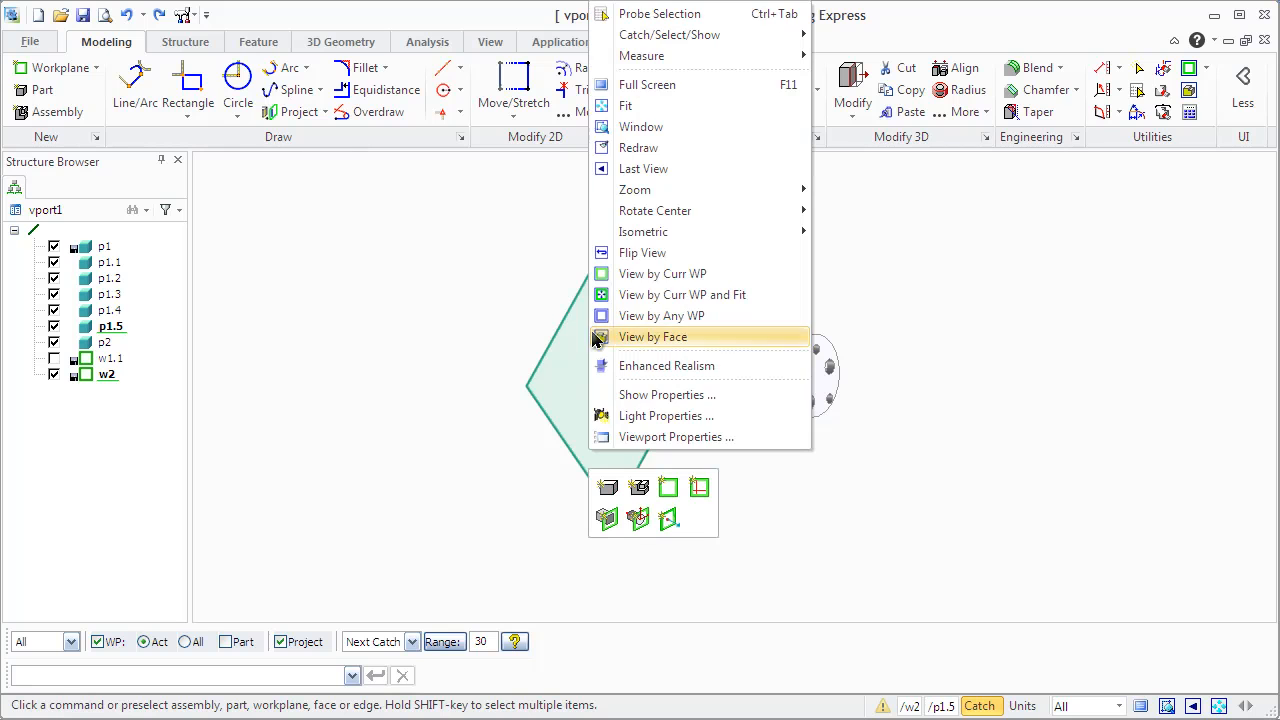
pyautogui.moveTo(664, 414)
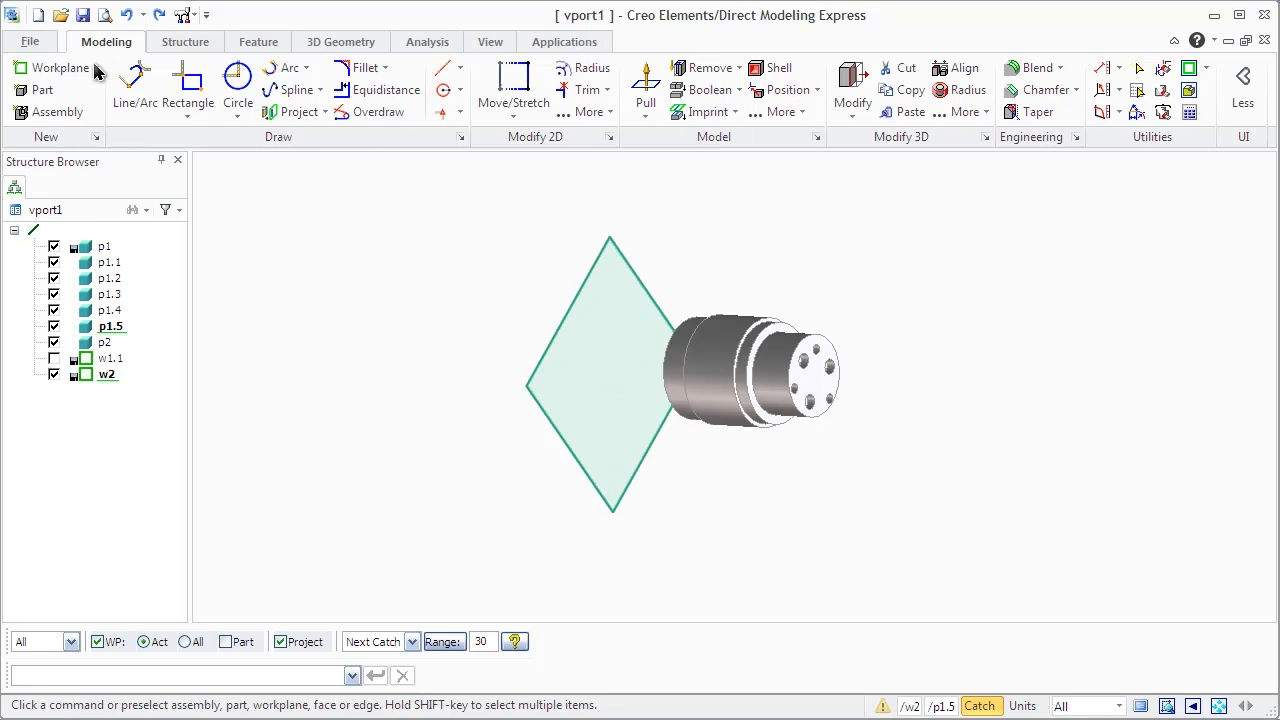
# - Bring up the Workplane properties for w2 from the Structure Workplane dropdown
pyautogui.click(56, 68)
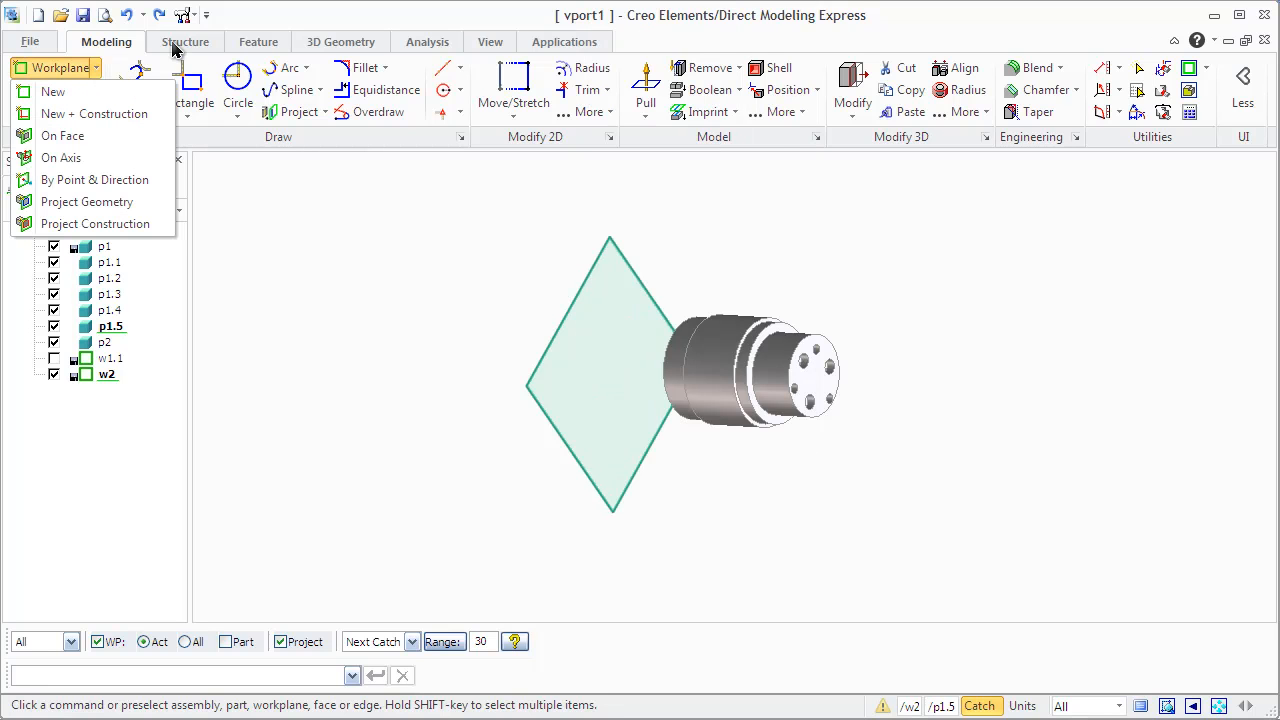
pyautogui.click(184, 40)
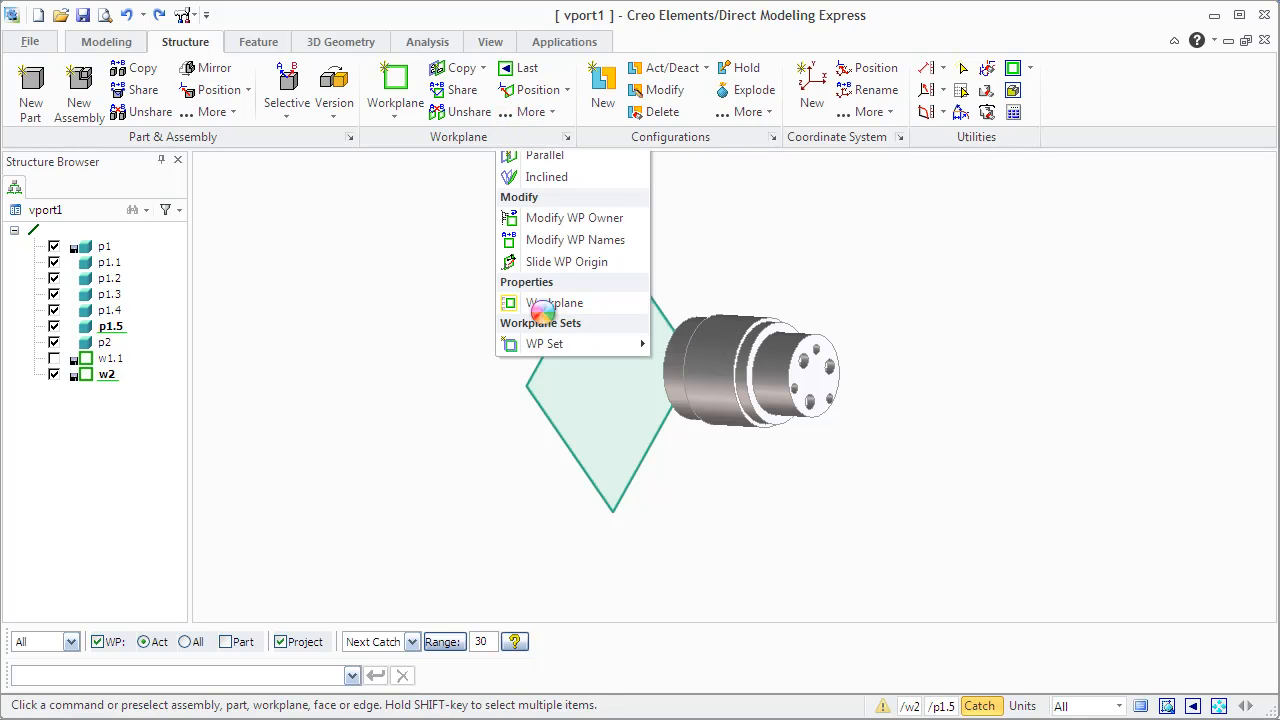
pyautogui.click(558, 304)
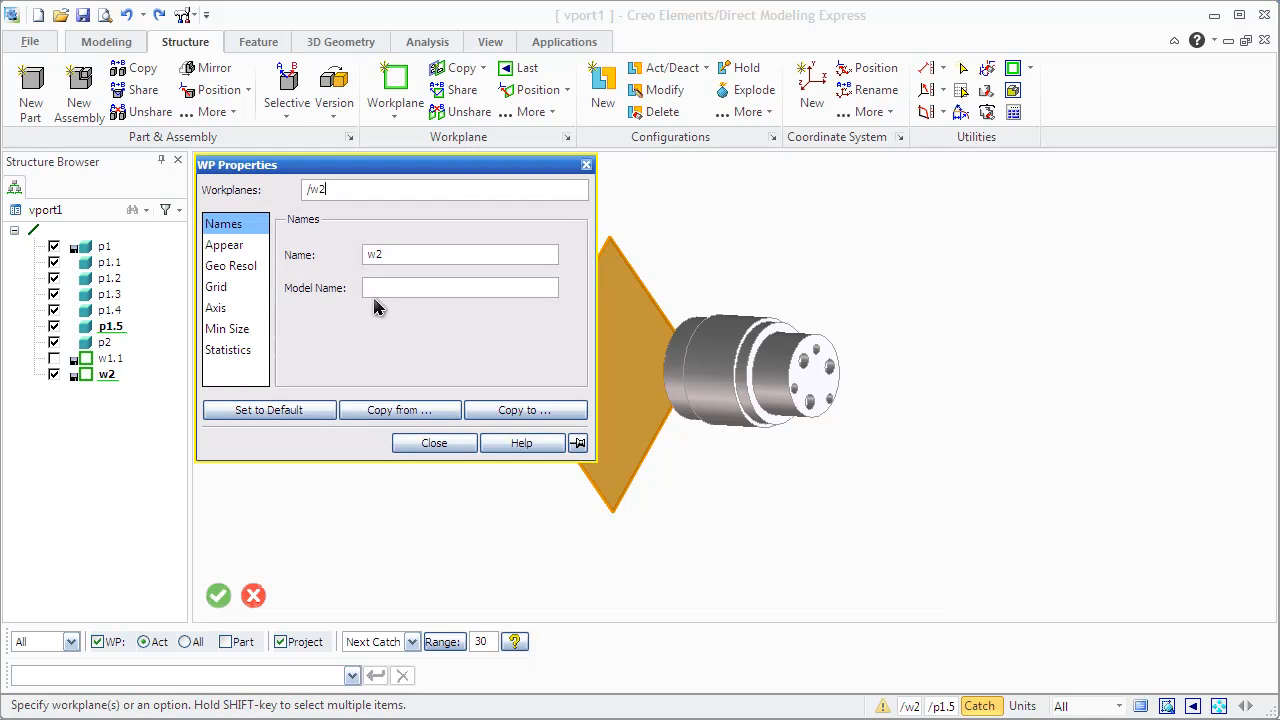
pyautogui.moveTo(256, 250)
pyautogui.write('orkplane1')
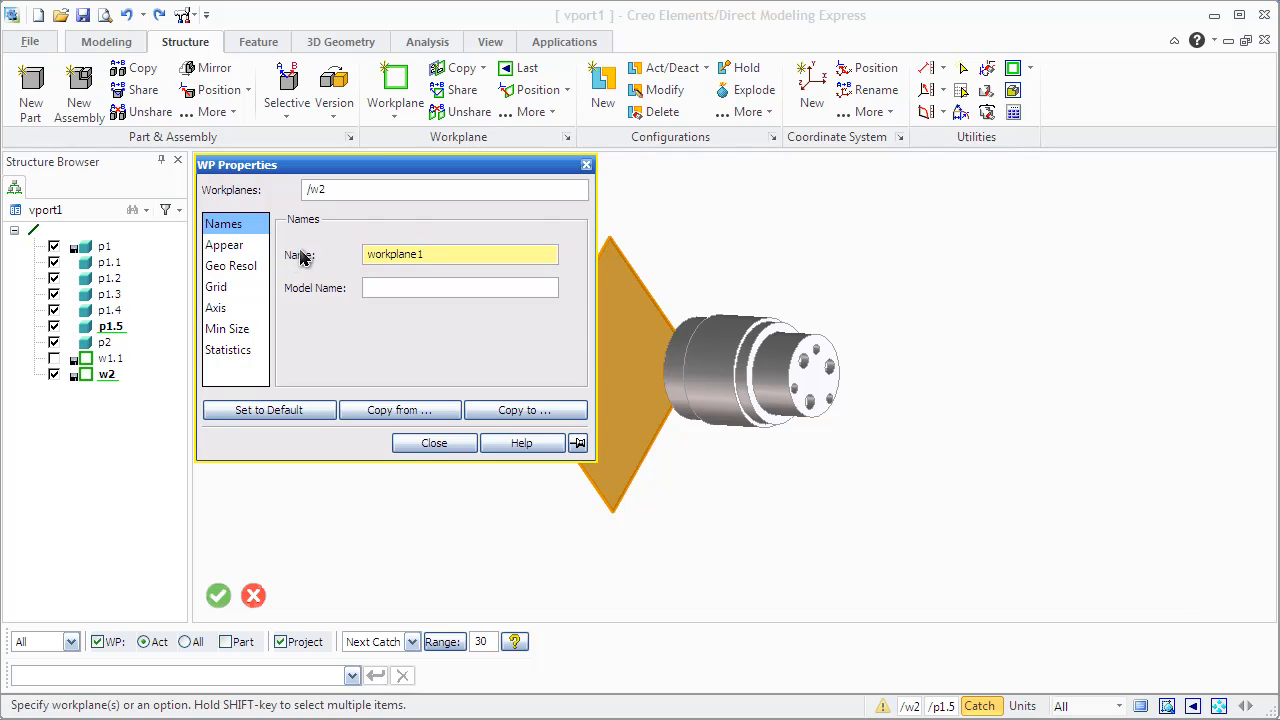
# - On the Appear page, set the workplane's Front Border colour to Blue
pyautogui.click(224, 244)
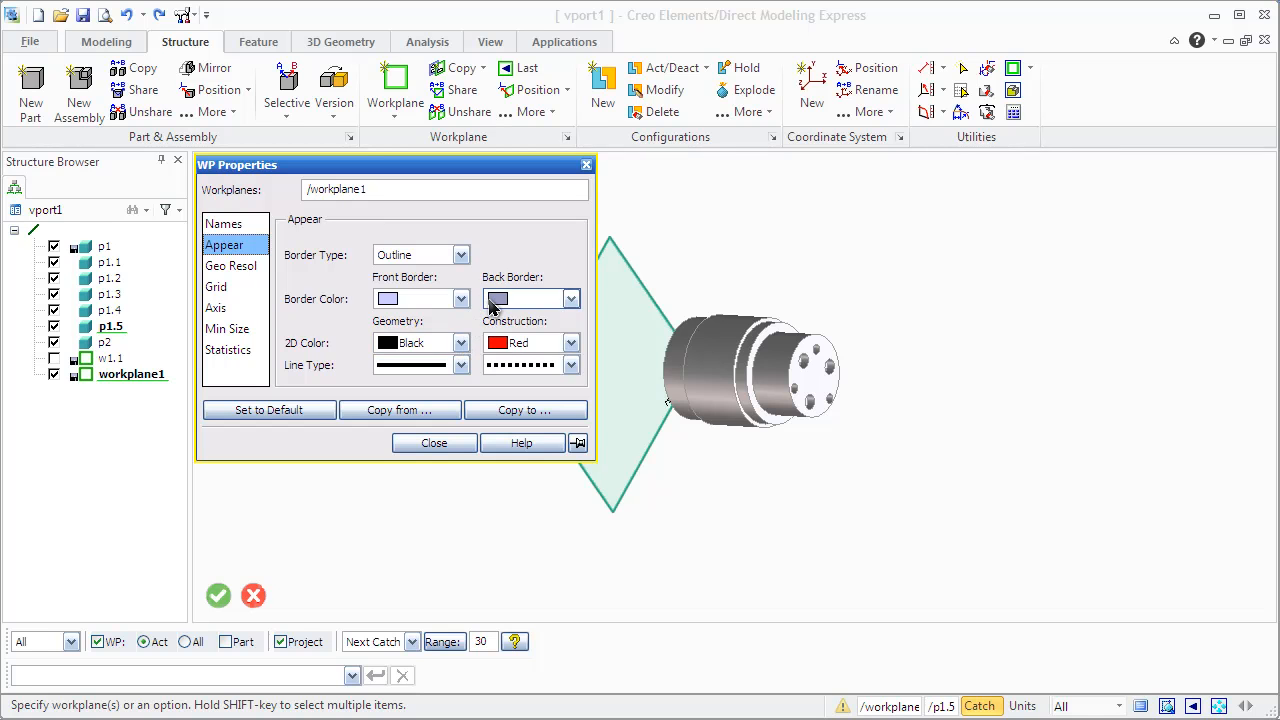
pyautogui.click(460, 300)
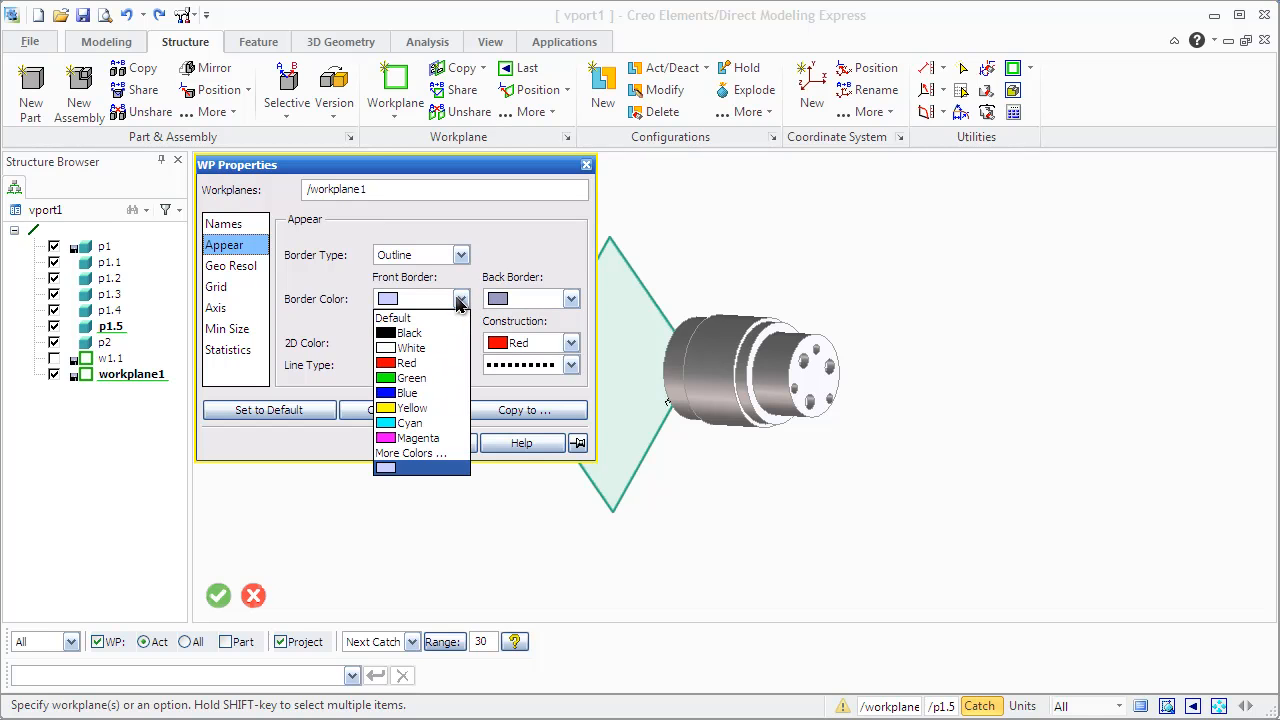
pyautogui.moveTo(408, 392)
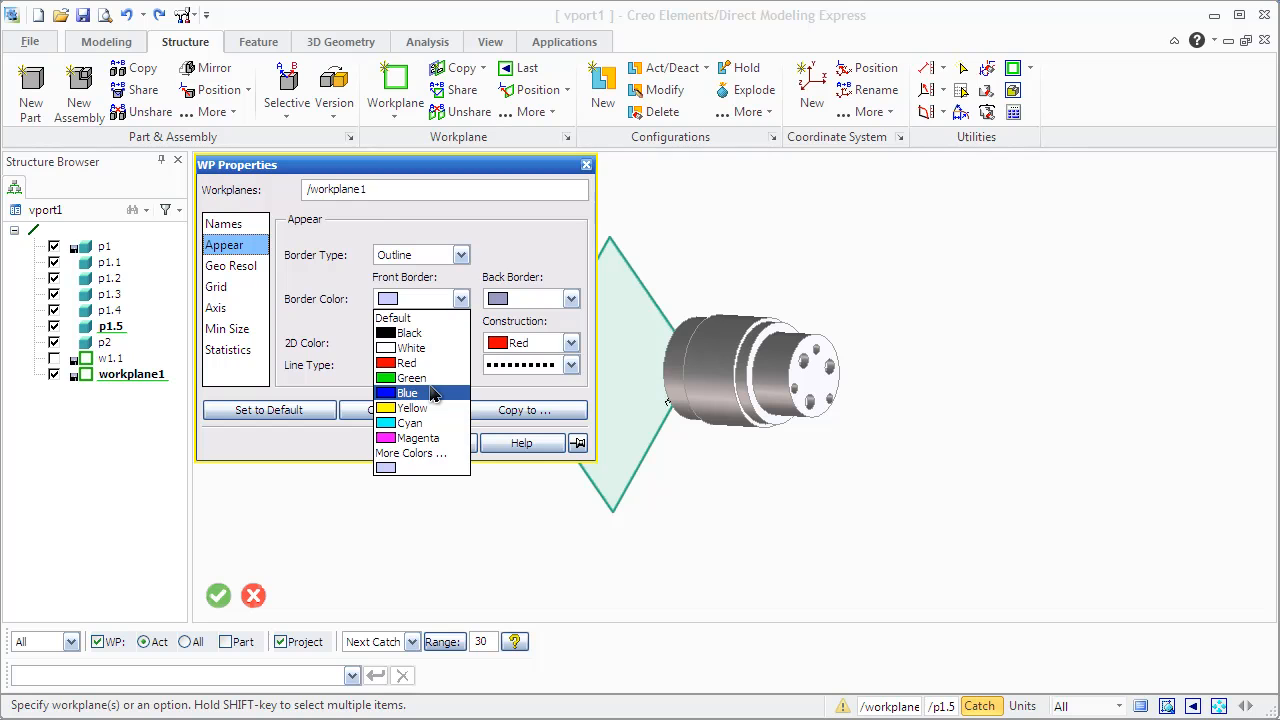
pyautogui.click(408, 392)
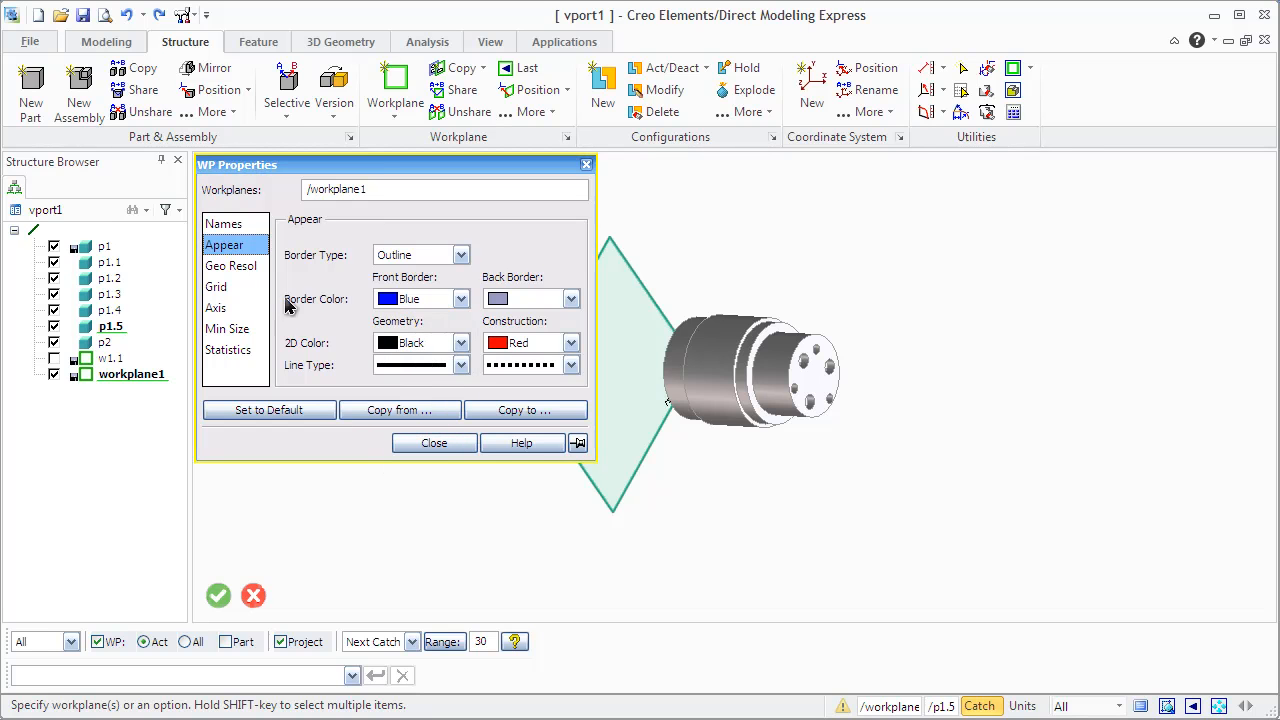
# - Browse the Grid, Axis, Minimum size and Statistics pages, then close WP Properties
pyautogui.click(216, 288)
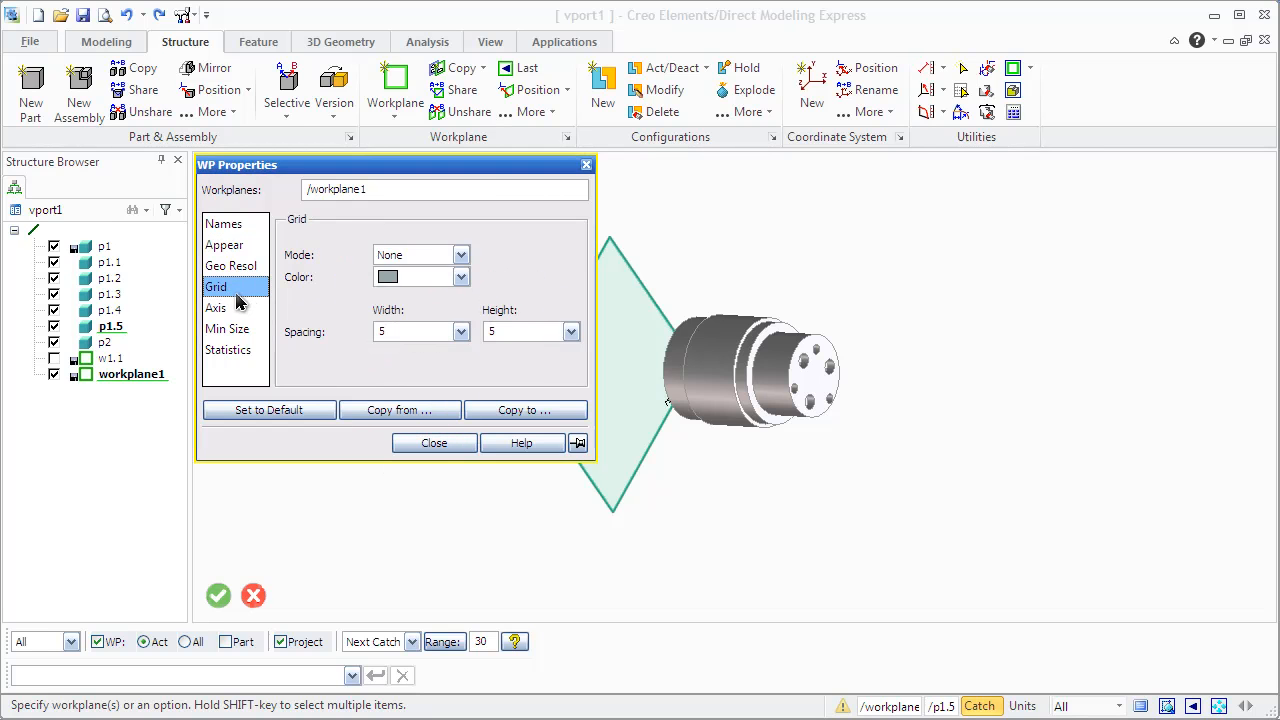
pyautogui.click(216, 308)
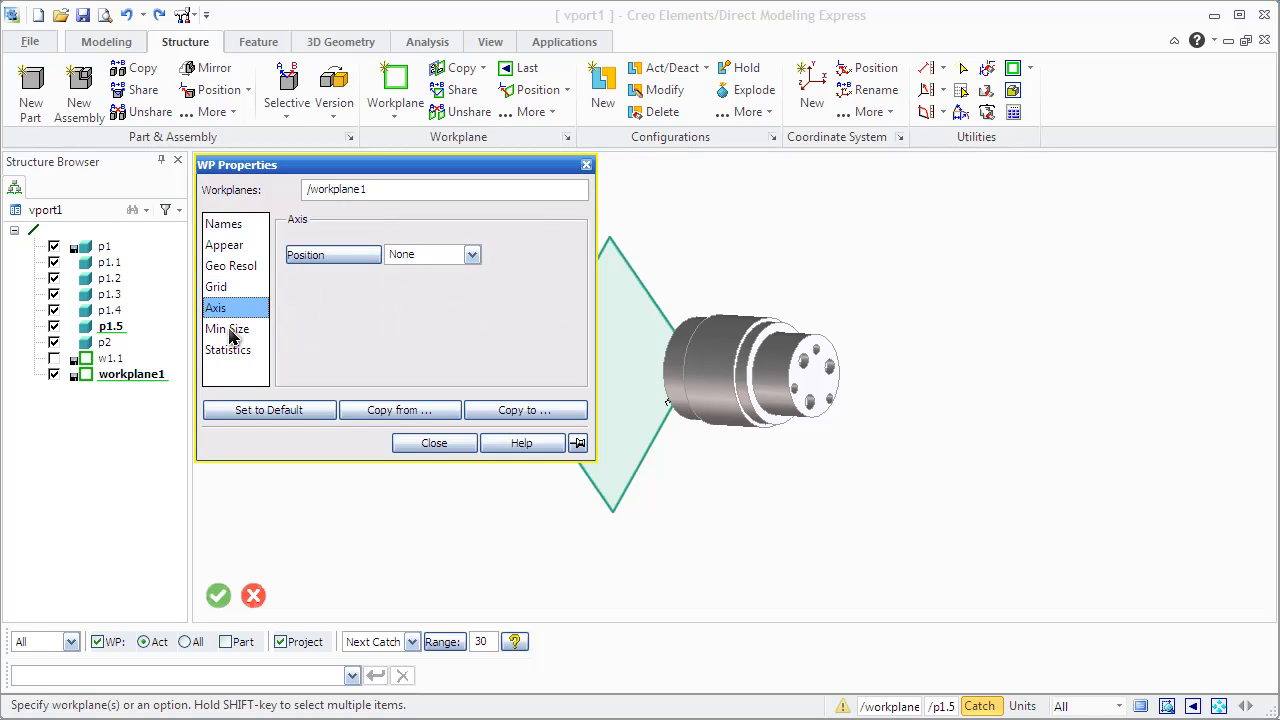
pyautogui.click(228, 328)
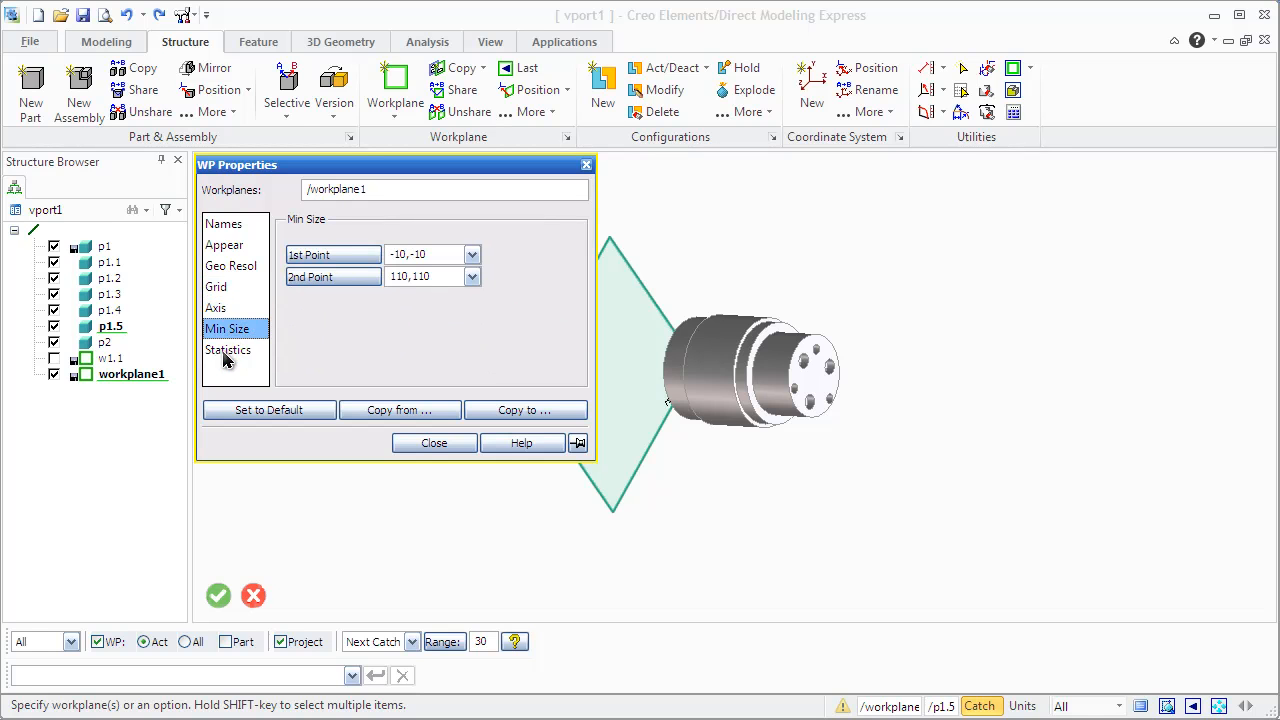
pyautogui.click(228, 348)
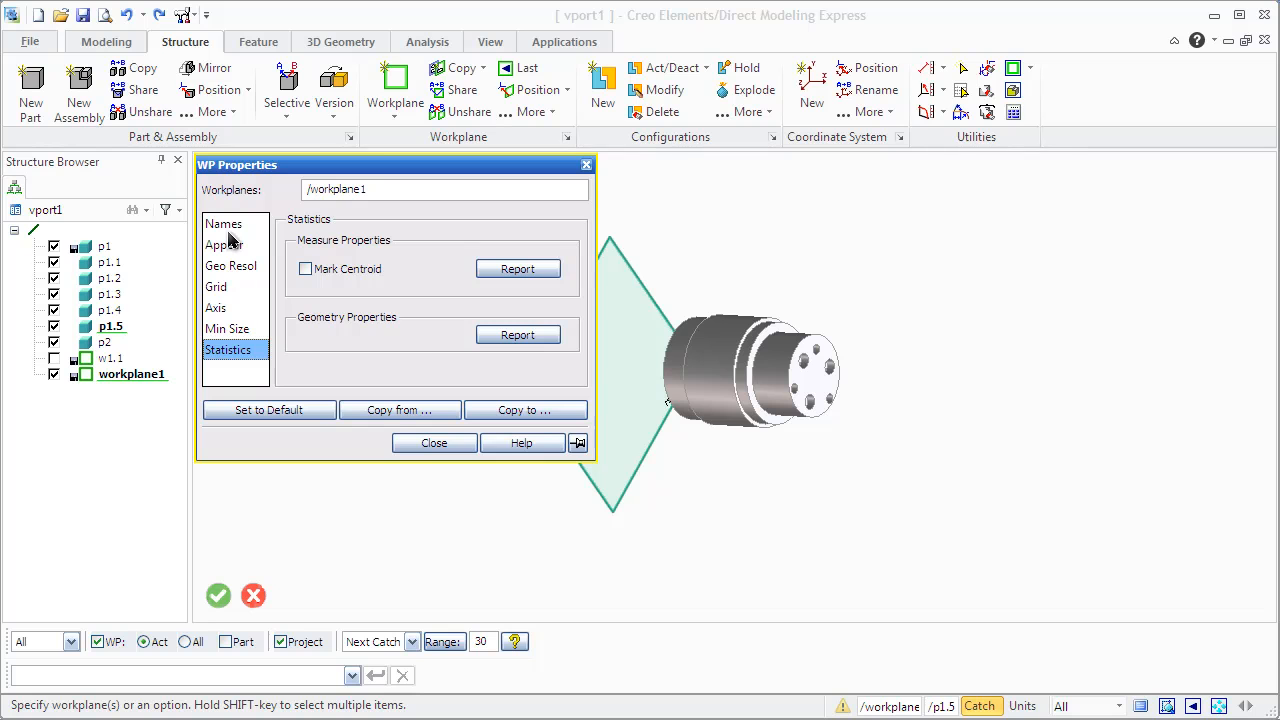
pyautogui.click(434, 444)
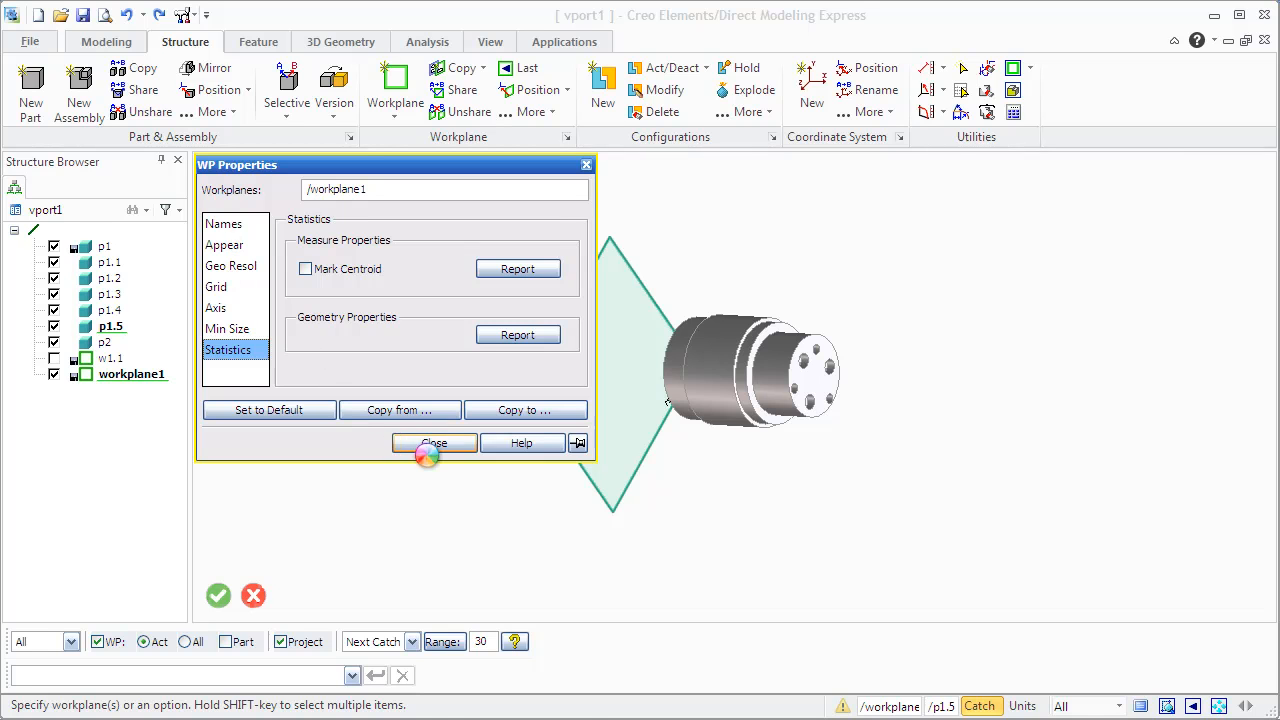
pyautogui.click(434, 444)
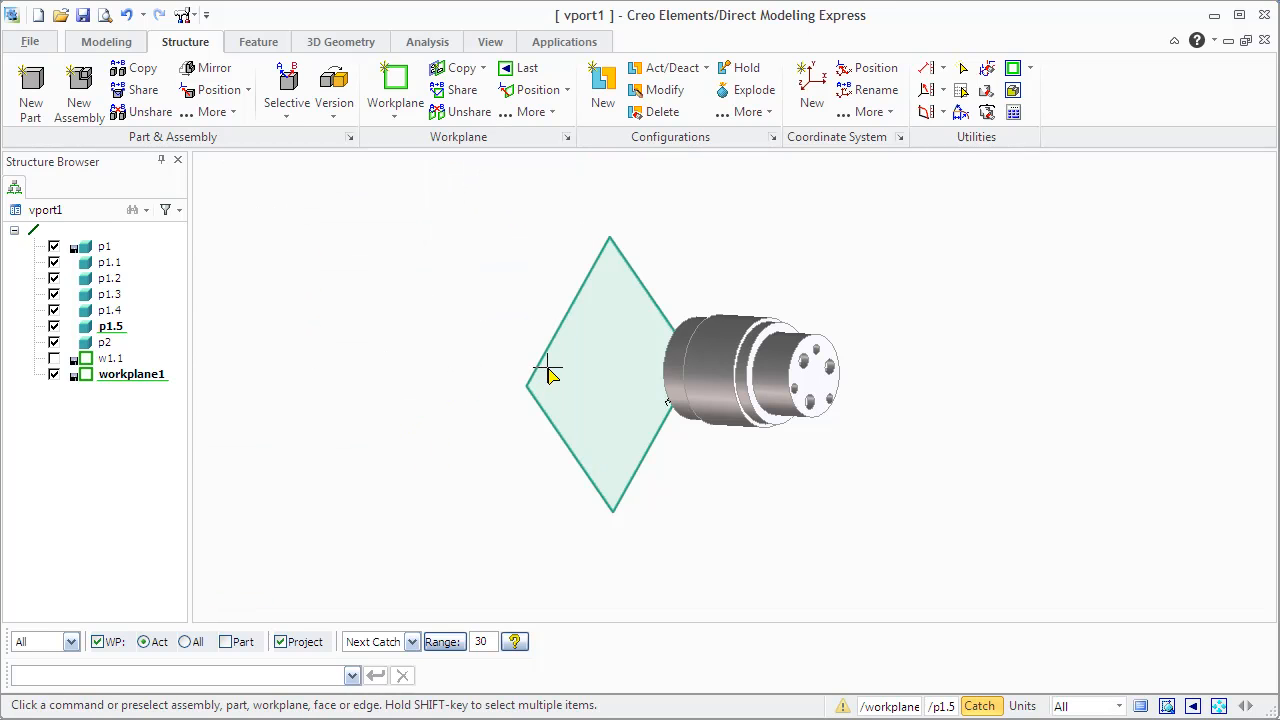
pyautogui.moveTo(544, 340)
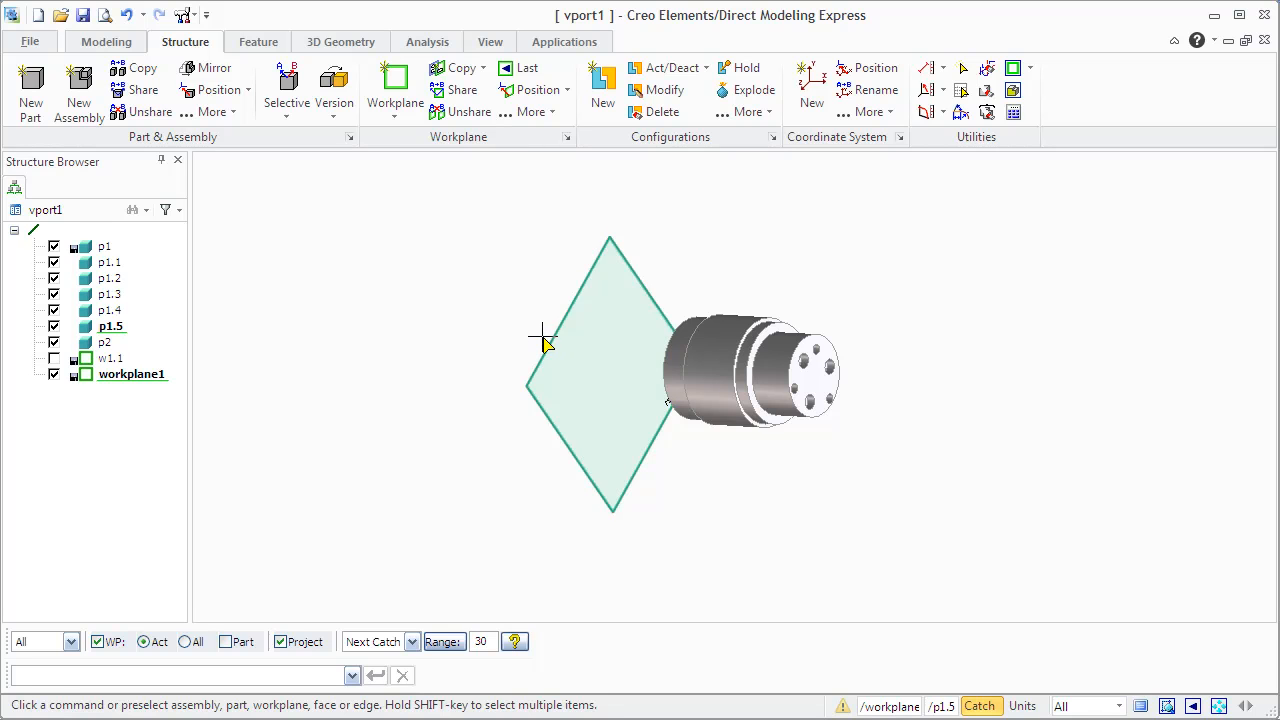
pyautogui.moveTo(544, 344)
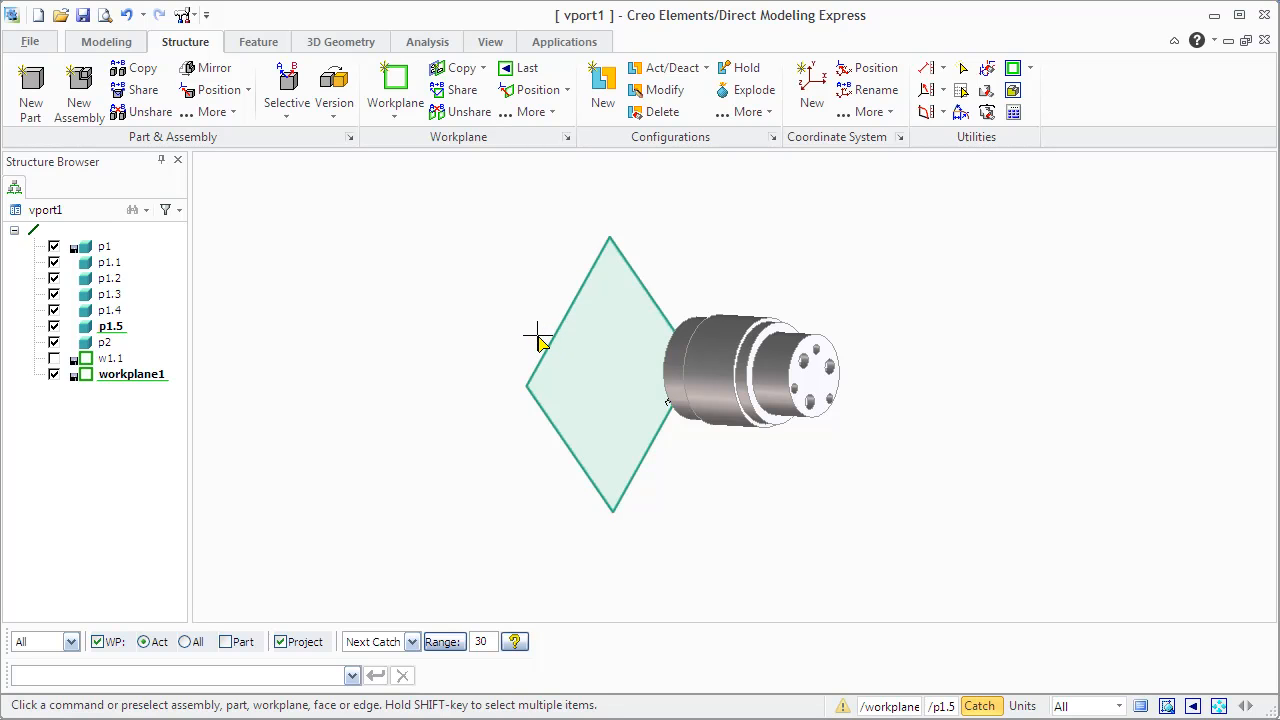
pyautogui.moveTo(530, 328)
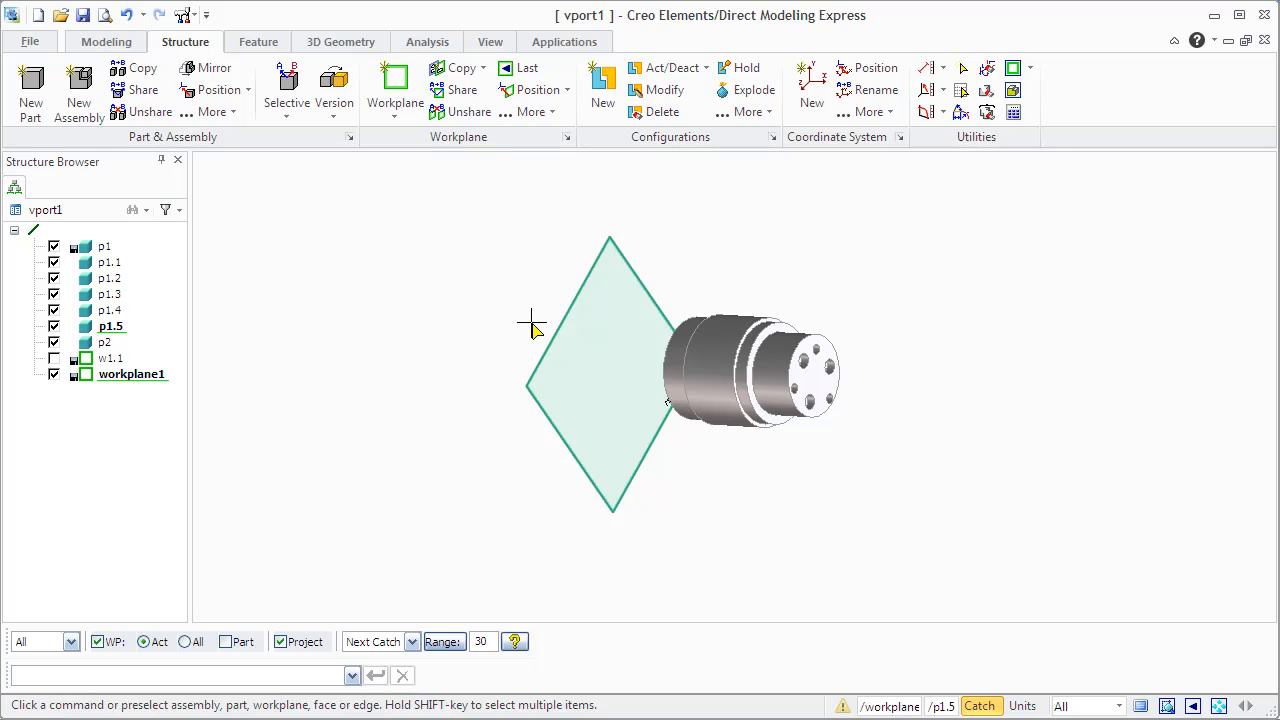
pyautogui.moveTo(416, 244)
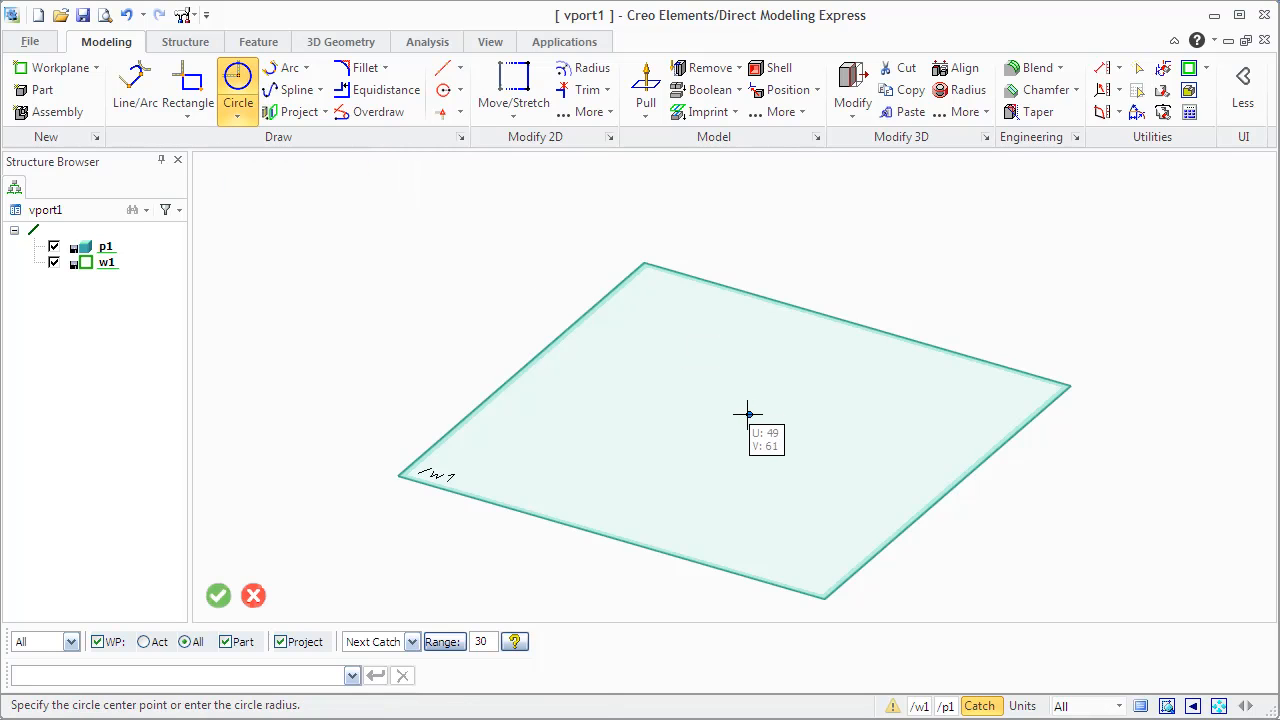
# - Draw a large circle at the workplane centre with crossing construction lines through it
pyautogui.moveTo(744, 408); pyautogui.dragTo(728, 472)
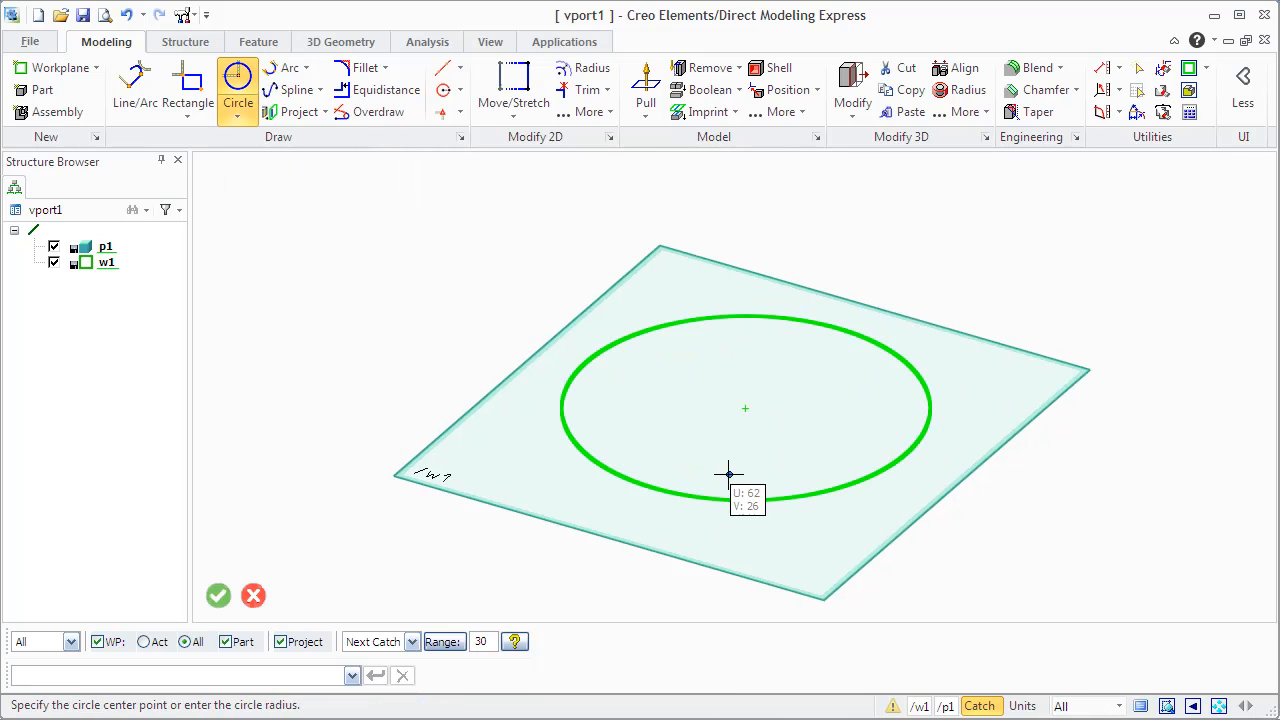
pyautogui.moveTo(424, 68)
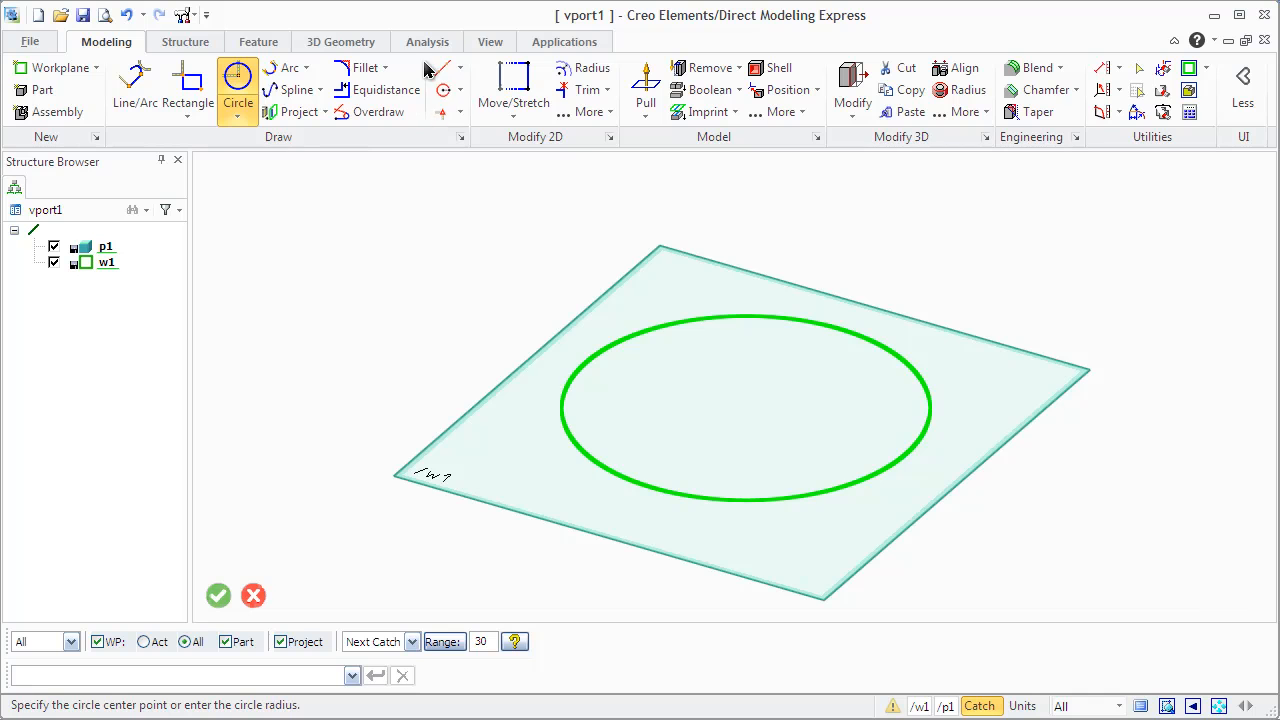
pyautogui.click(460, 68)
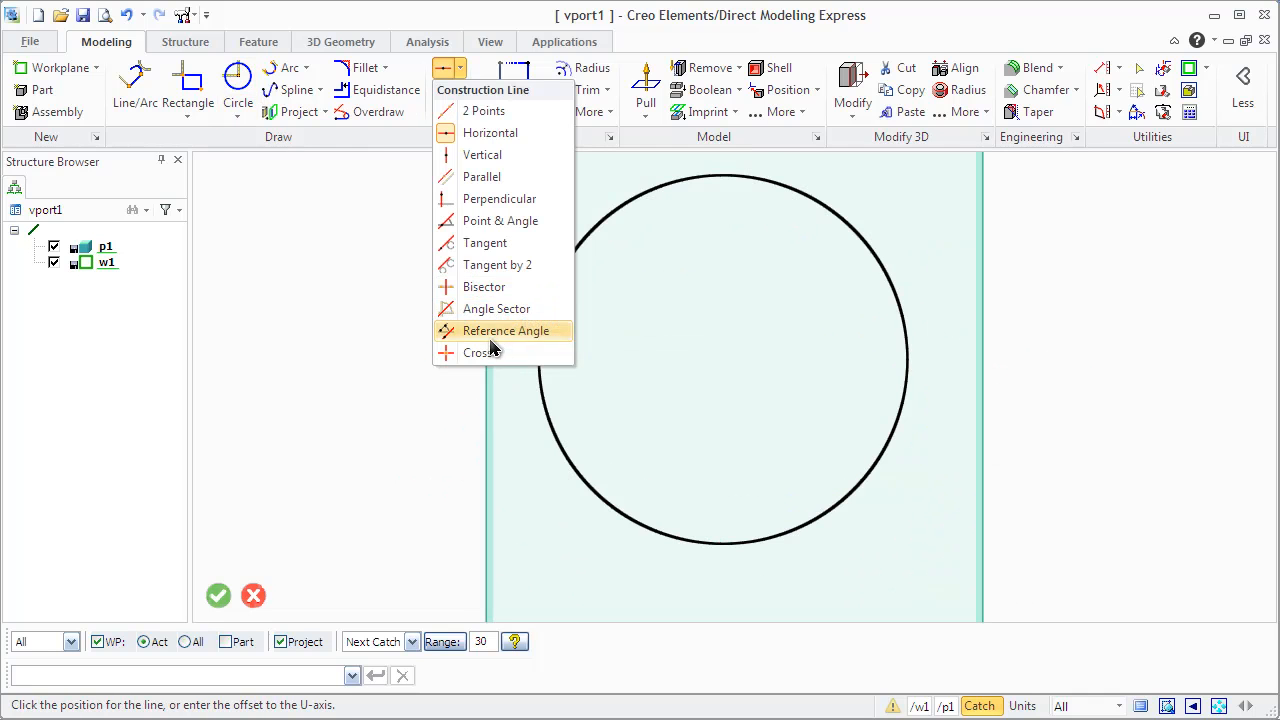
pyautogui.click(478, 352)
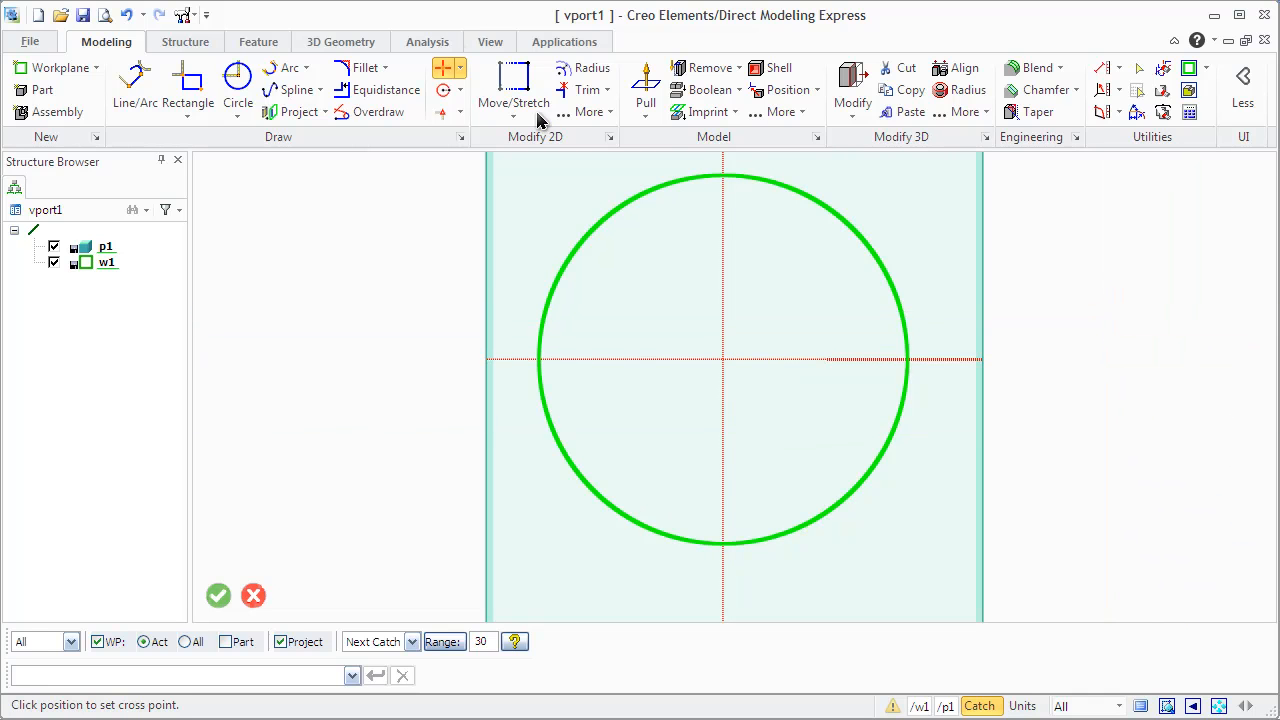
pyautogui.moveTo(332, 70)
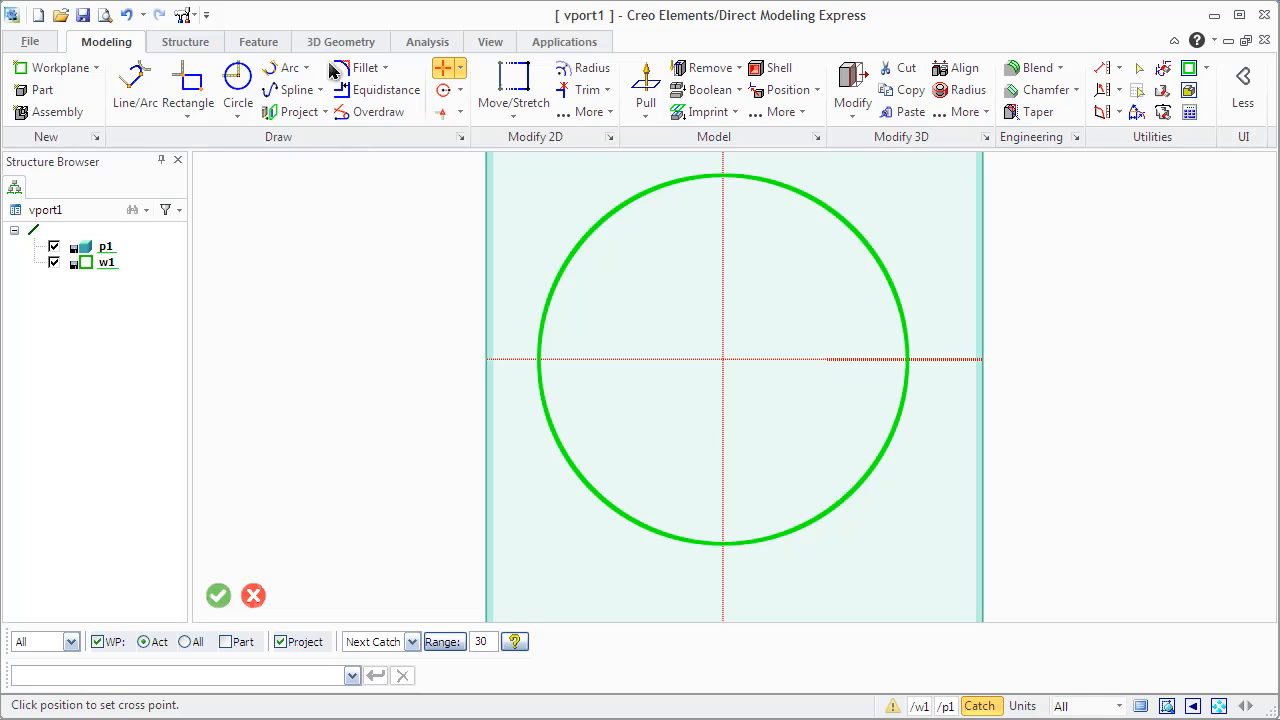
# - Add a small circle on the horizontal construction line left of the centre
pyautogui.click(238, 88)
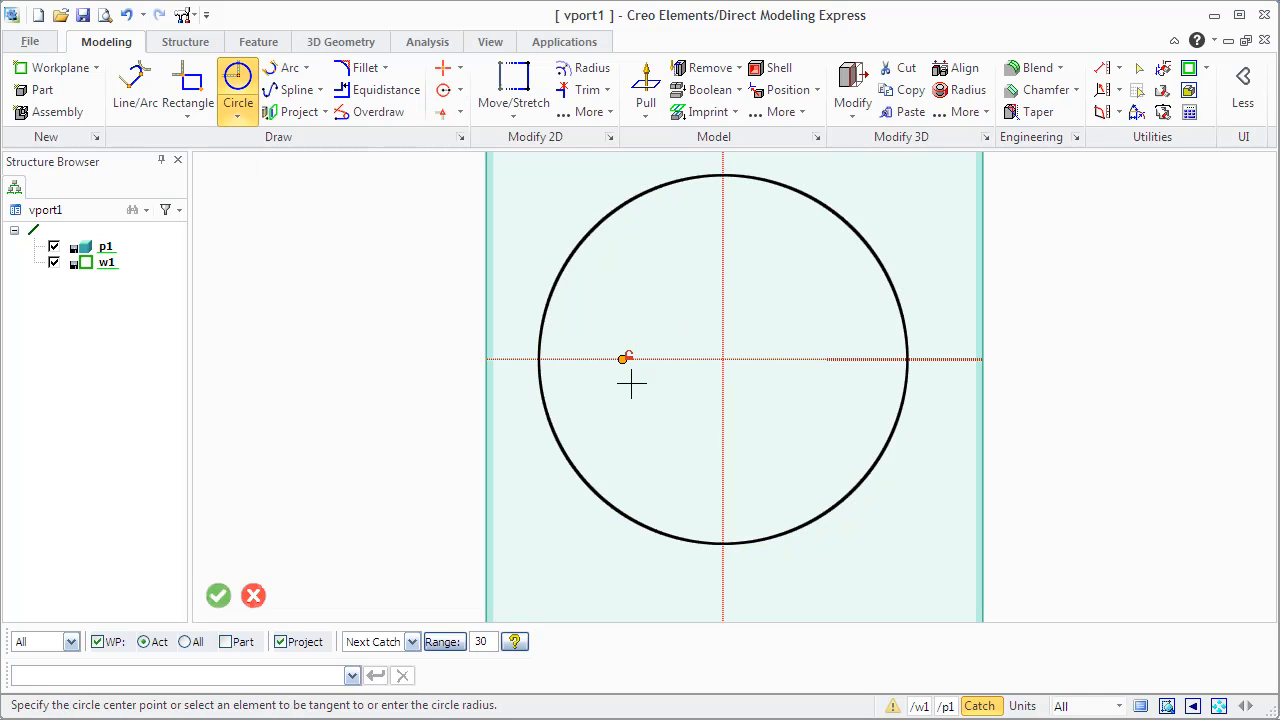
pyautogui.click(622, 360)
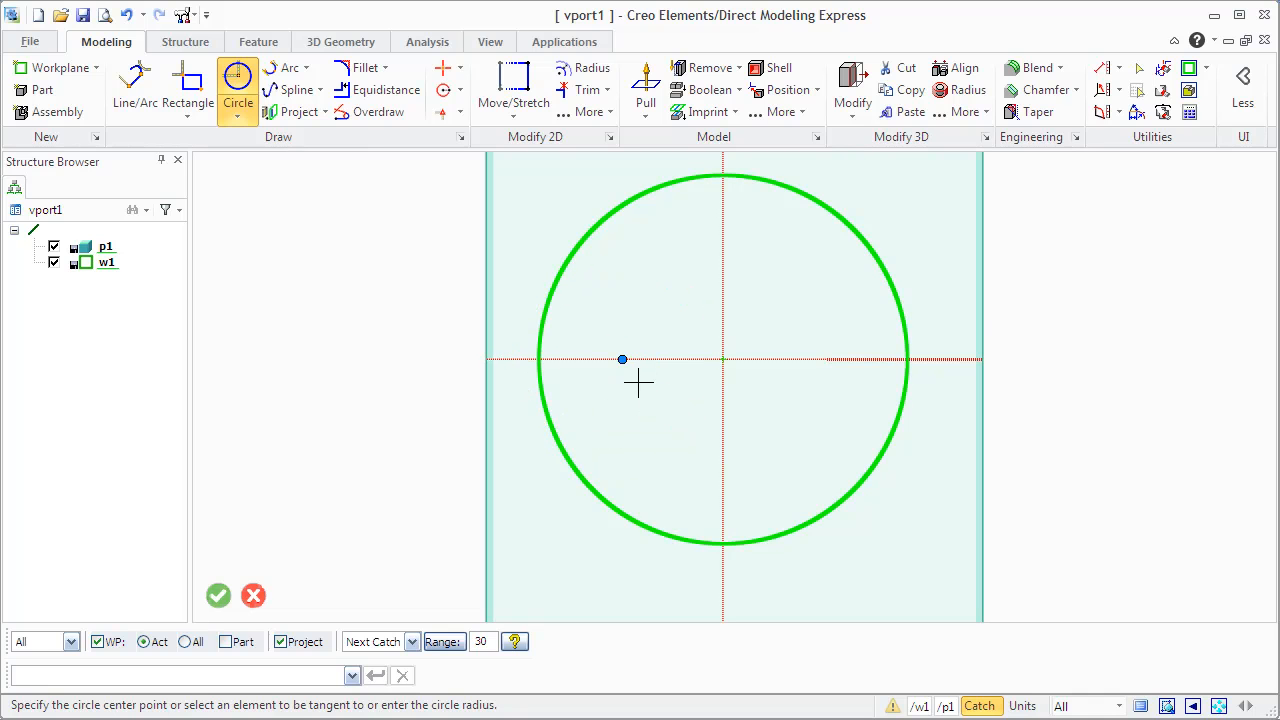
pyautogui.click(622, 360)
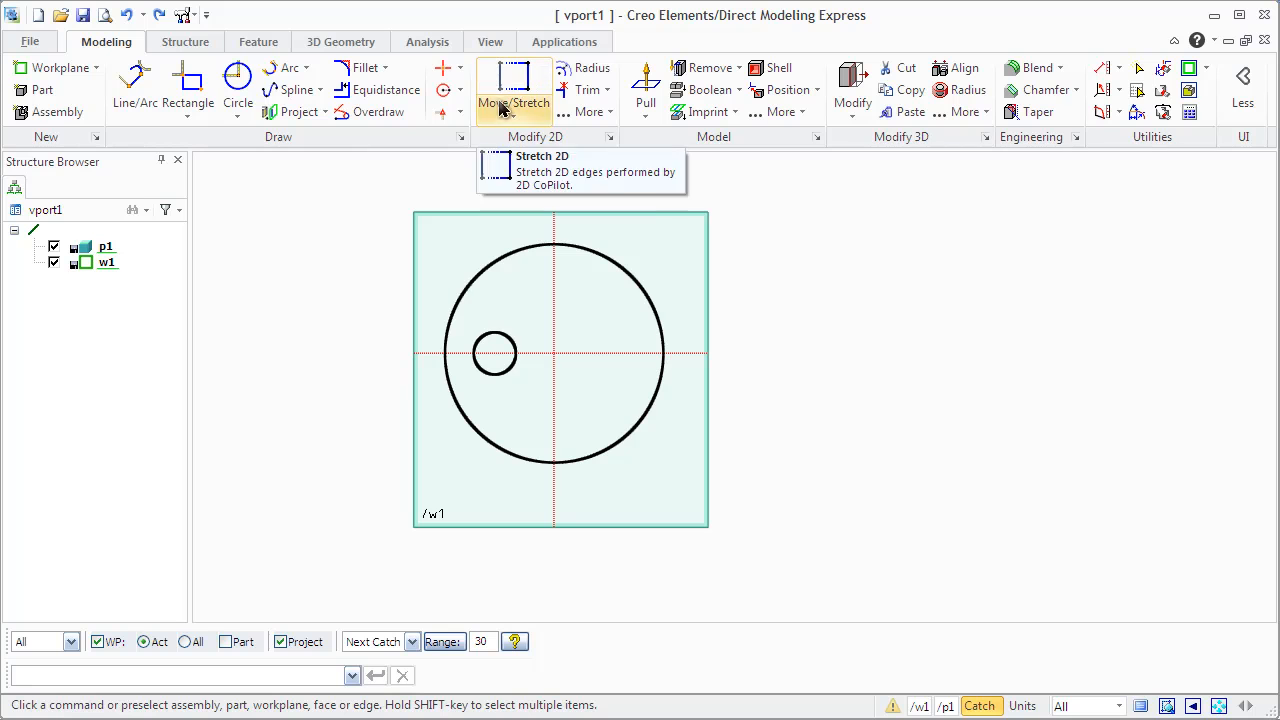
# - Move 2D the small circle, without keeping the original, onto the vertical line near the top
pyautogui.click(512, 104)
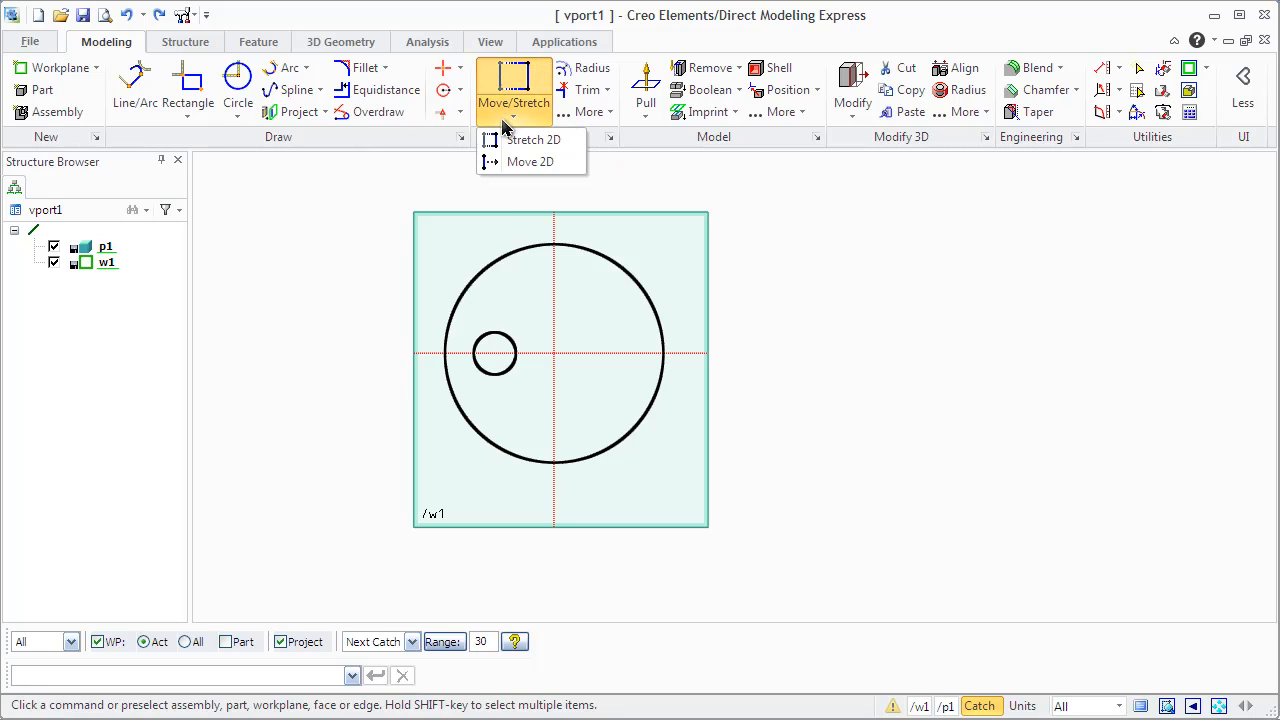
pyautogui.click(534, 140)
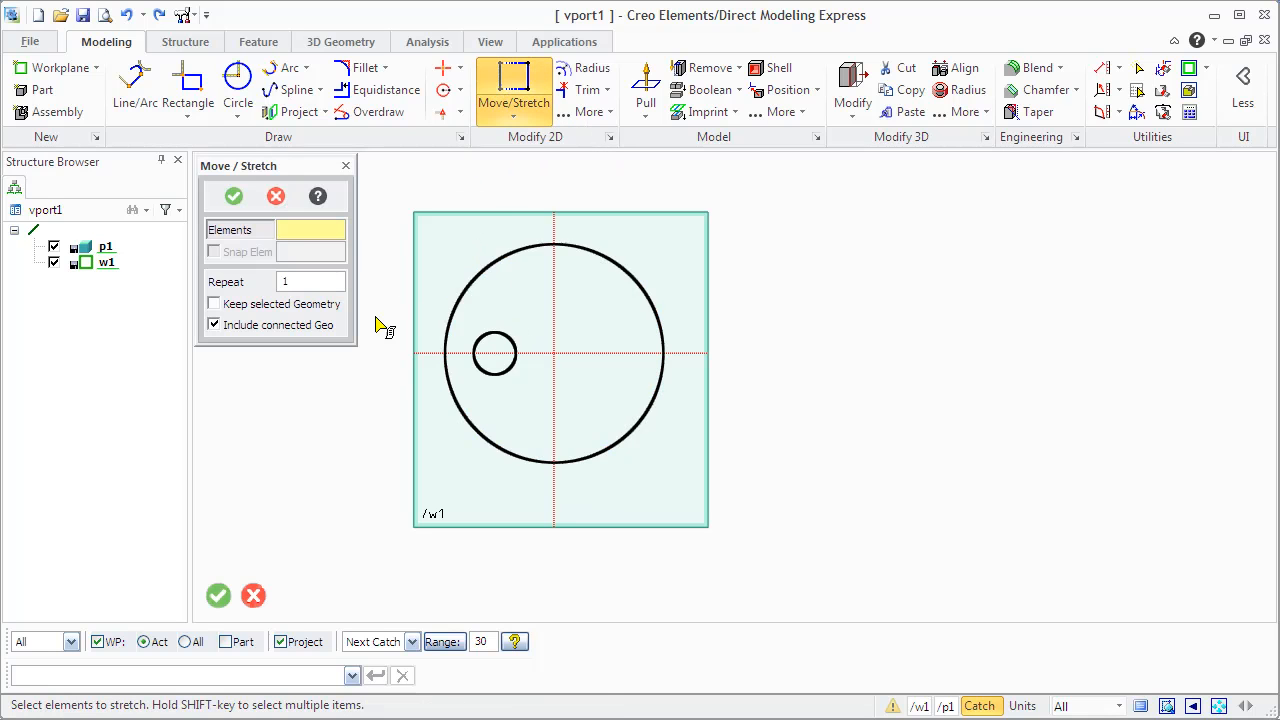
pyautogui.click(212, 304)
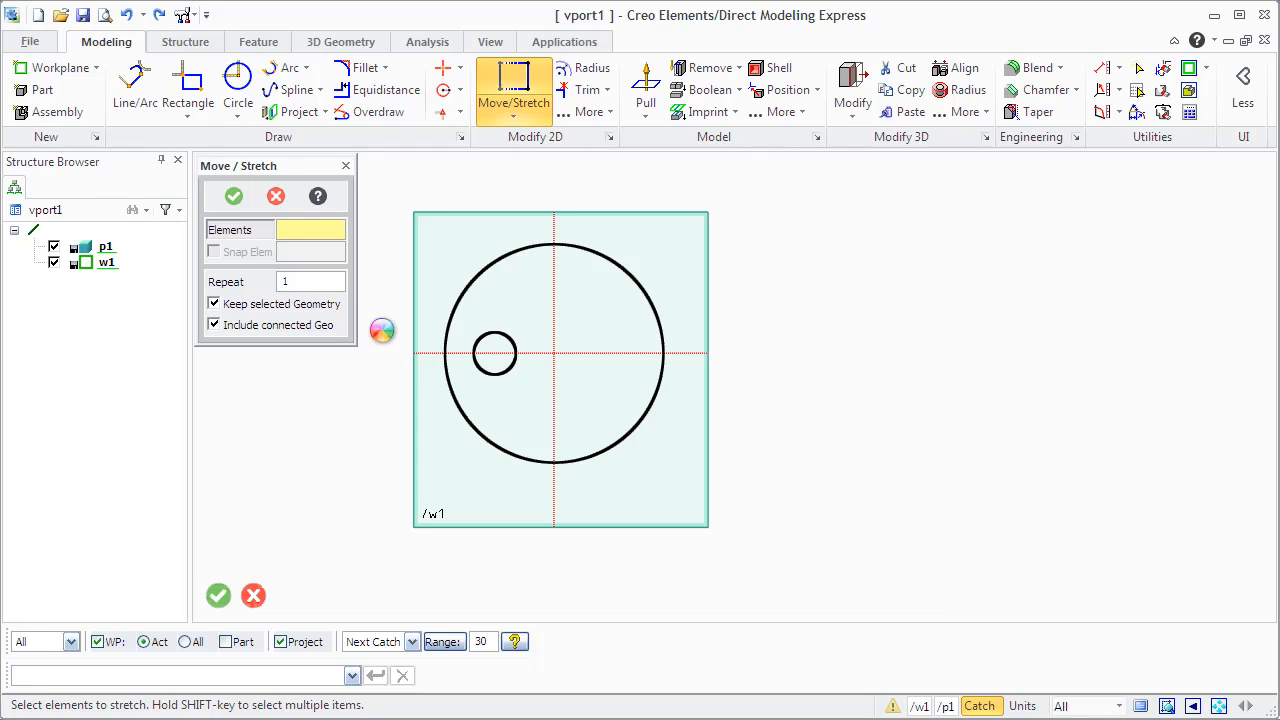
pyautogui.click(492, 352)
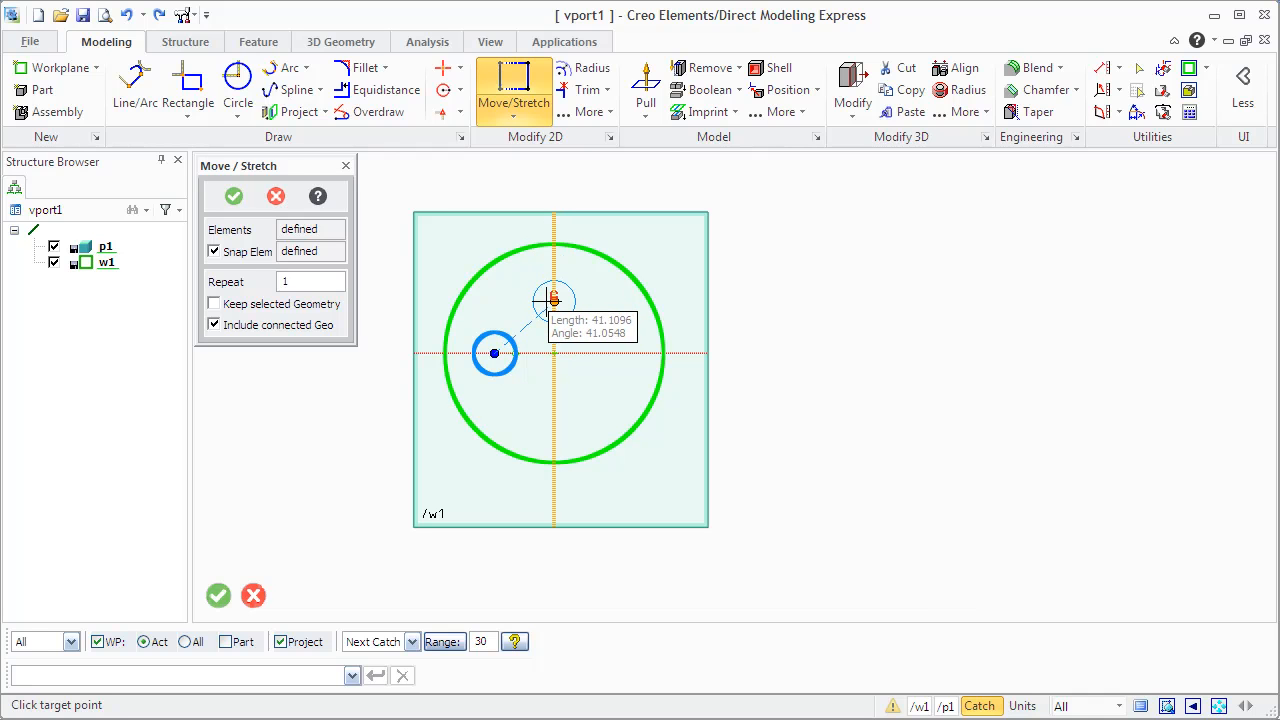
pyautogui.click(552, 300)
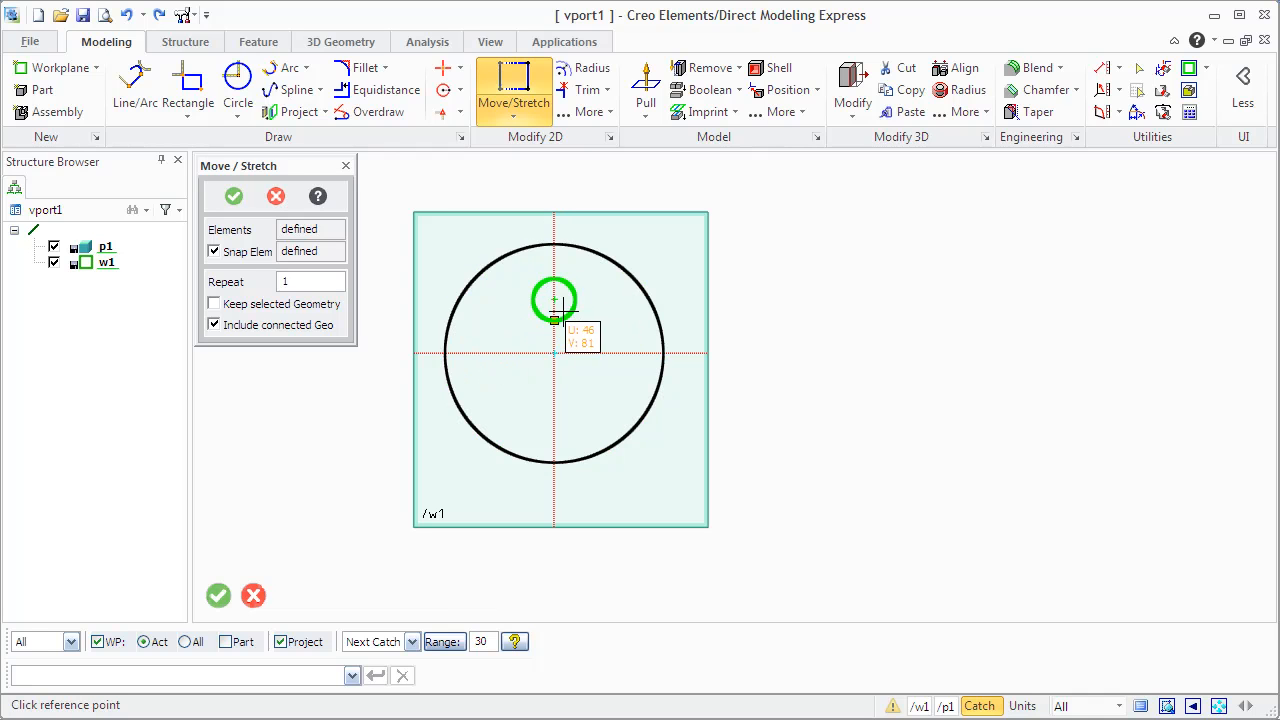